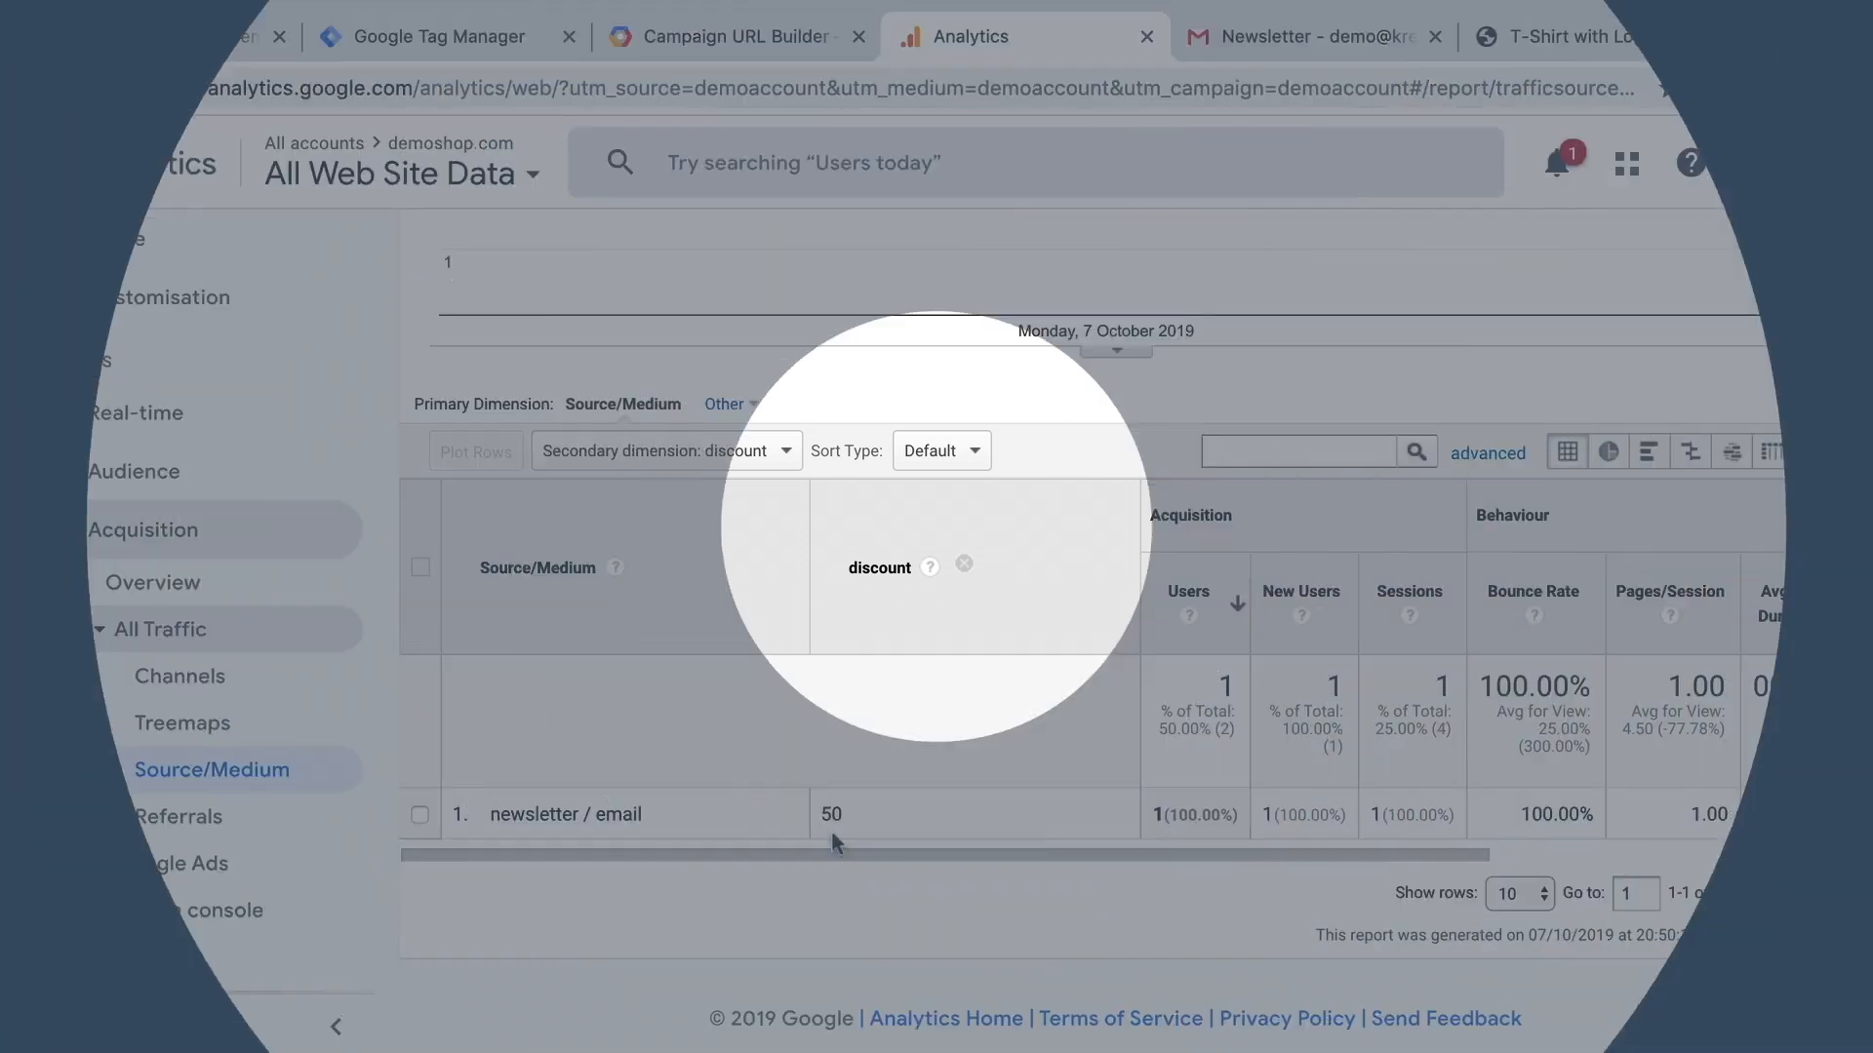
View newsletter / email Source/Medium traffic with discount as secondary dimension, showing 50.
{"action": "left_click", "coordinate": [1242, 36]}
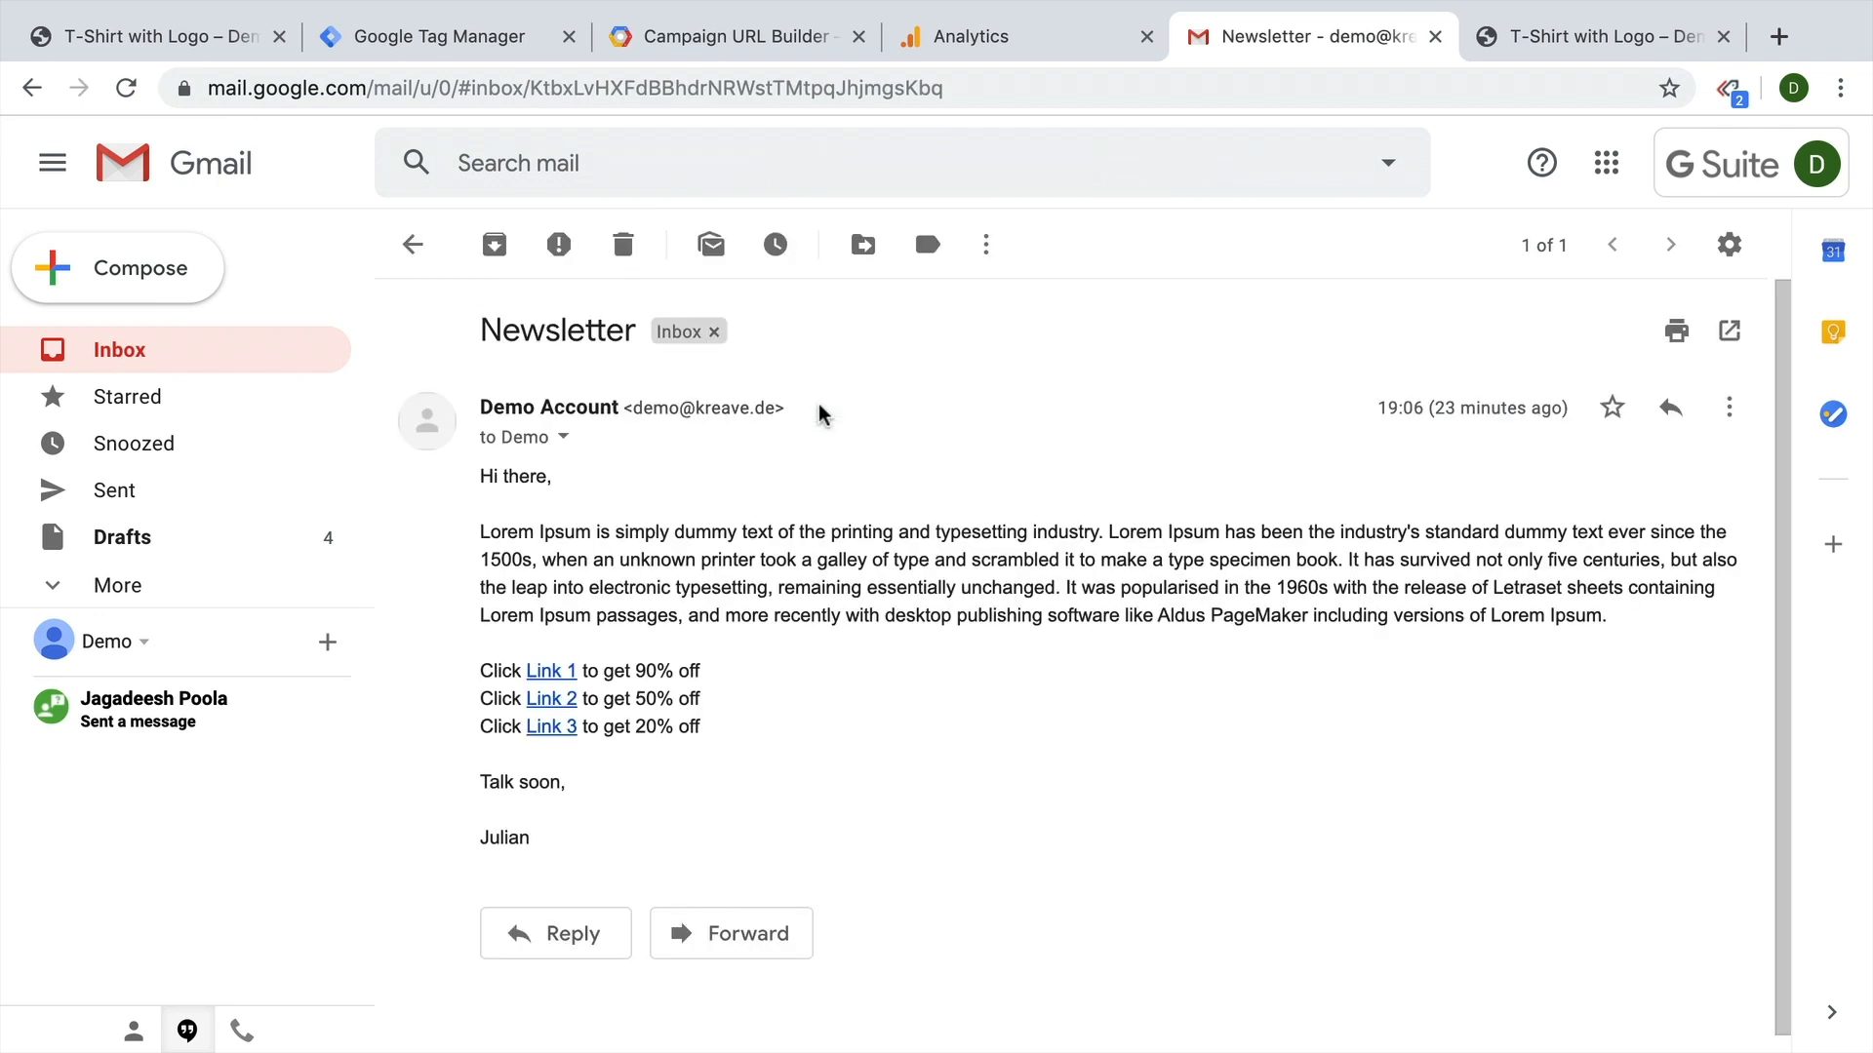
{"action": "mouse_move", "coordinate": [549, 670]}
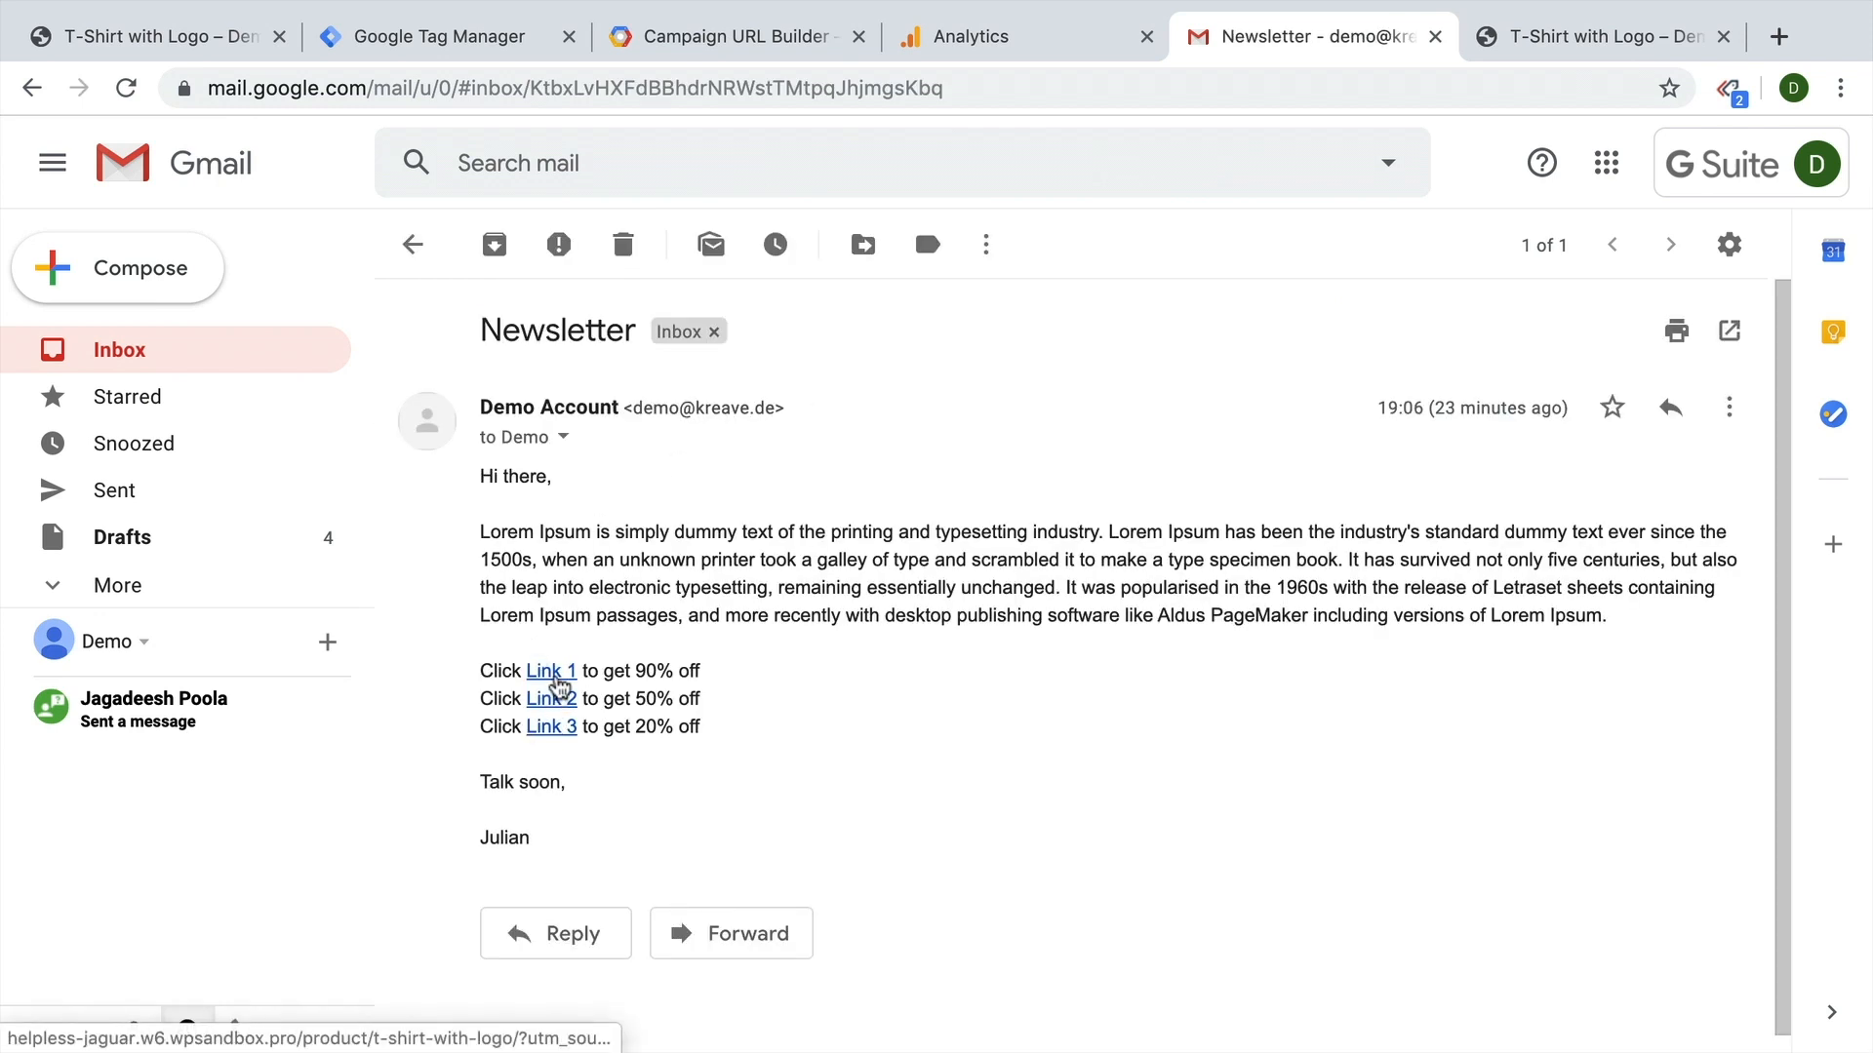
Follow the newsletter's Link 1 to the T-Shirt with Logo page with campaign parameters.
{"action": "left_click", "coordinate": [549, 670]}
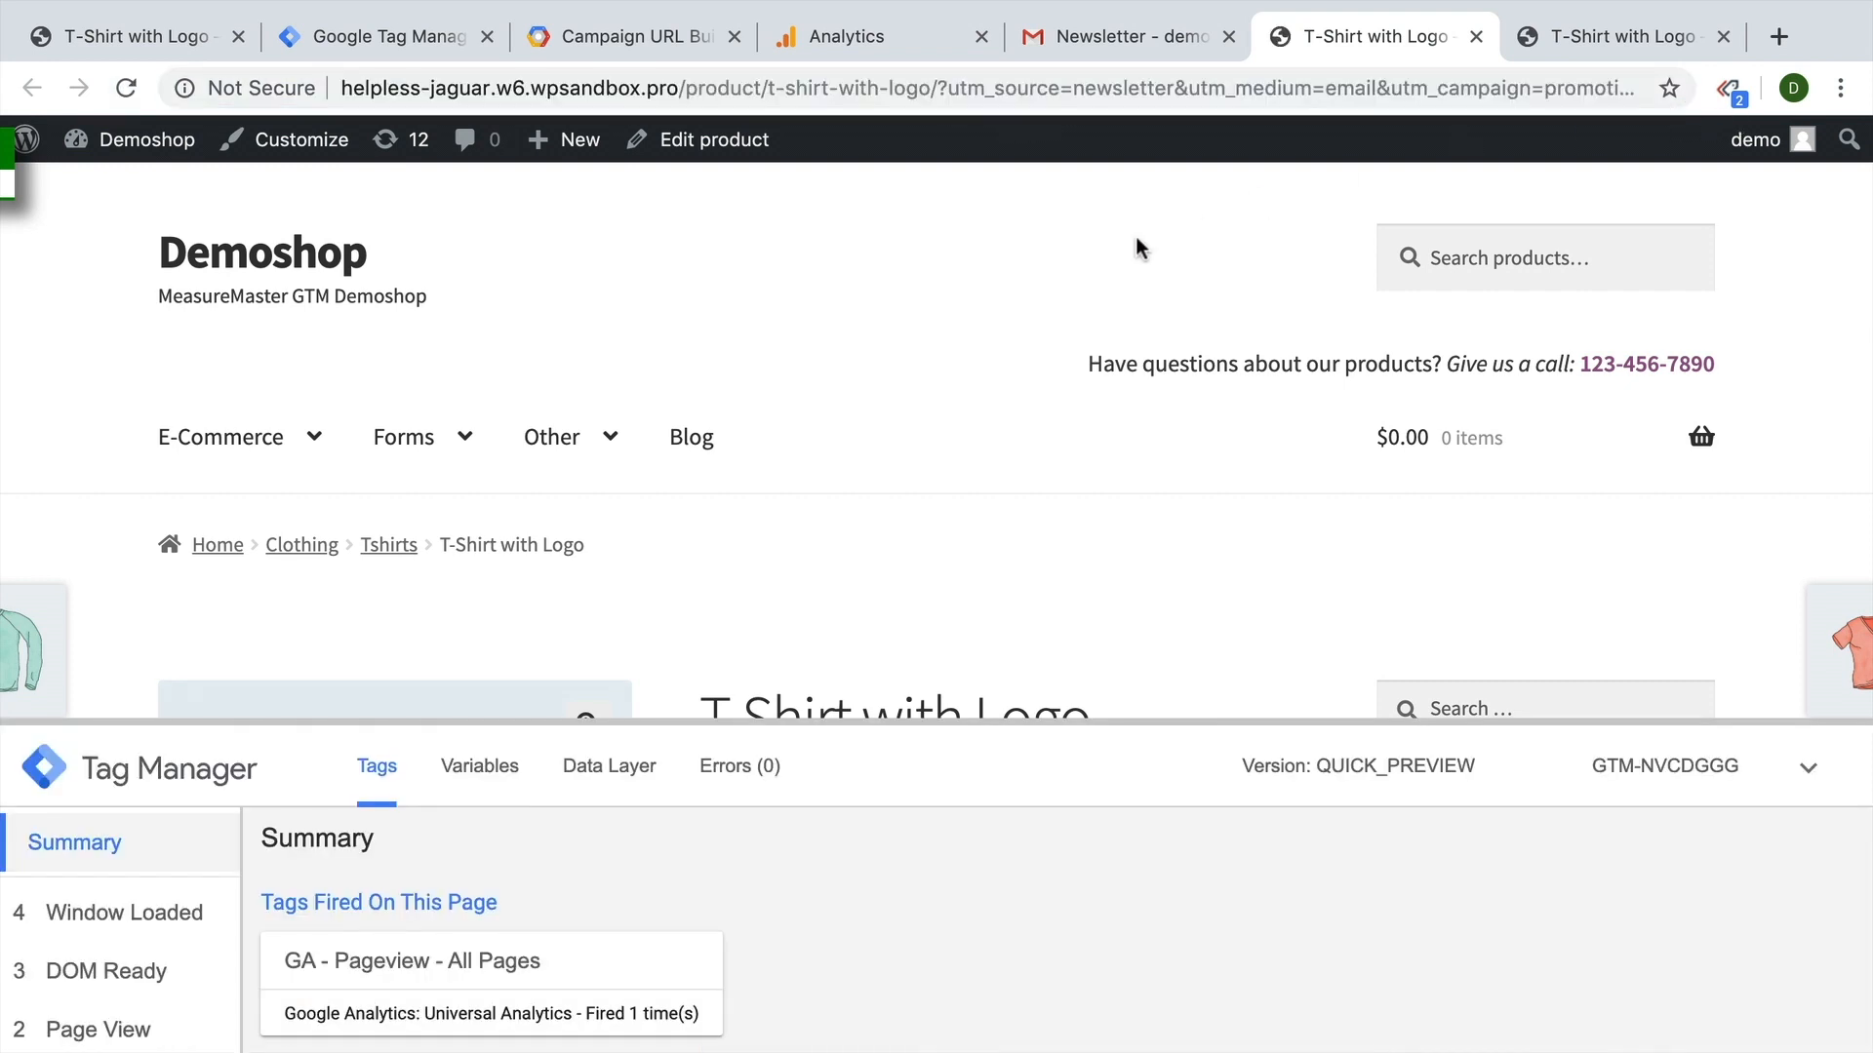
Check the Campaigns report for promotion / link1 and its newsletter / email Source/Medium breakdown.
{"action": "left_click", "coordinate": [880, 36]}
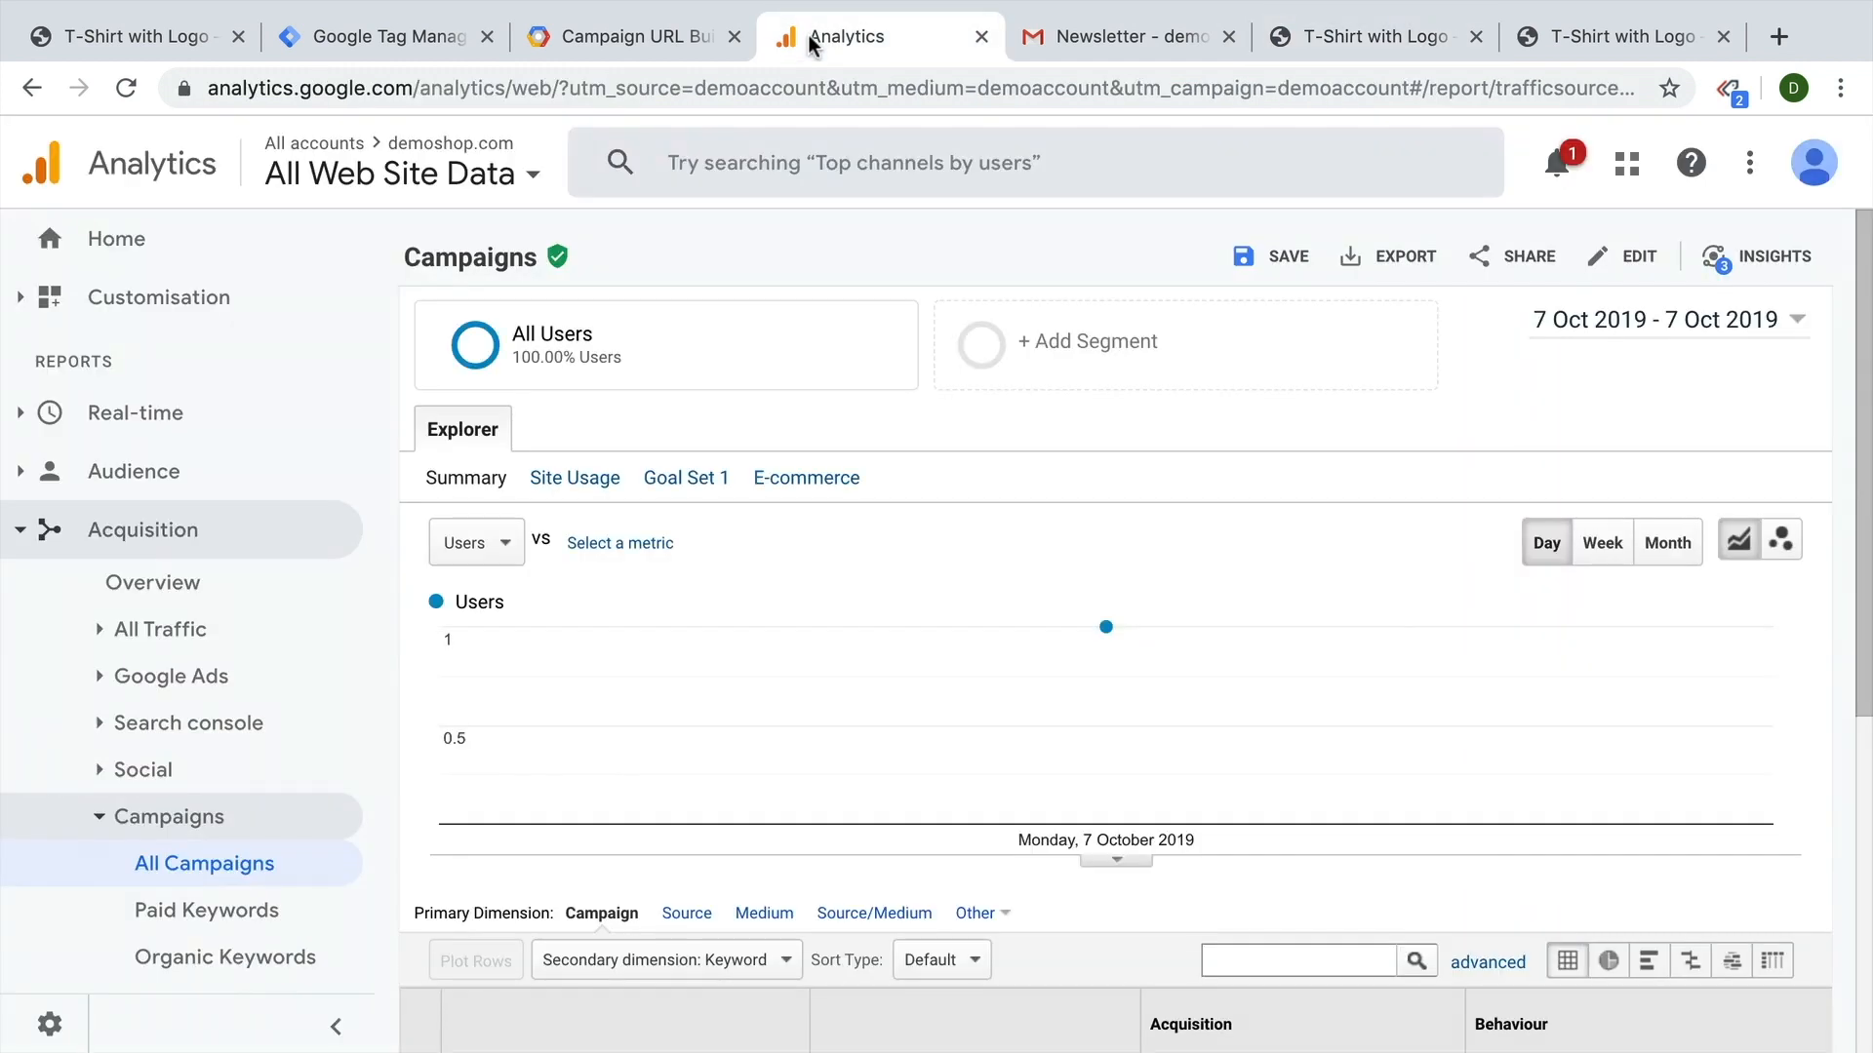
{"action": "mouse_move", "coordinate": [851, 36]}
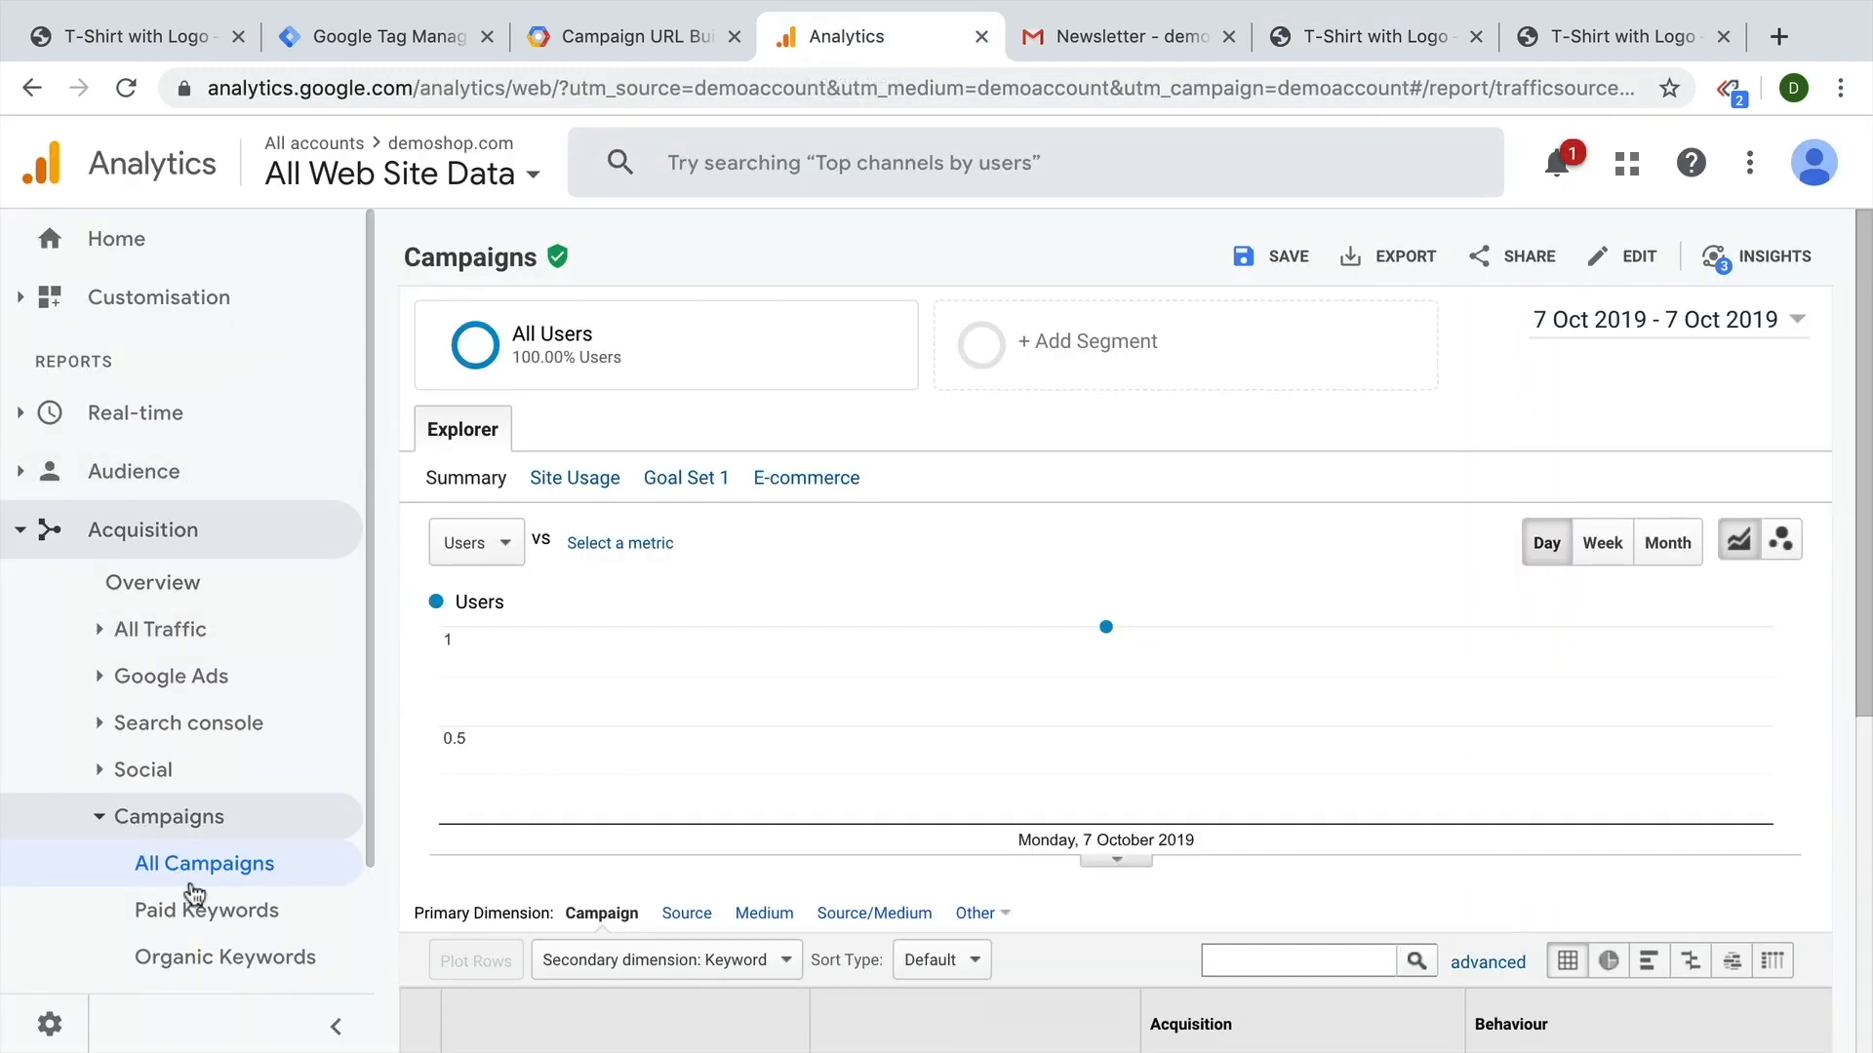
{"action": "scroll", "scroll_direction": "down", "scroll_amount": 3}
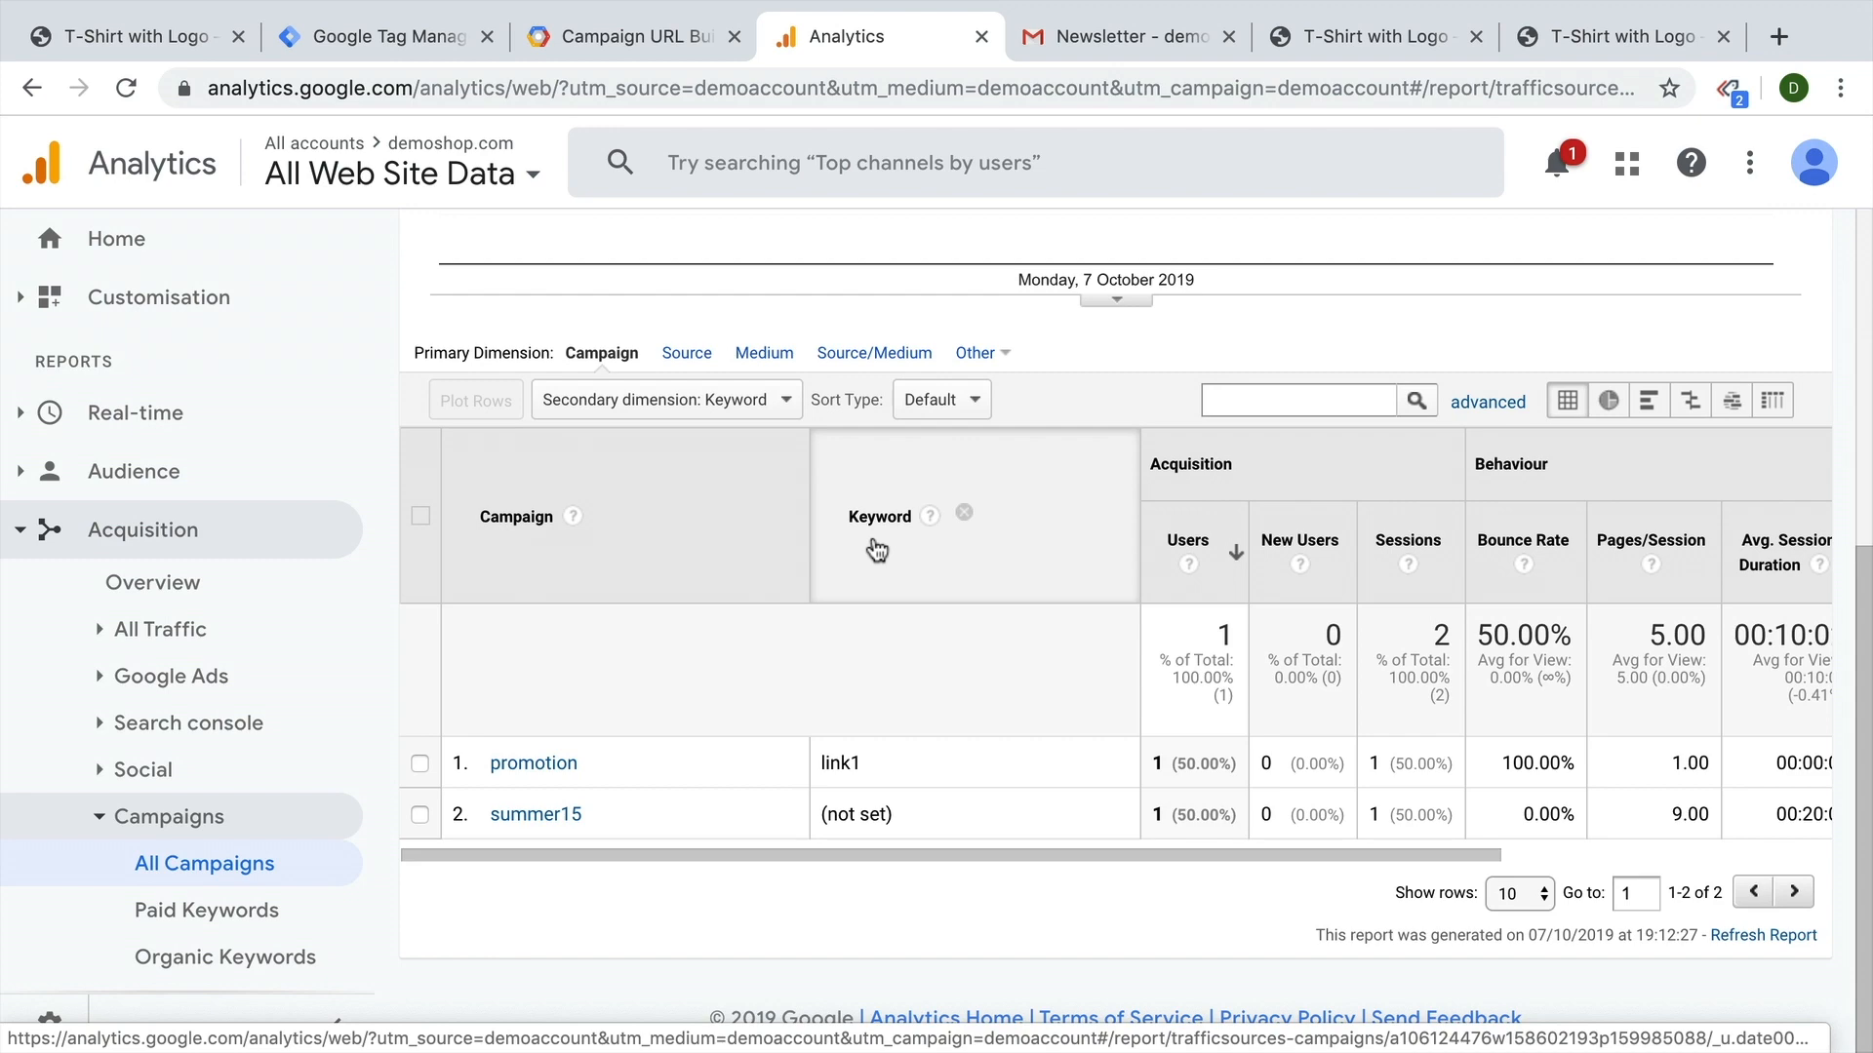
{"action": "left_click", "coordinate": [1372, 36]}
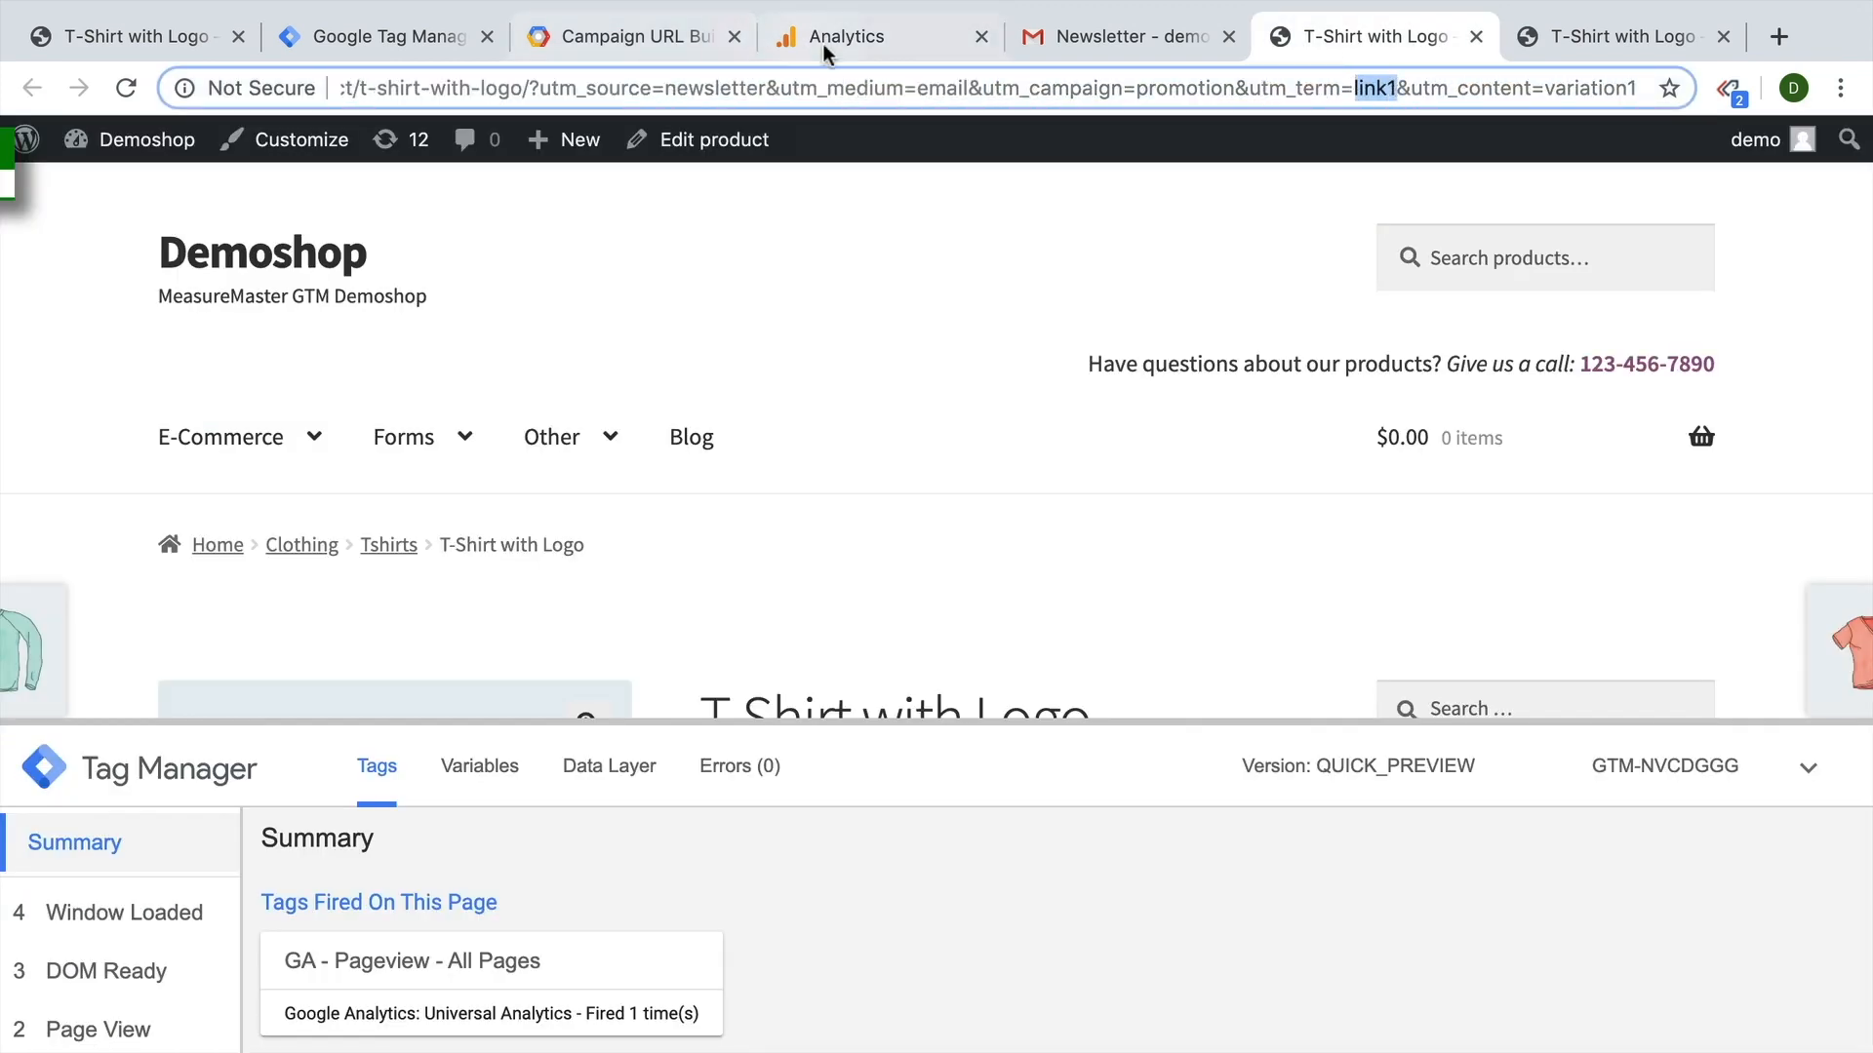
{"action": "left_click", "coordinate": [880, 36]}
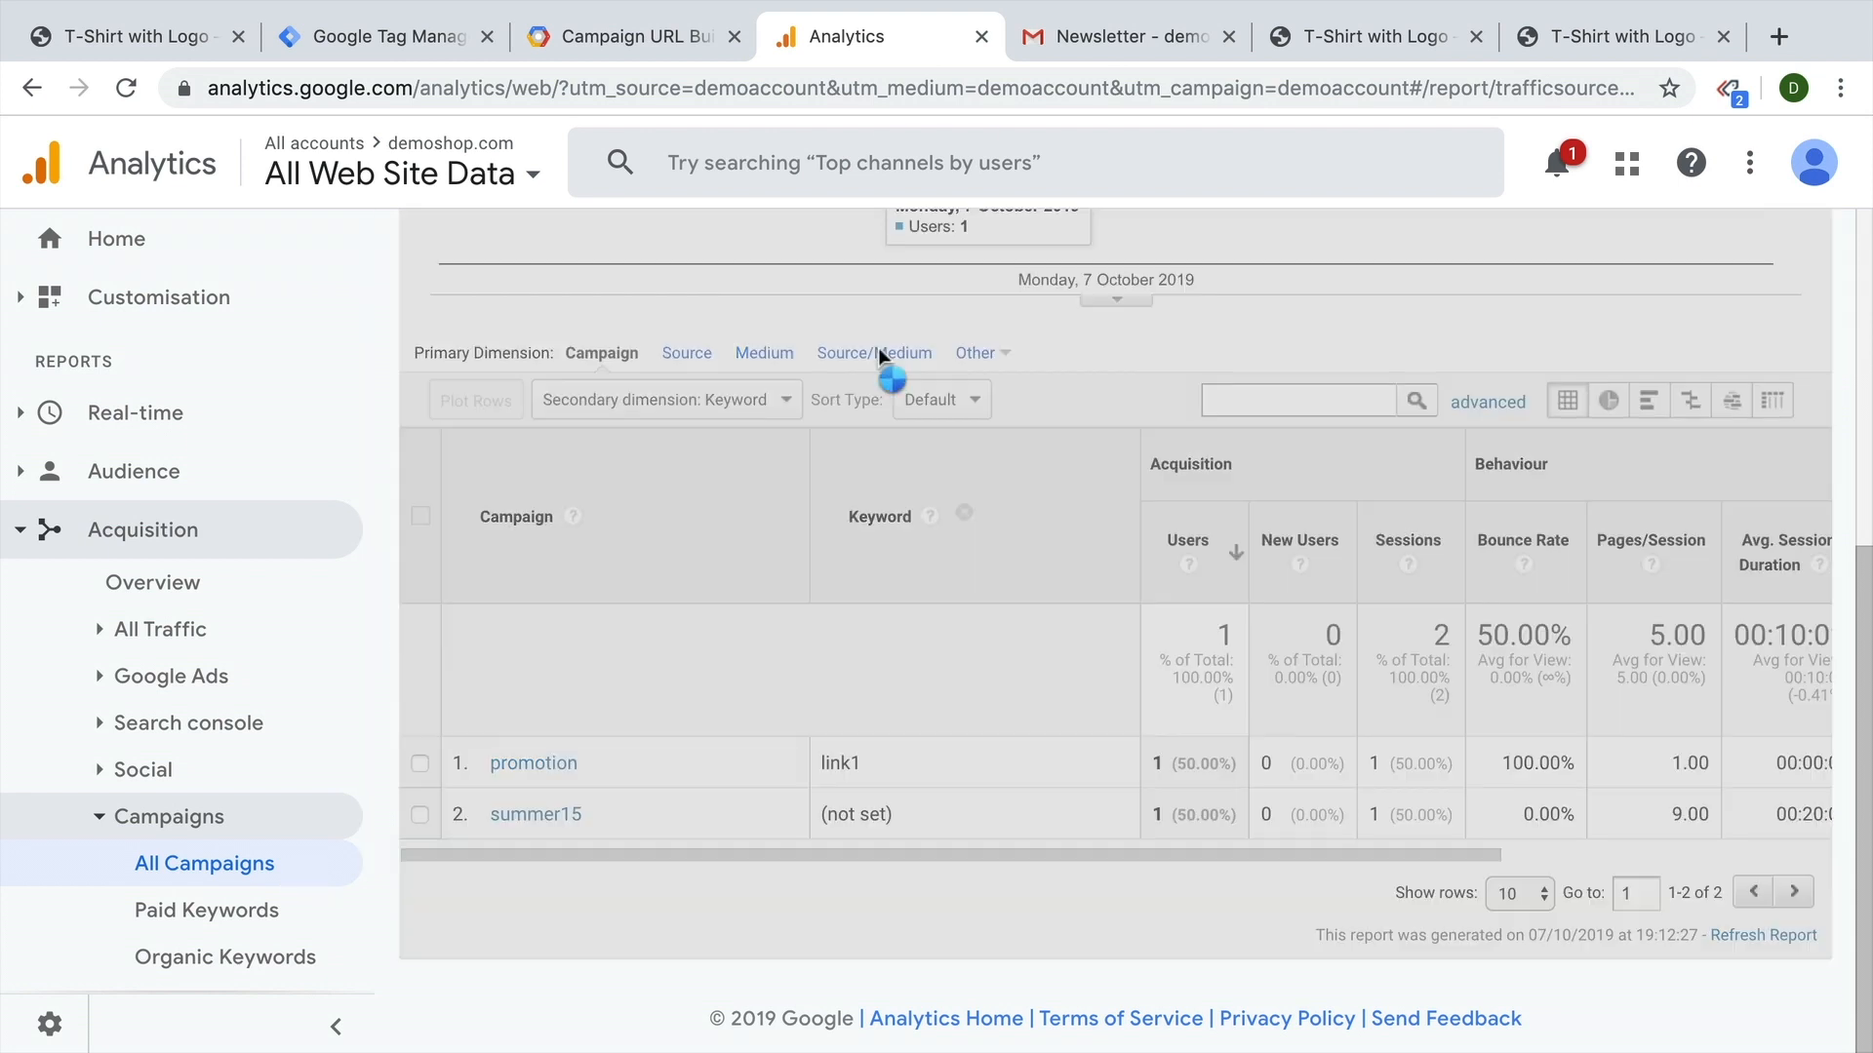
{"action": "left_click", "coordinate": [873, 352]}
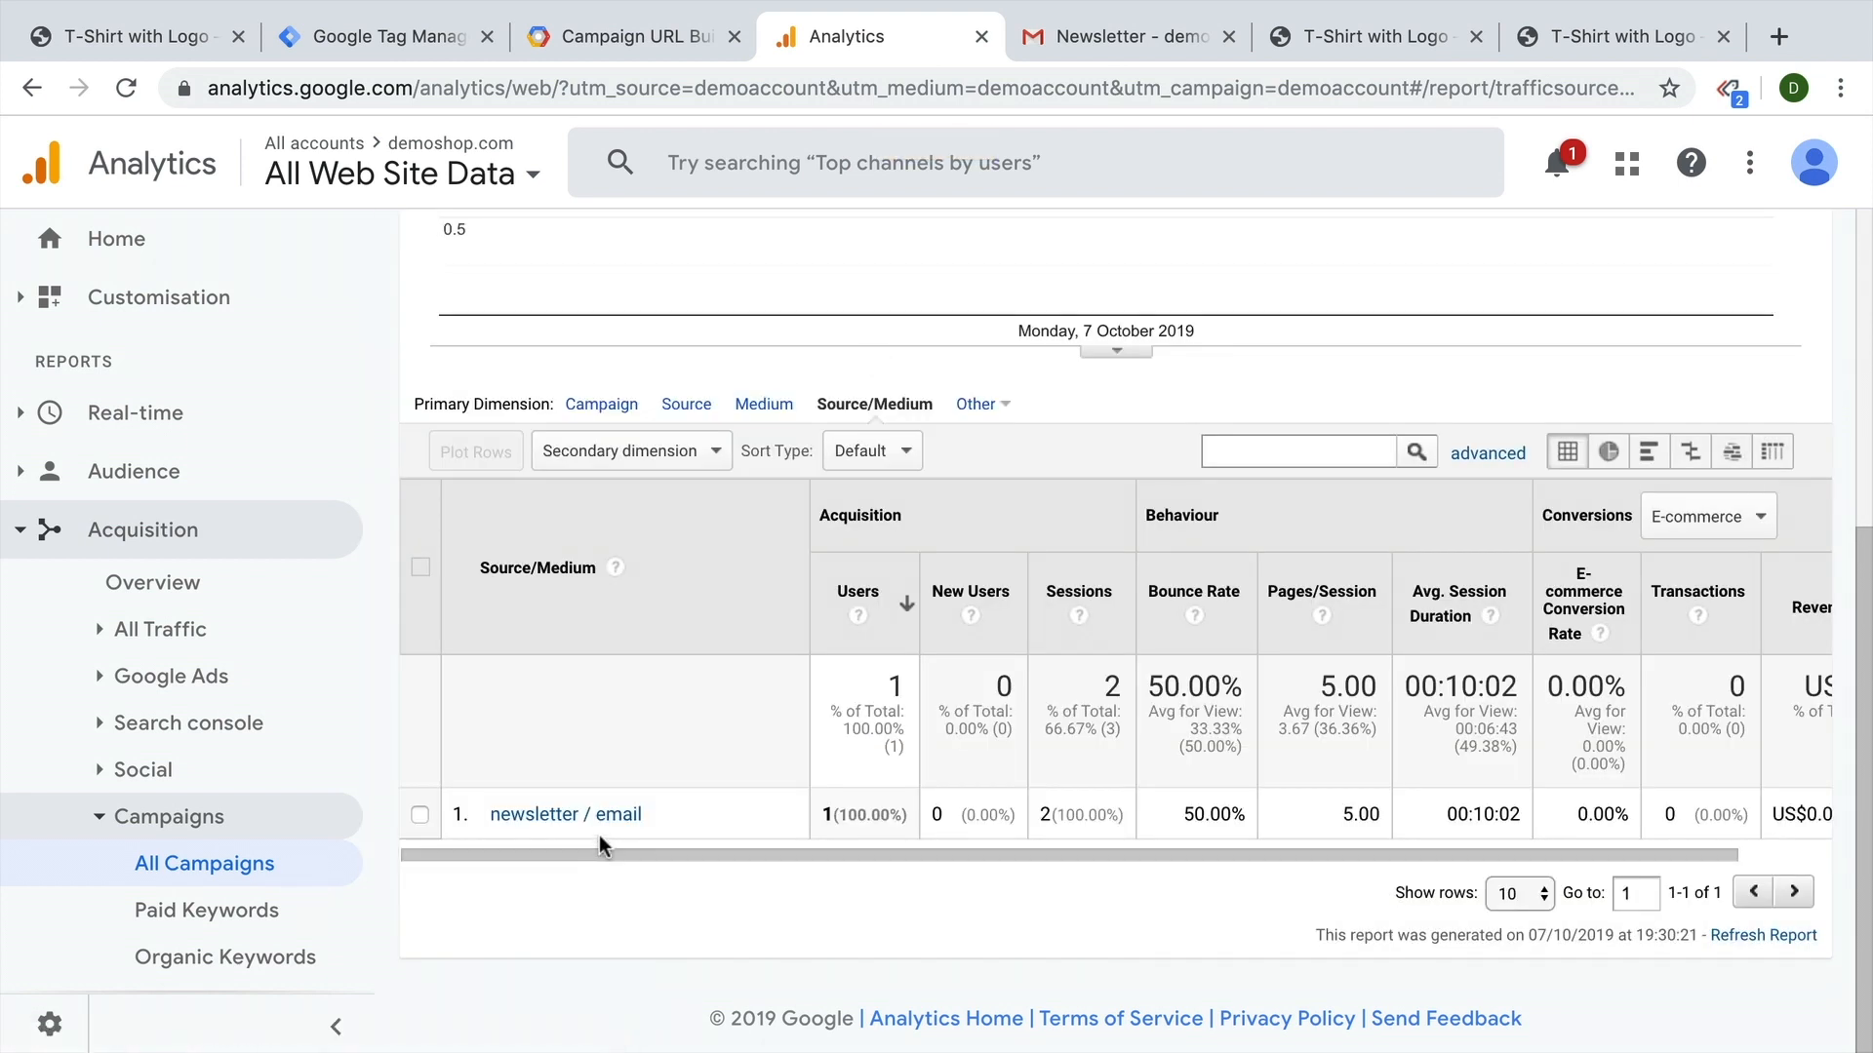
{"action": "left_click", "coordinate": [1361, 36]}
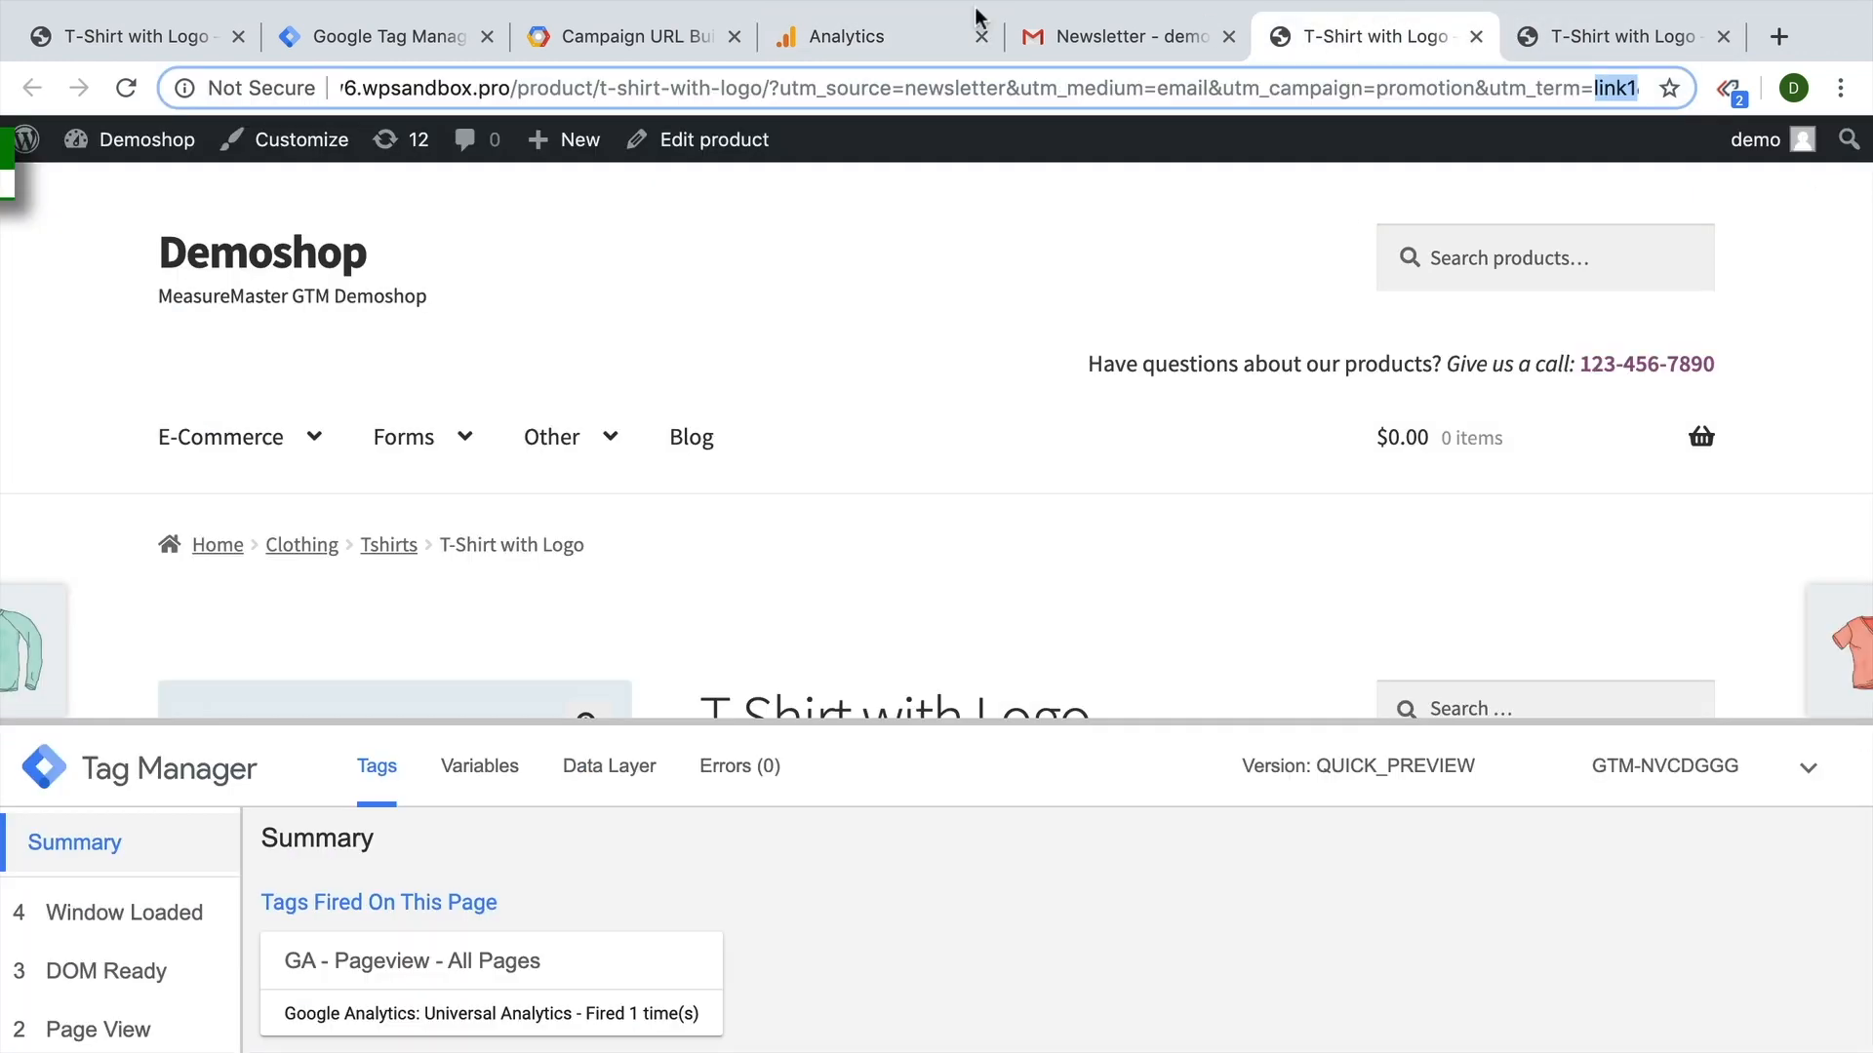
Compare URL Builder fields (newsletter, email, promotion, link1, variation1) against the newsletter's 90% off link.
{"action": "left_click", "coordinate": [622, 37]}
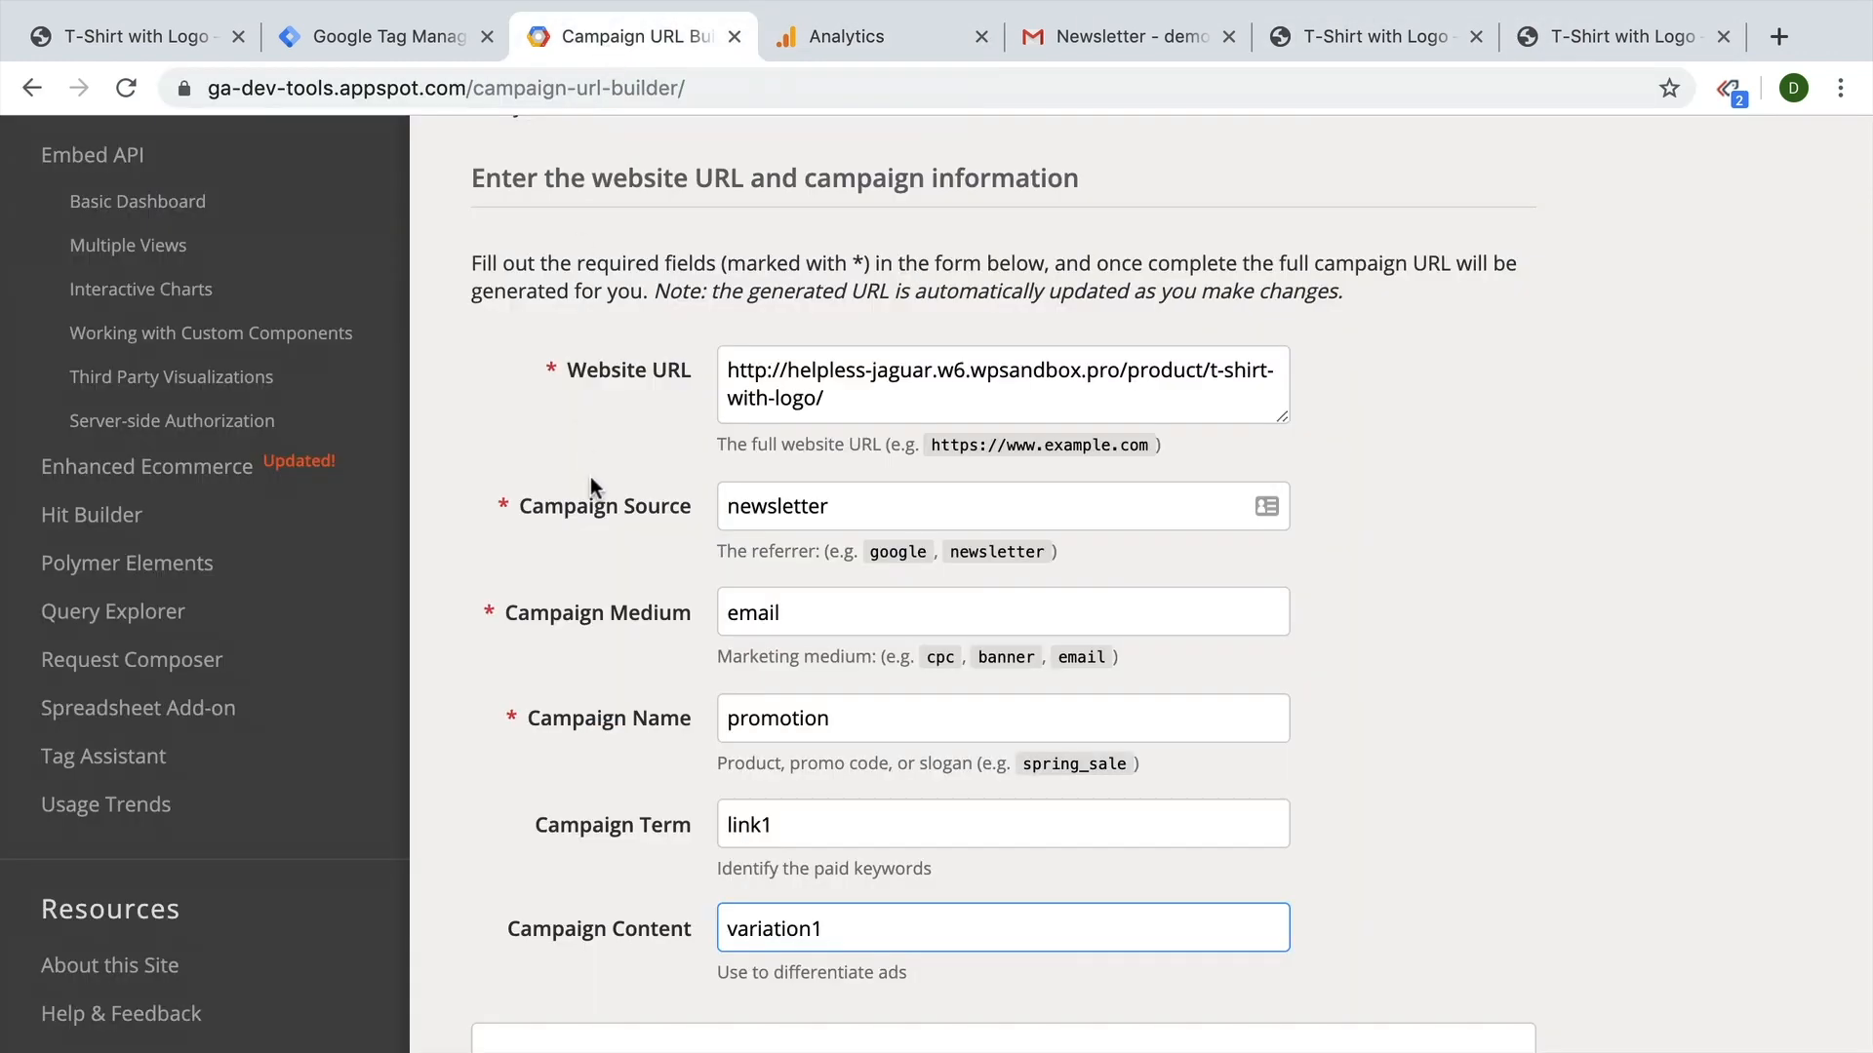
{"action": "scroll", "scroll_direction": "down", "scroll_amount": 3}
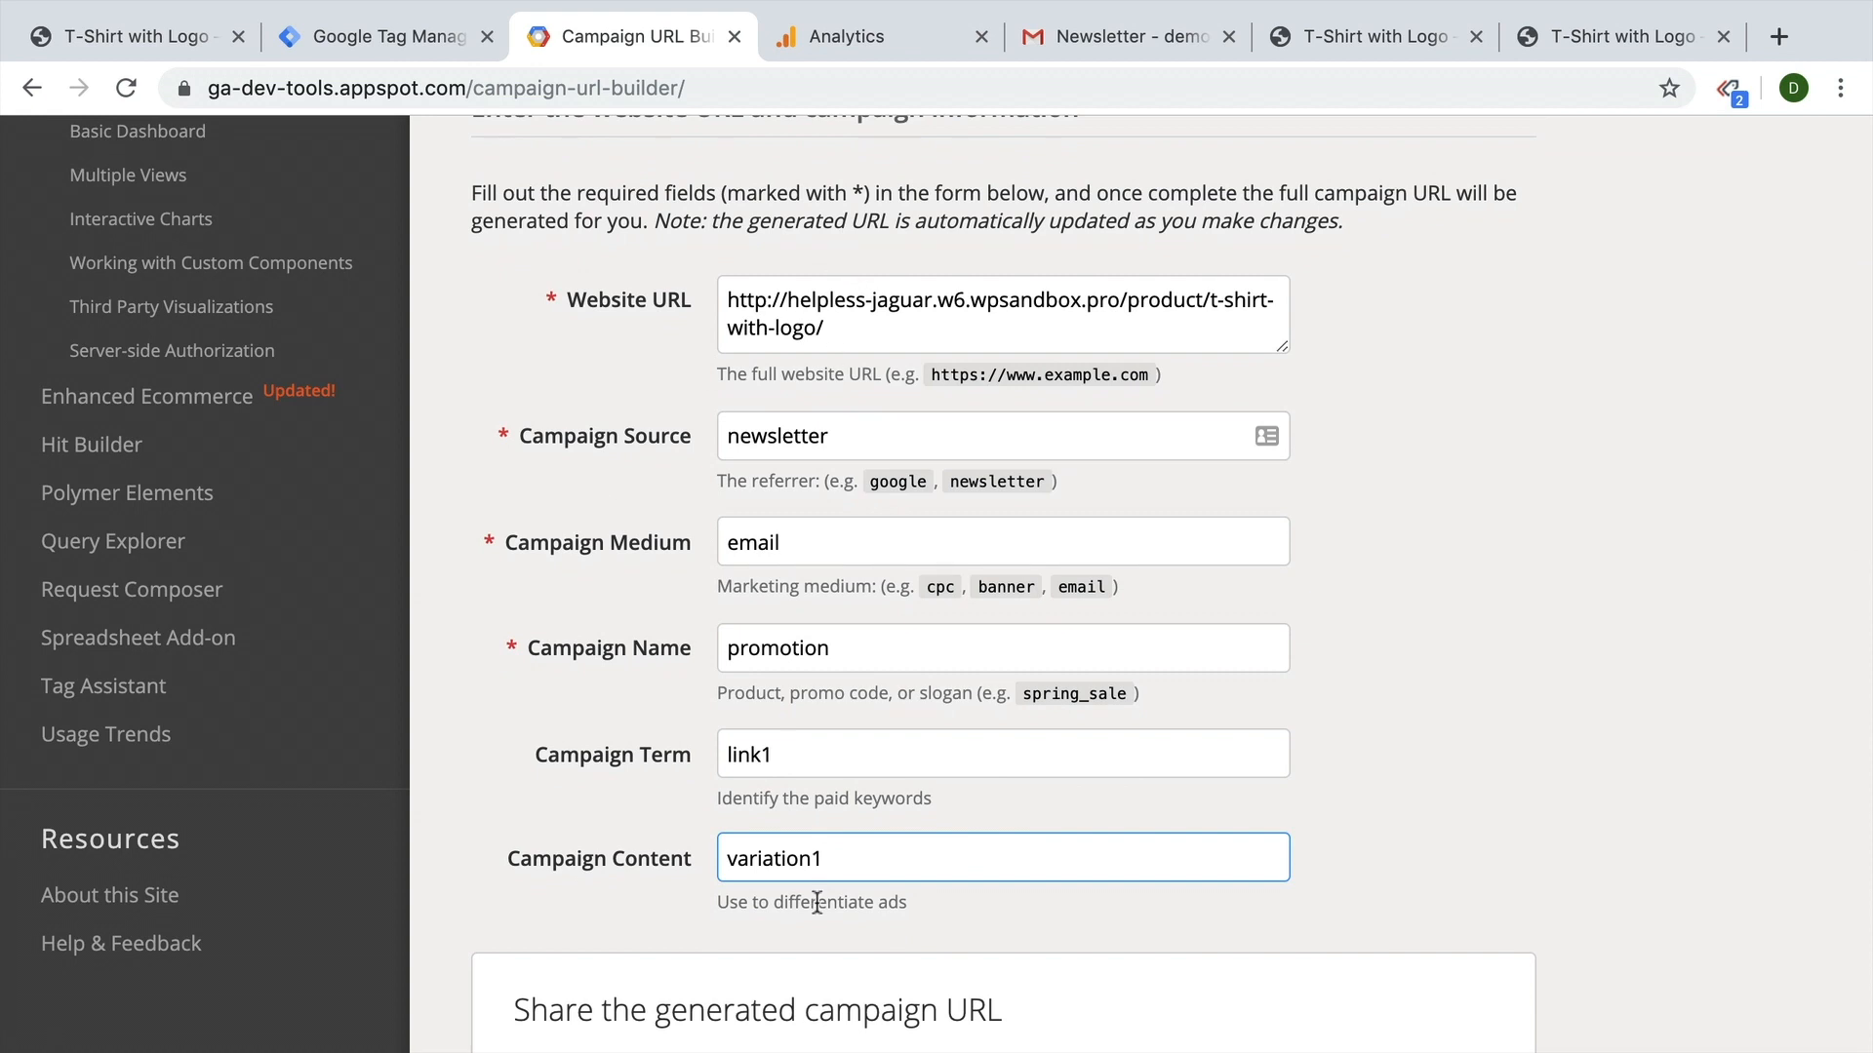
{"action": "left_click", "coordinate": [1001, 314]}
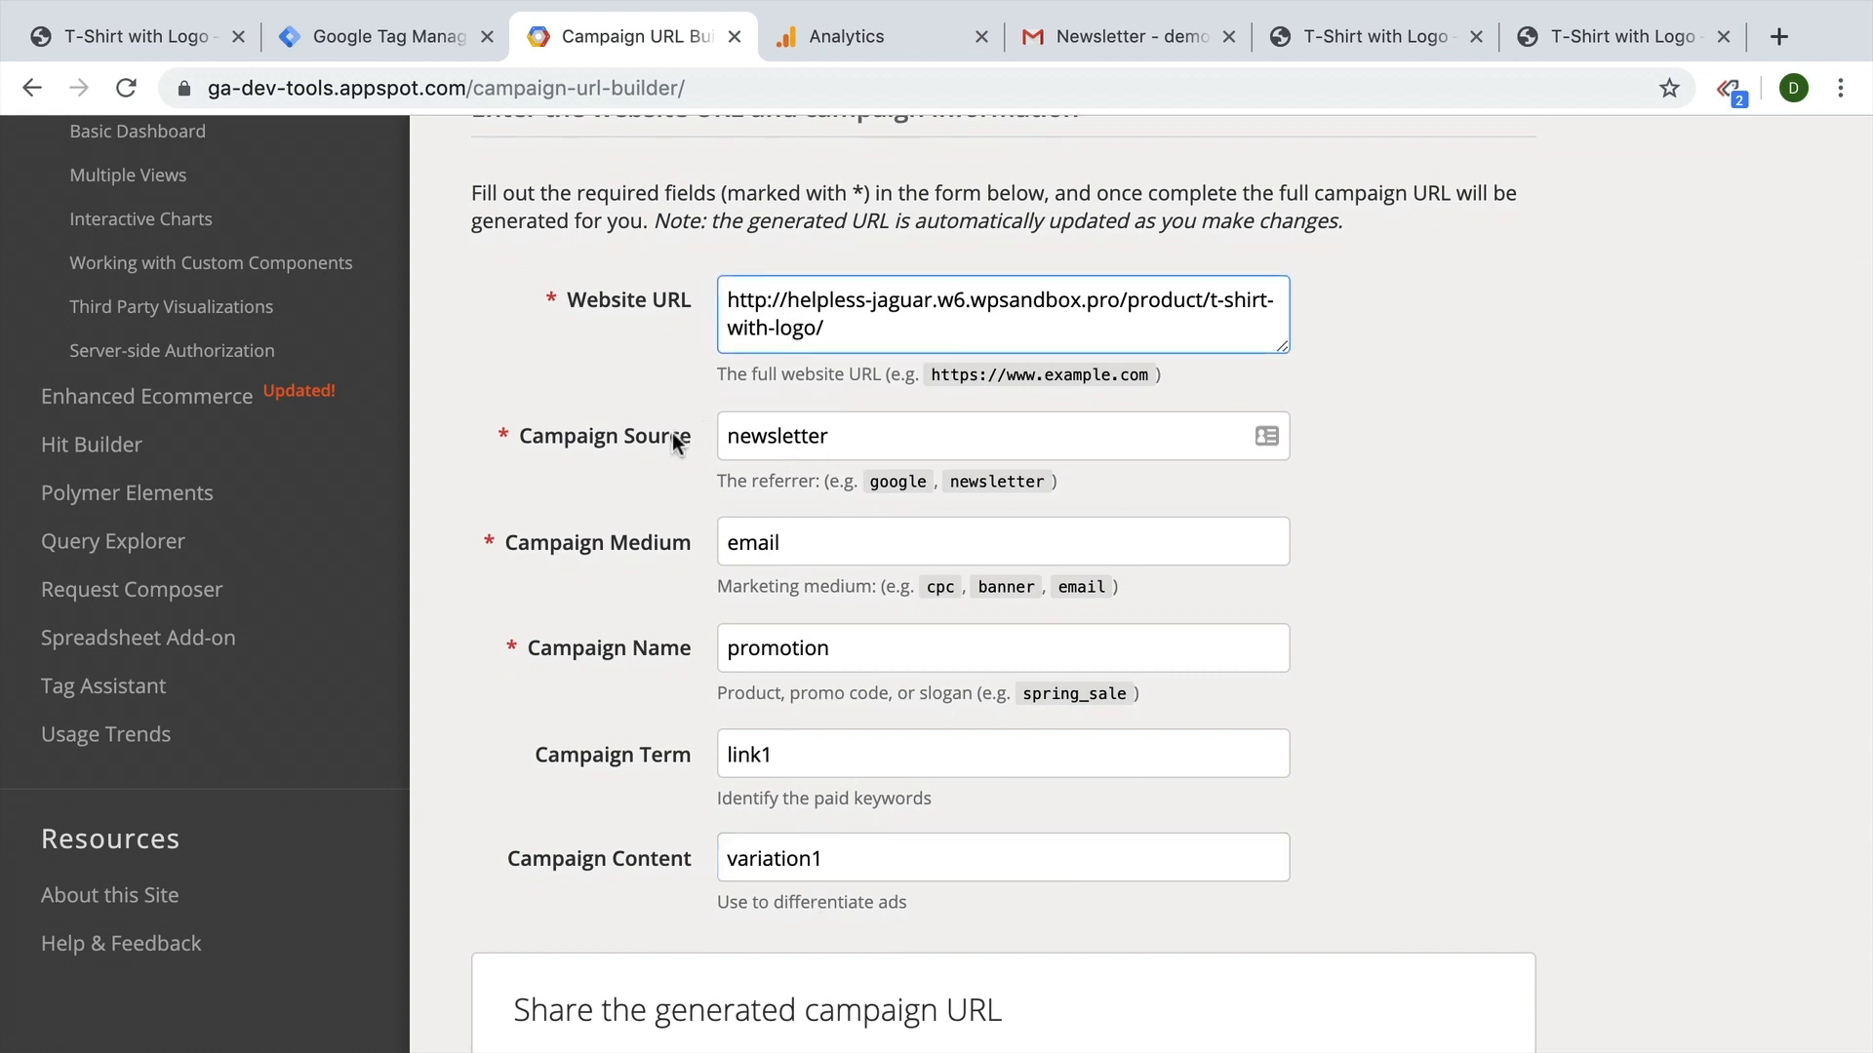
{"action": "mouse_move", "coordinate": [666, 591]}
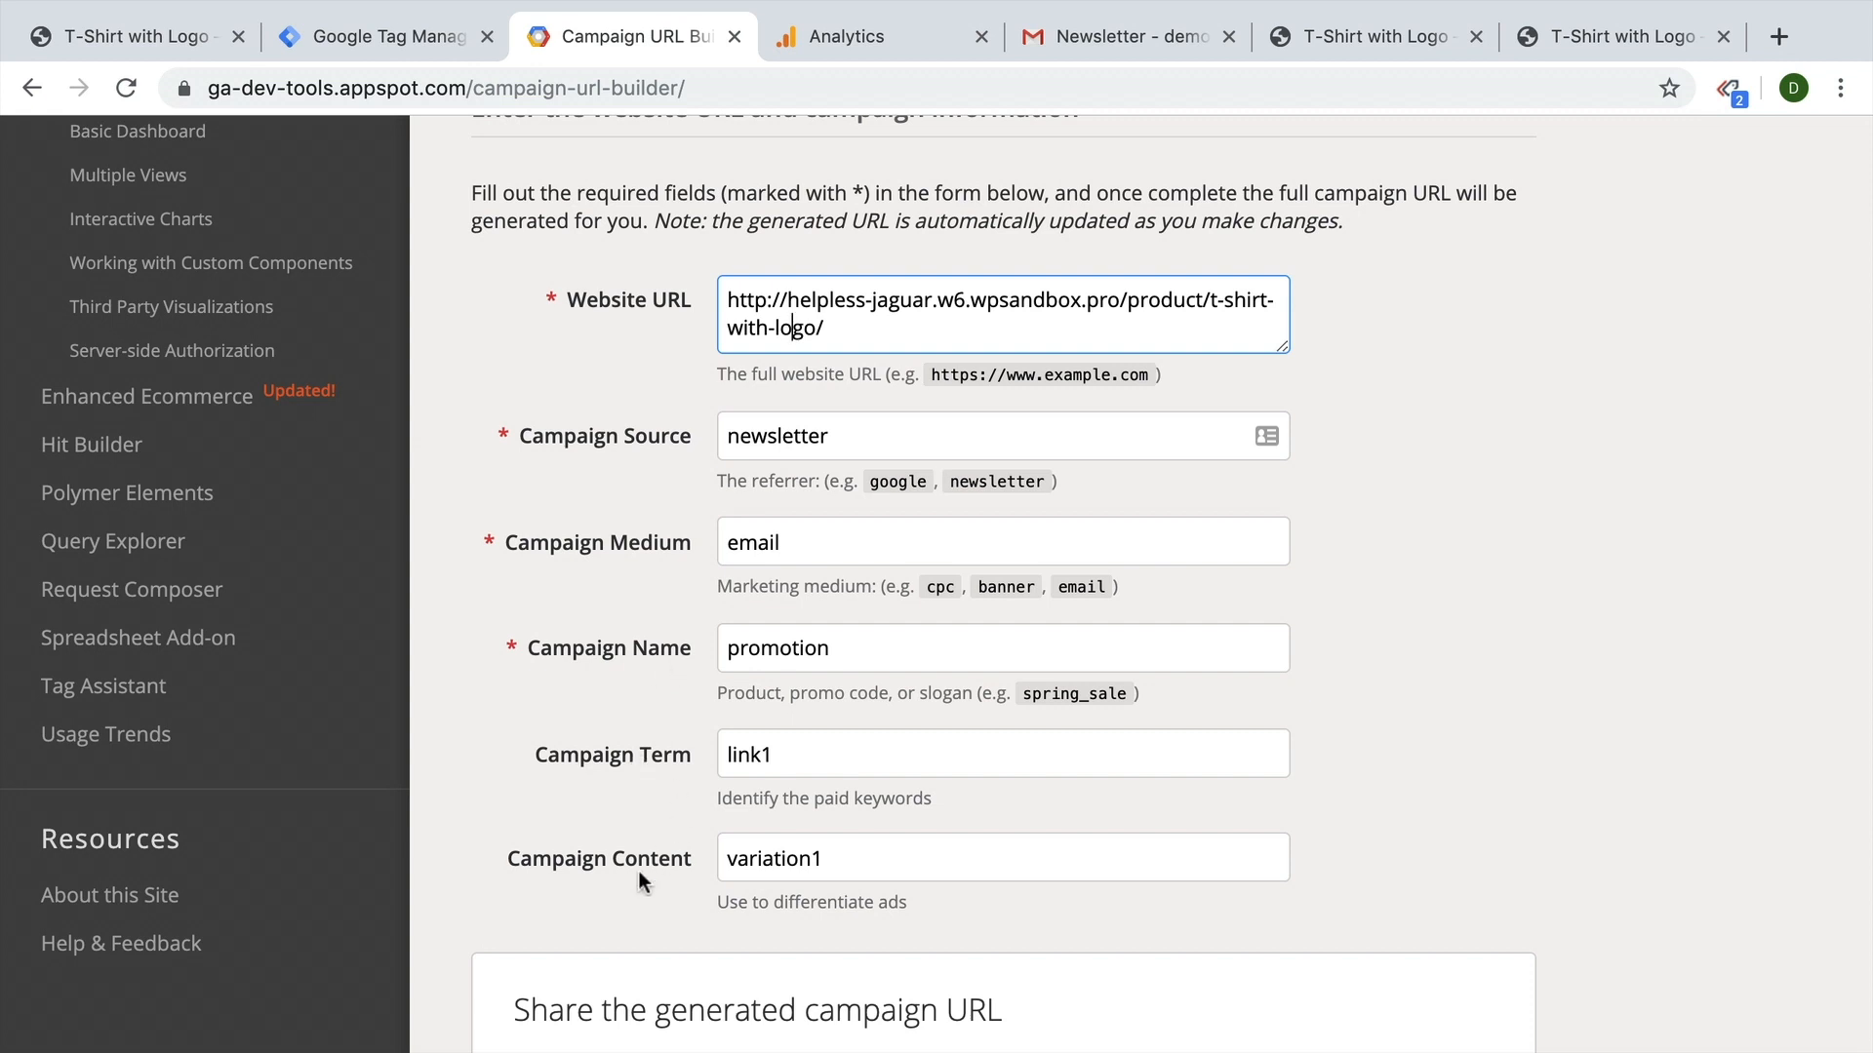
{"action": "mouse_move", "coordinate": [618, 660]}
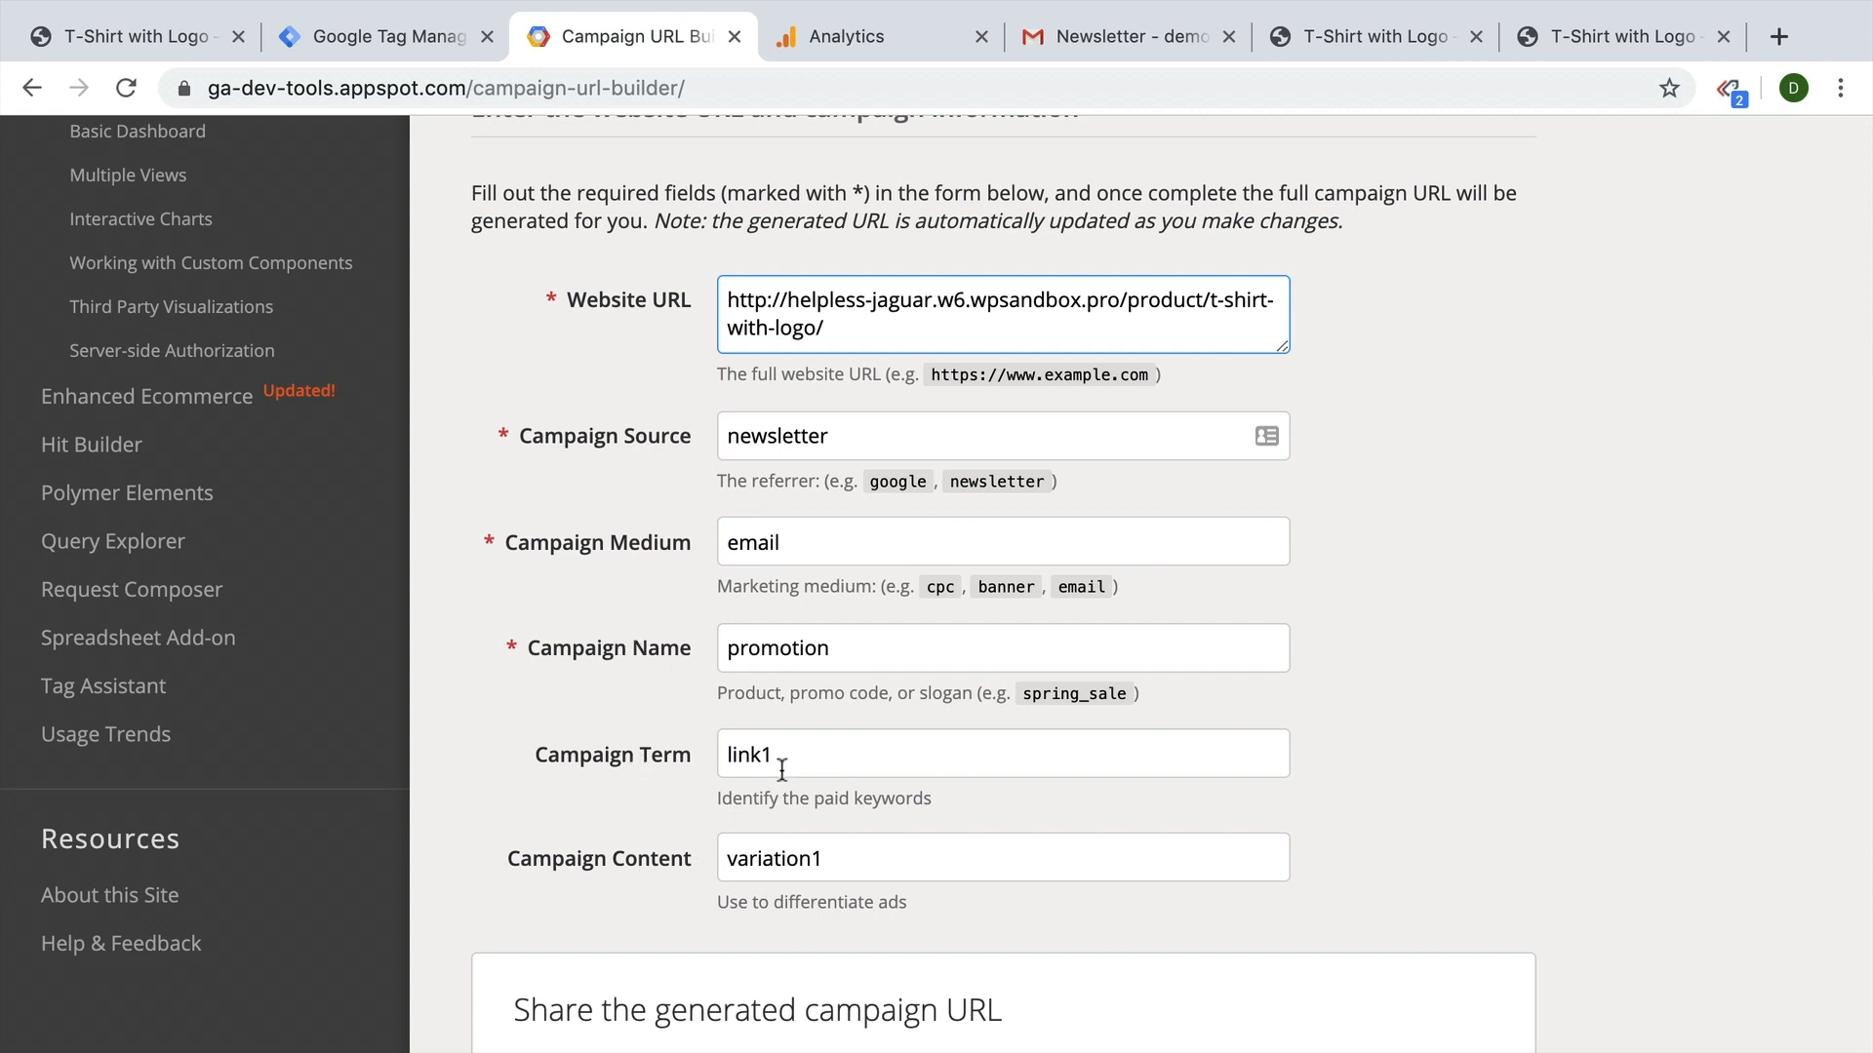
{"action": "mouse_move", "coordinate": [798, 879]}
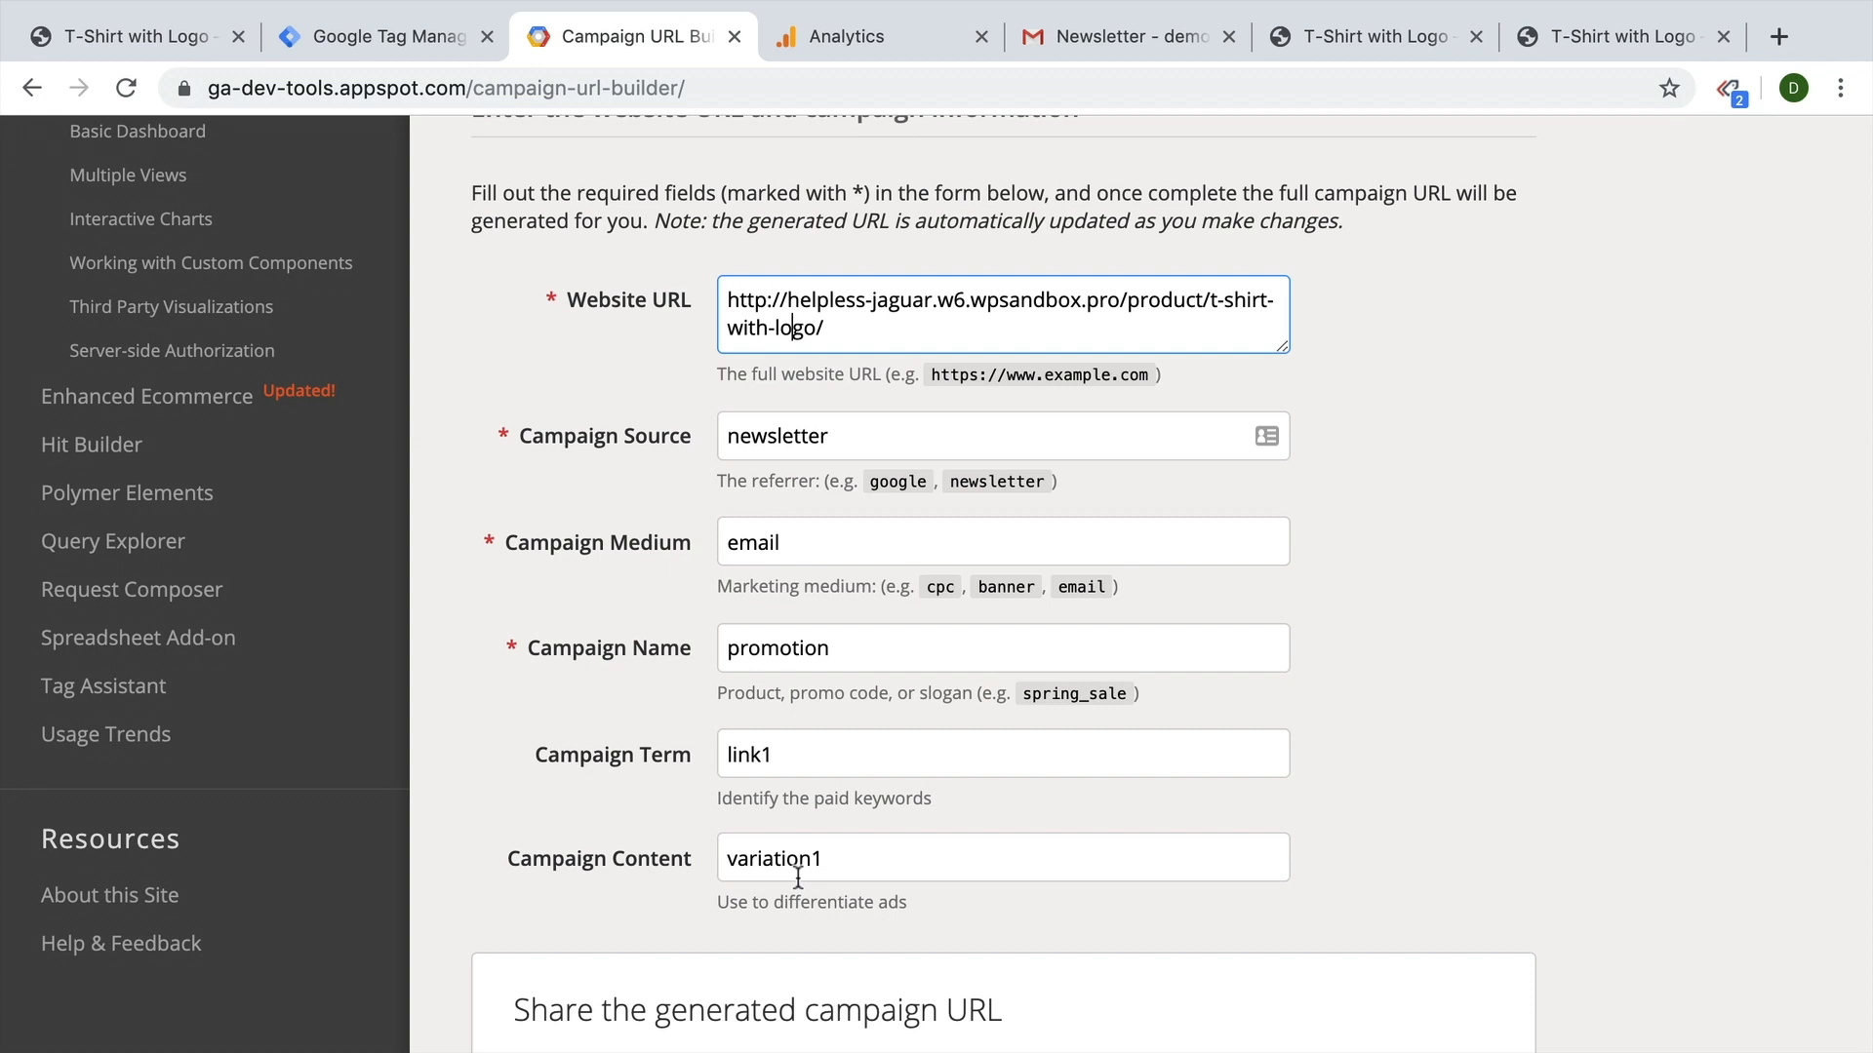
{"action": "left_click", "coordinate": [1121, 36]}
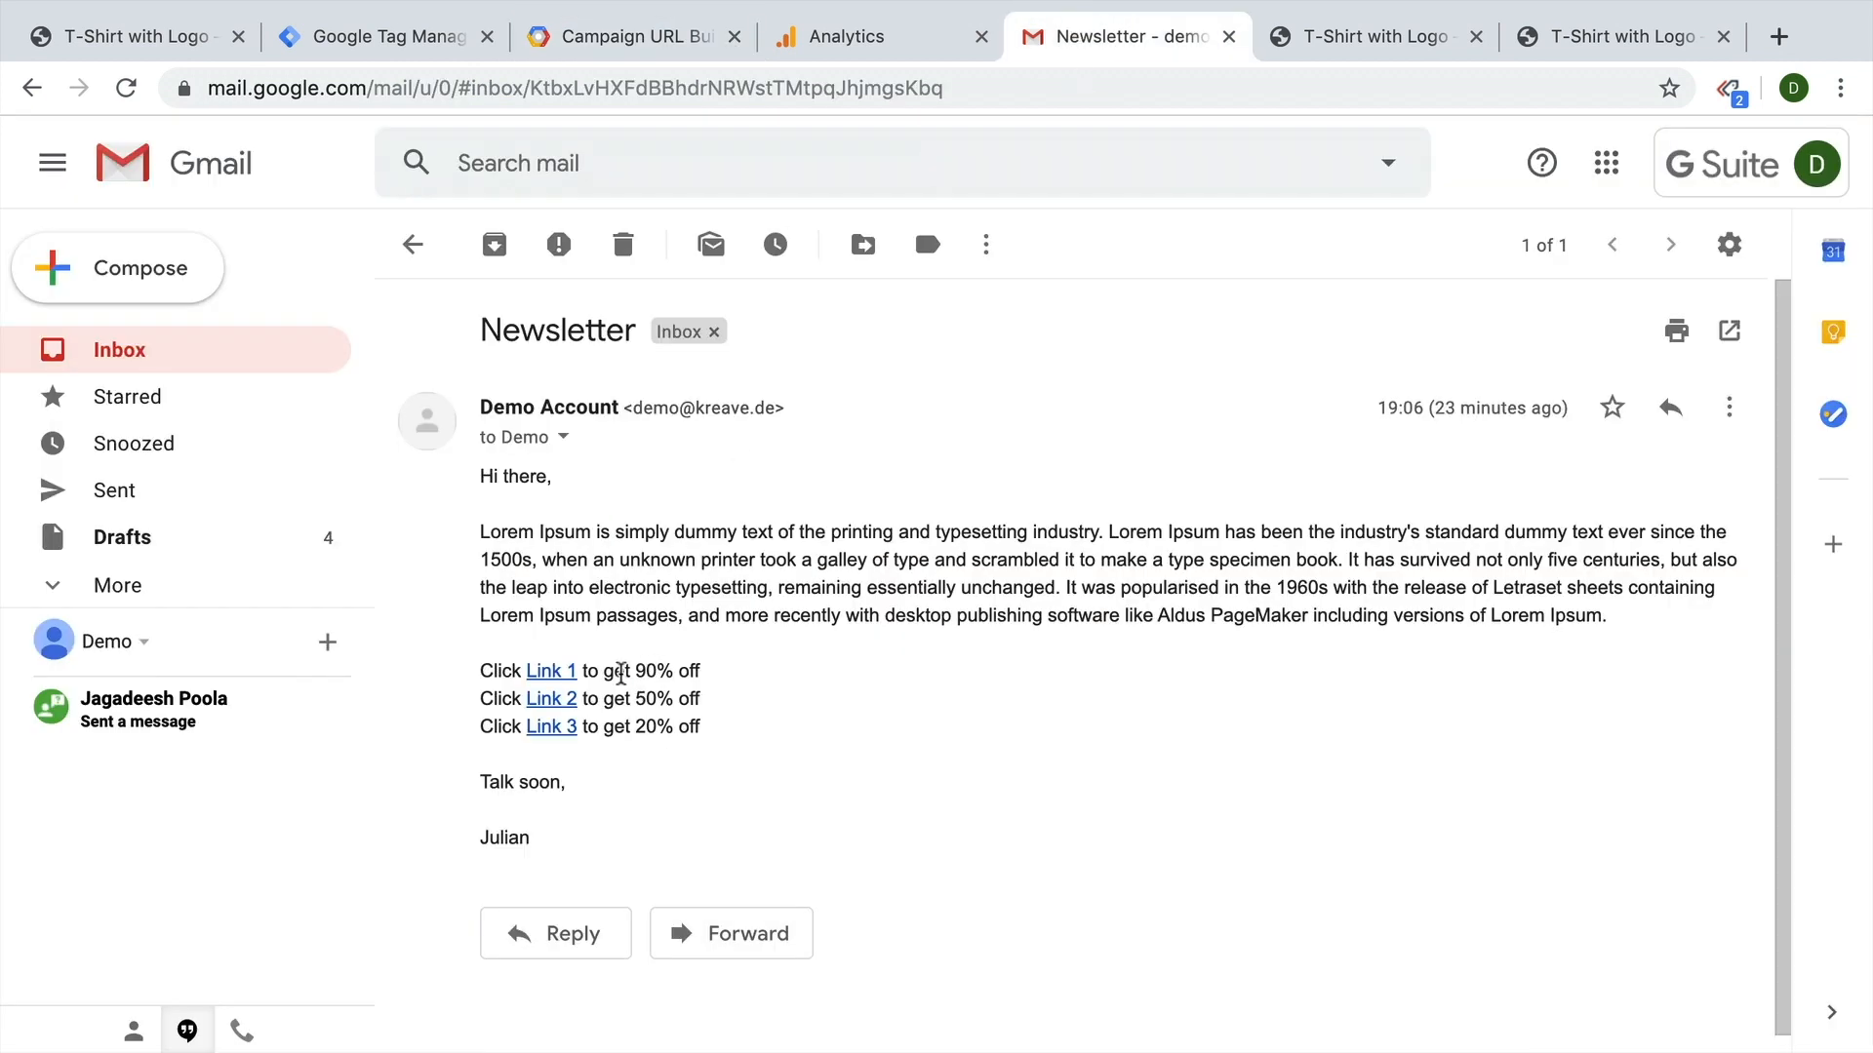
{"action": "left_click_drag", "start_coordinate": [635, 670], "coordinate": [704, 670]}
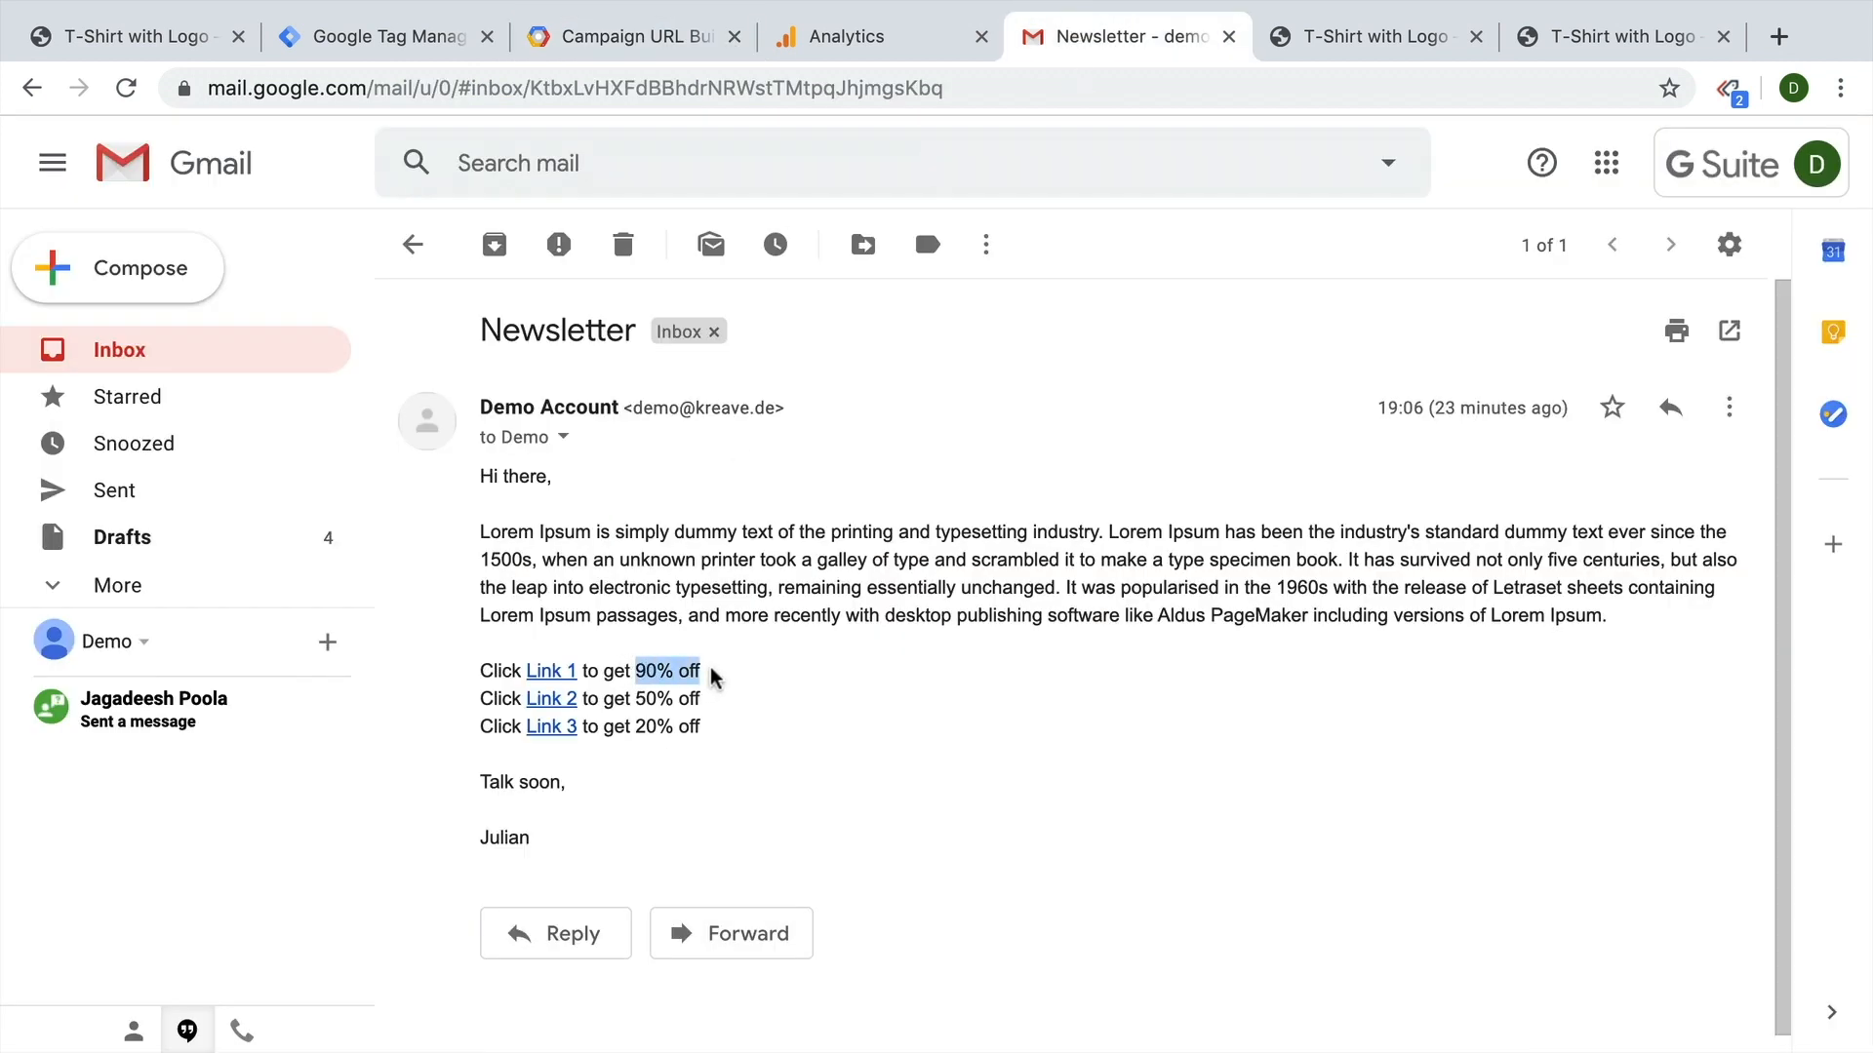
{"action": "mouse_move", "coordinate": [774, 748]}
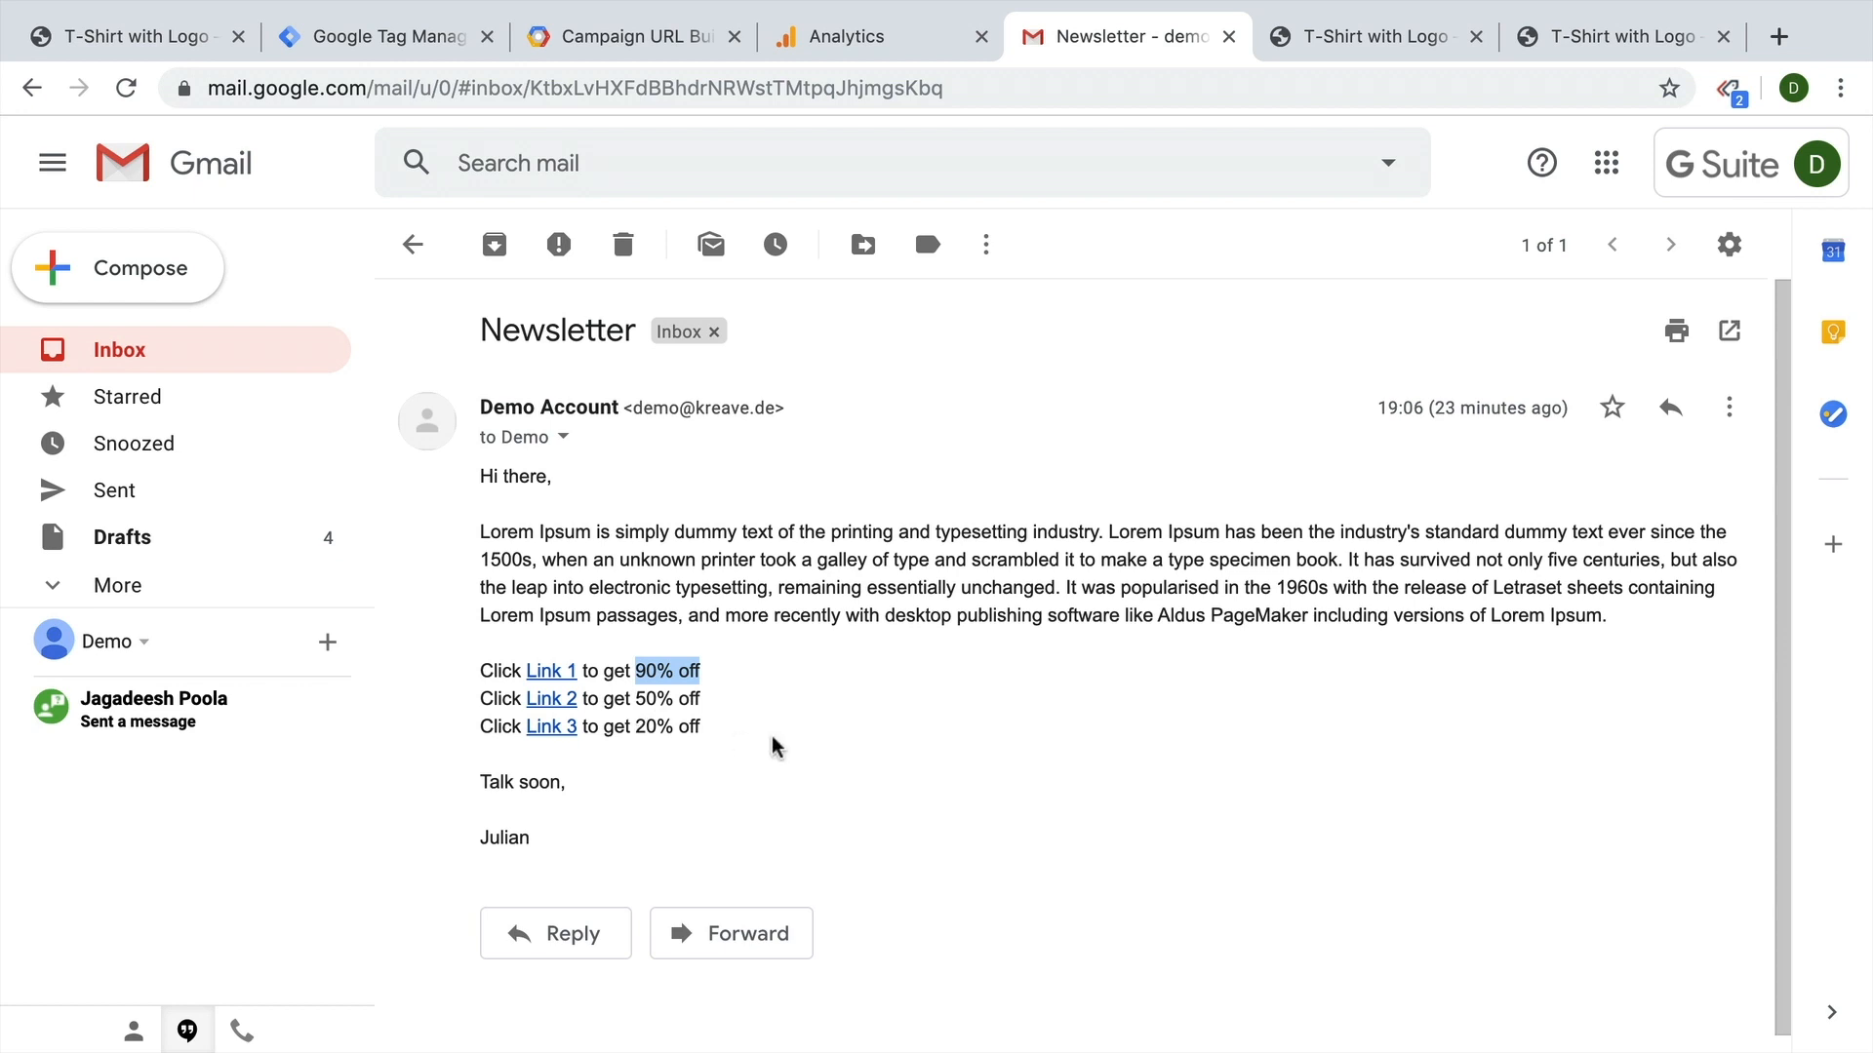
{"action": "left_click", "coordinate": [626, 36]}
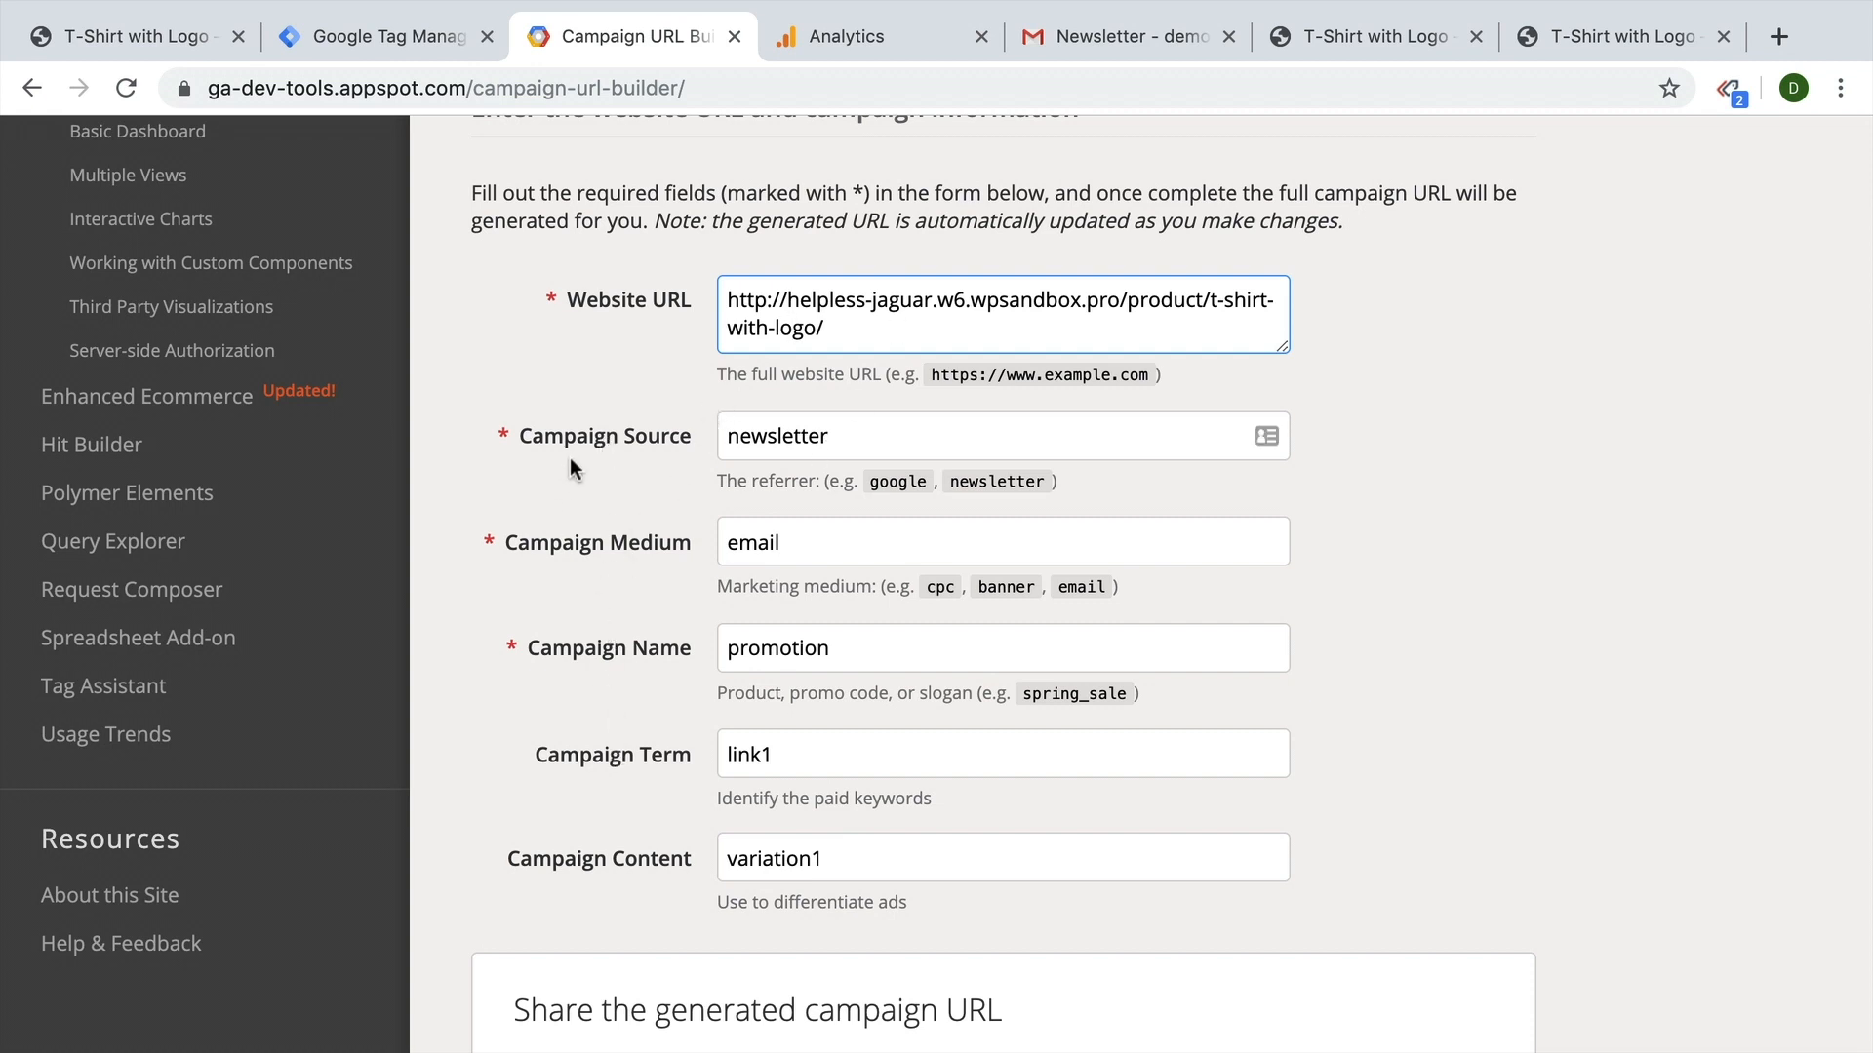
{"action": "mouse_move", "coordinate": [660, 463]}
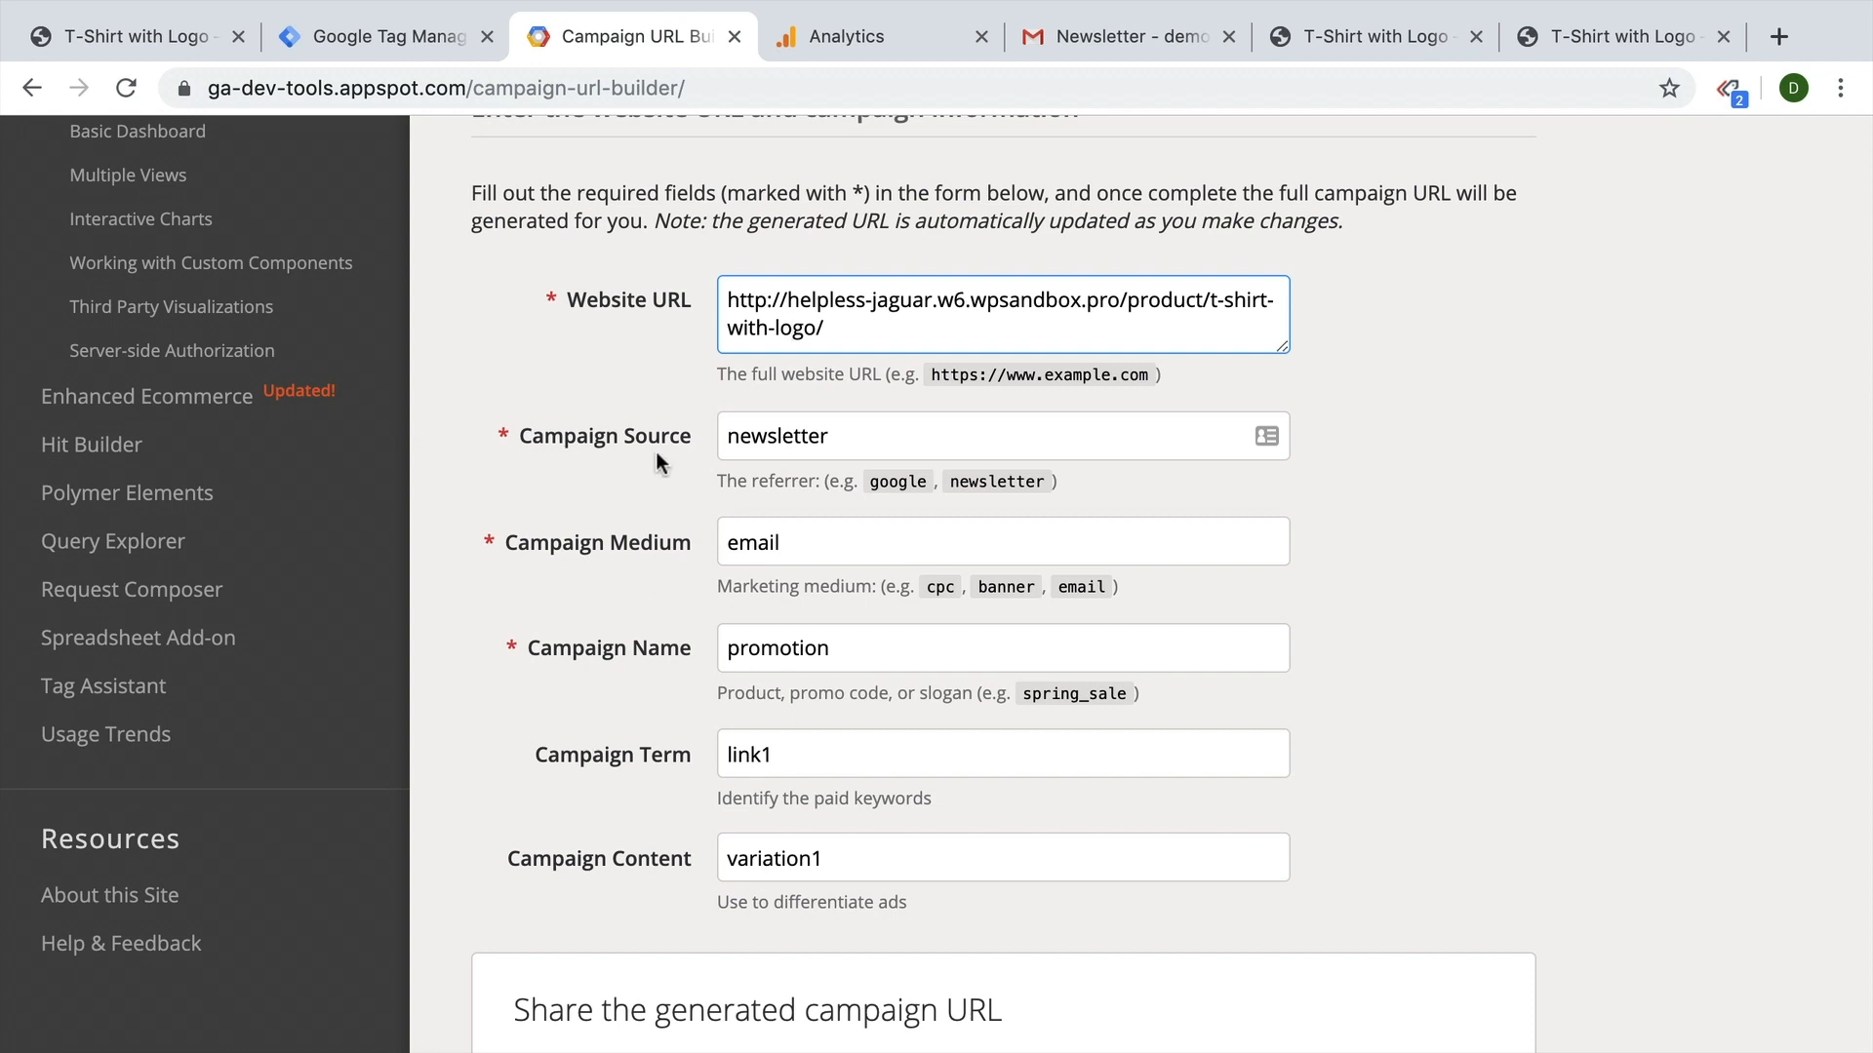
{"action": "mouse_move", "coordinate": [650, 545]}
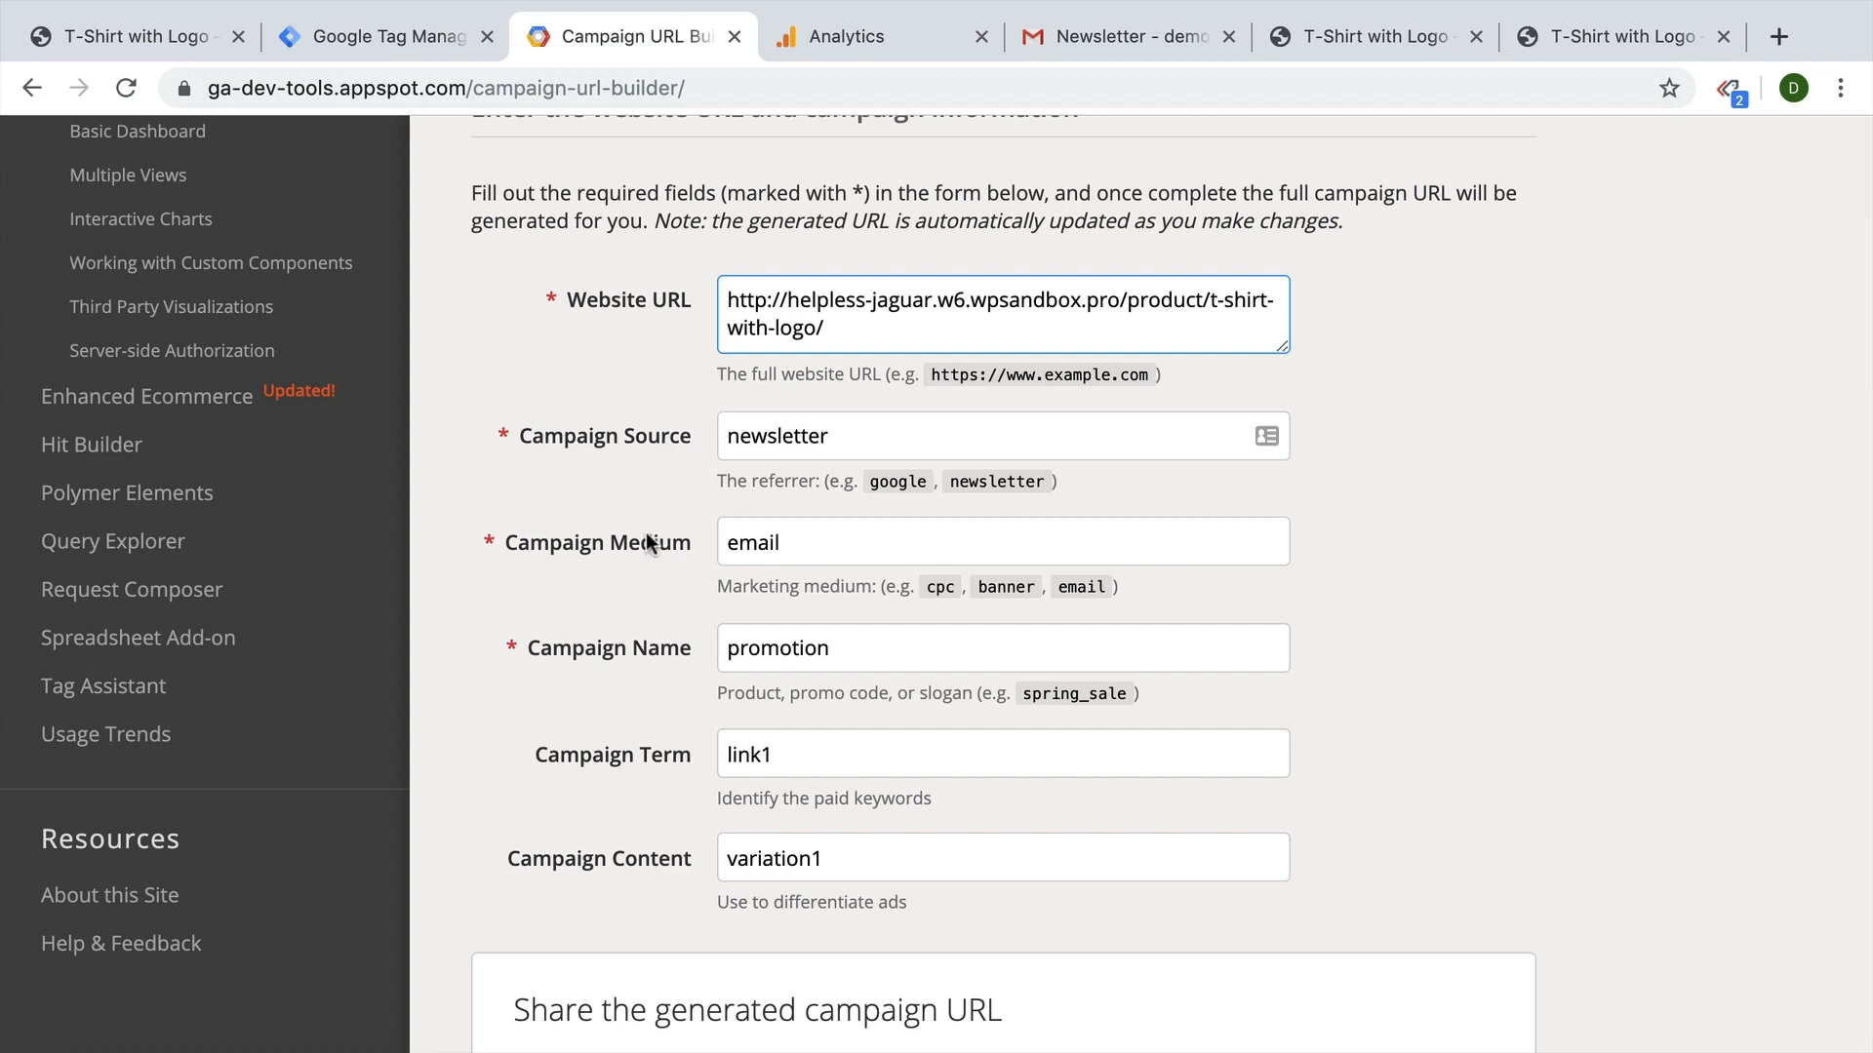
{"action": "mouse_move", "coordinate": [1603, 68]}
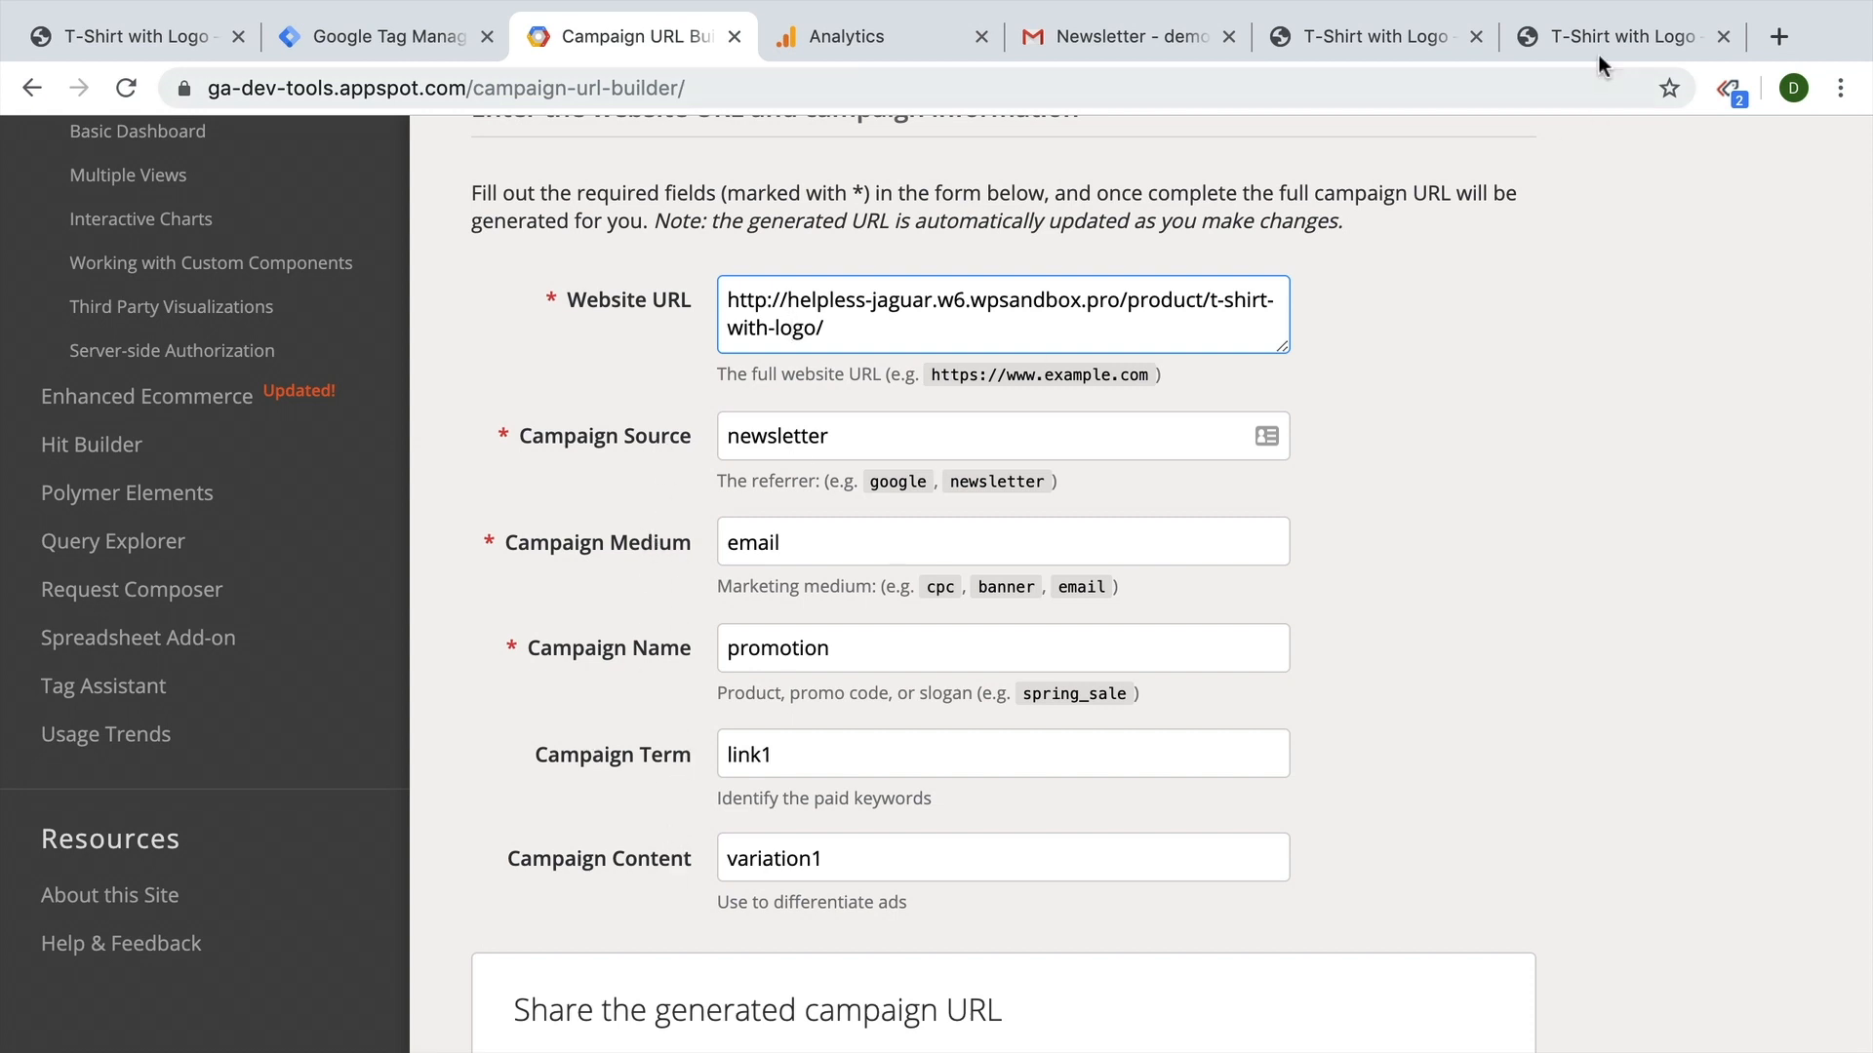
Append discount=90 to the T-Shirt with Logo page URL with the pageview tag firing.
{"action": "left_click", "coordinate": [1362, 37]}
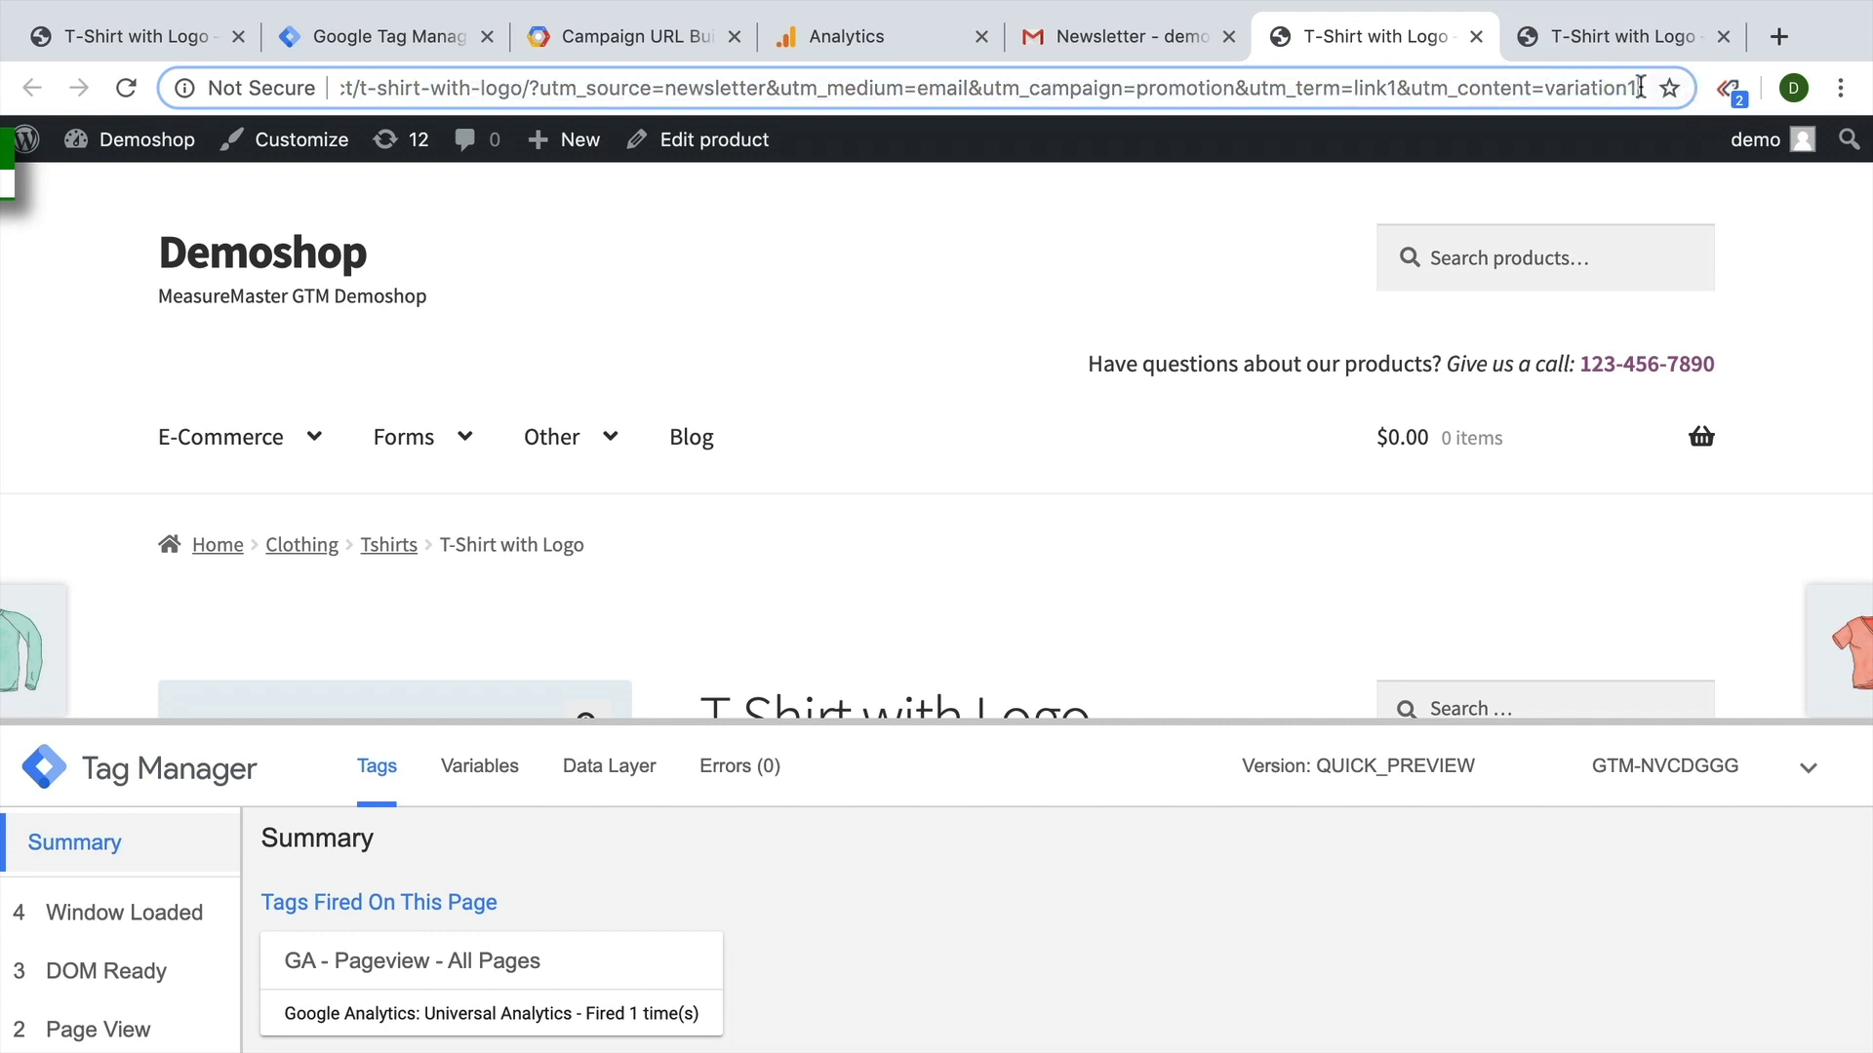
{"action": "left_click", "coordinate": [908, 87]}
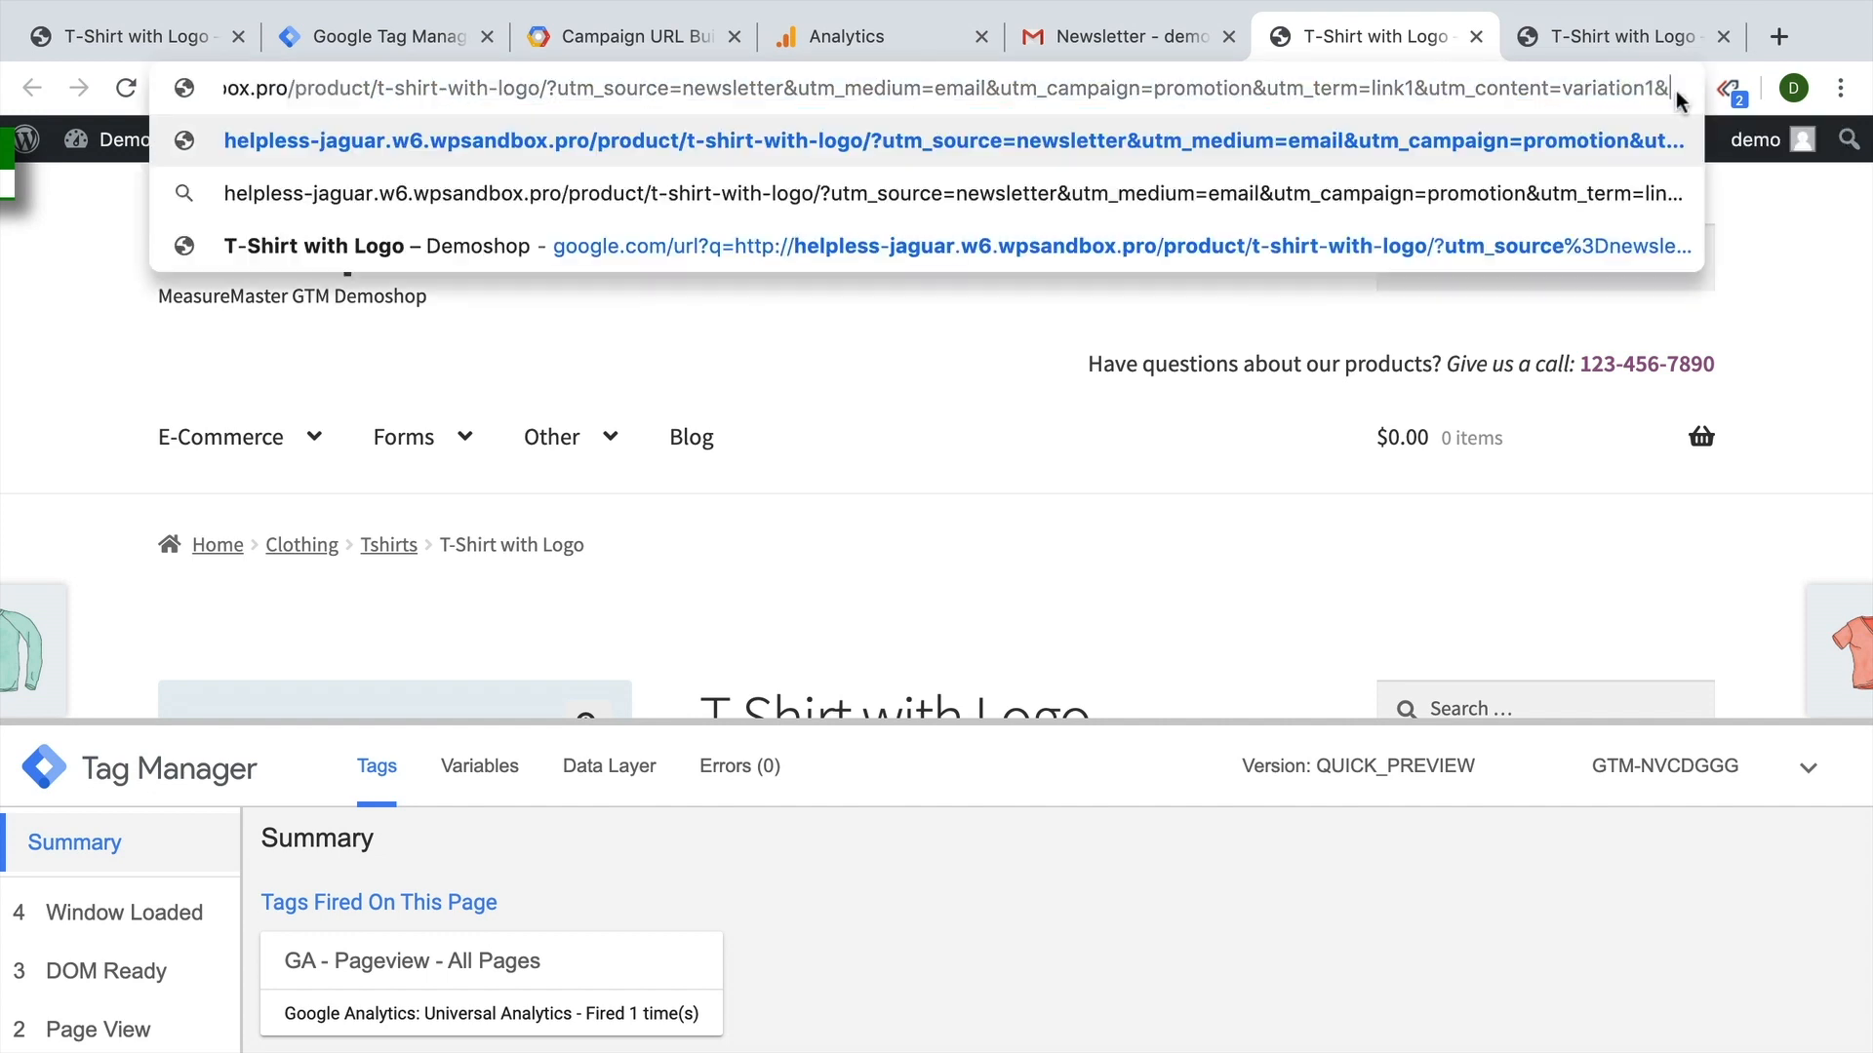
{"action": "type", "text": "discount=90"}
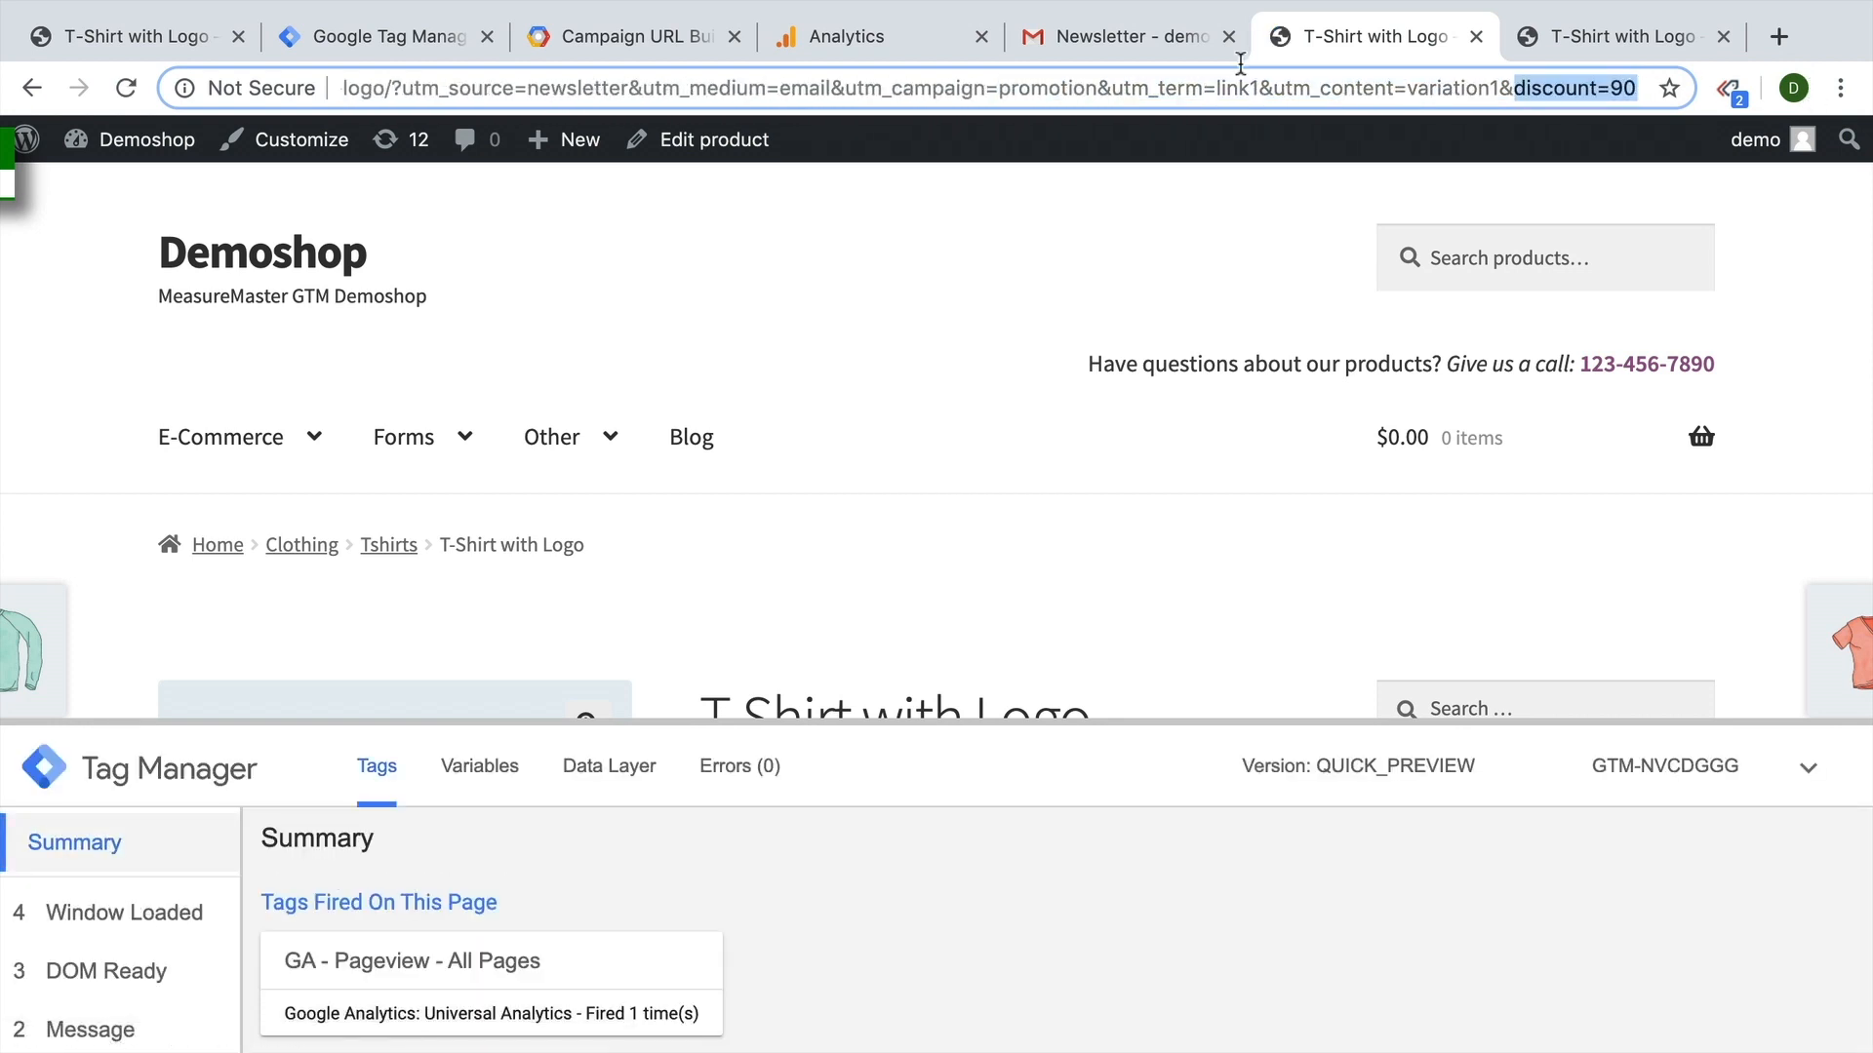
{"action": "left_click", "coordinate": [627, 36]}
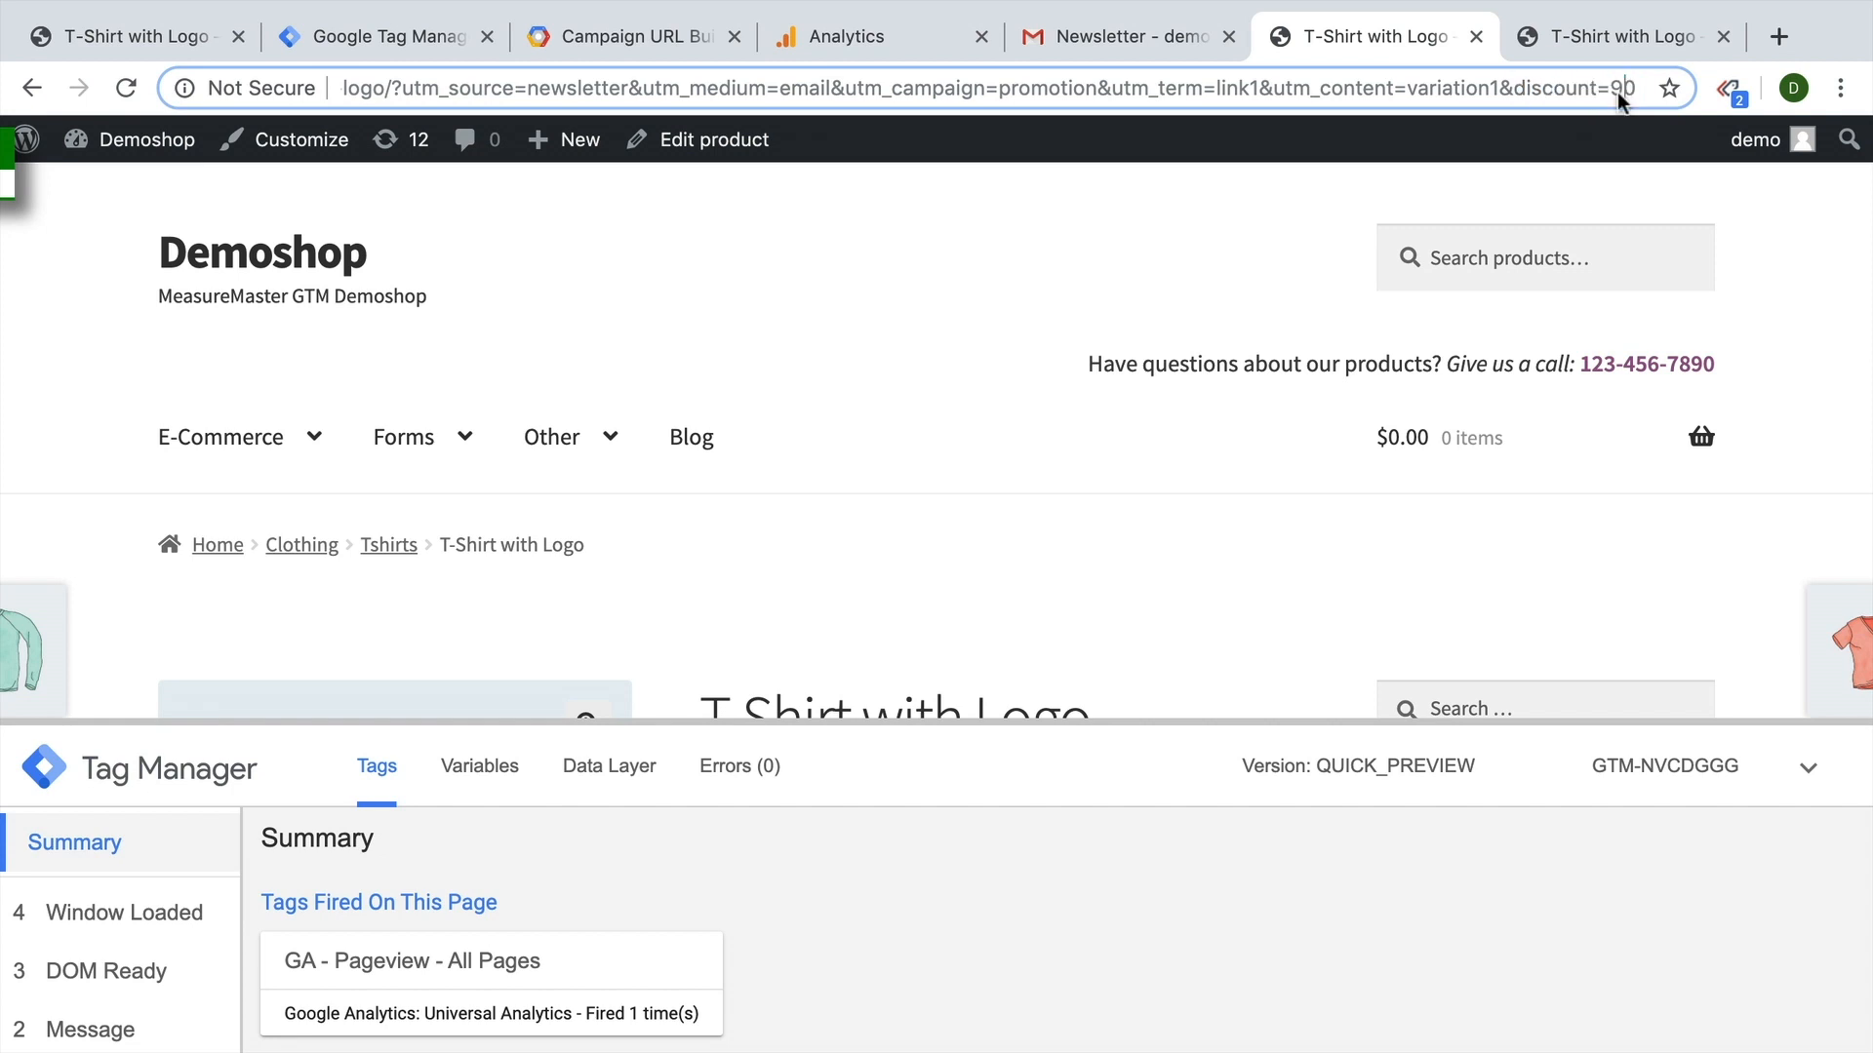
{"action": "double_click", "coordinate": [1618, 89]}
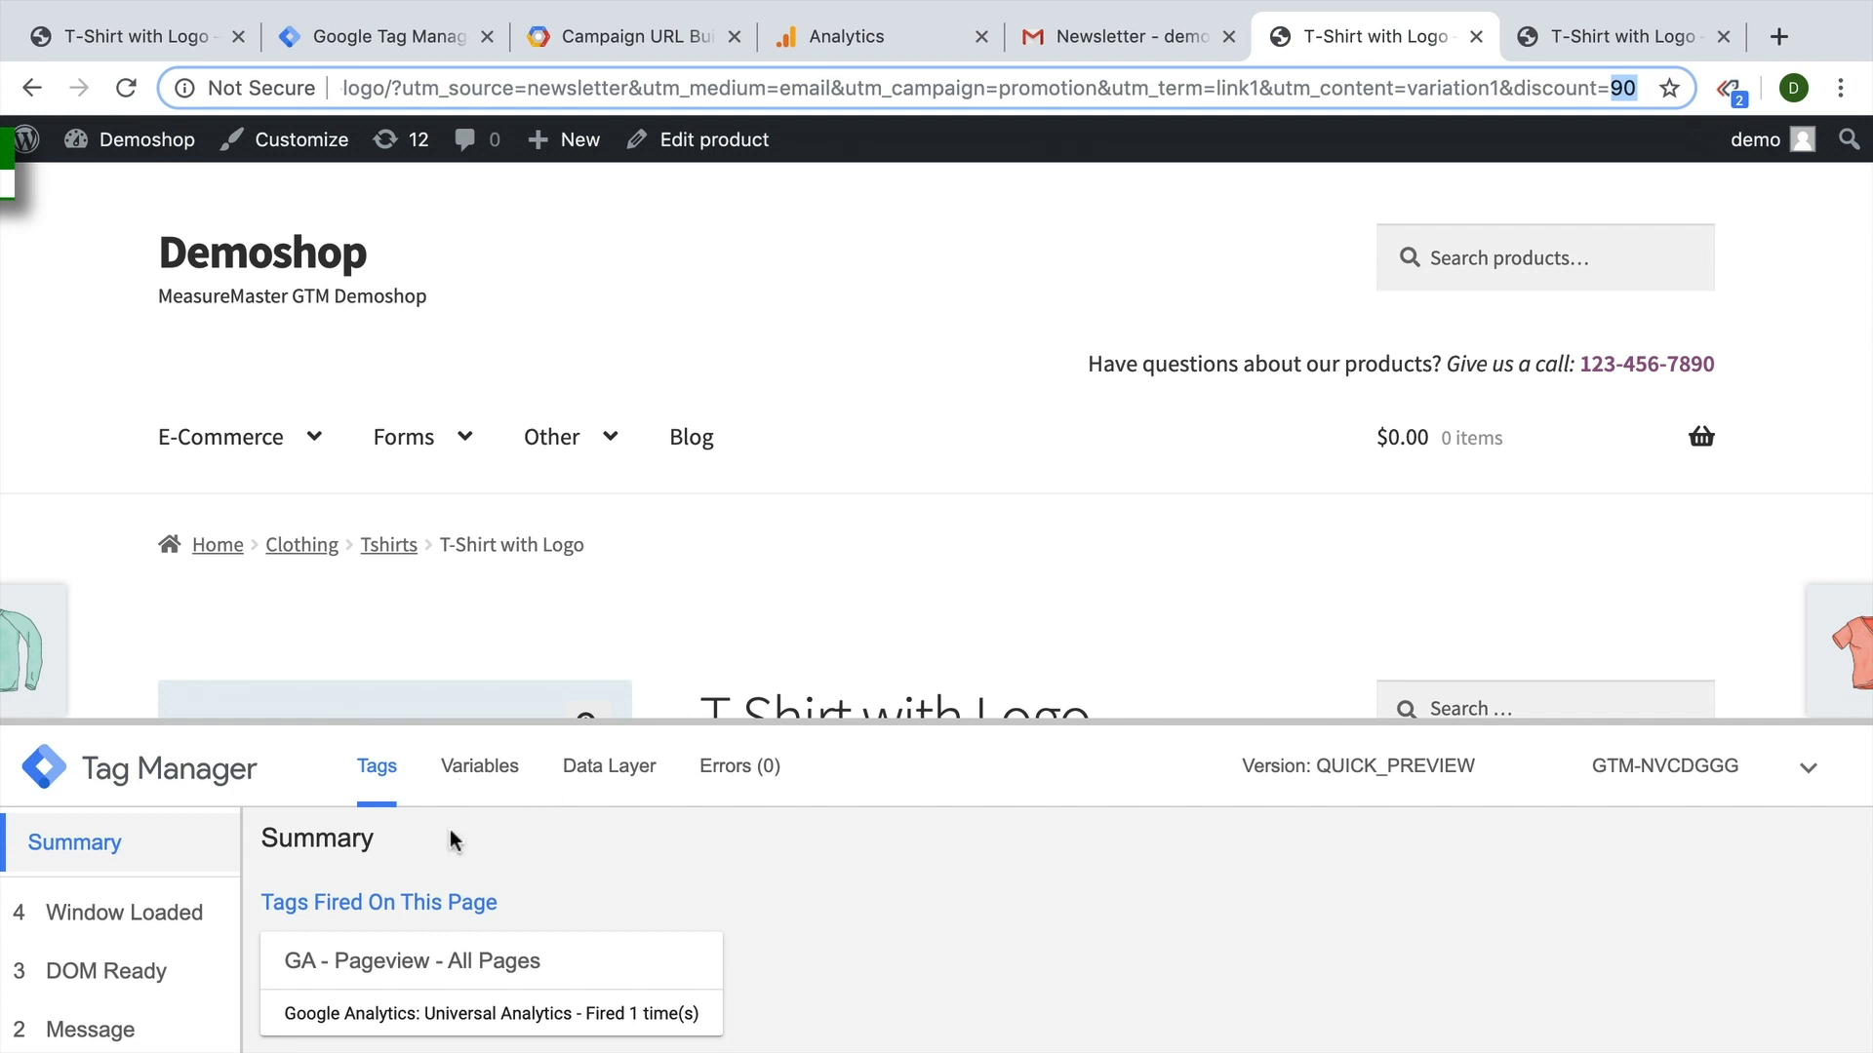
{"action": "mouse_move", "coordinate": [387, 36]}
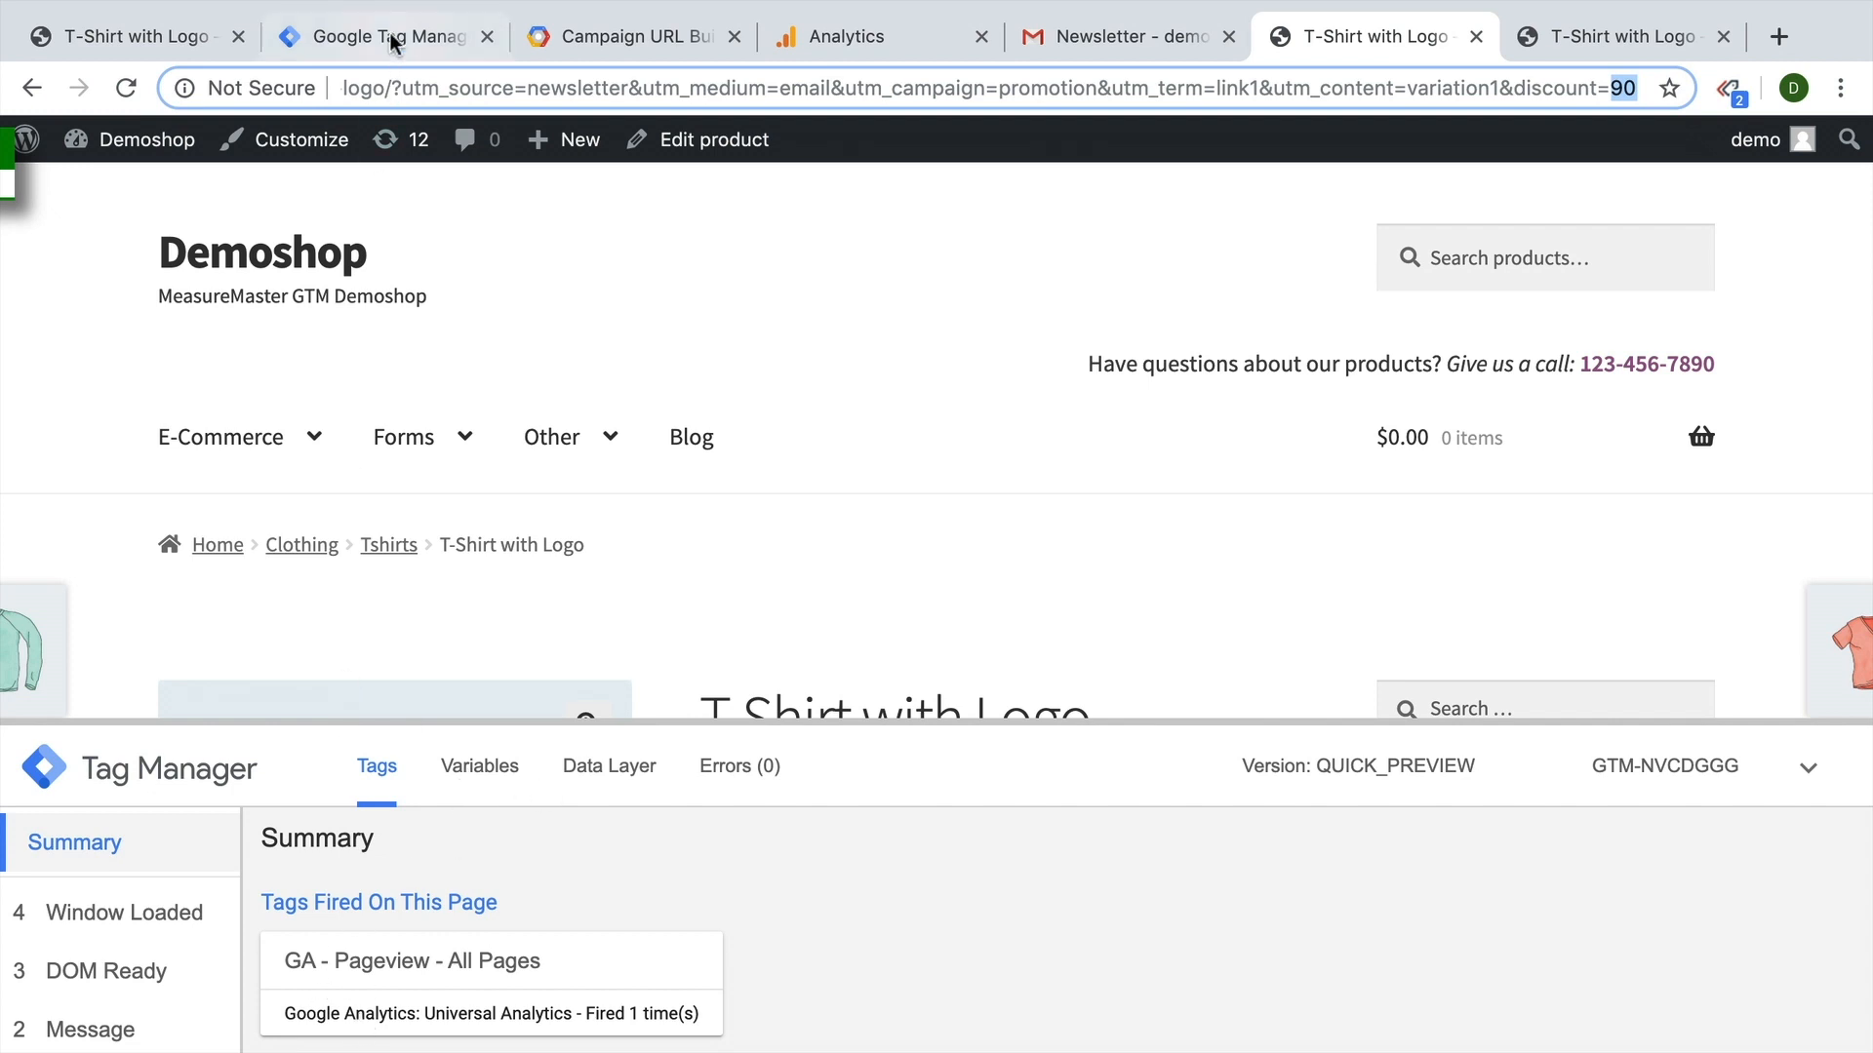
Create URL variable 'url - discount' with Component Type Query and Query Key discount.
{"action": "left_click", "coordinate": [383, 36]}
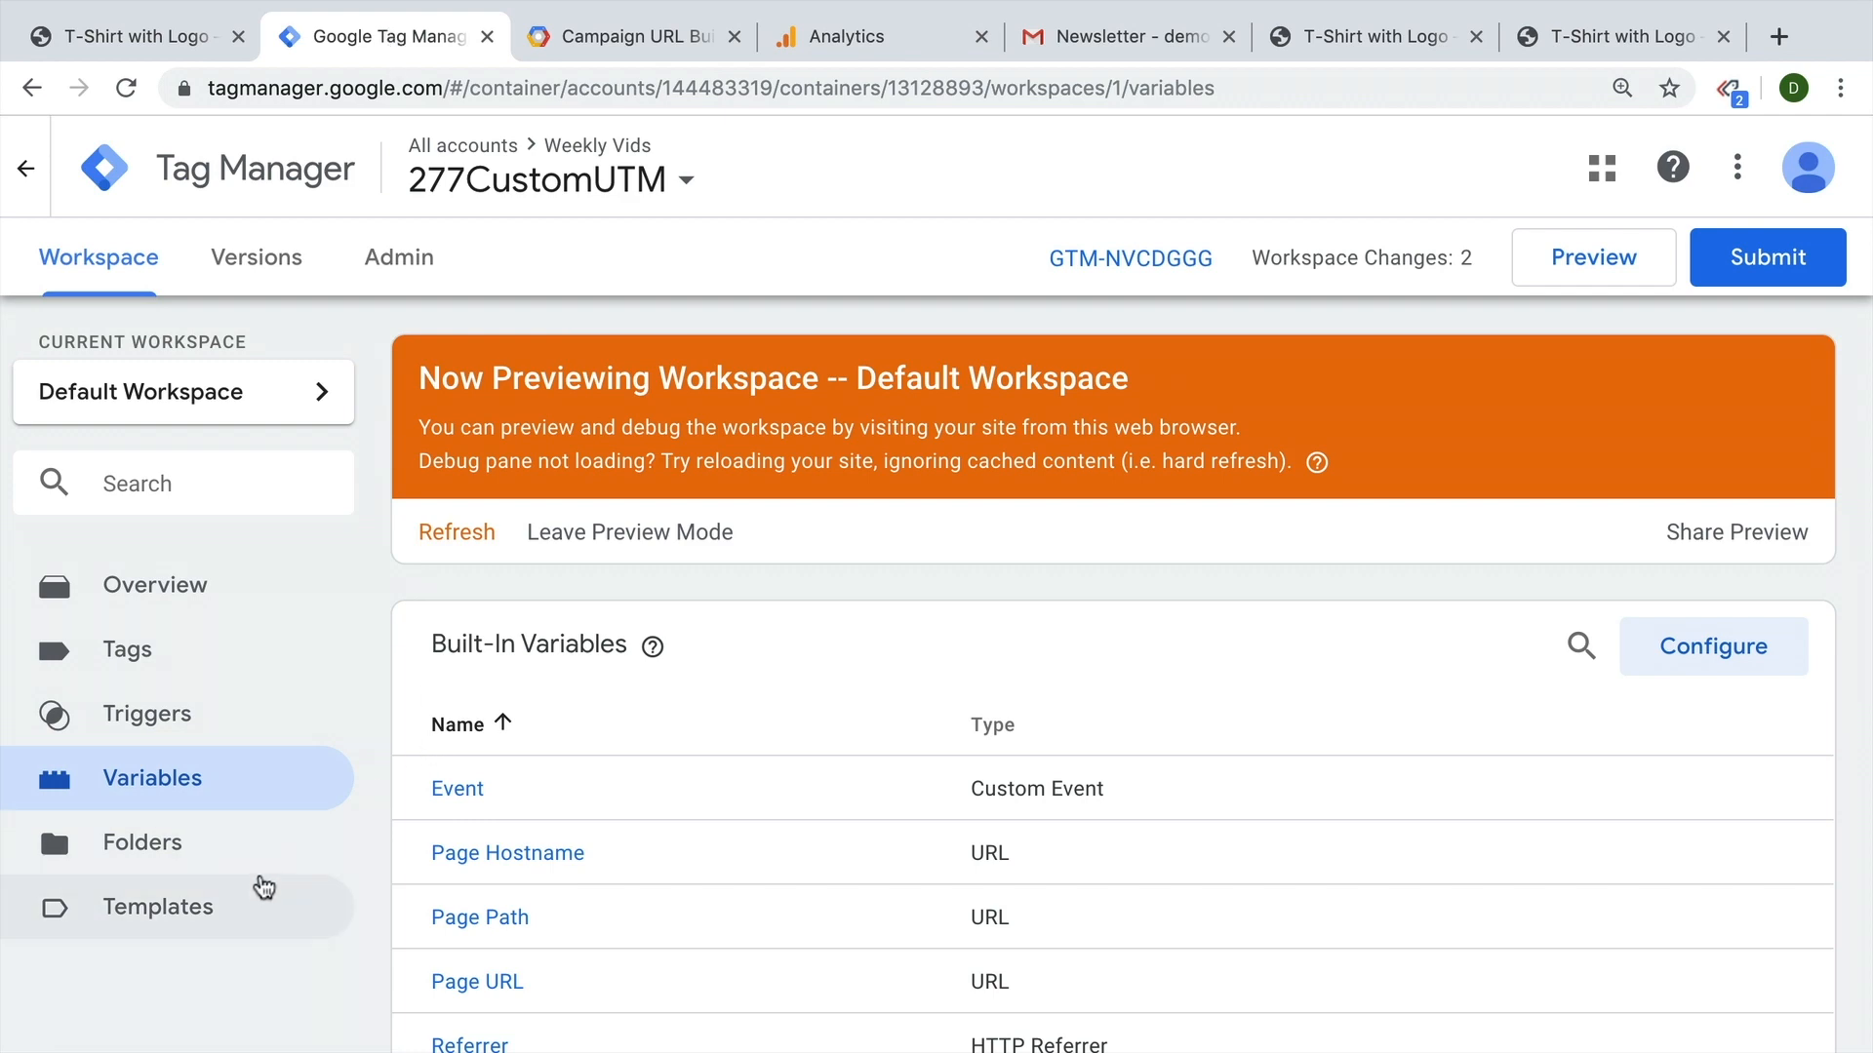
{"action": "scroll", "scroll_direction": "down", "scroll_amount": 3}
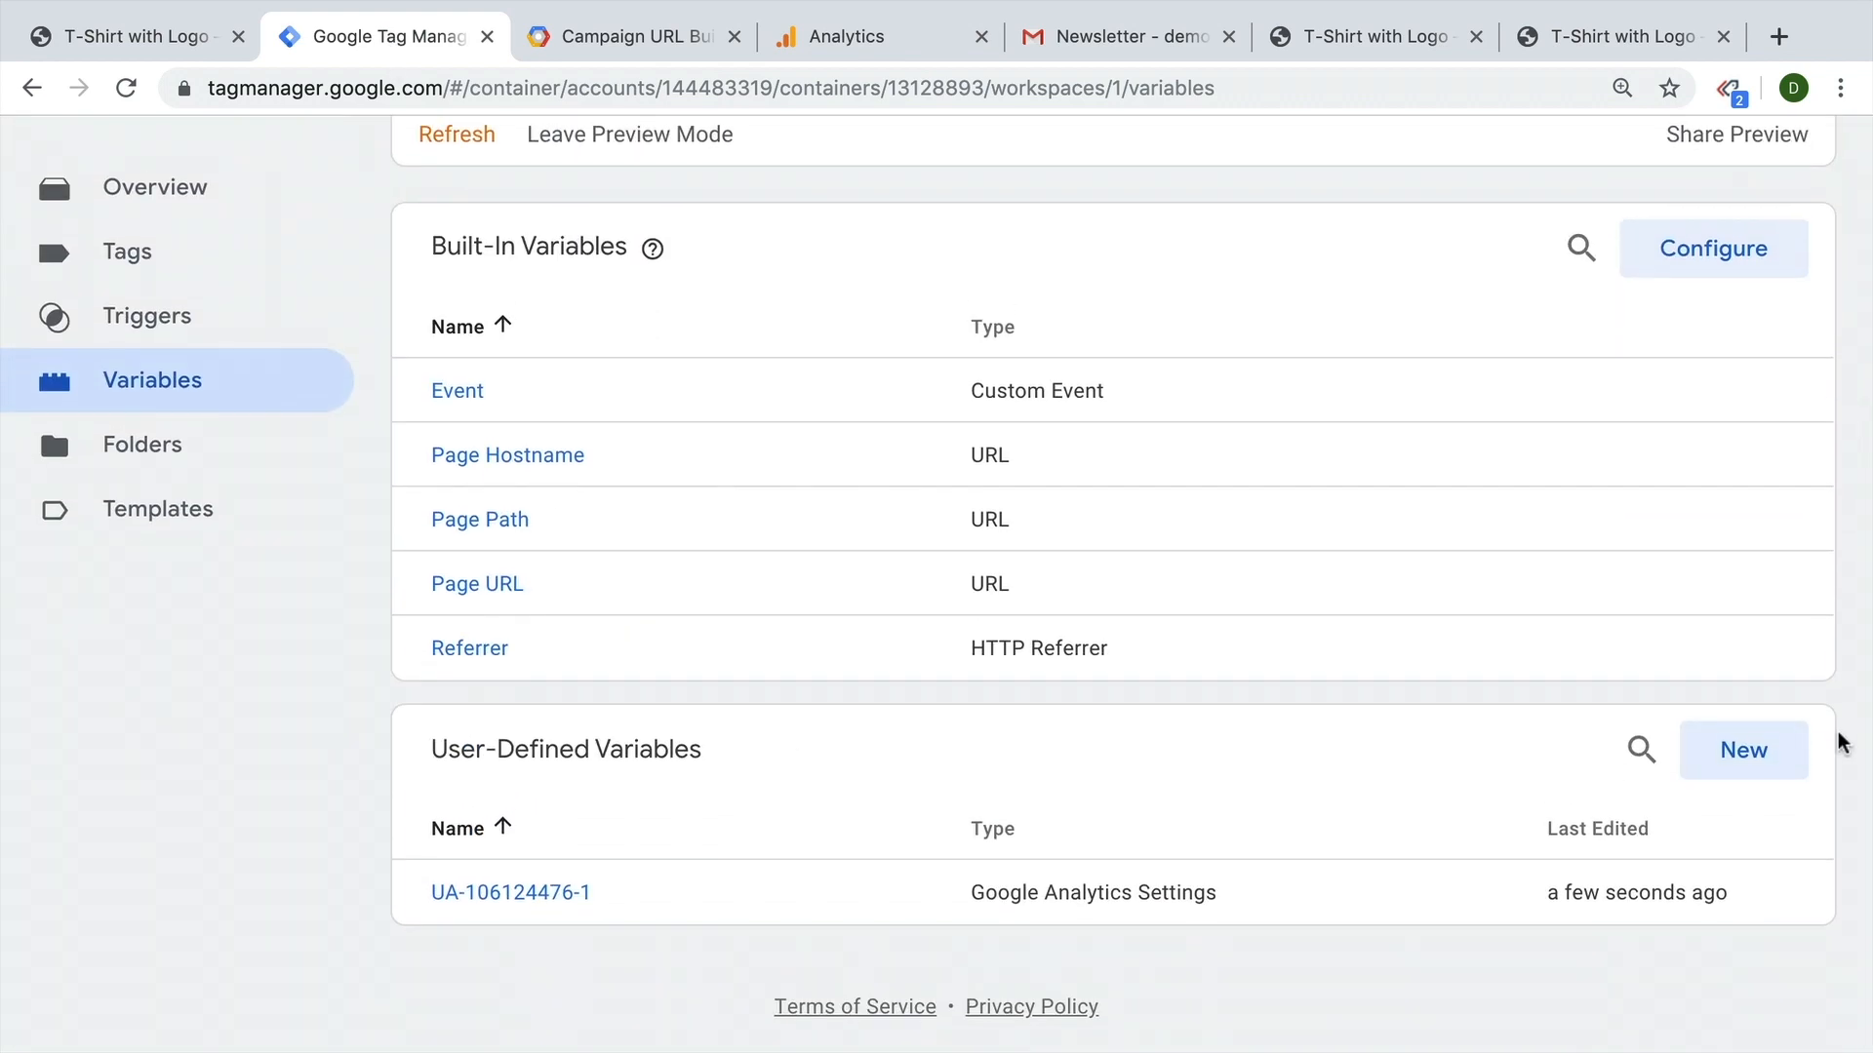
{"action": "left_click", "coordinate": [1743, 750]}
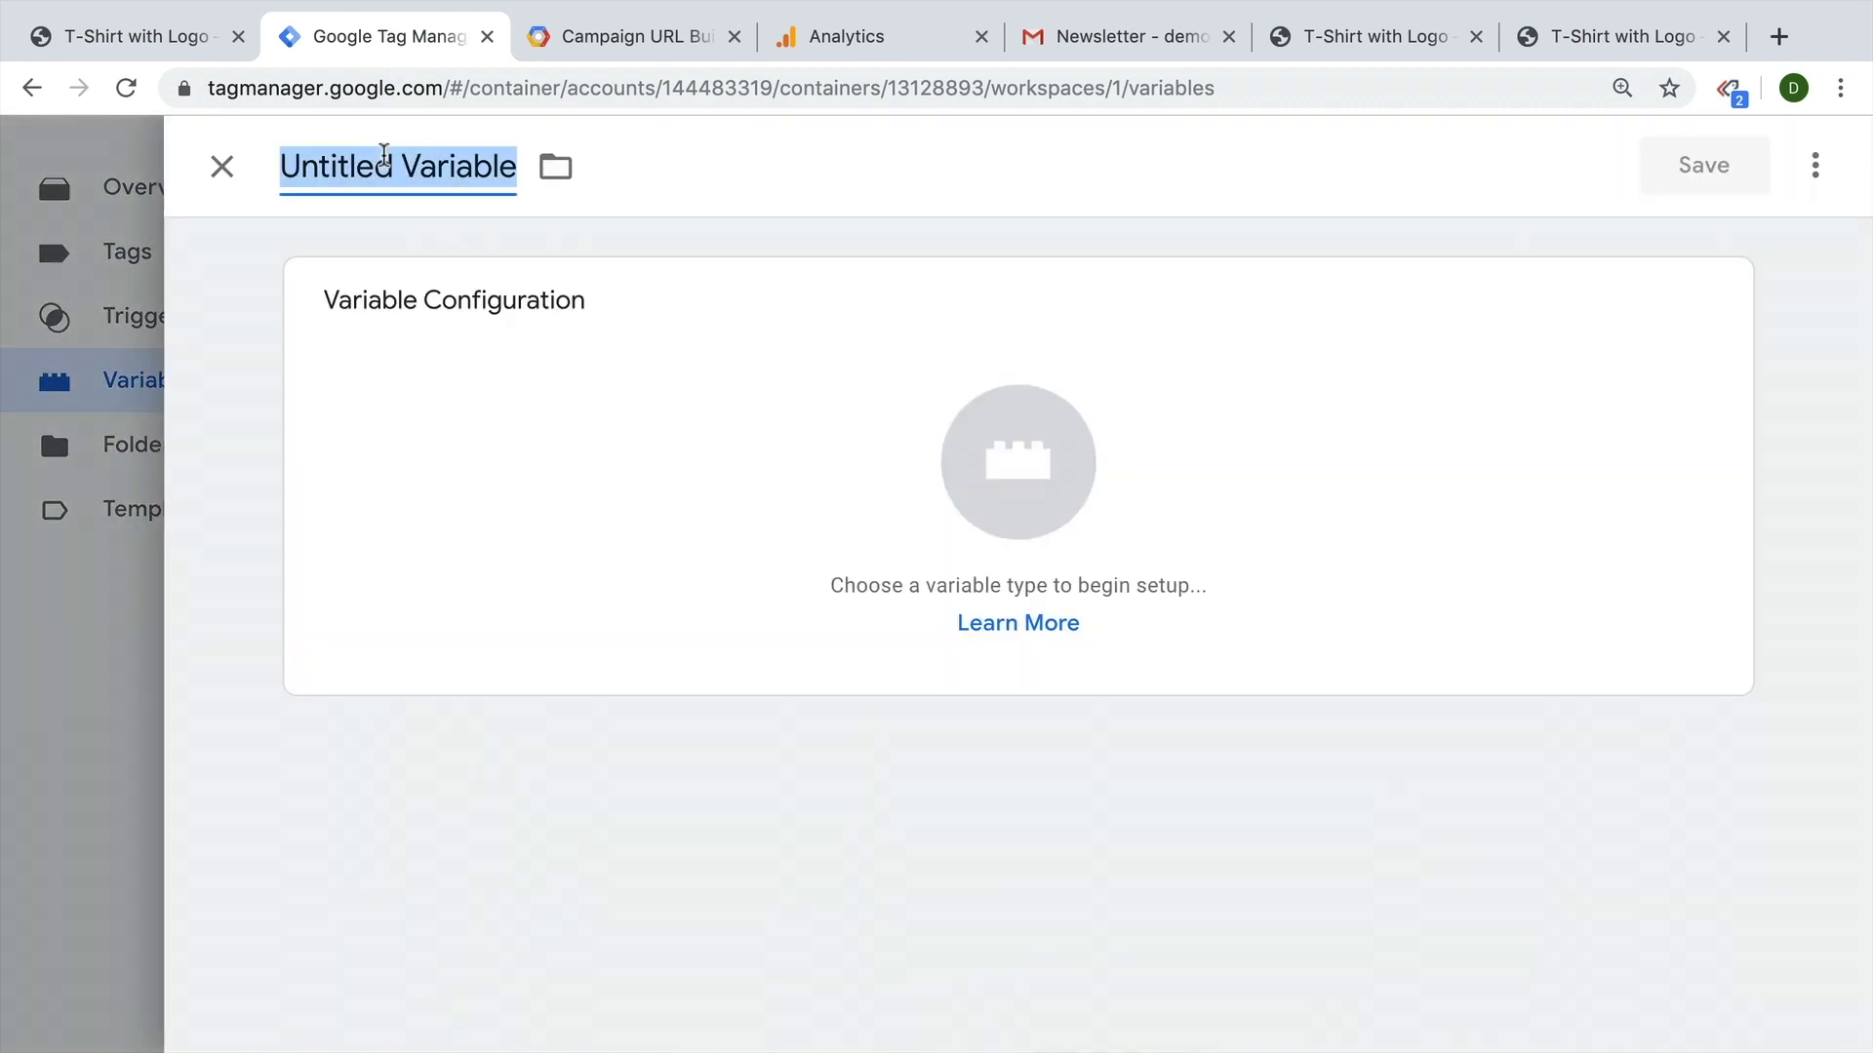
{"action": "type", "text": "url - discount"}
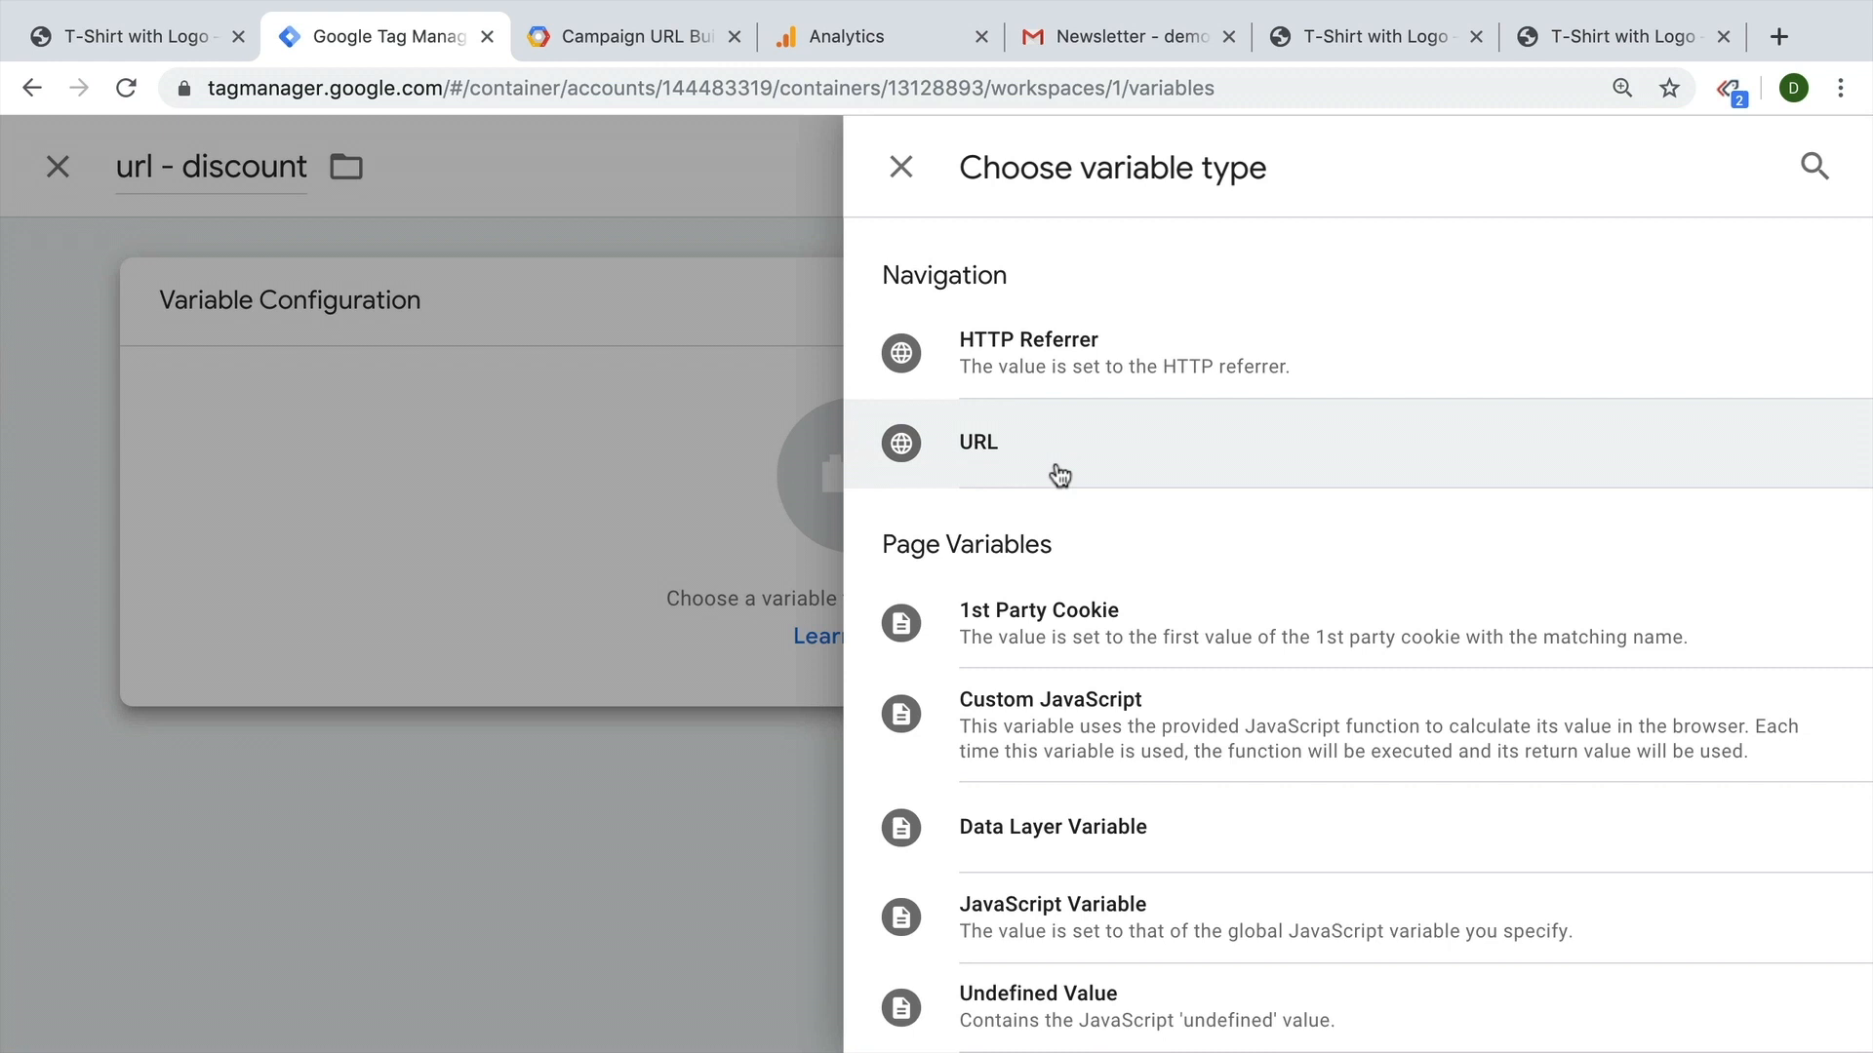
{"action": "left_click", "coordinate": [978, 442]}
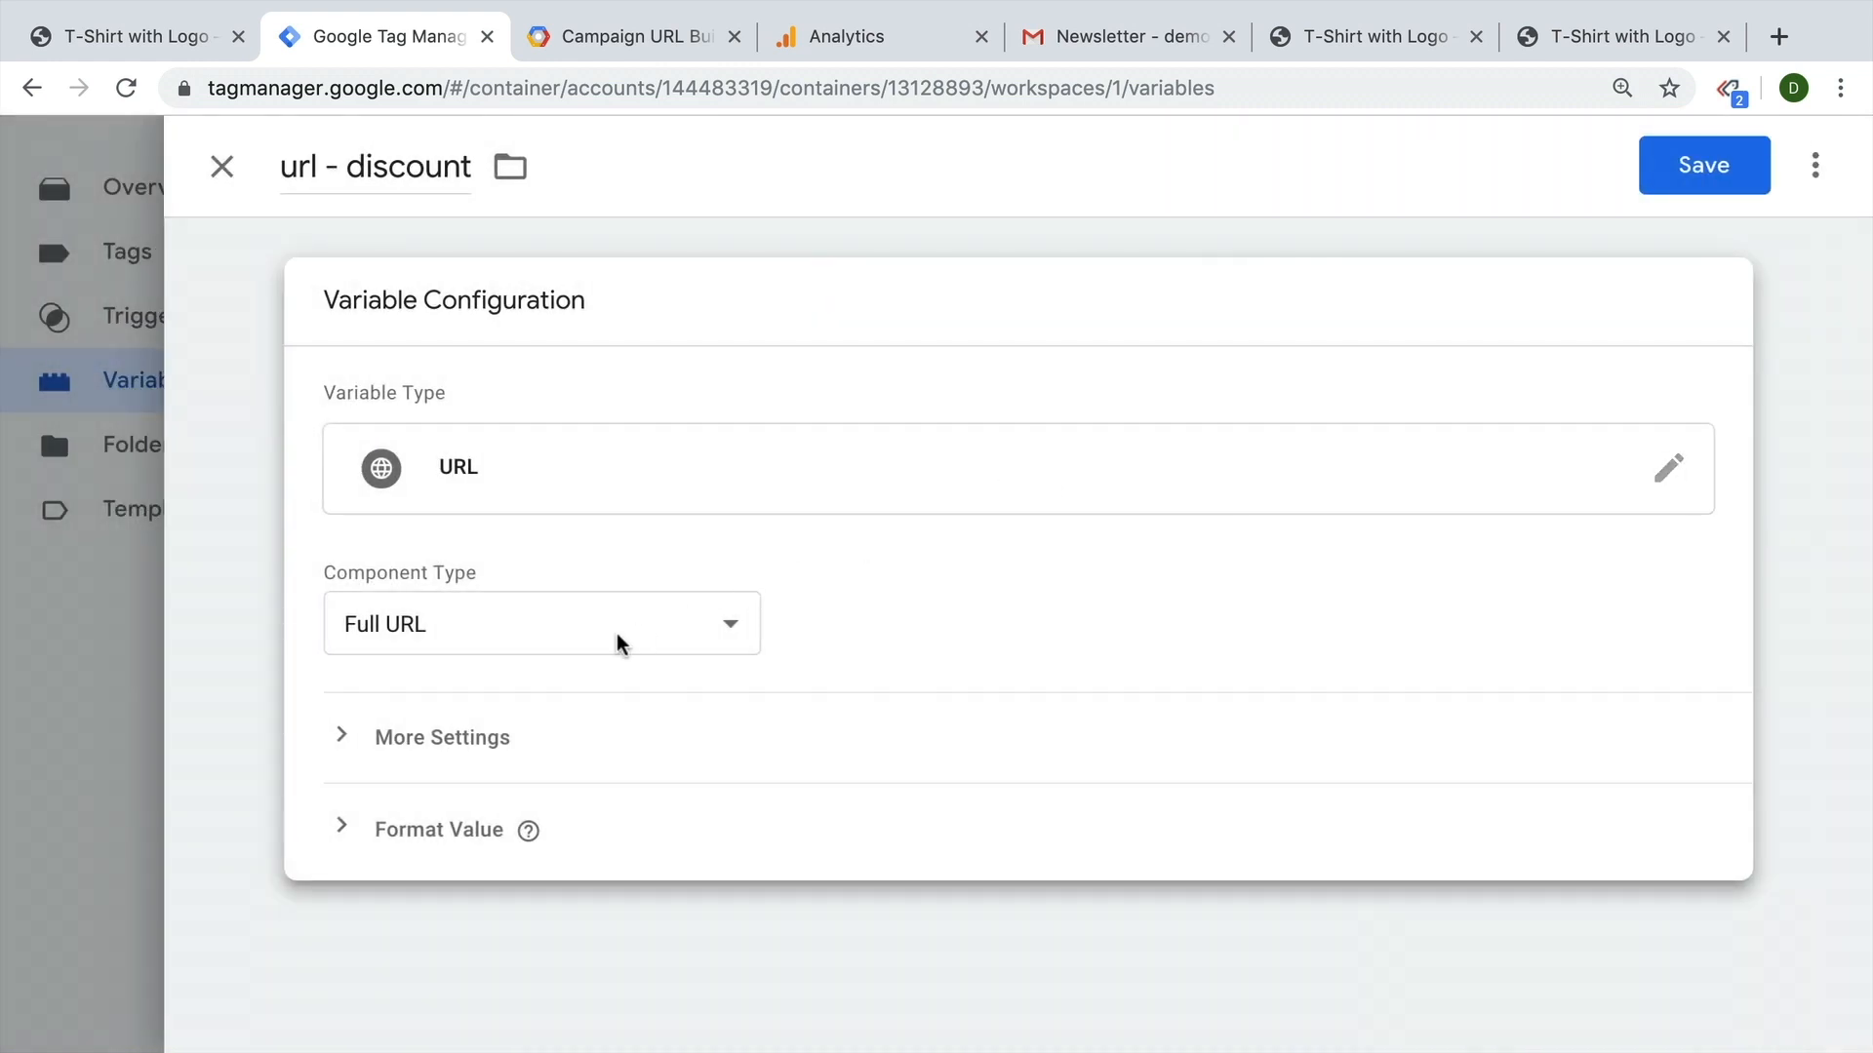
{"action": "left_click", "coordinate": [542, 623]}
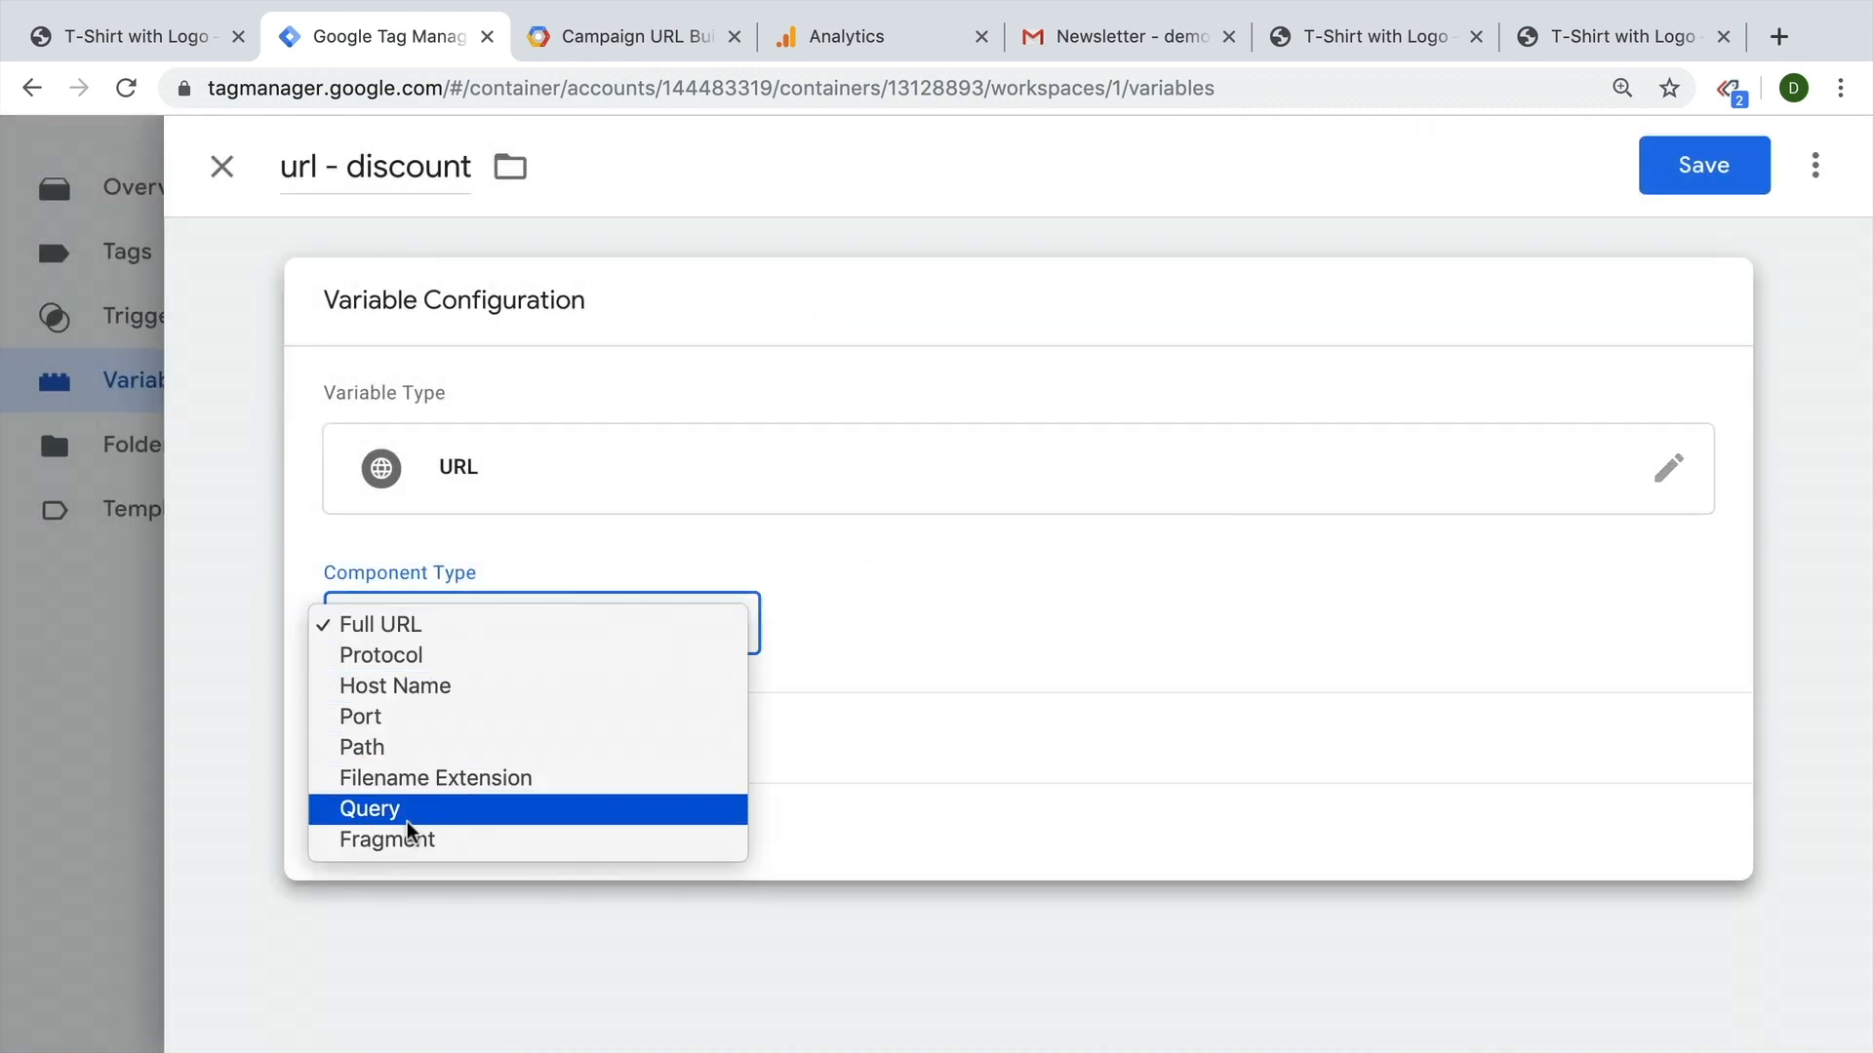
{"action": "left_click", "coordinate": [369, 808]}
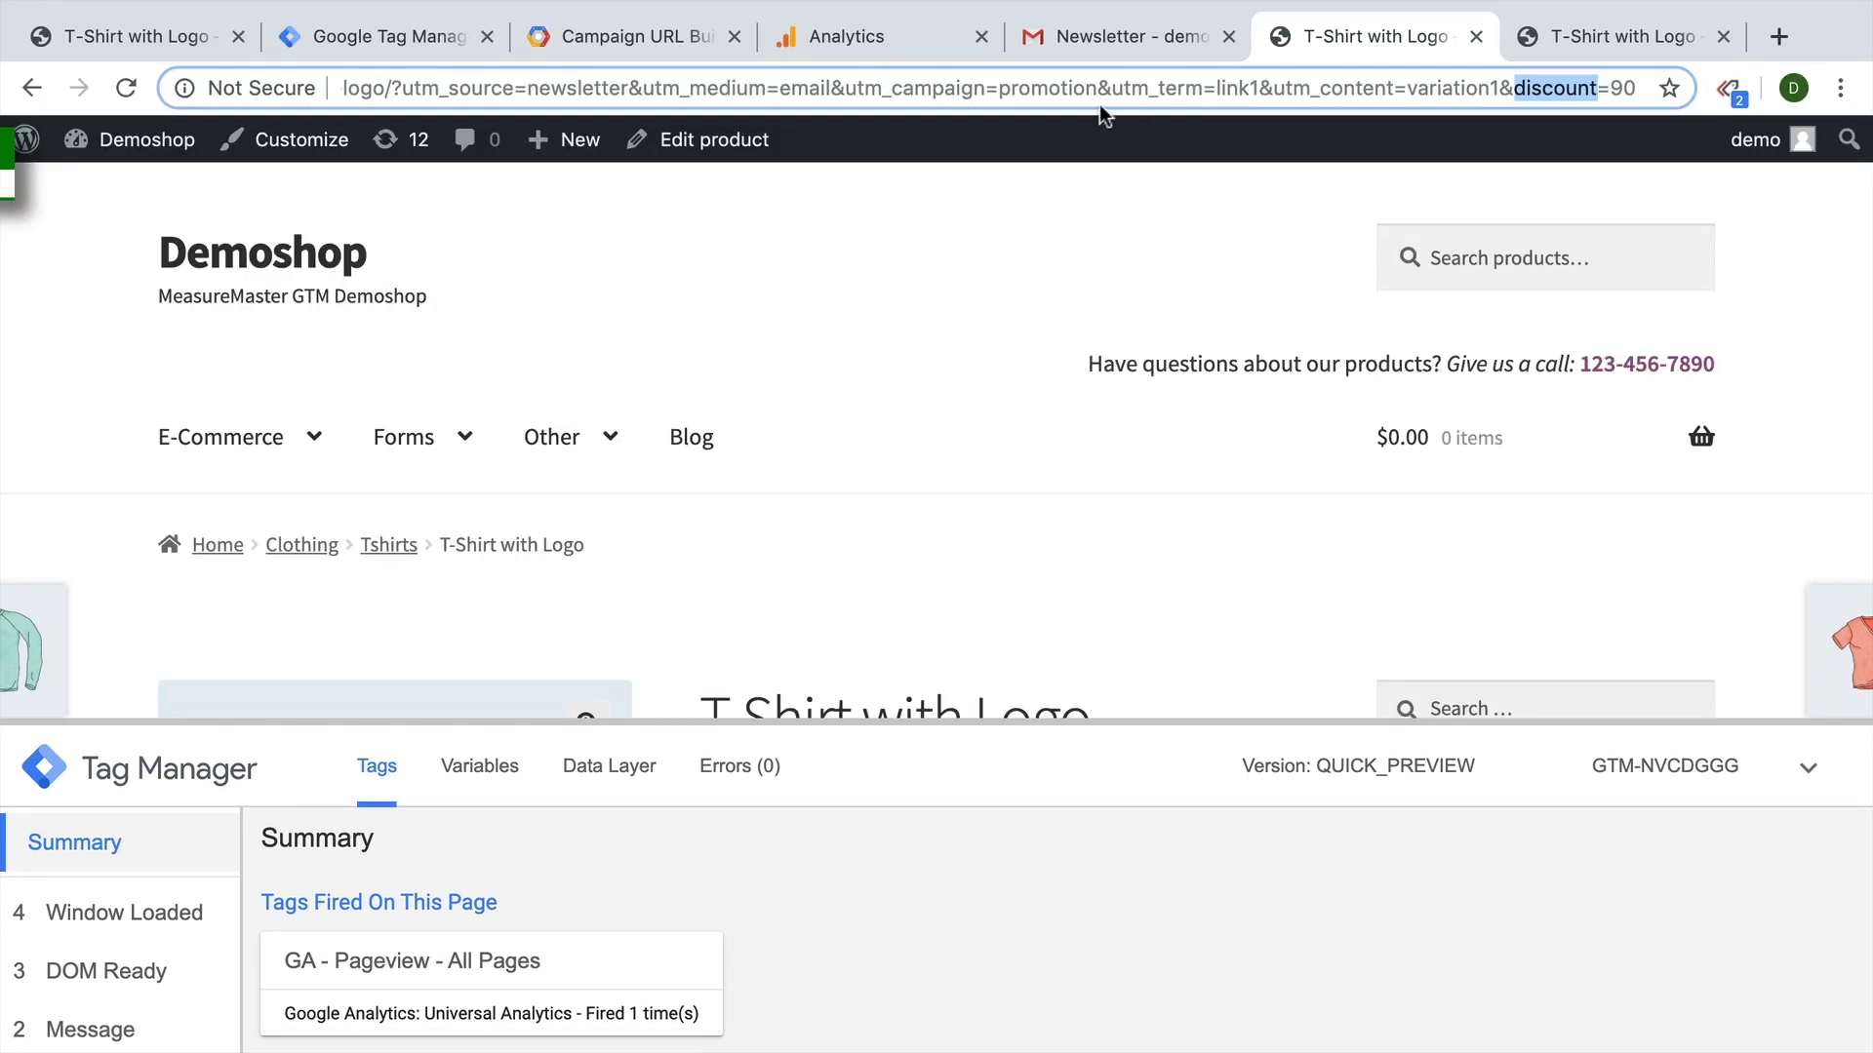
{"action": "left_click", "coordinate": [383, 37]}
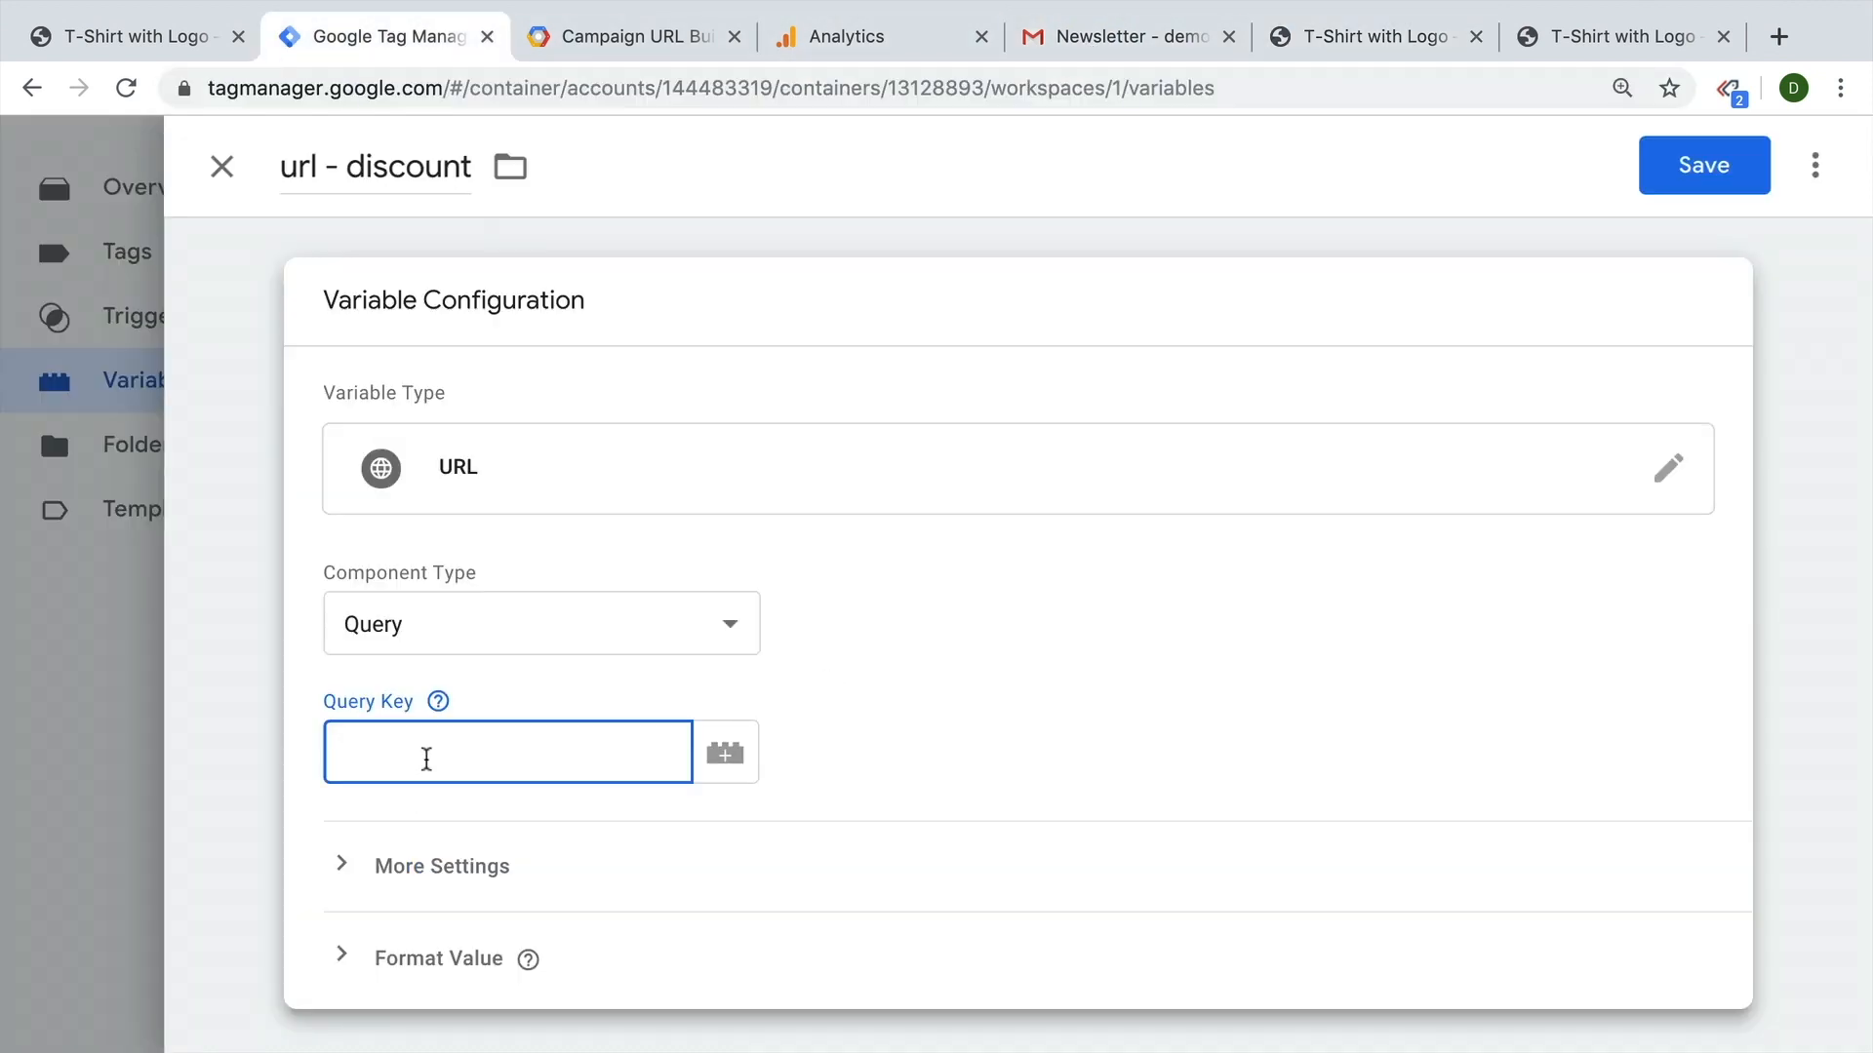
{"action": "type", "text": "discount"}
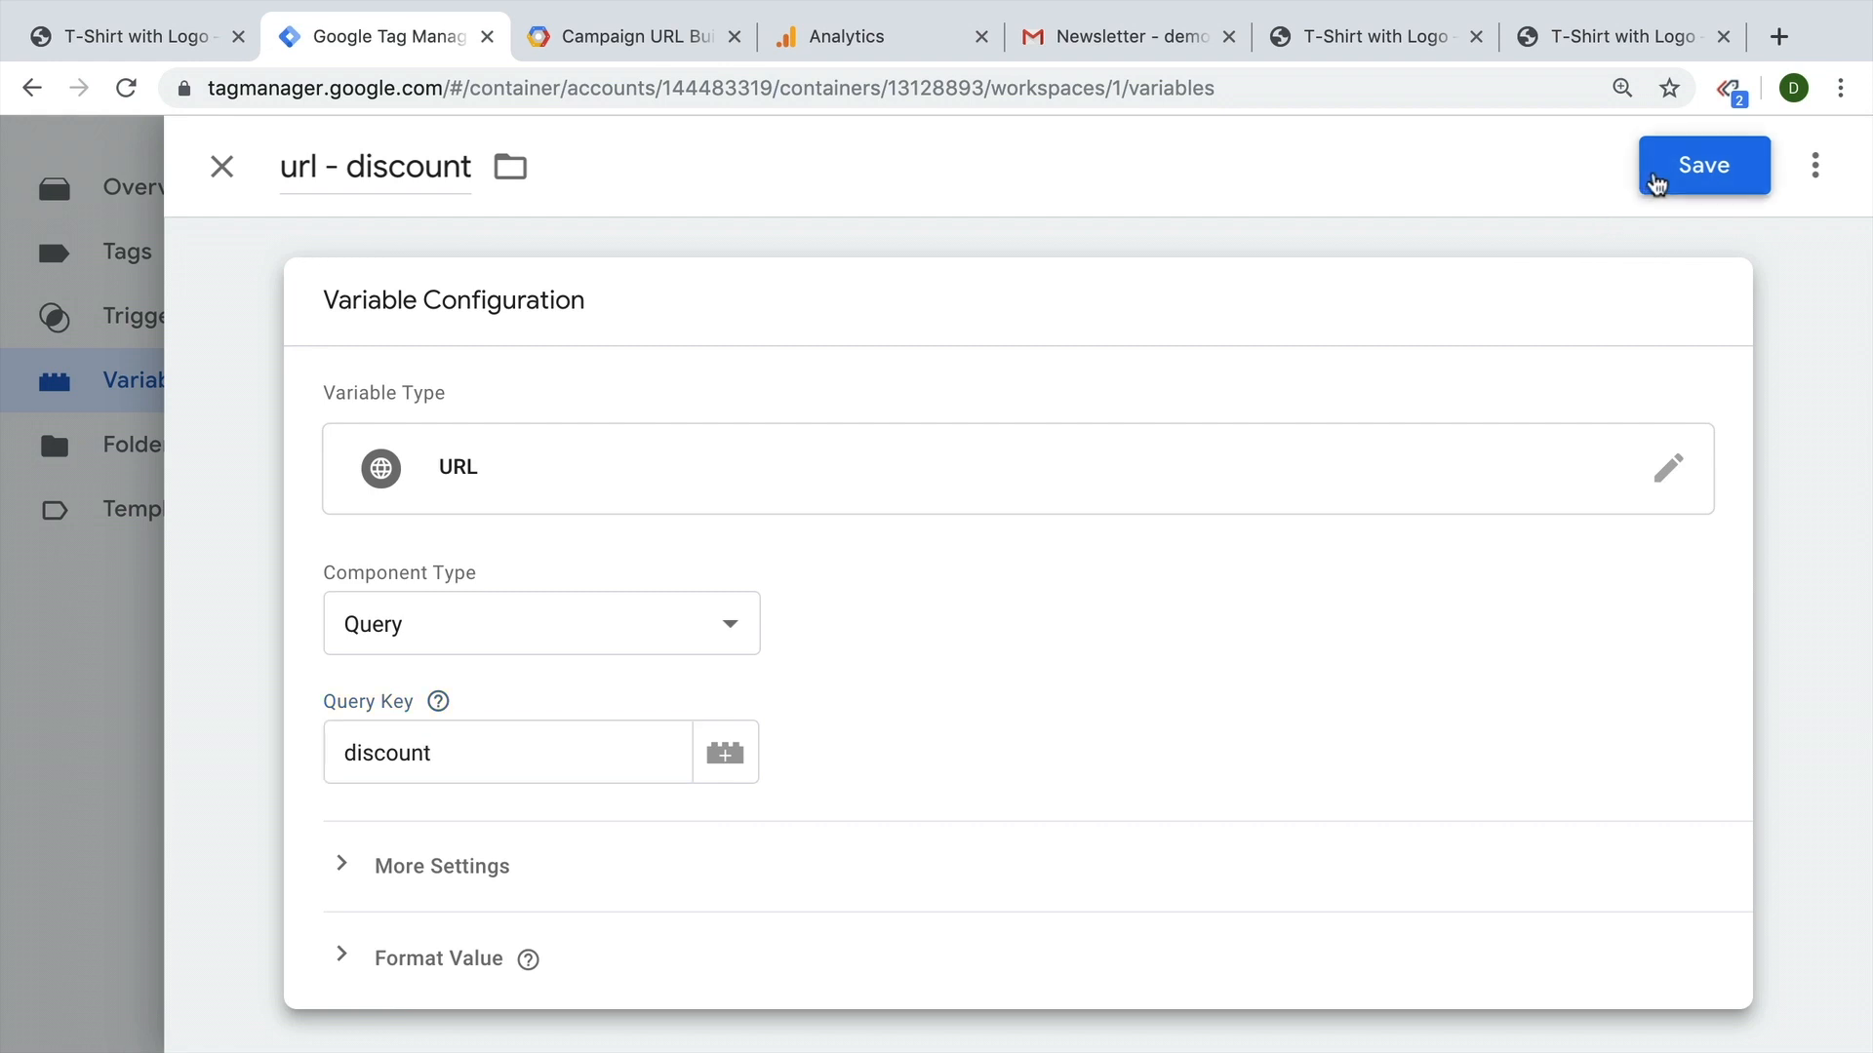
{"action": "left_click", "coordinate": [1702, 164]}
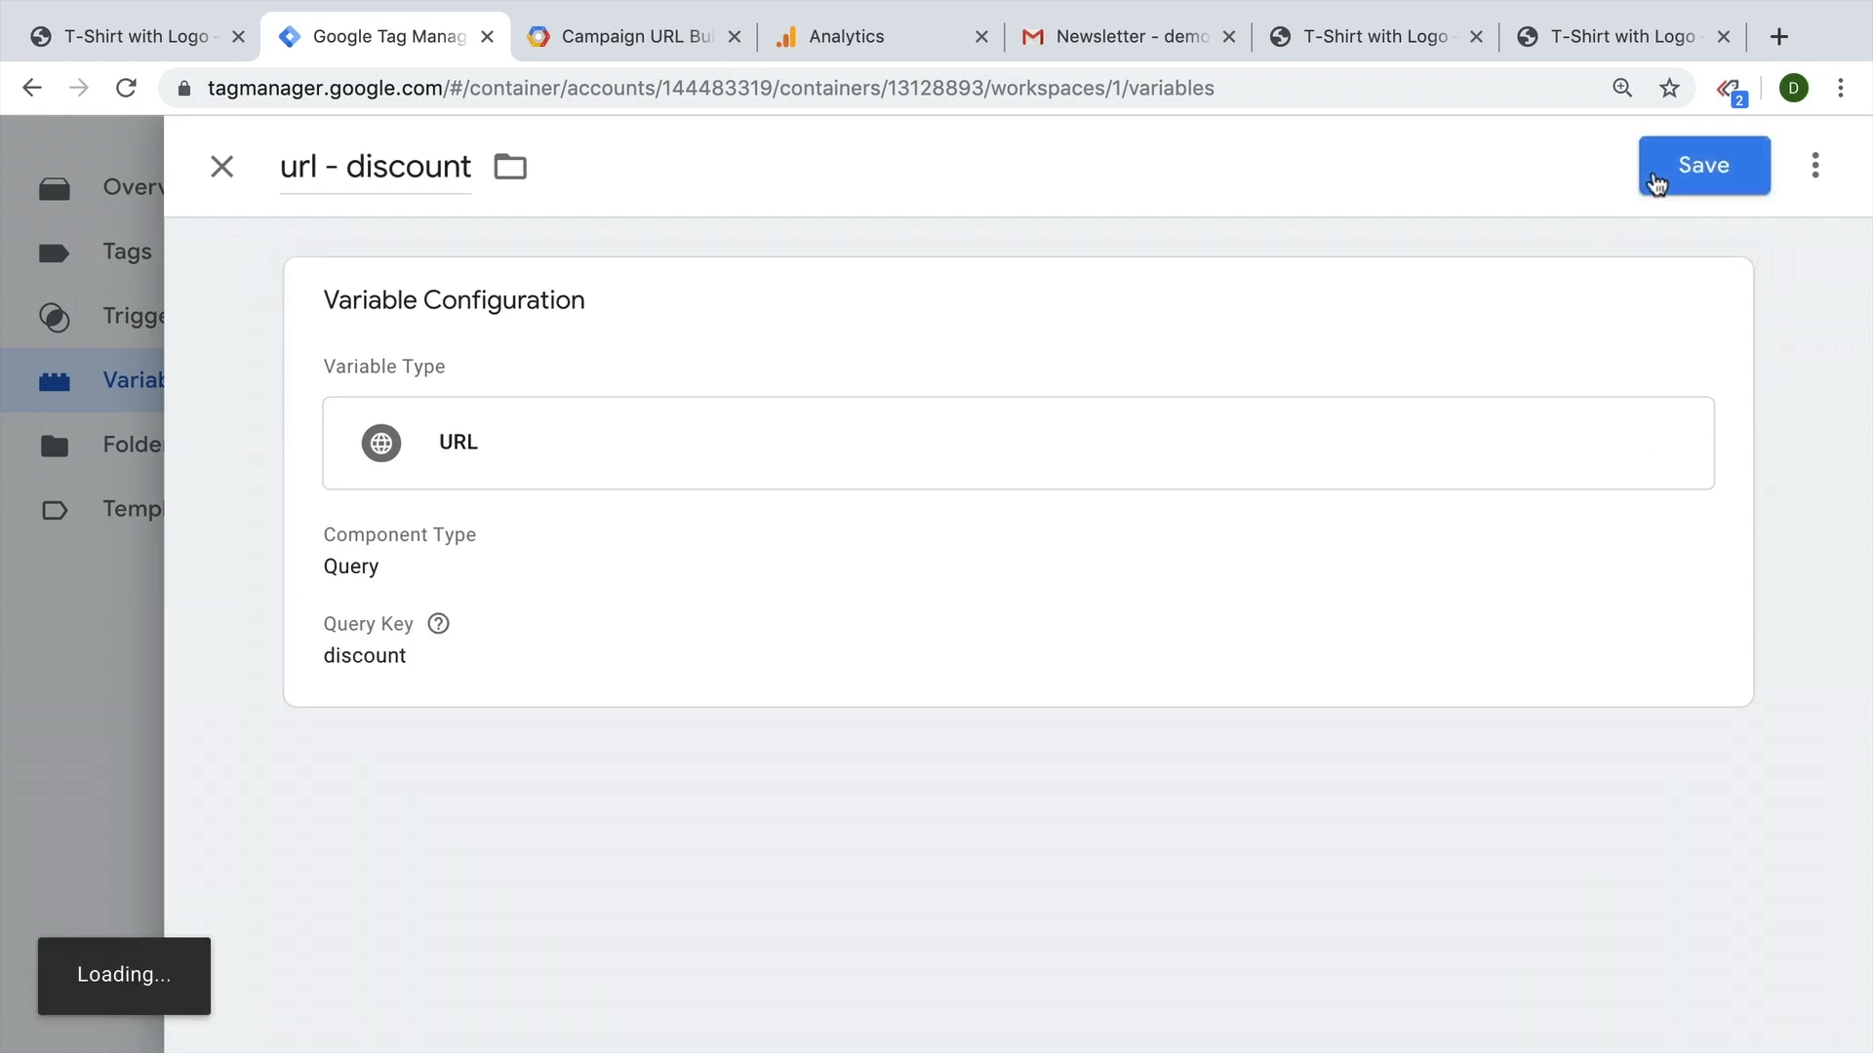
{"action": "left_click", "coordinate": [1701, 165]}
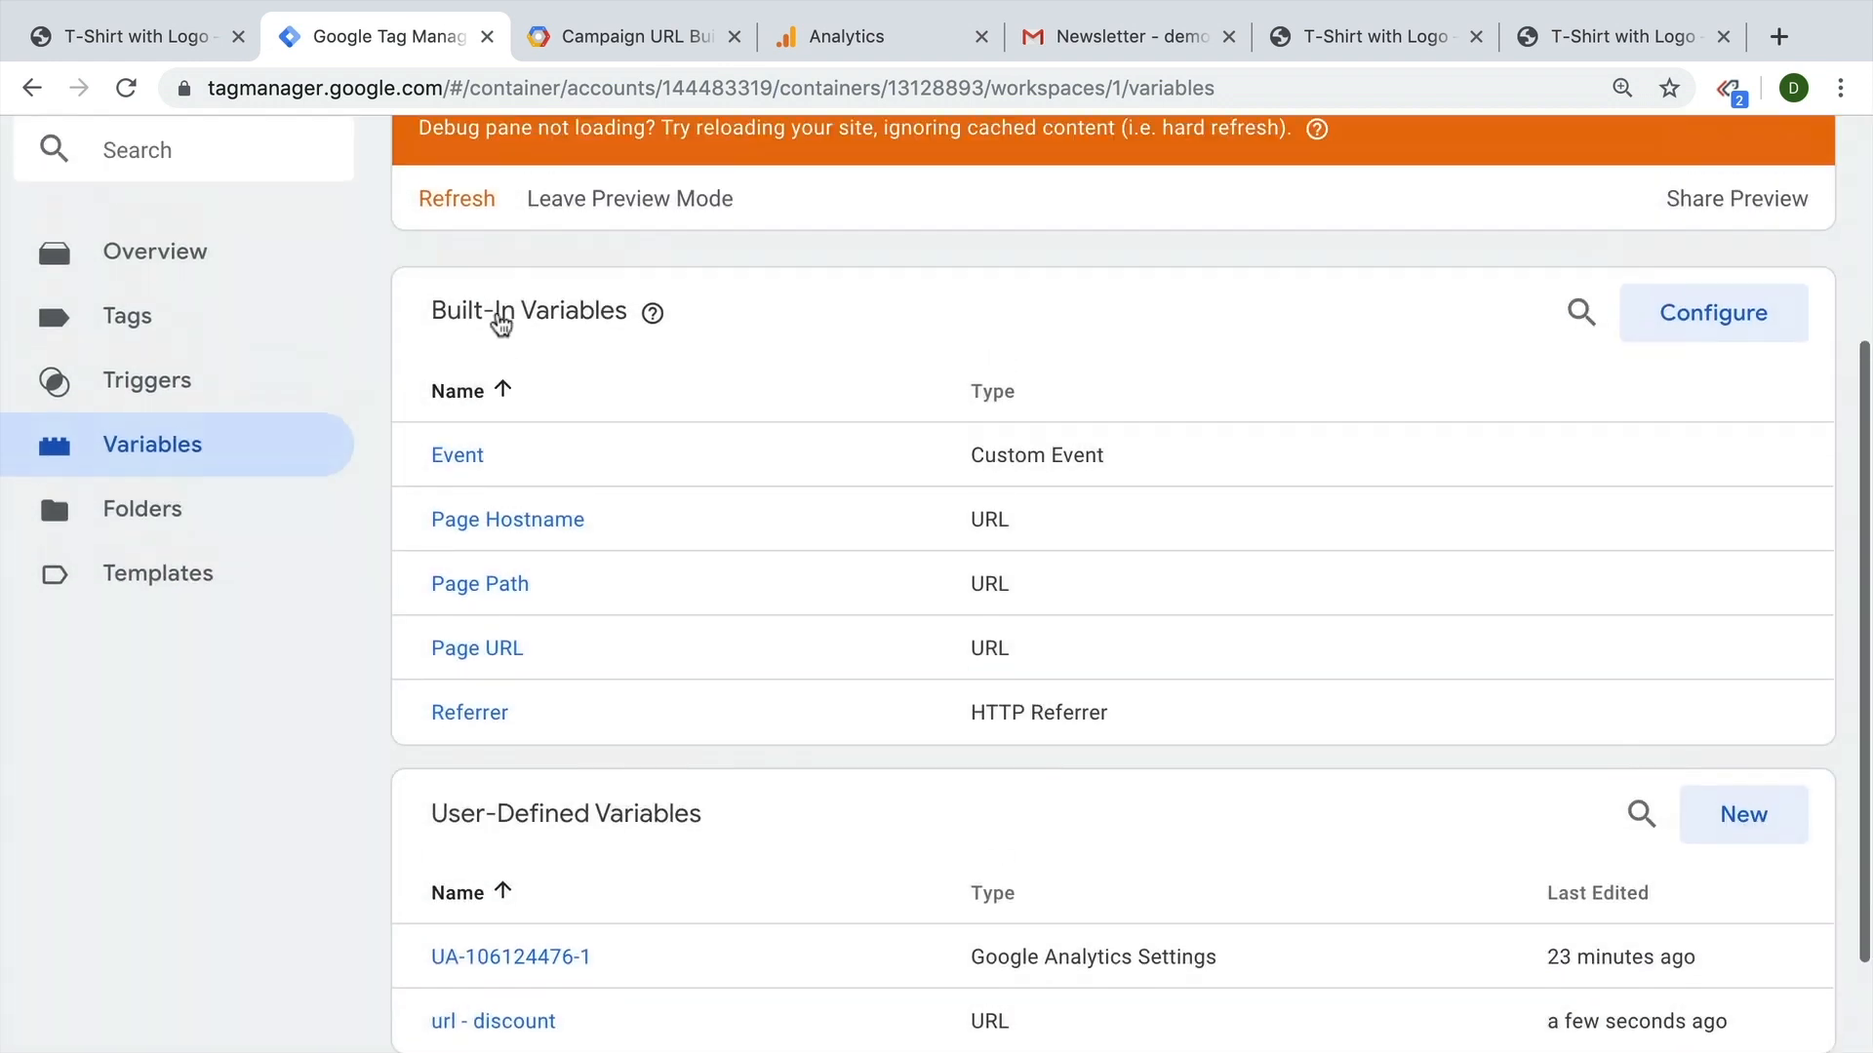
Verify in preview that url - discount returns 90, then 50 after editing the URL.
{"action": "left_click", "coordinate": [1374, 36]}
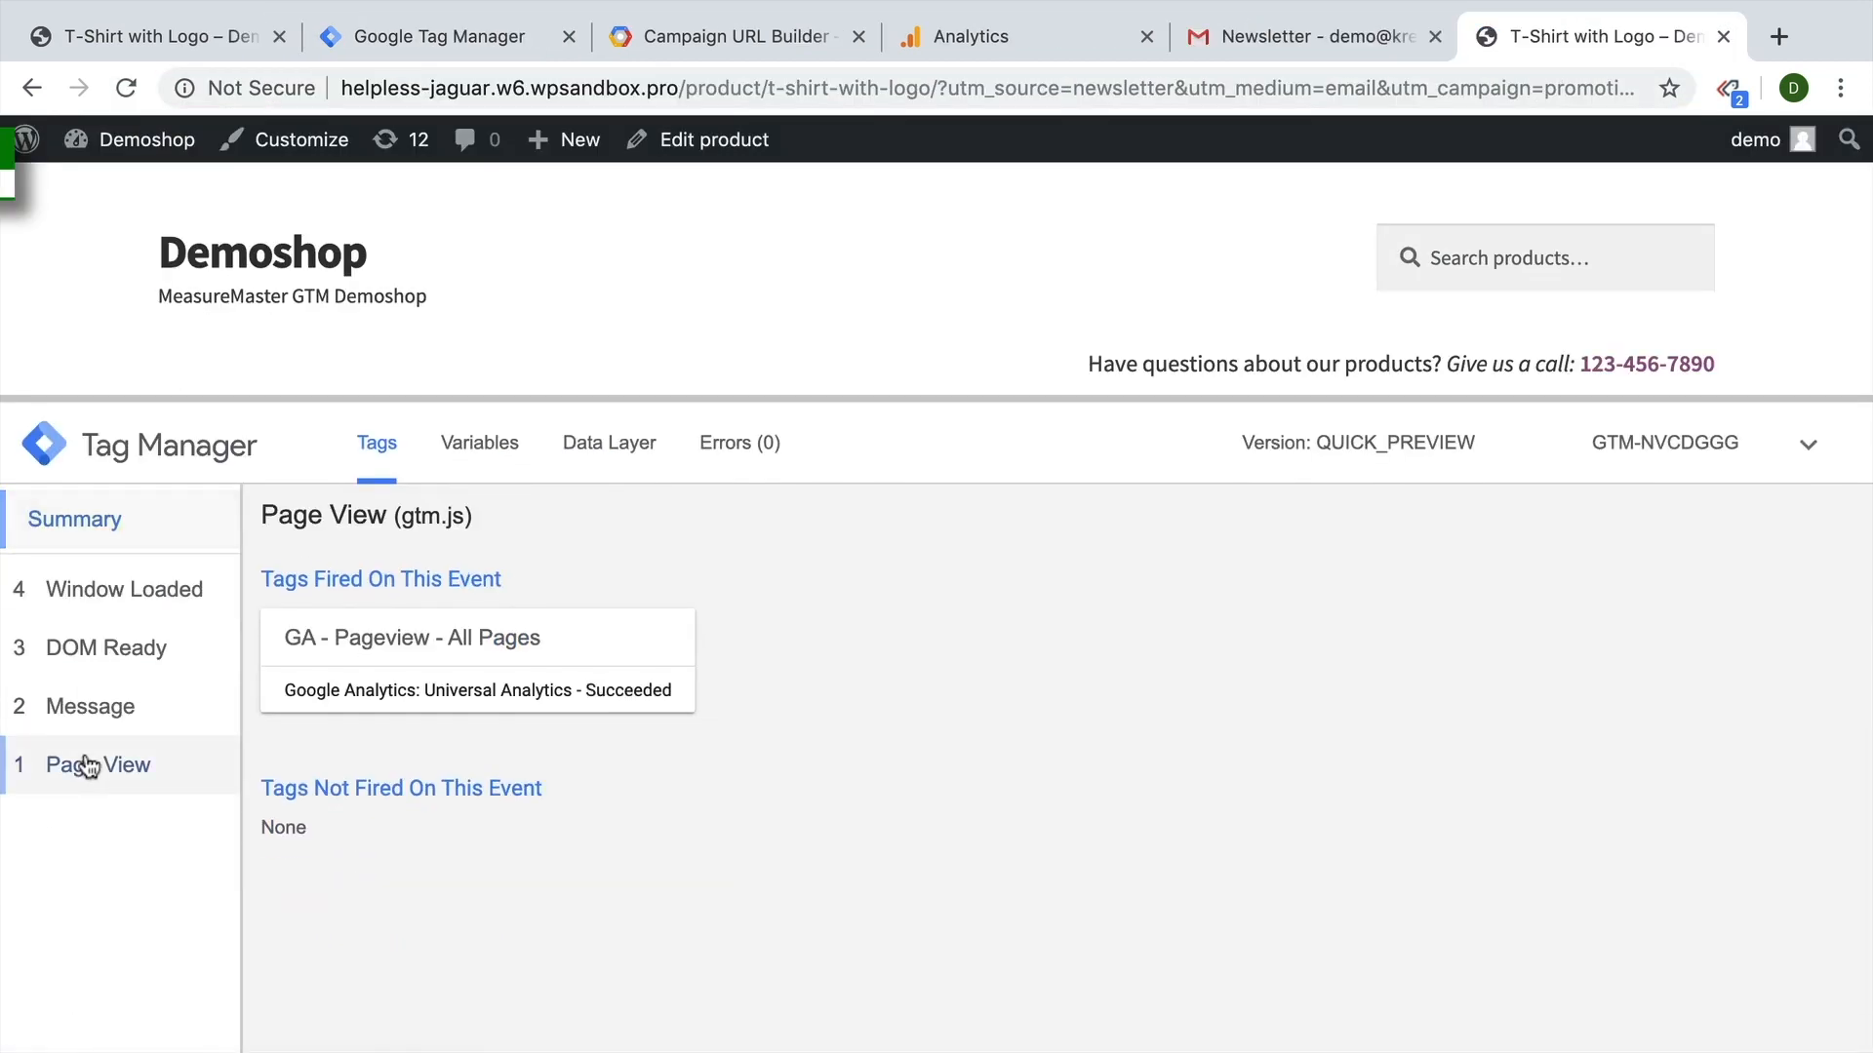
{"action": "left_click", "coordinate": [479, 443]}
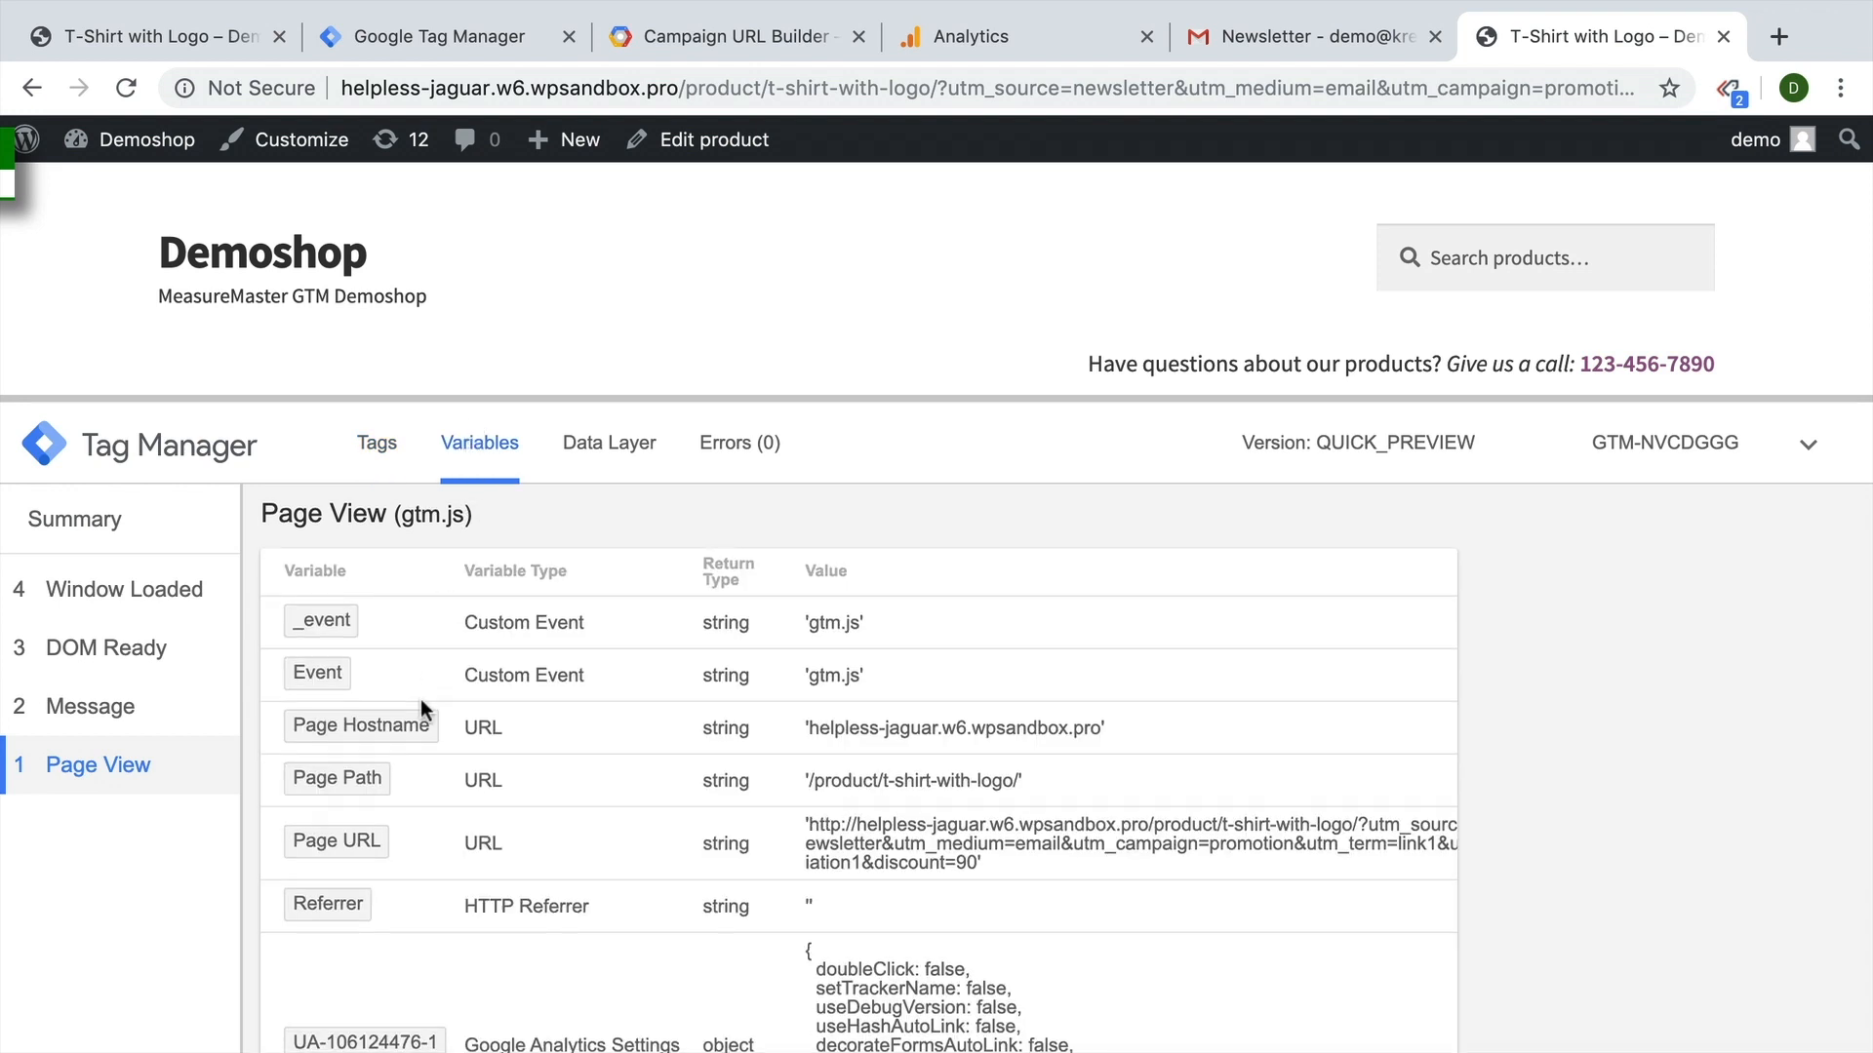
{"action": "scroll", "scroll_direction": "down", "scroll_amount": 3}
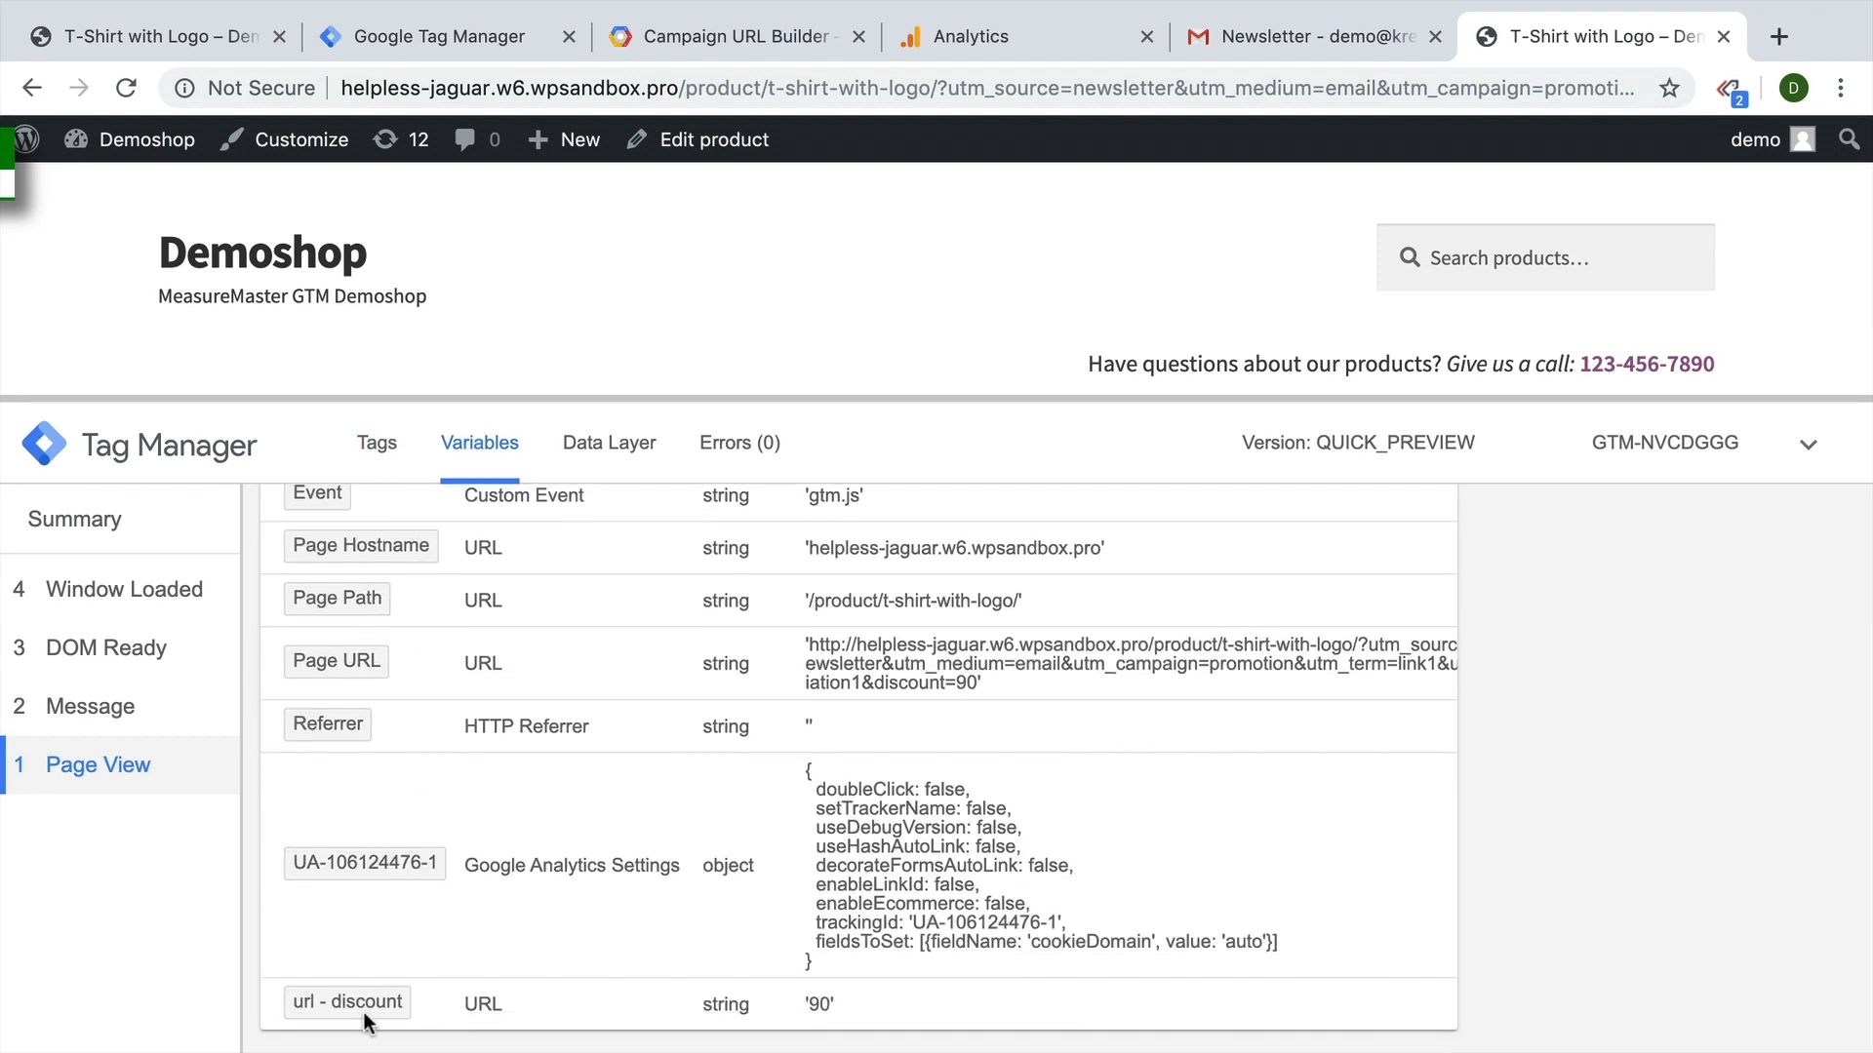
{"action": "double_click", "coordinate": [817, 1004]}
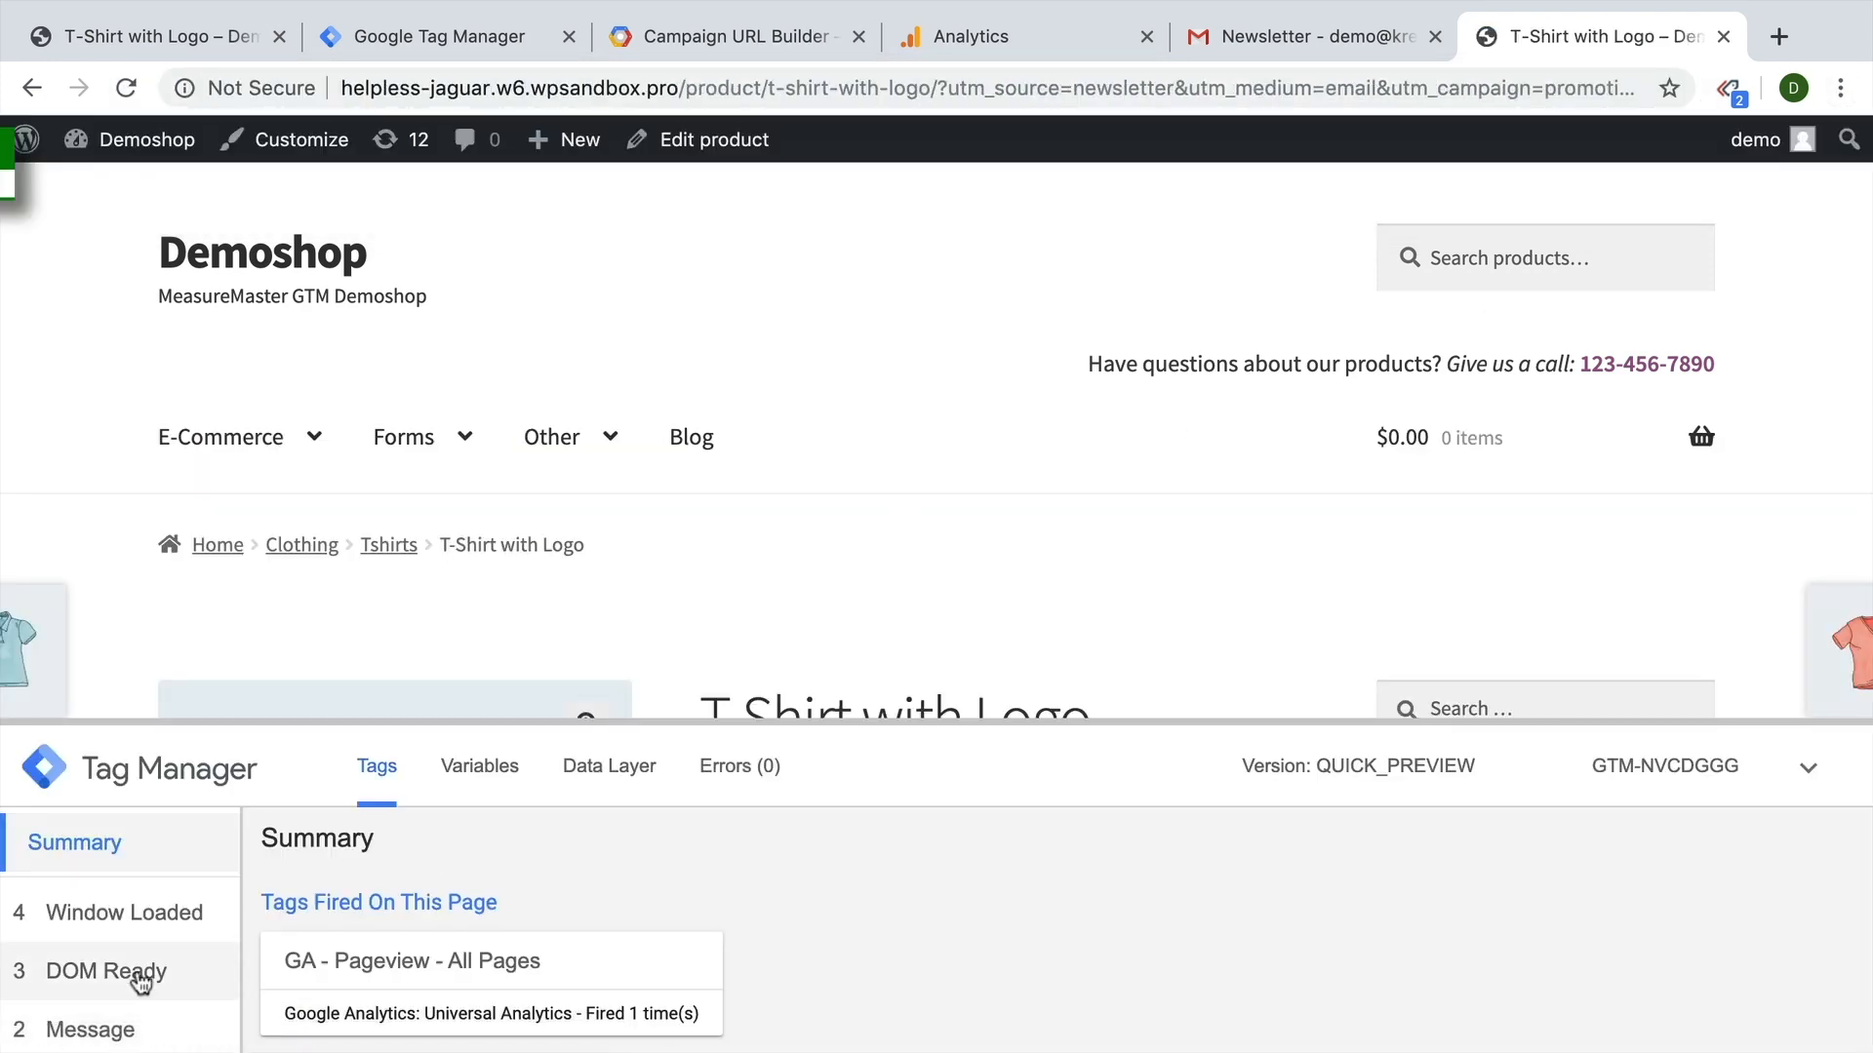
{"action": "left_click", "coordinate": [478, 766]}
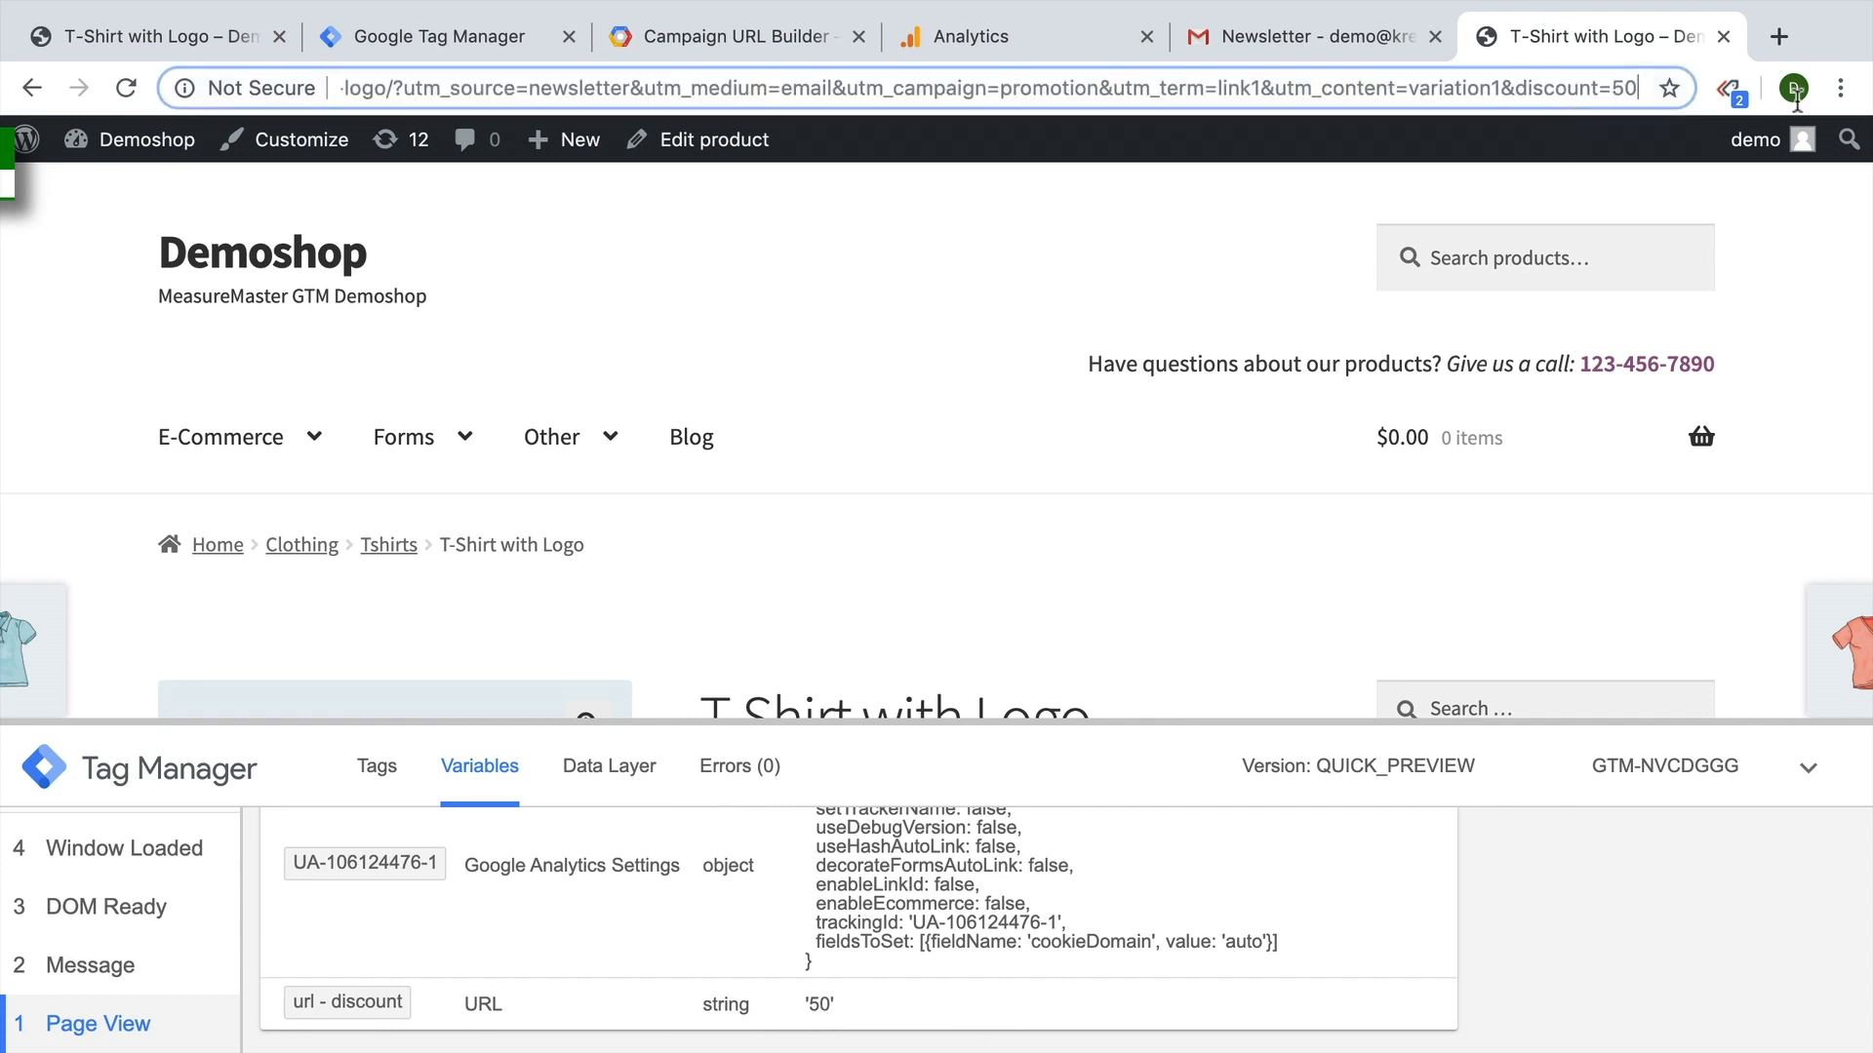
{"action": "double_click", "coordinate": [1622, 87]}
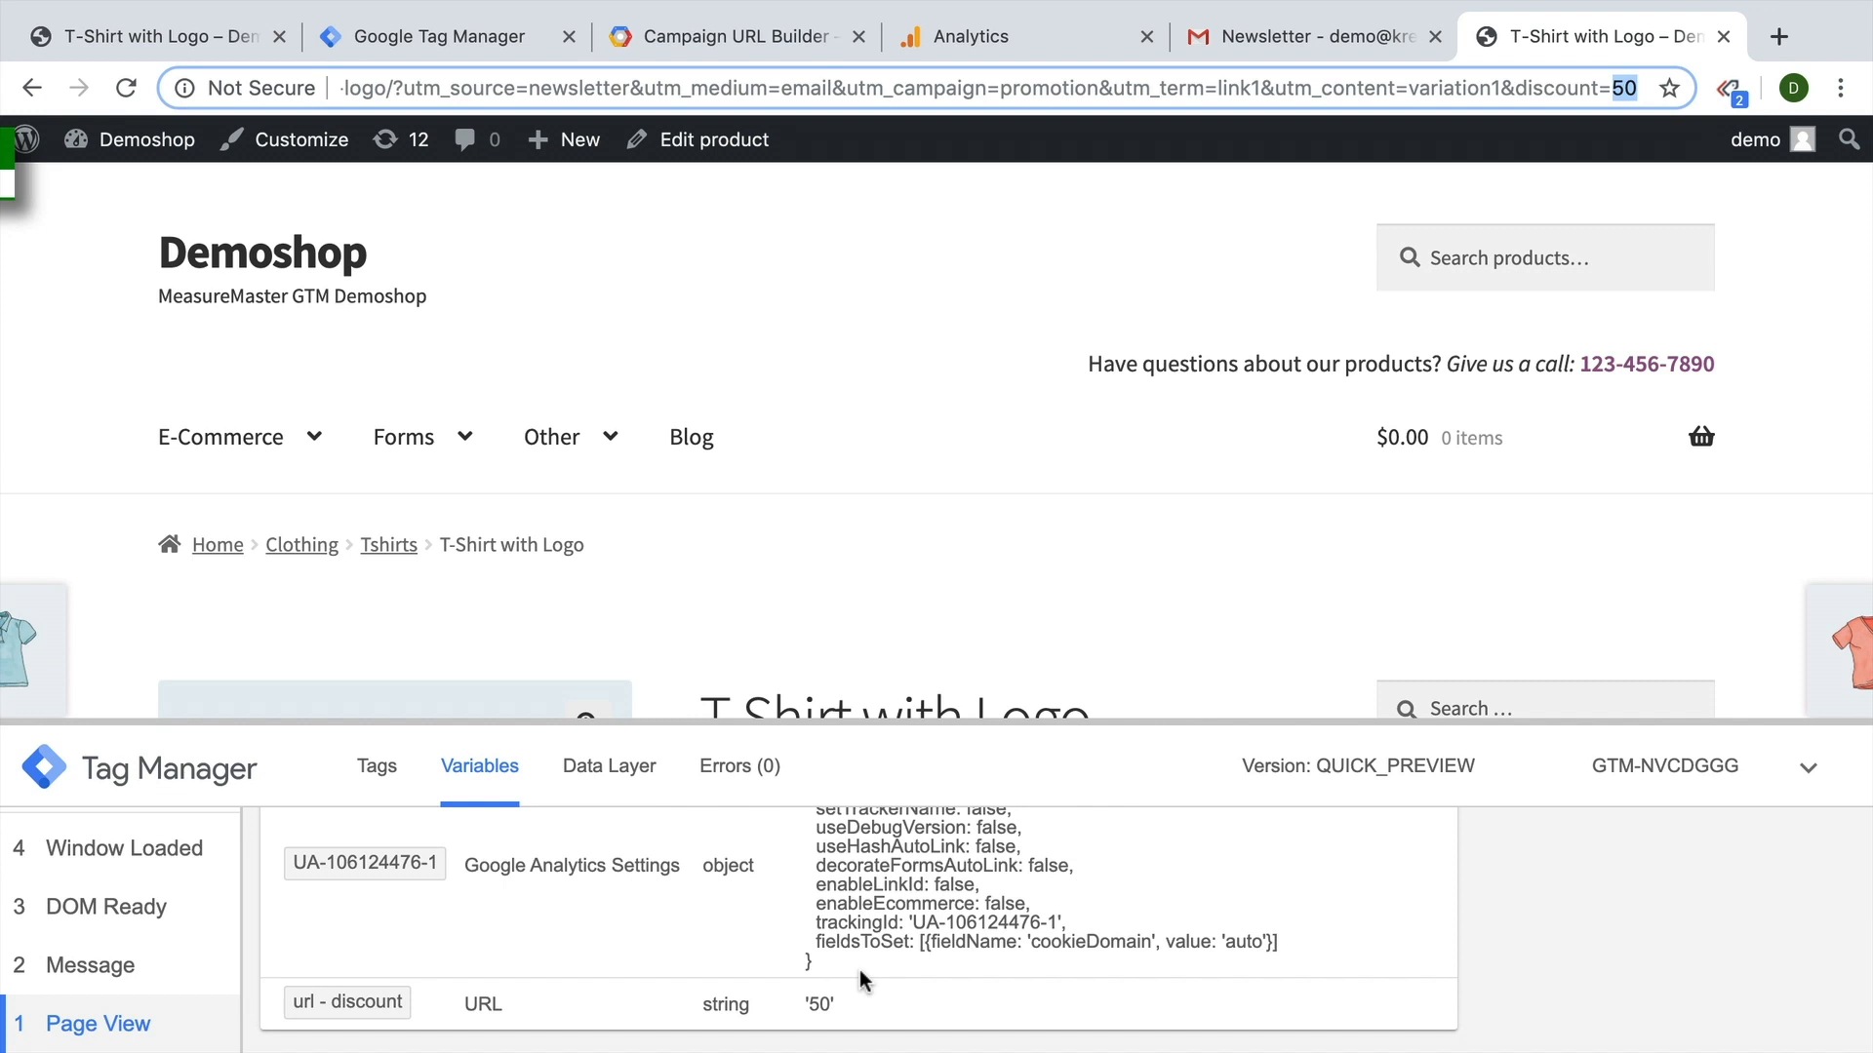
{"action": "left_click", "coordinate": [1016, 36]}
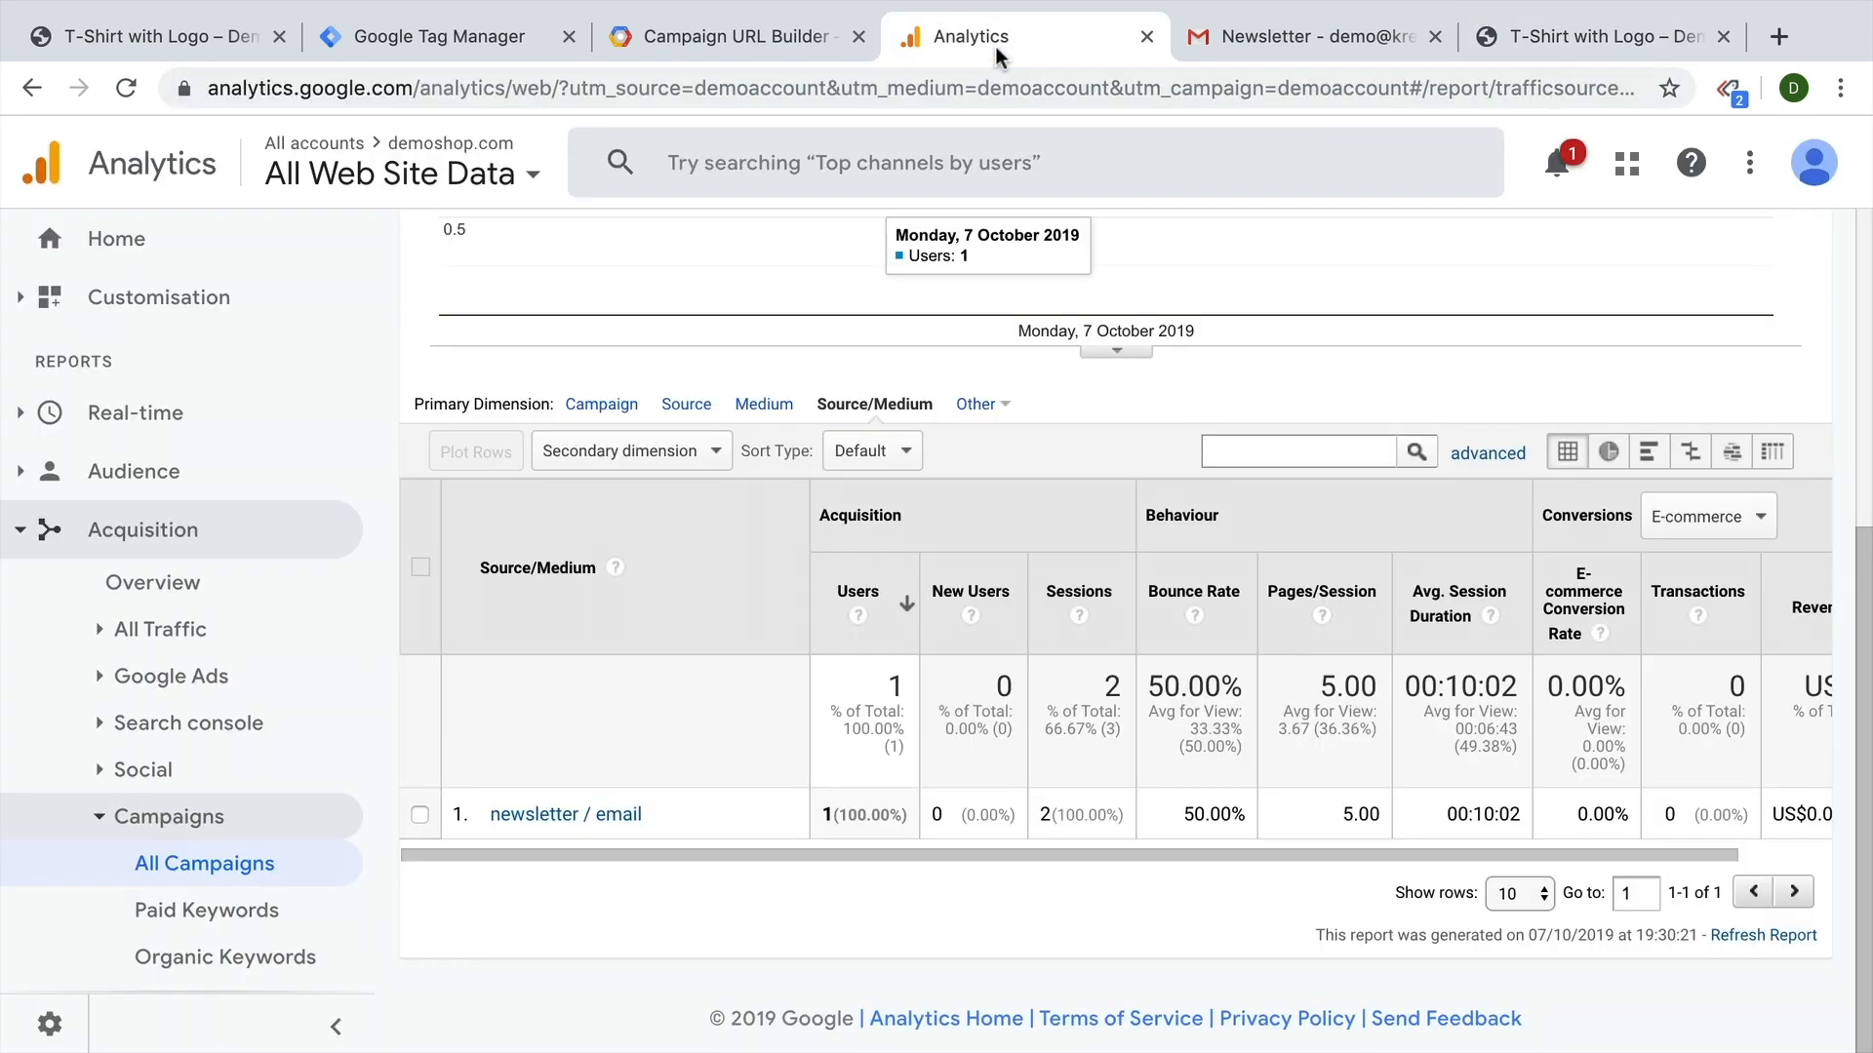
Review secondary dimension options and open Admin Custom Dimensions listing Gruppe and BTCPrice.
{"action": "left_click", "coordinate": [622, 452]}
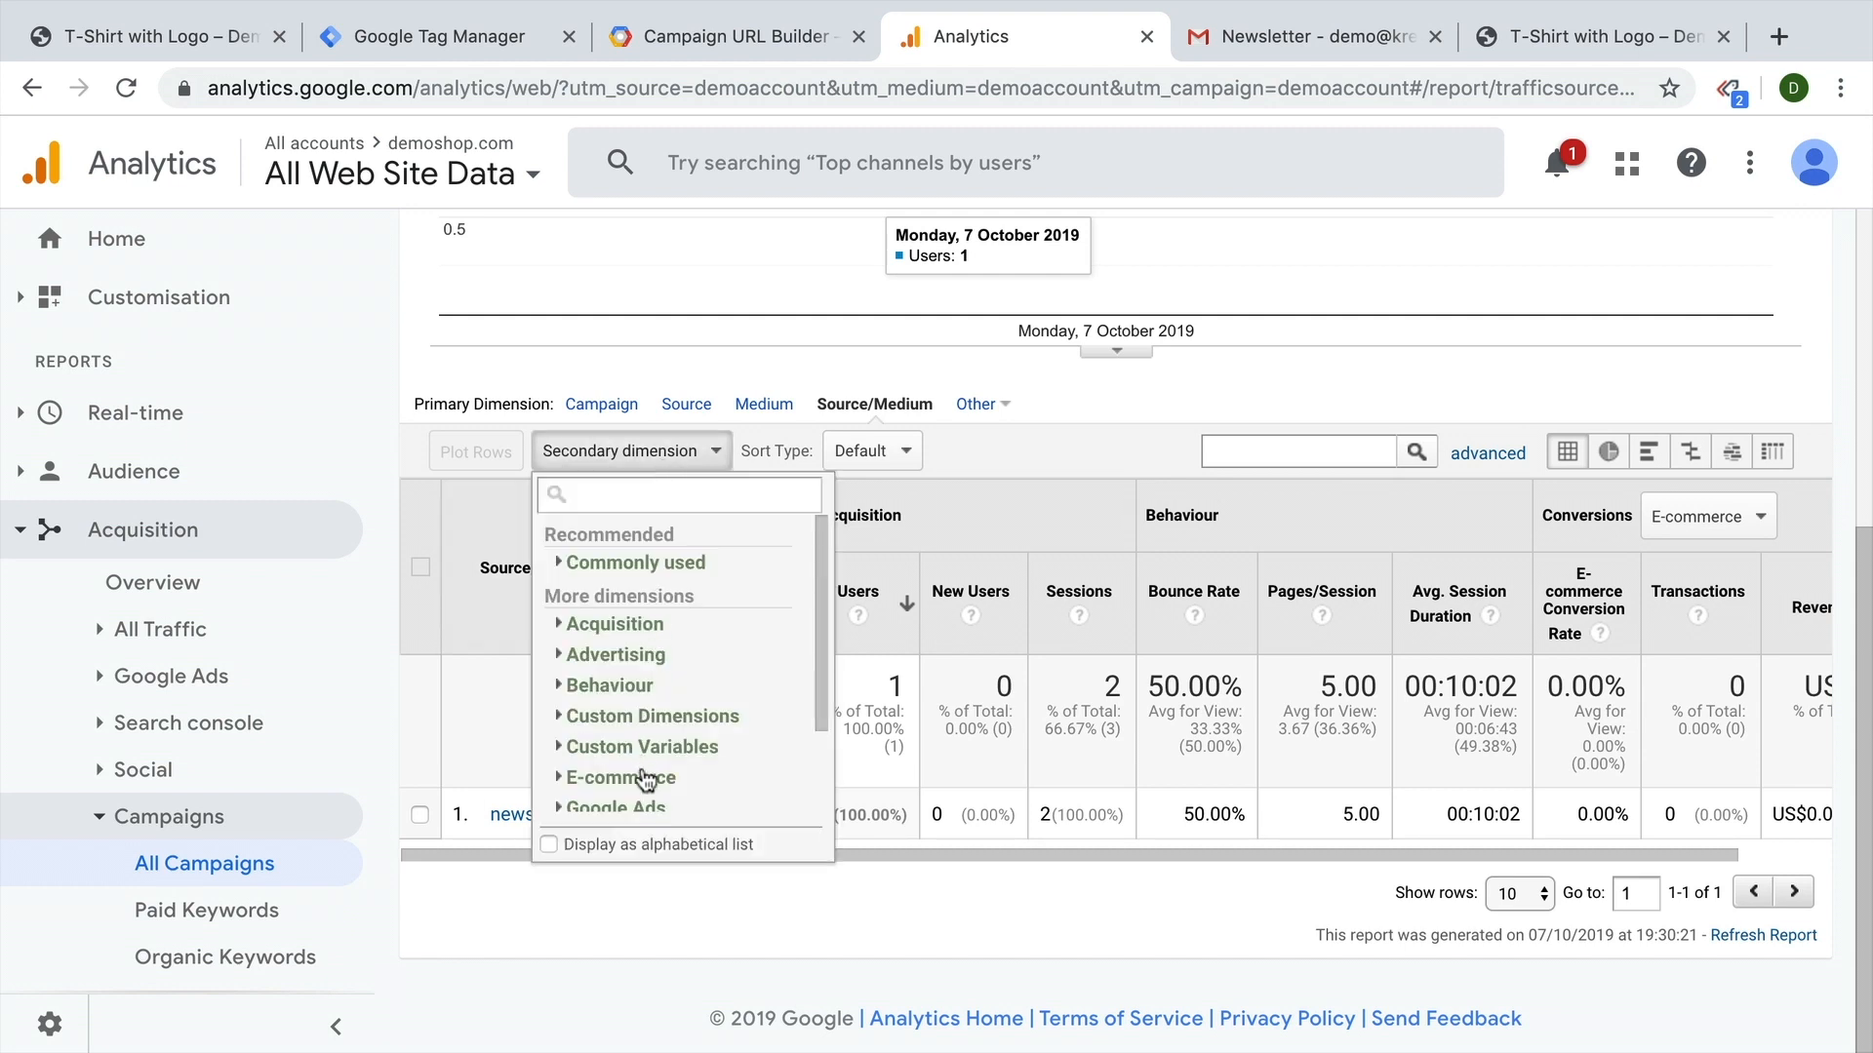
{"action": "scroll", "scroll_direction": "down", "scroll_amount": 3}
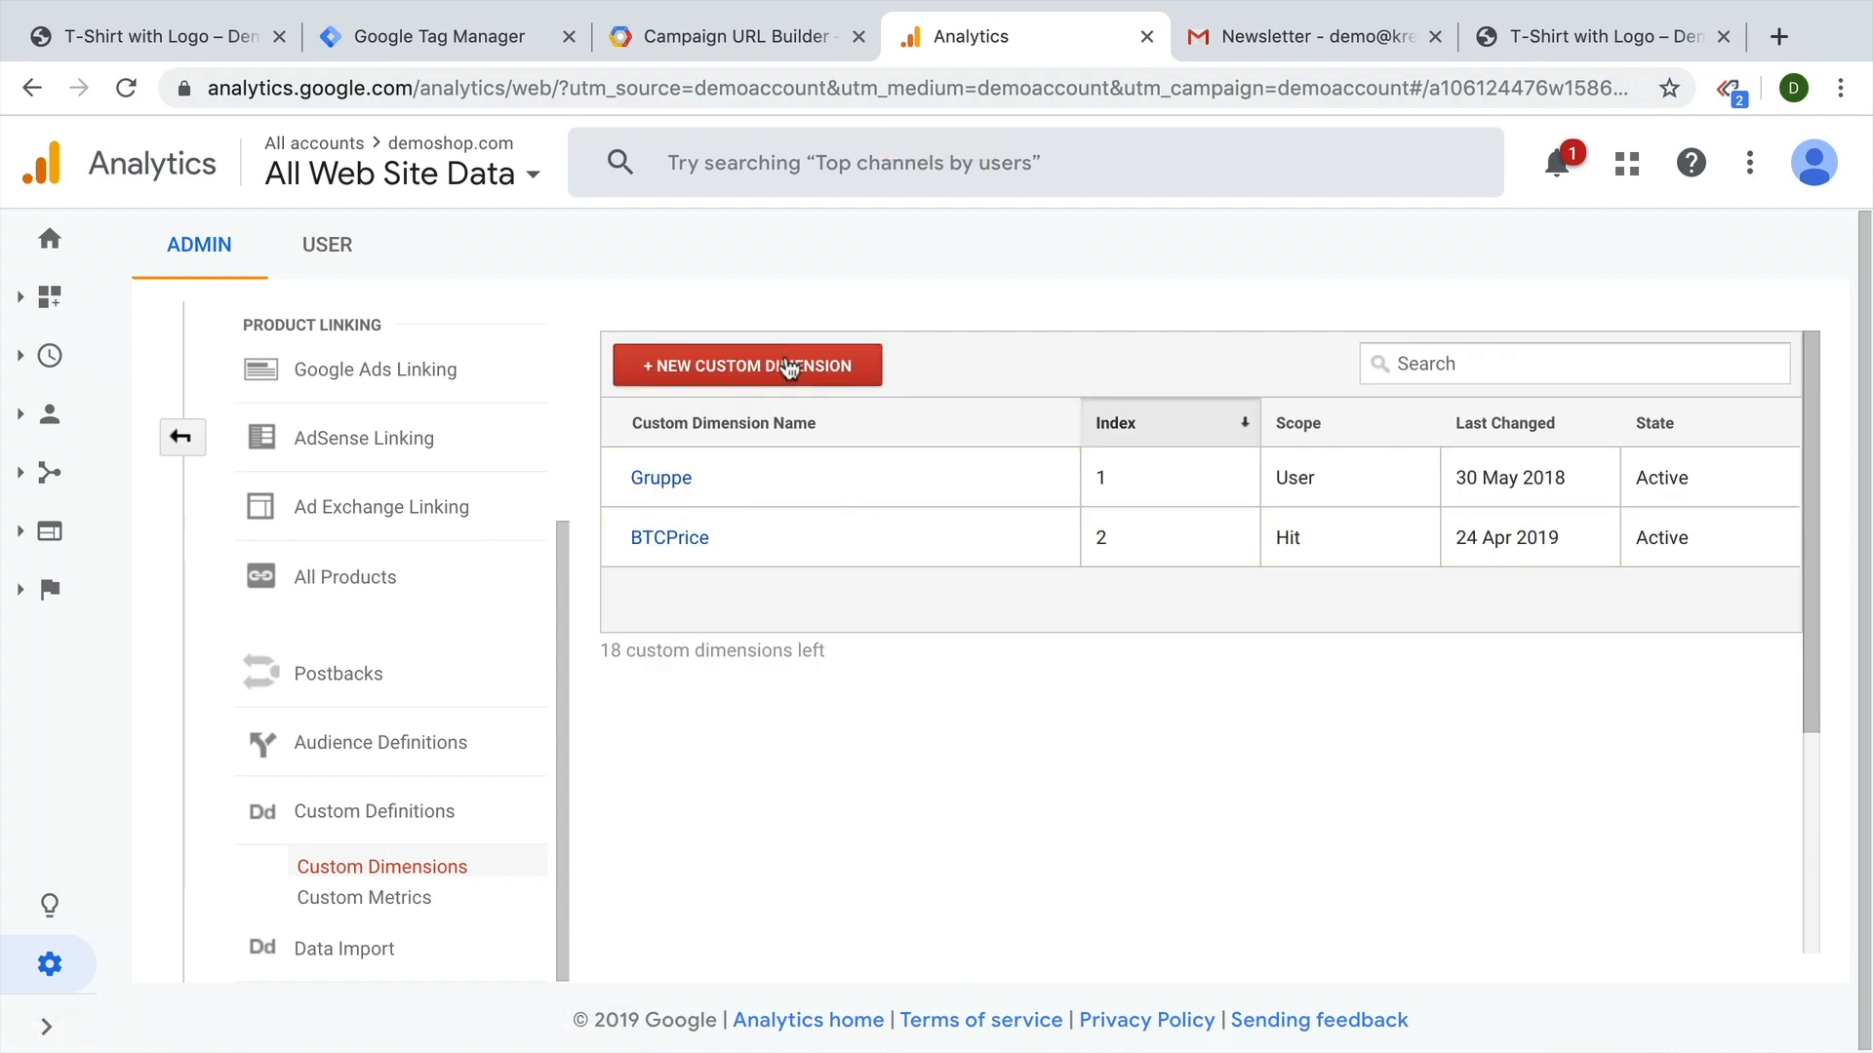
Create the session-scoped custom dimension 'discount', assigned as dimension3.
{"action": "left_click", "coordinate": [746, 366]}
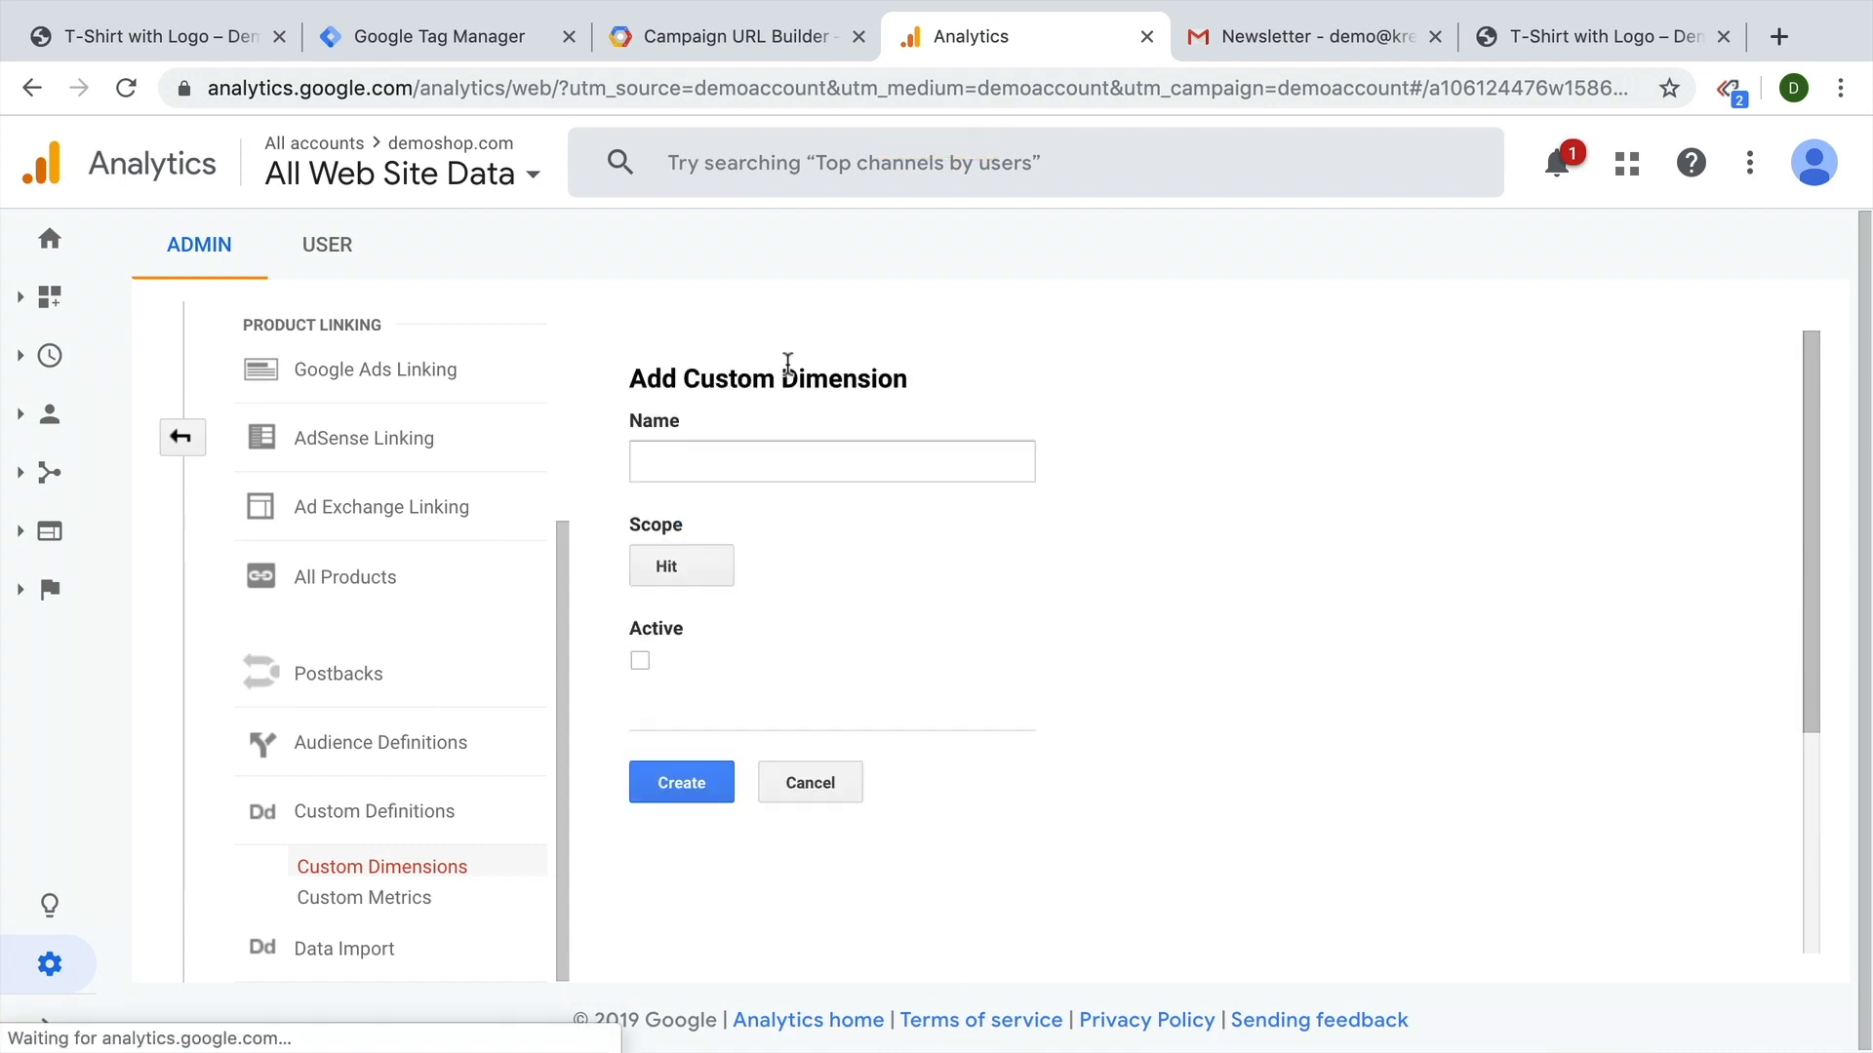
{"action": "type", "text": "di"}
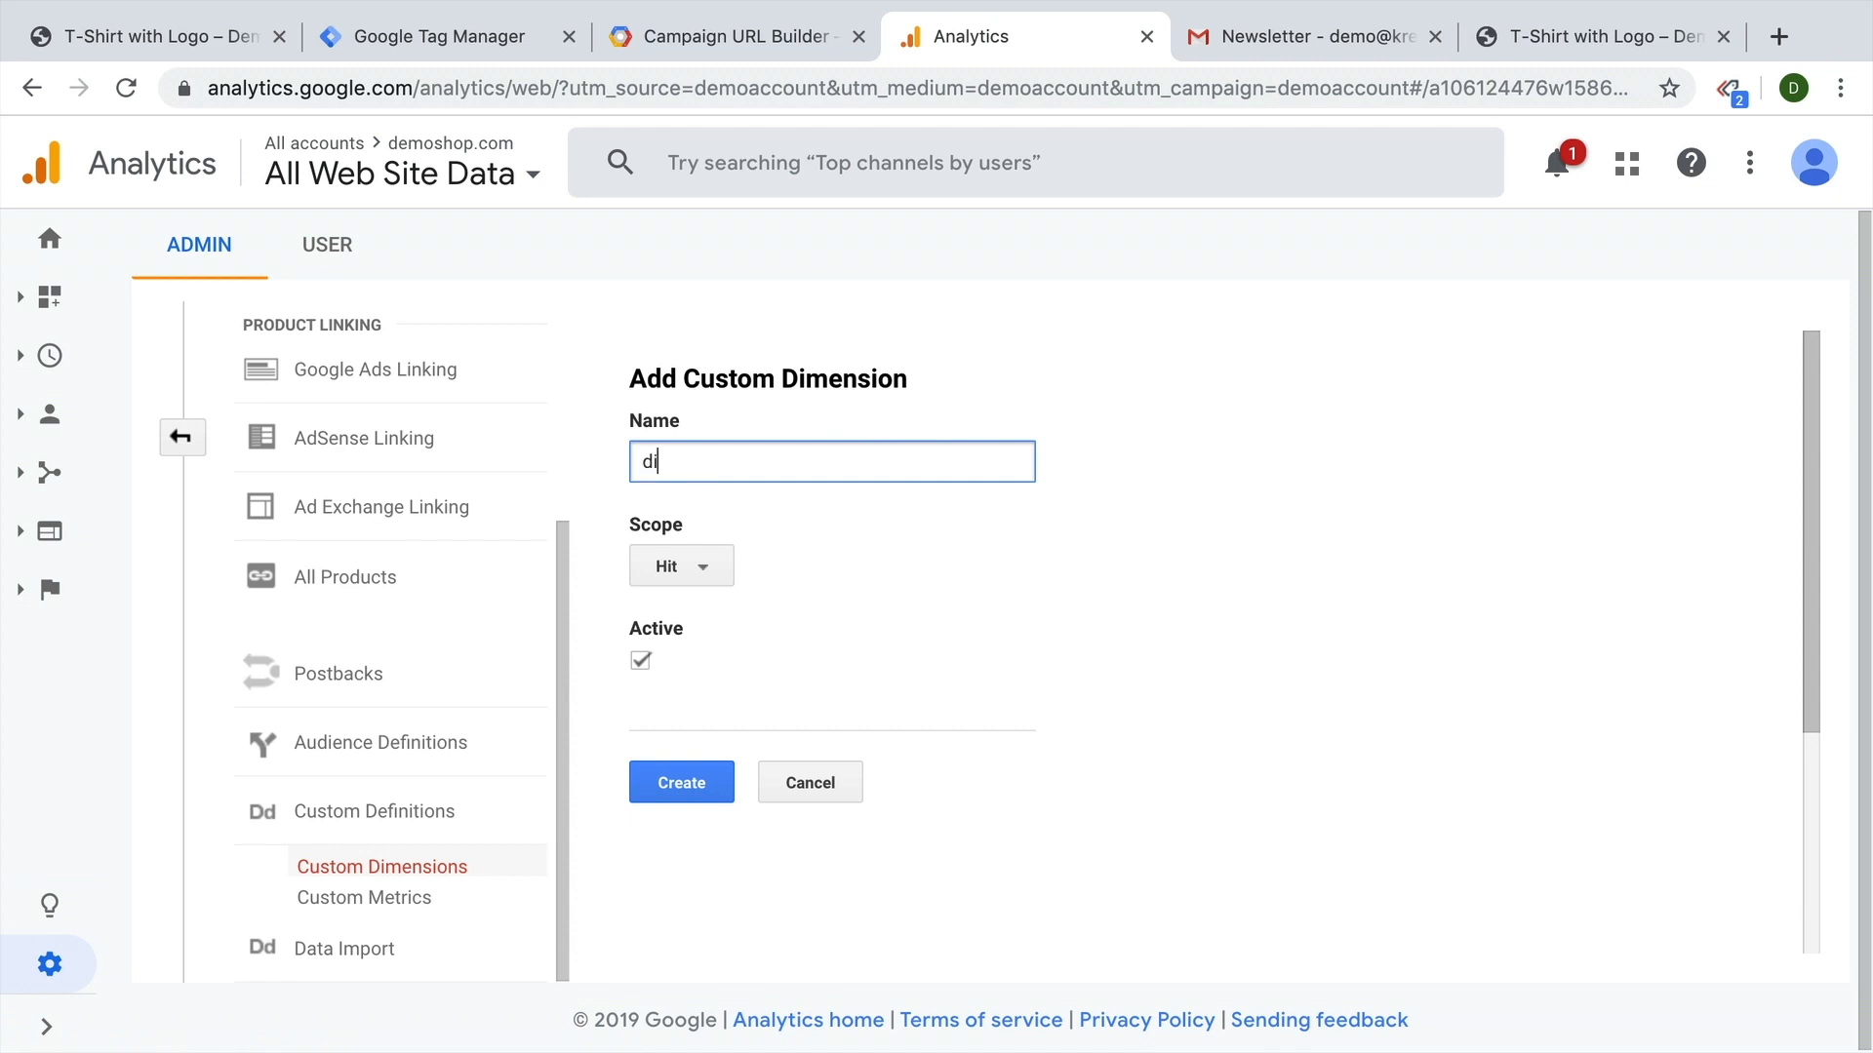
{"action": "left_click", "coordinate": [681, 565]}
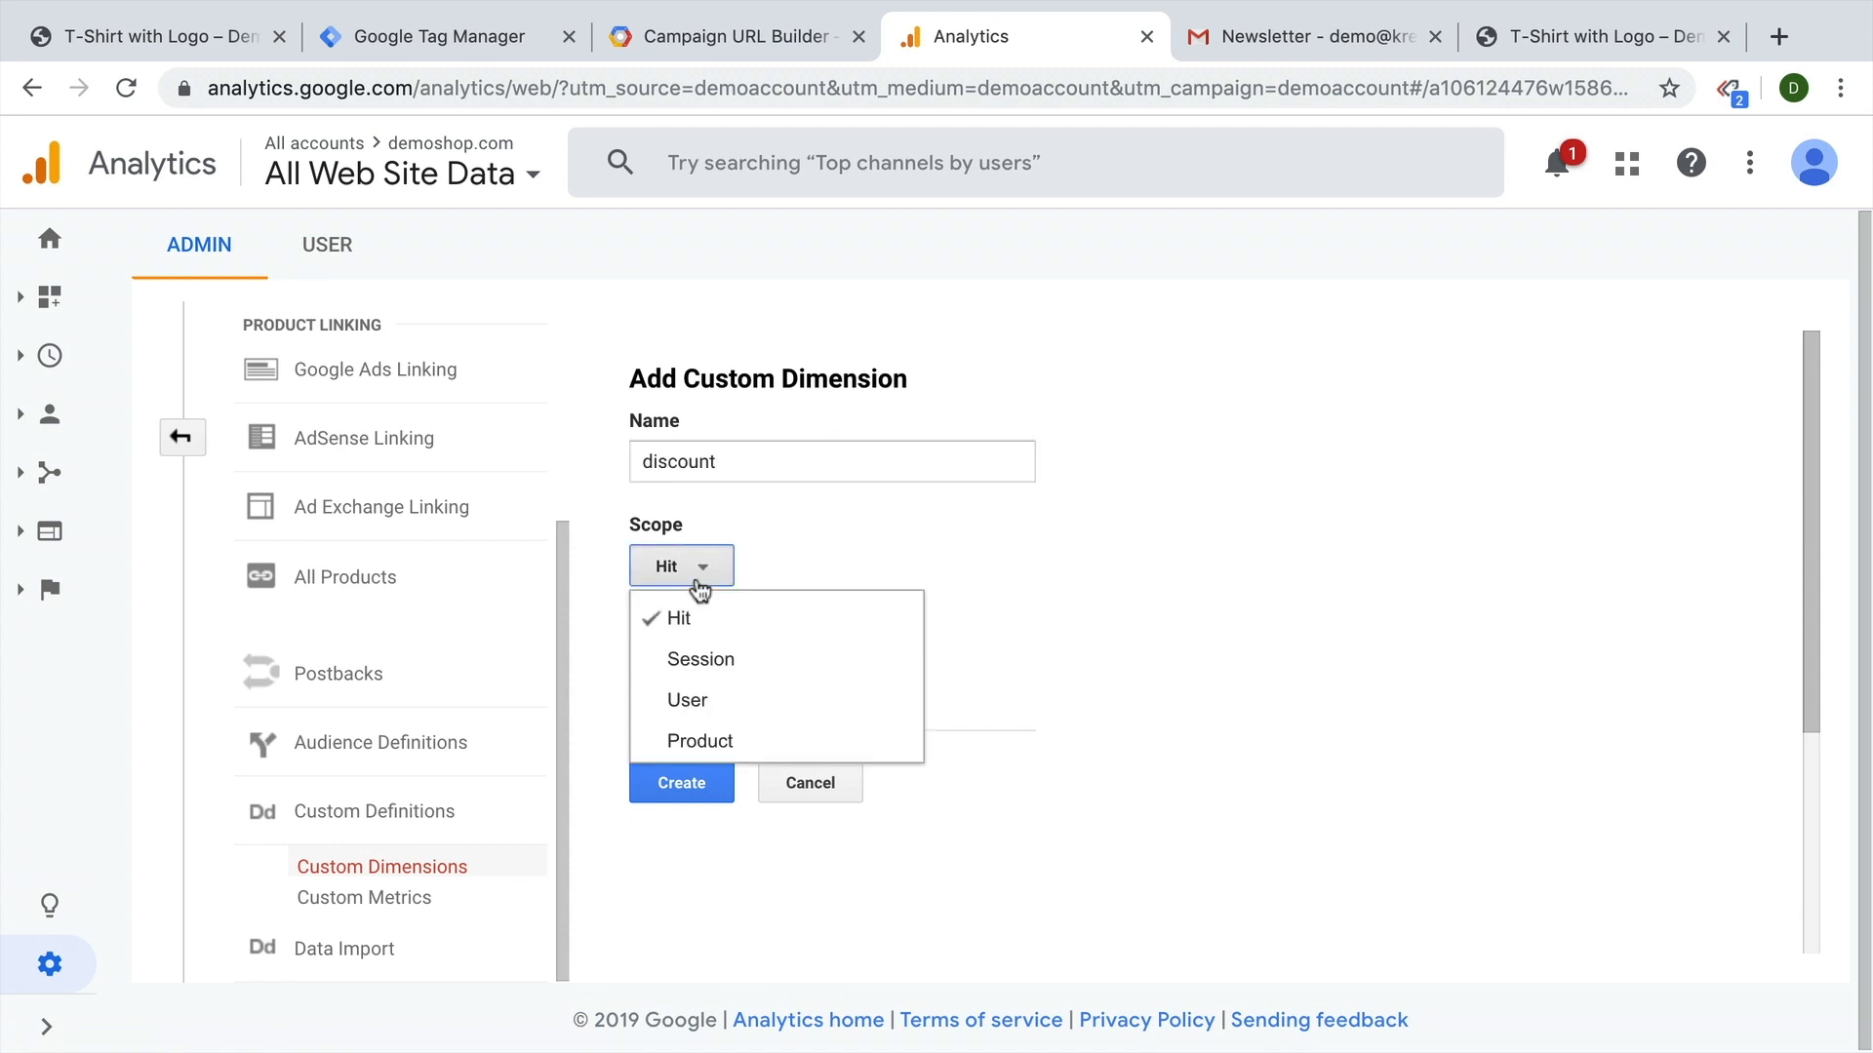
{"action": "left_click", "coordinate": [701, 658]}
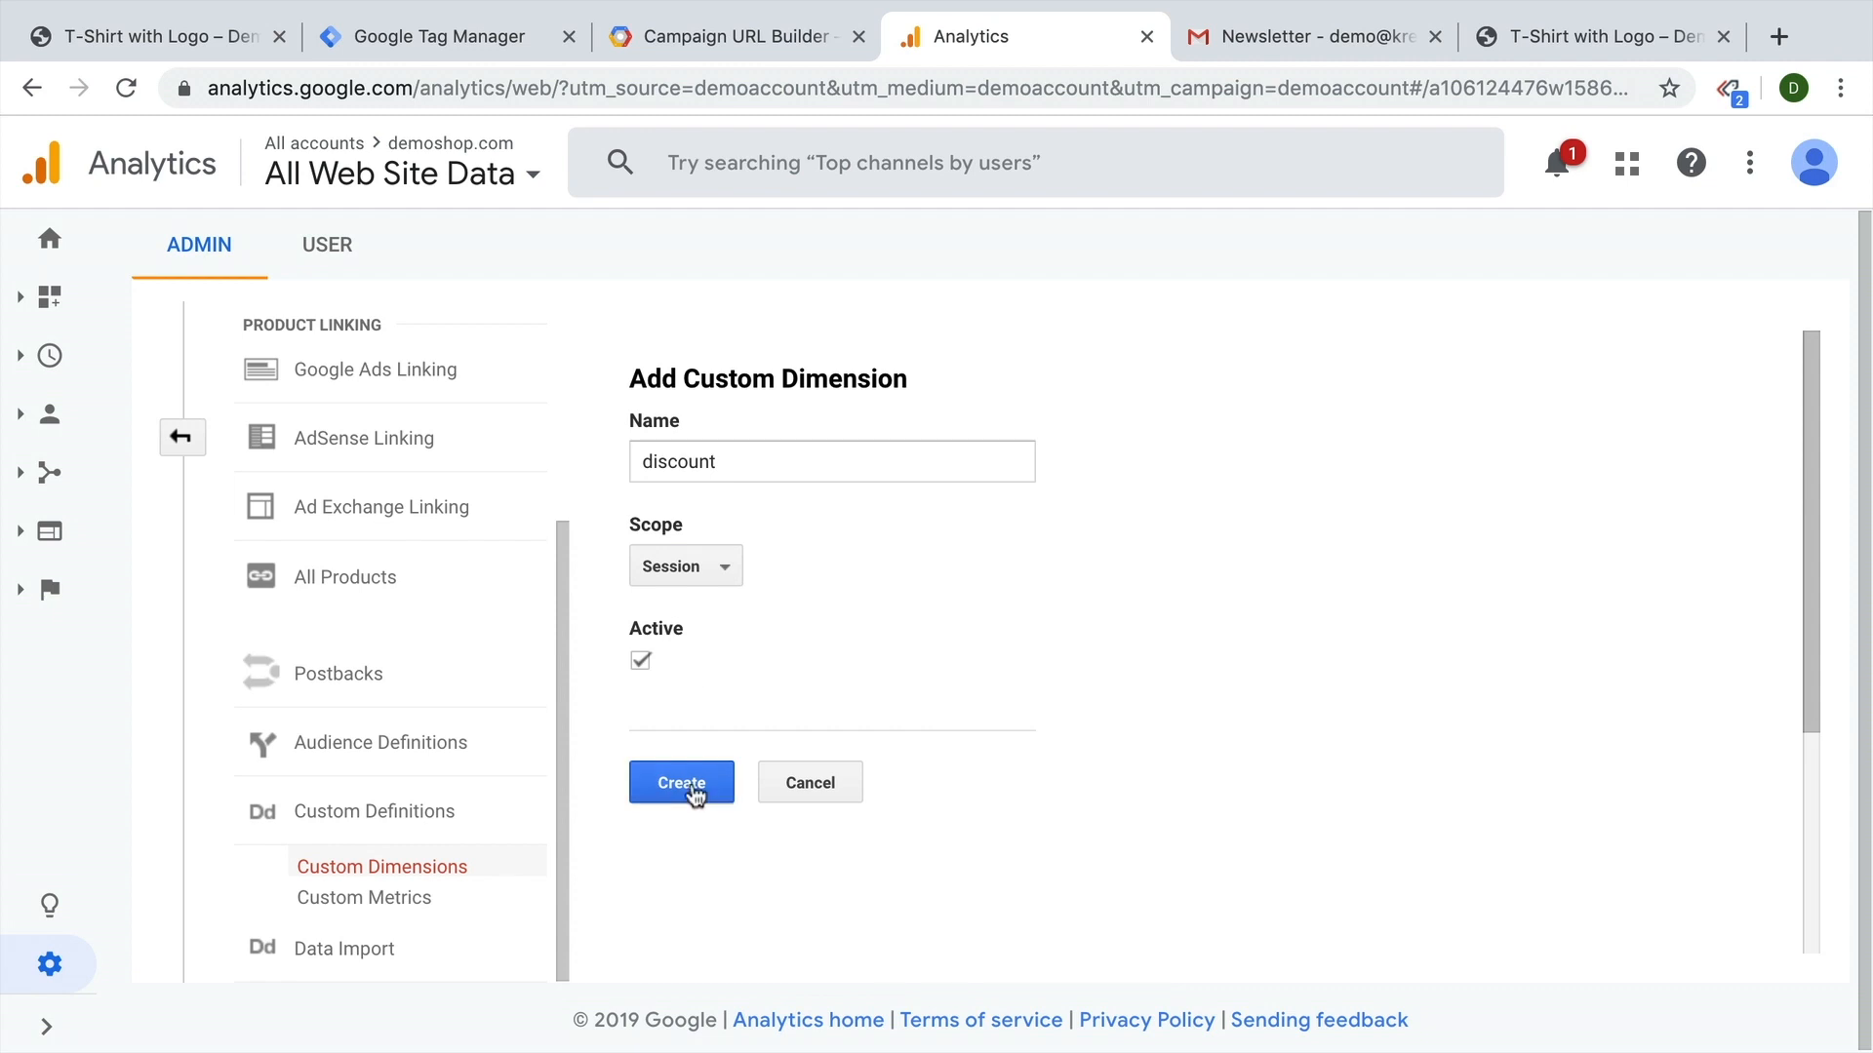
{"action": "left_click", "coordinate": [681, 783]}
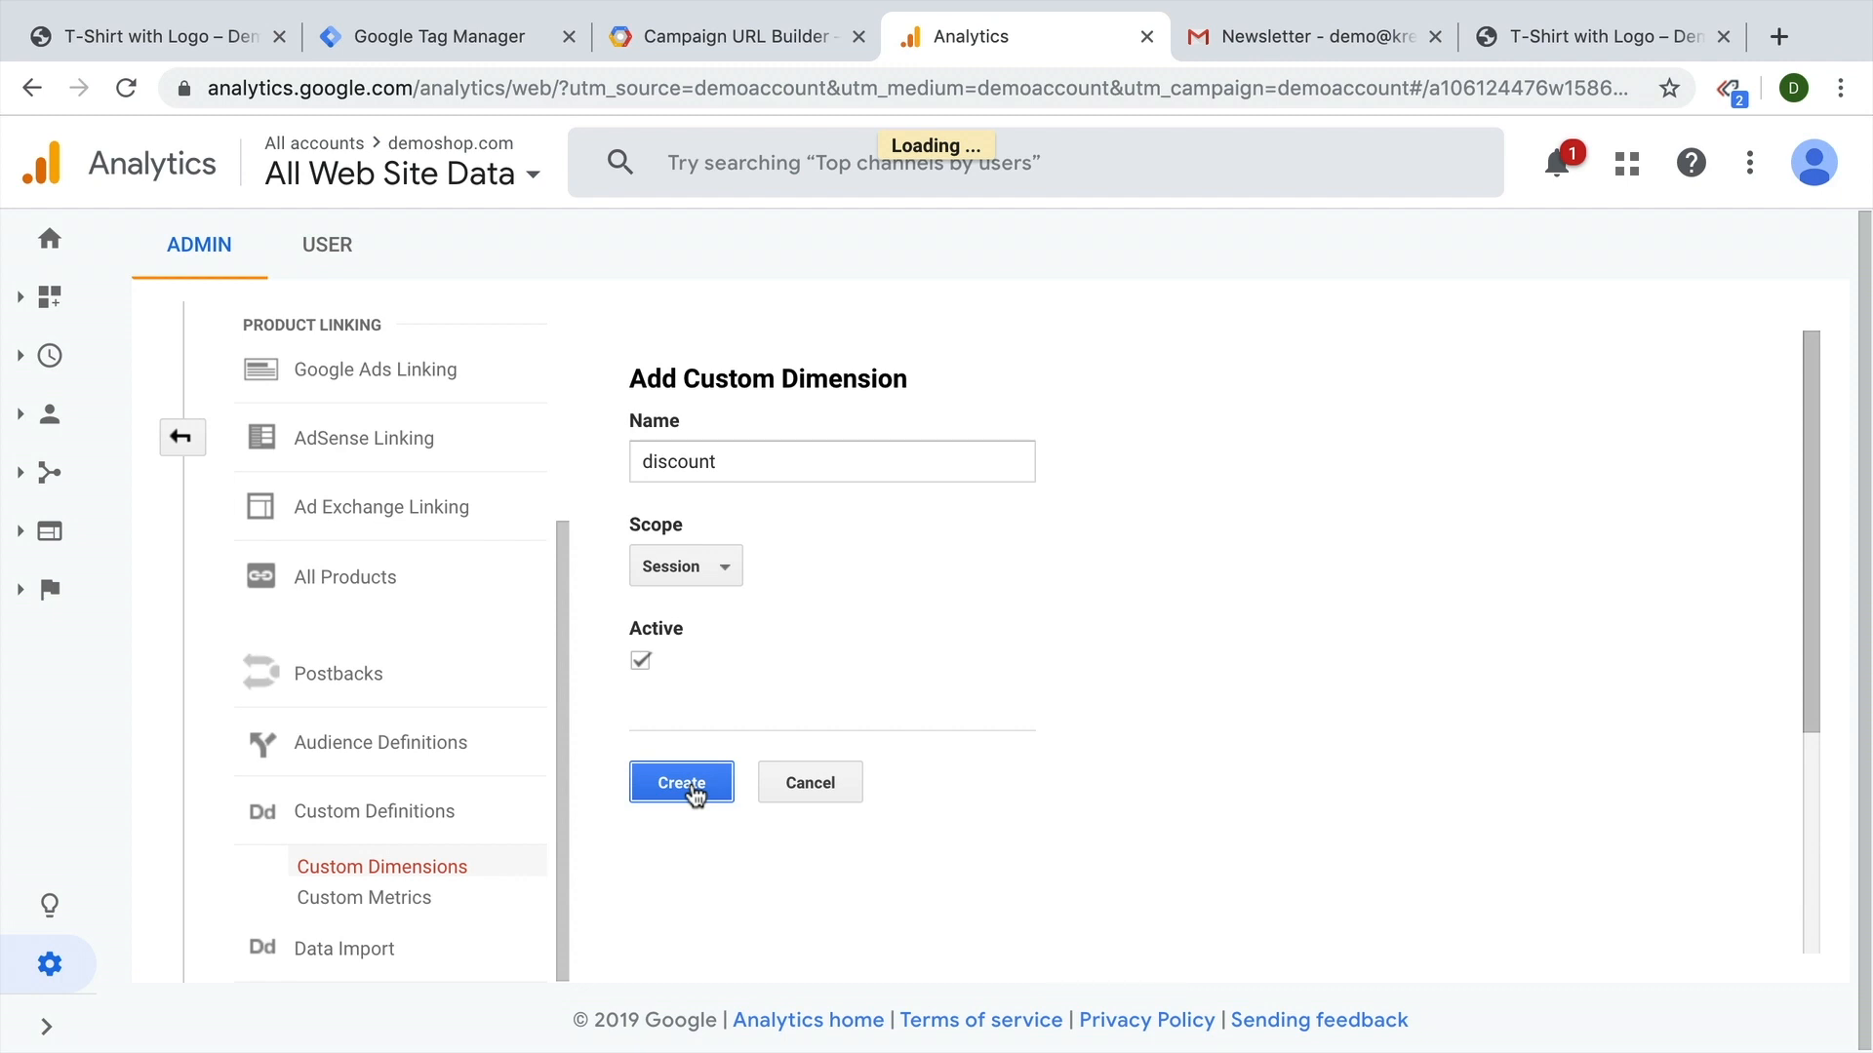
{"action": "left_click", "coordinate": [681, 782]}
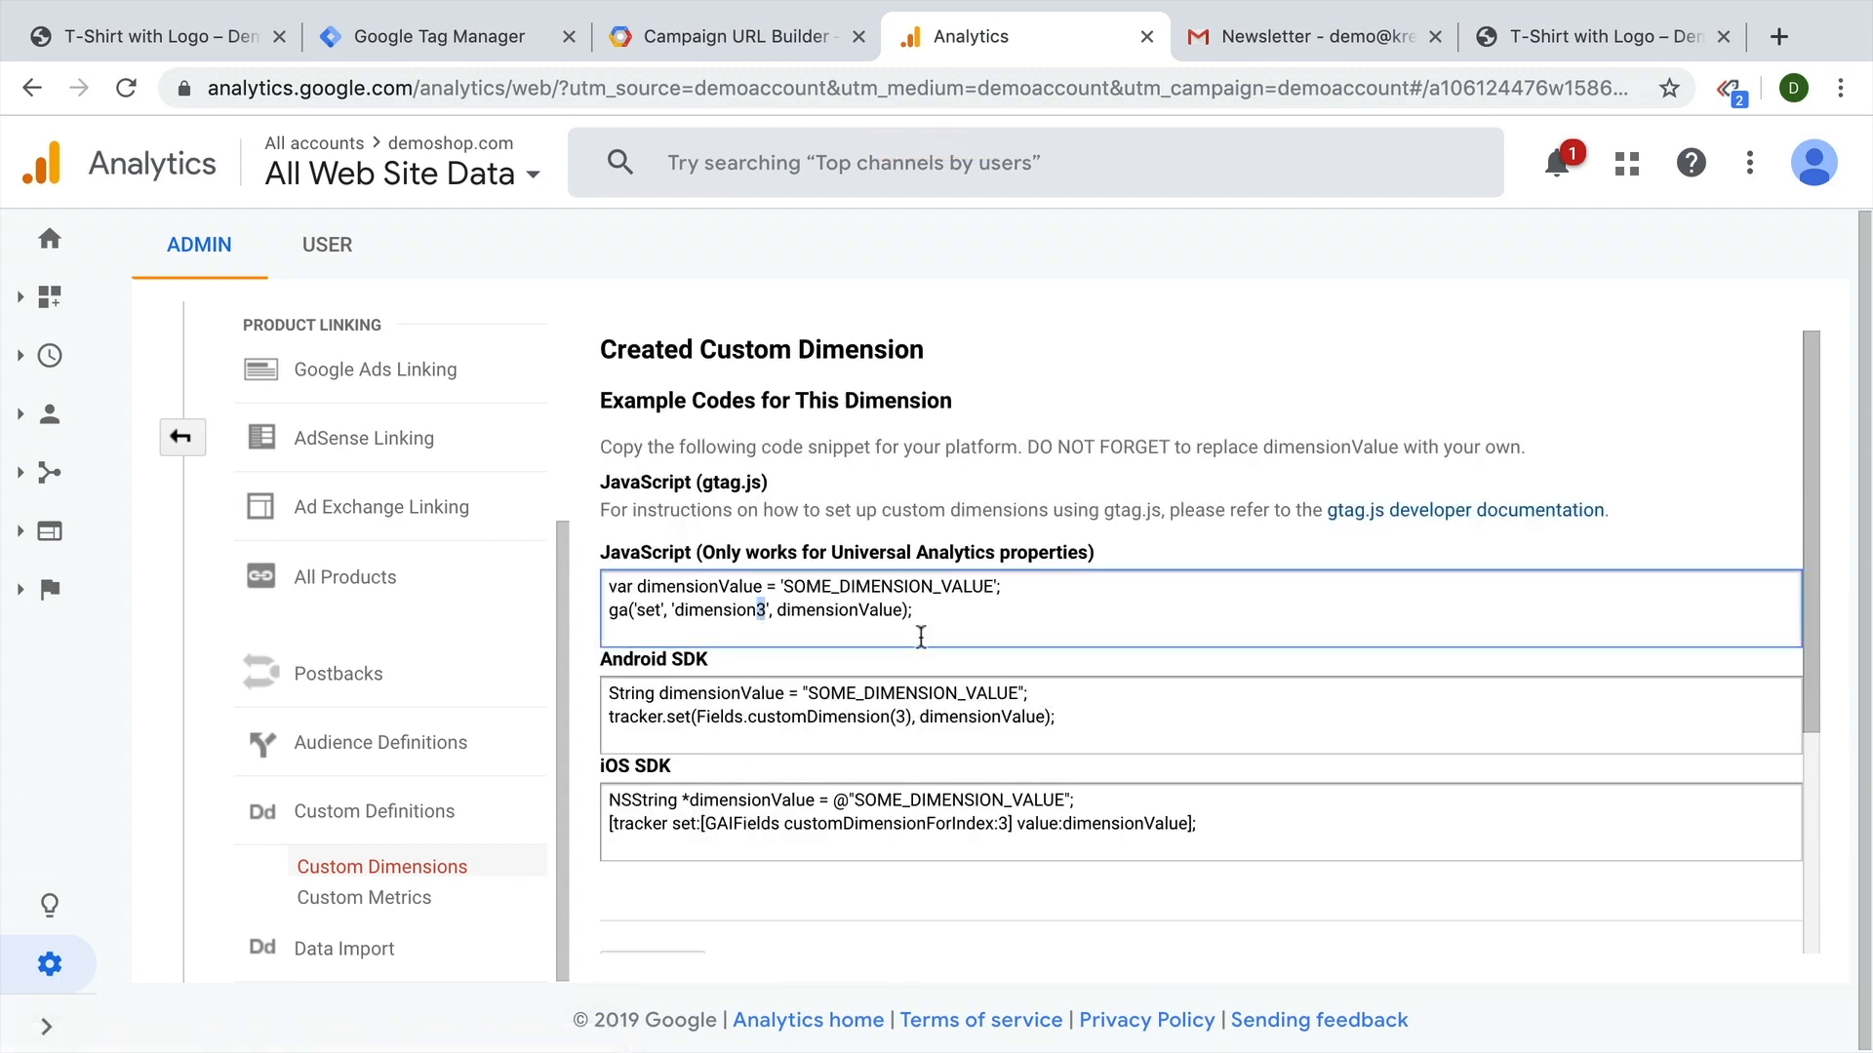
{"action": "mouse_move", "coordinate": [982, 676]}
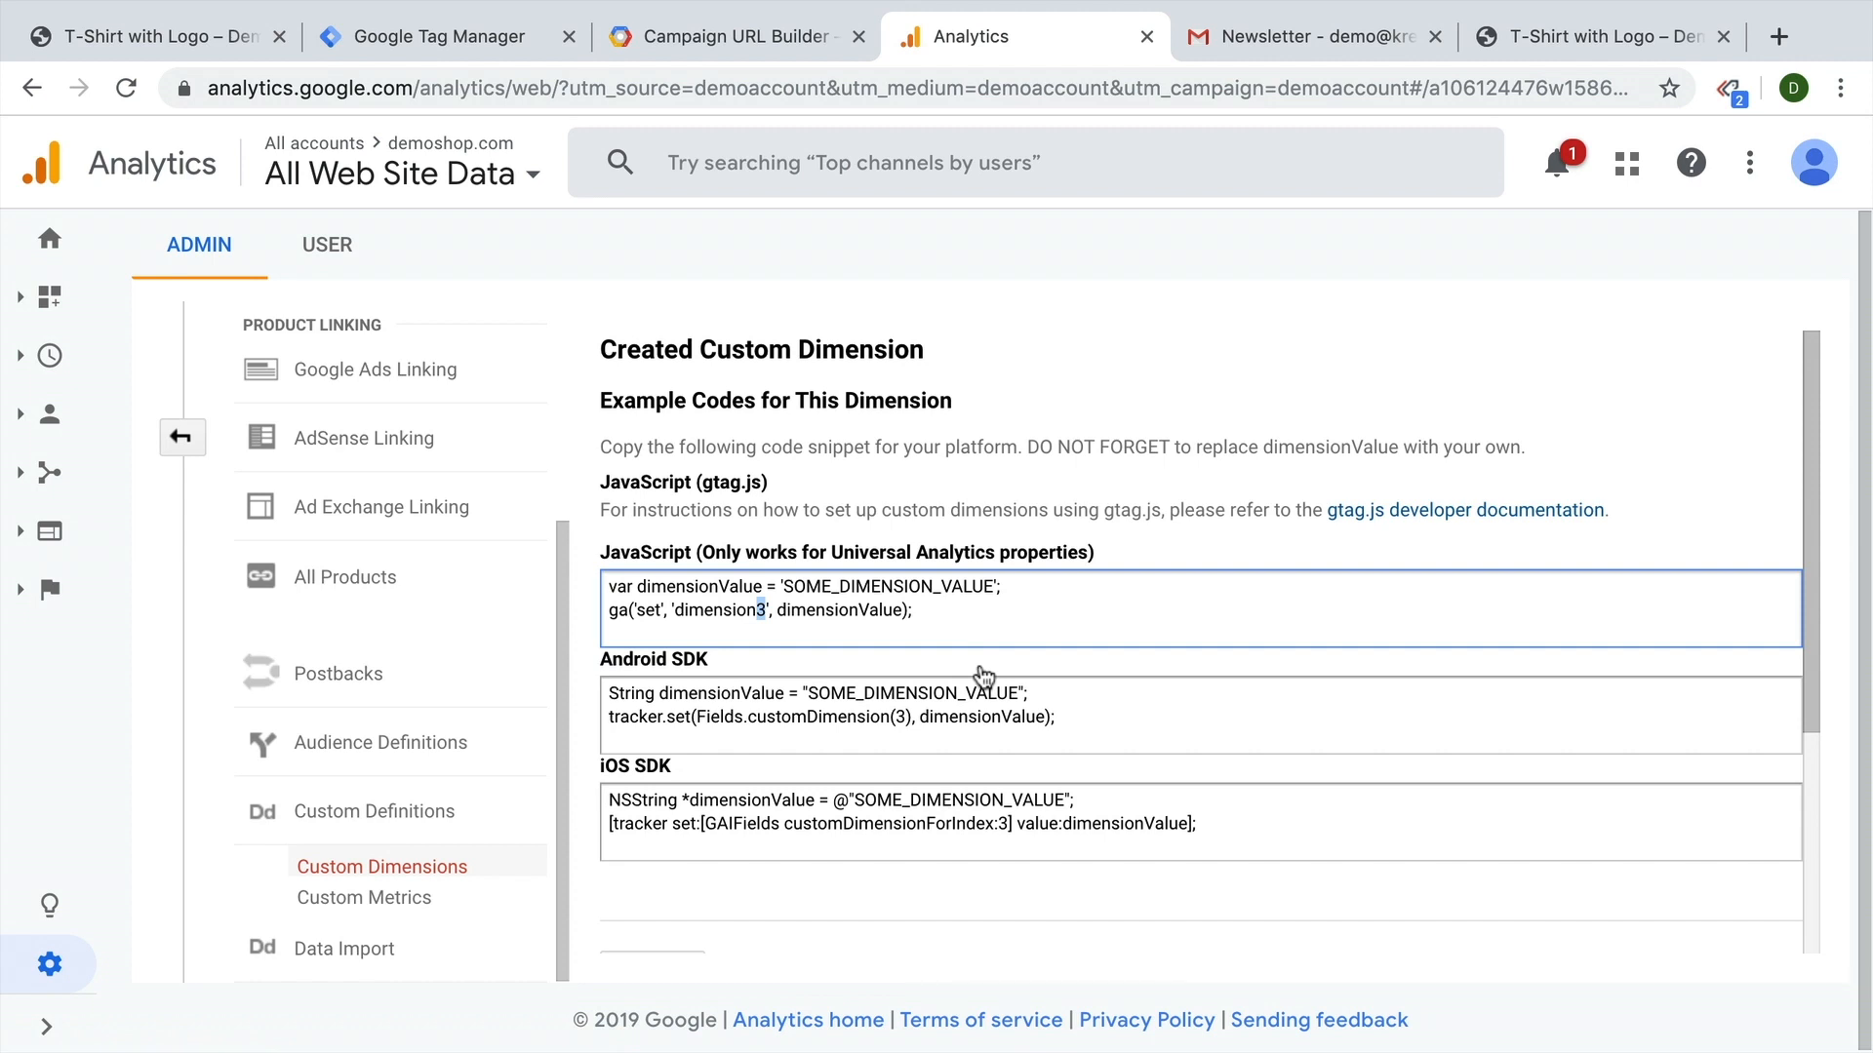
{"action": "mouse_move", "coordinate": [725, 786]}
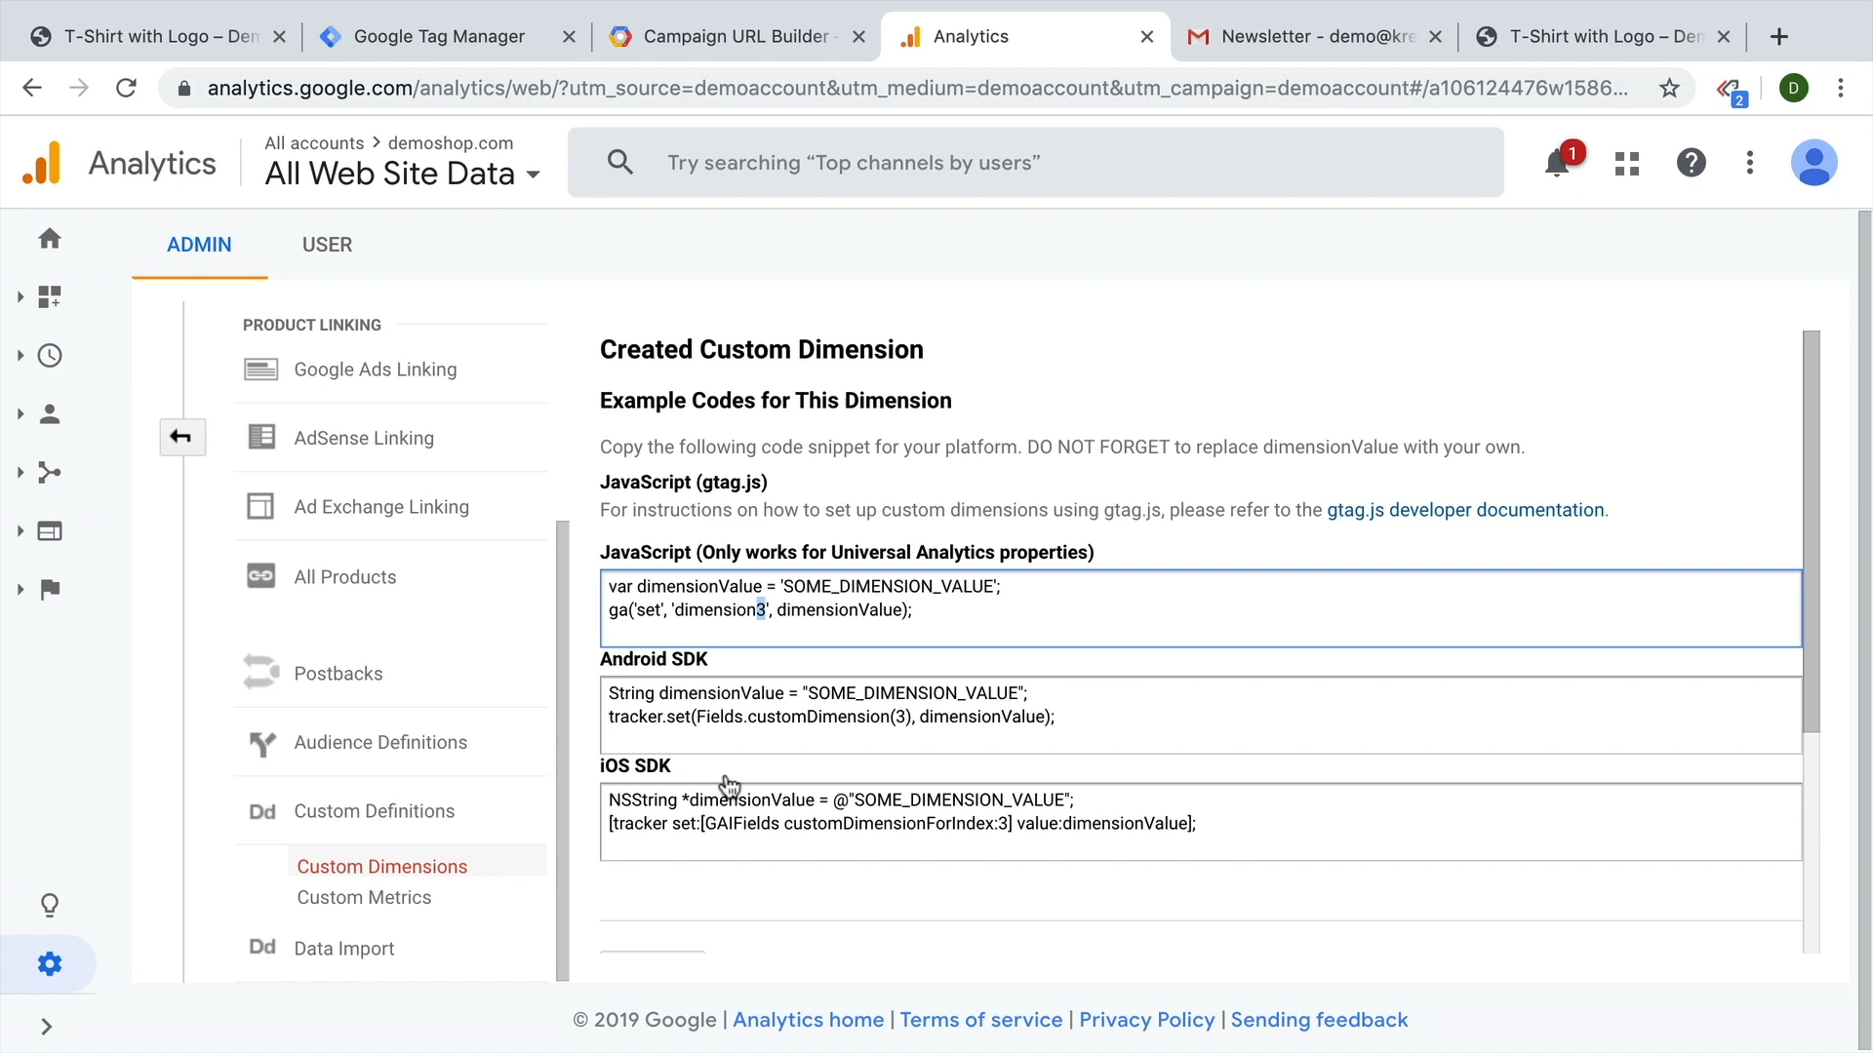
{"action": "left_click", "coordinate": [430, 36]}
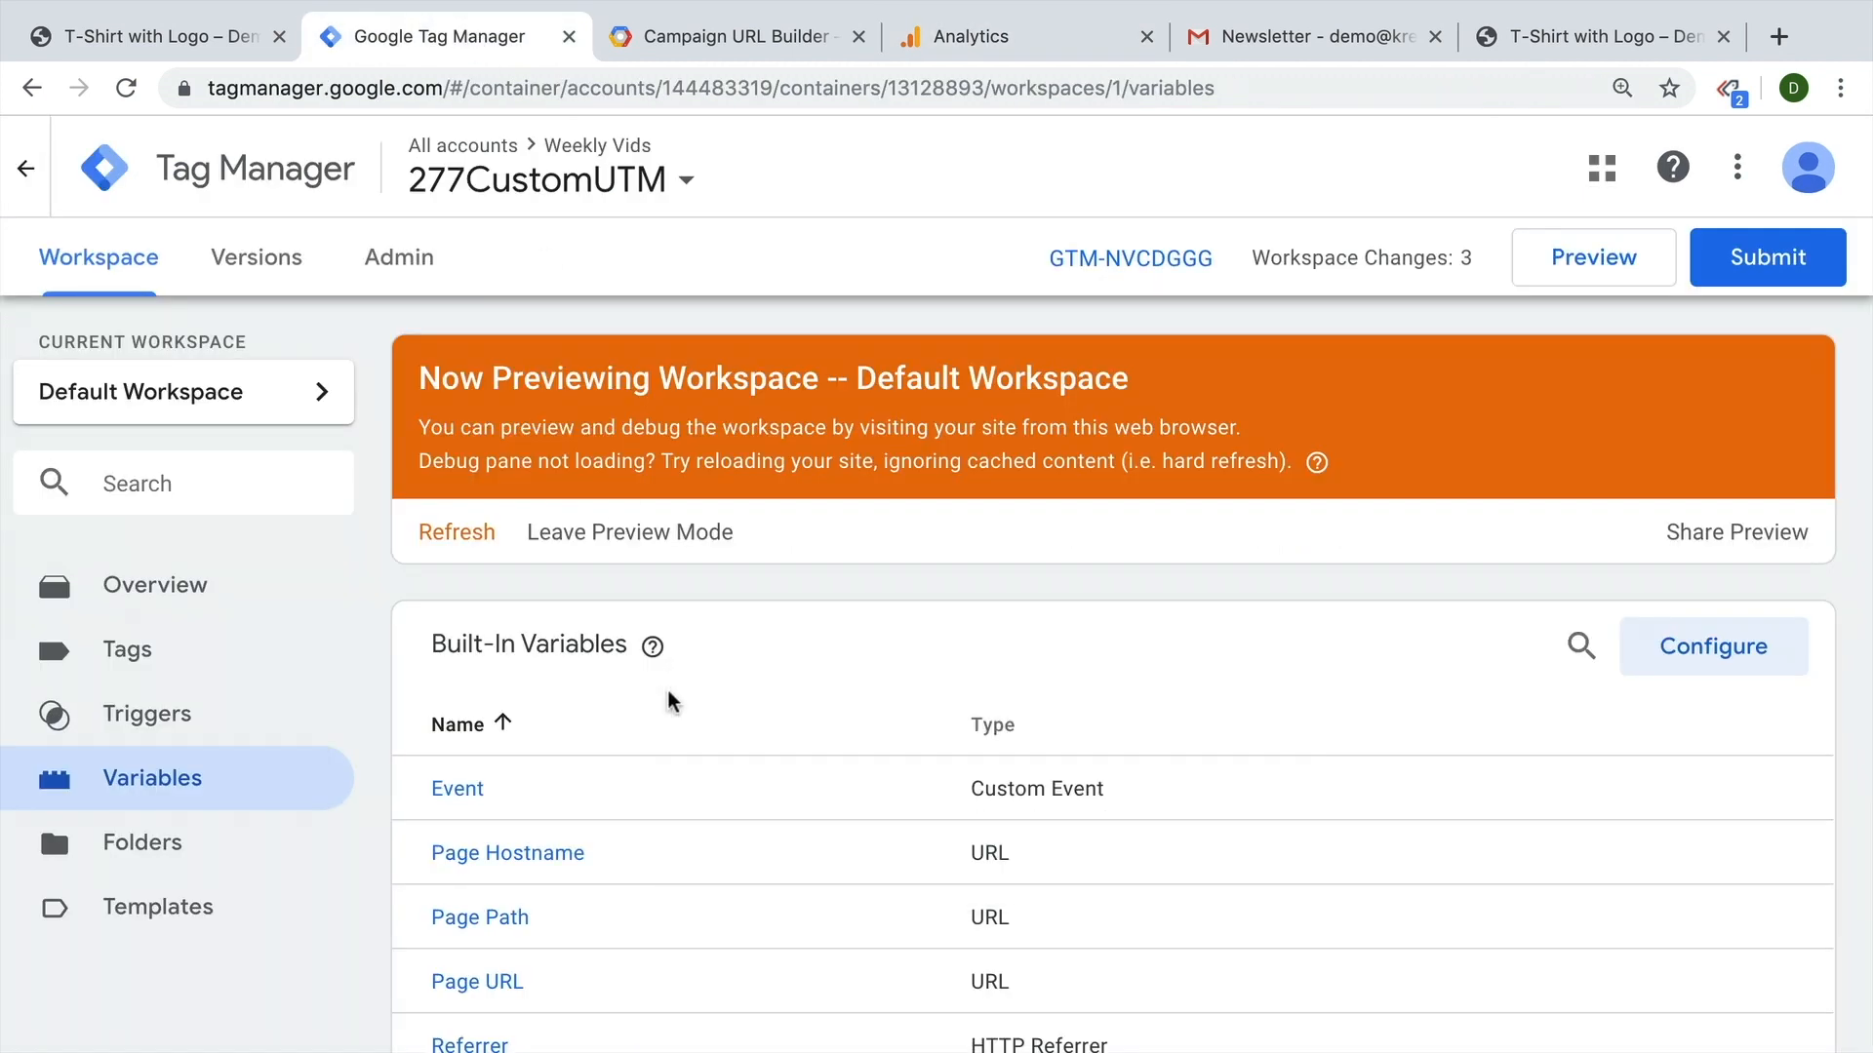
Enable overriding on GA - Pageview - All Pages and map dimension 3 to {{url - discount}}.
{"action": "left_click", "coordinate": [127, 650]}
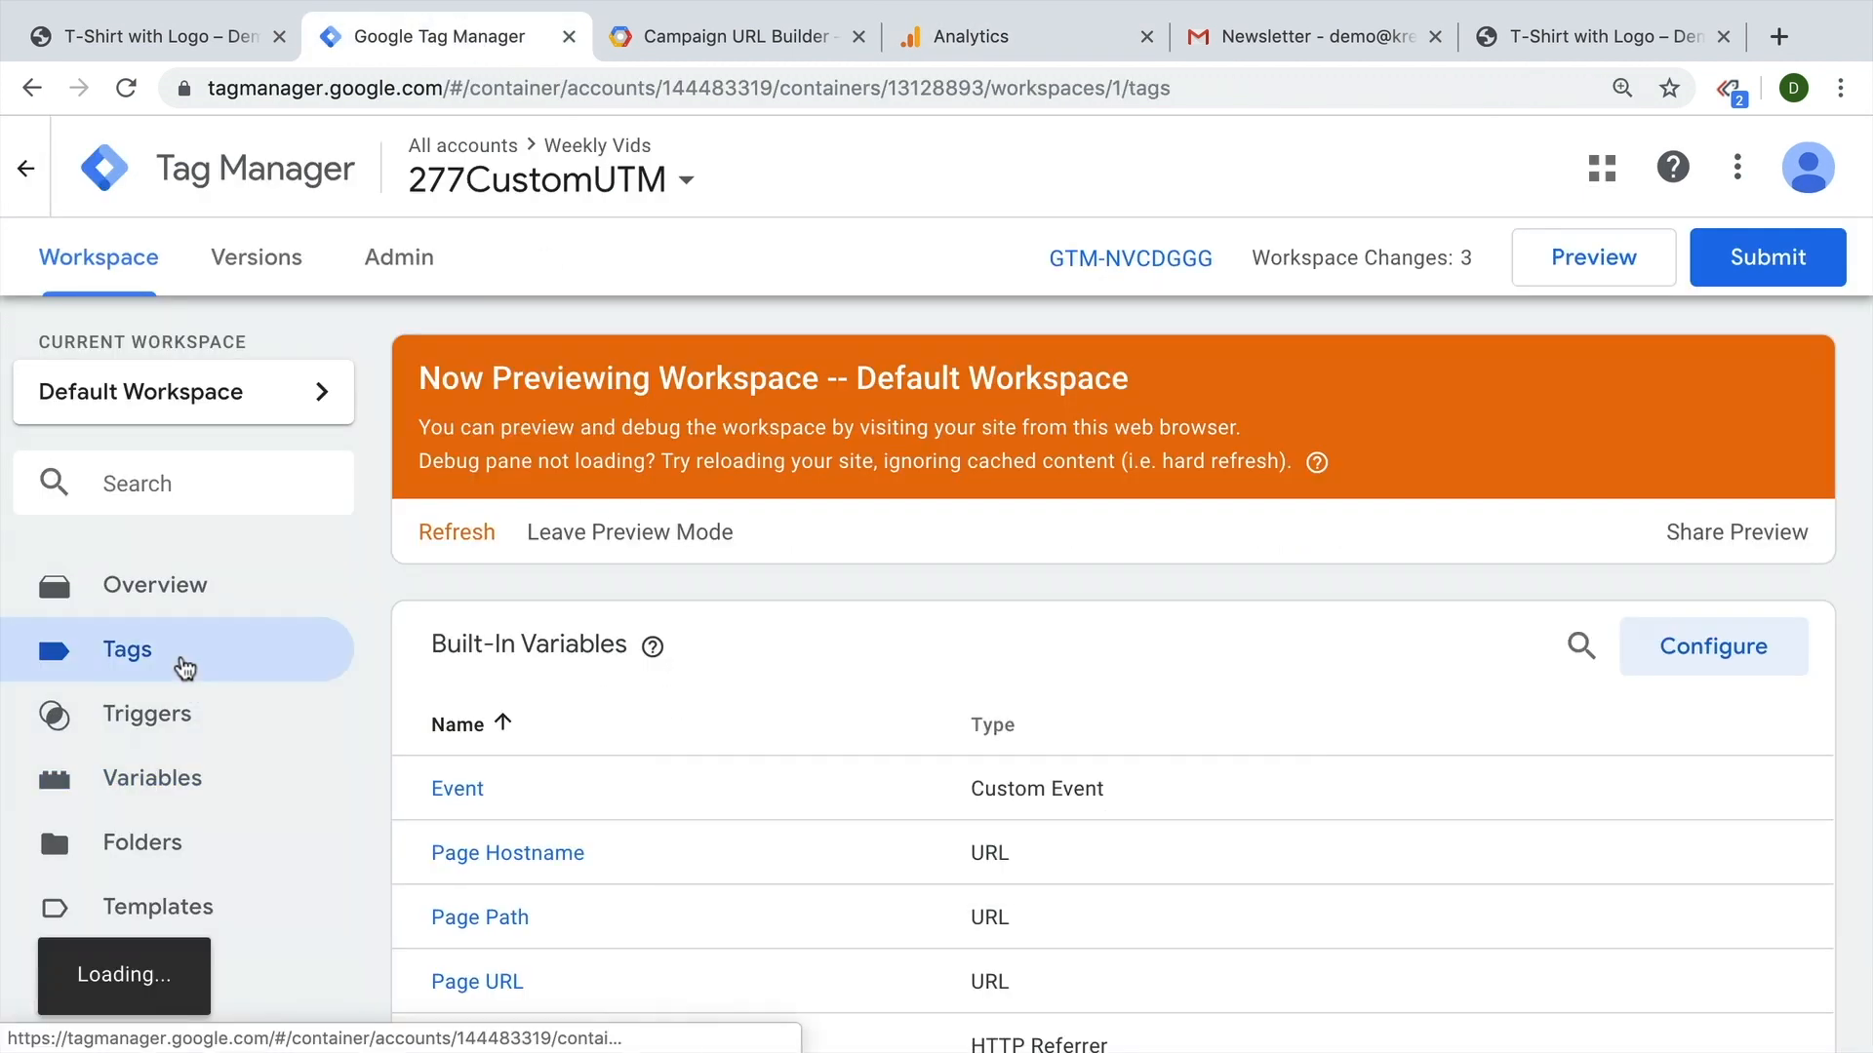
{"action": "left_click", "coordinate": [127, 649]}
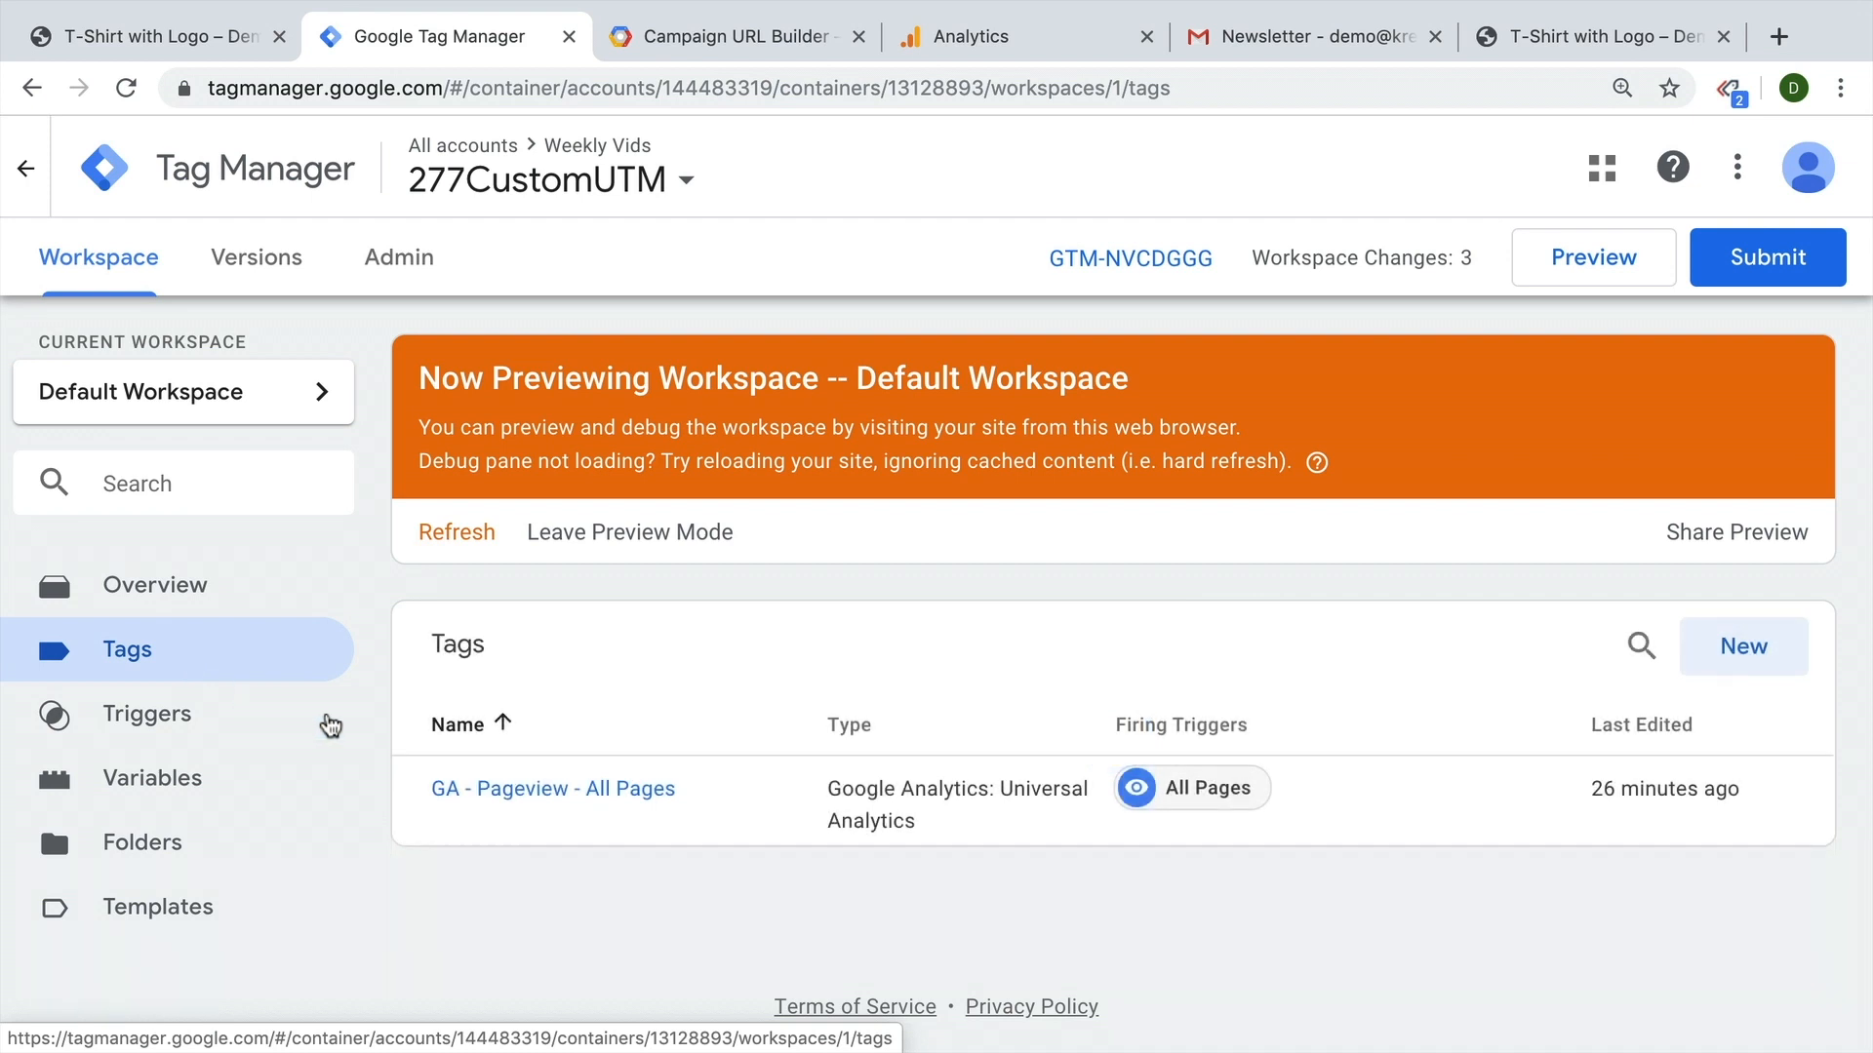
{"action": "left_click", "coordinate": [553, 788]}
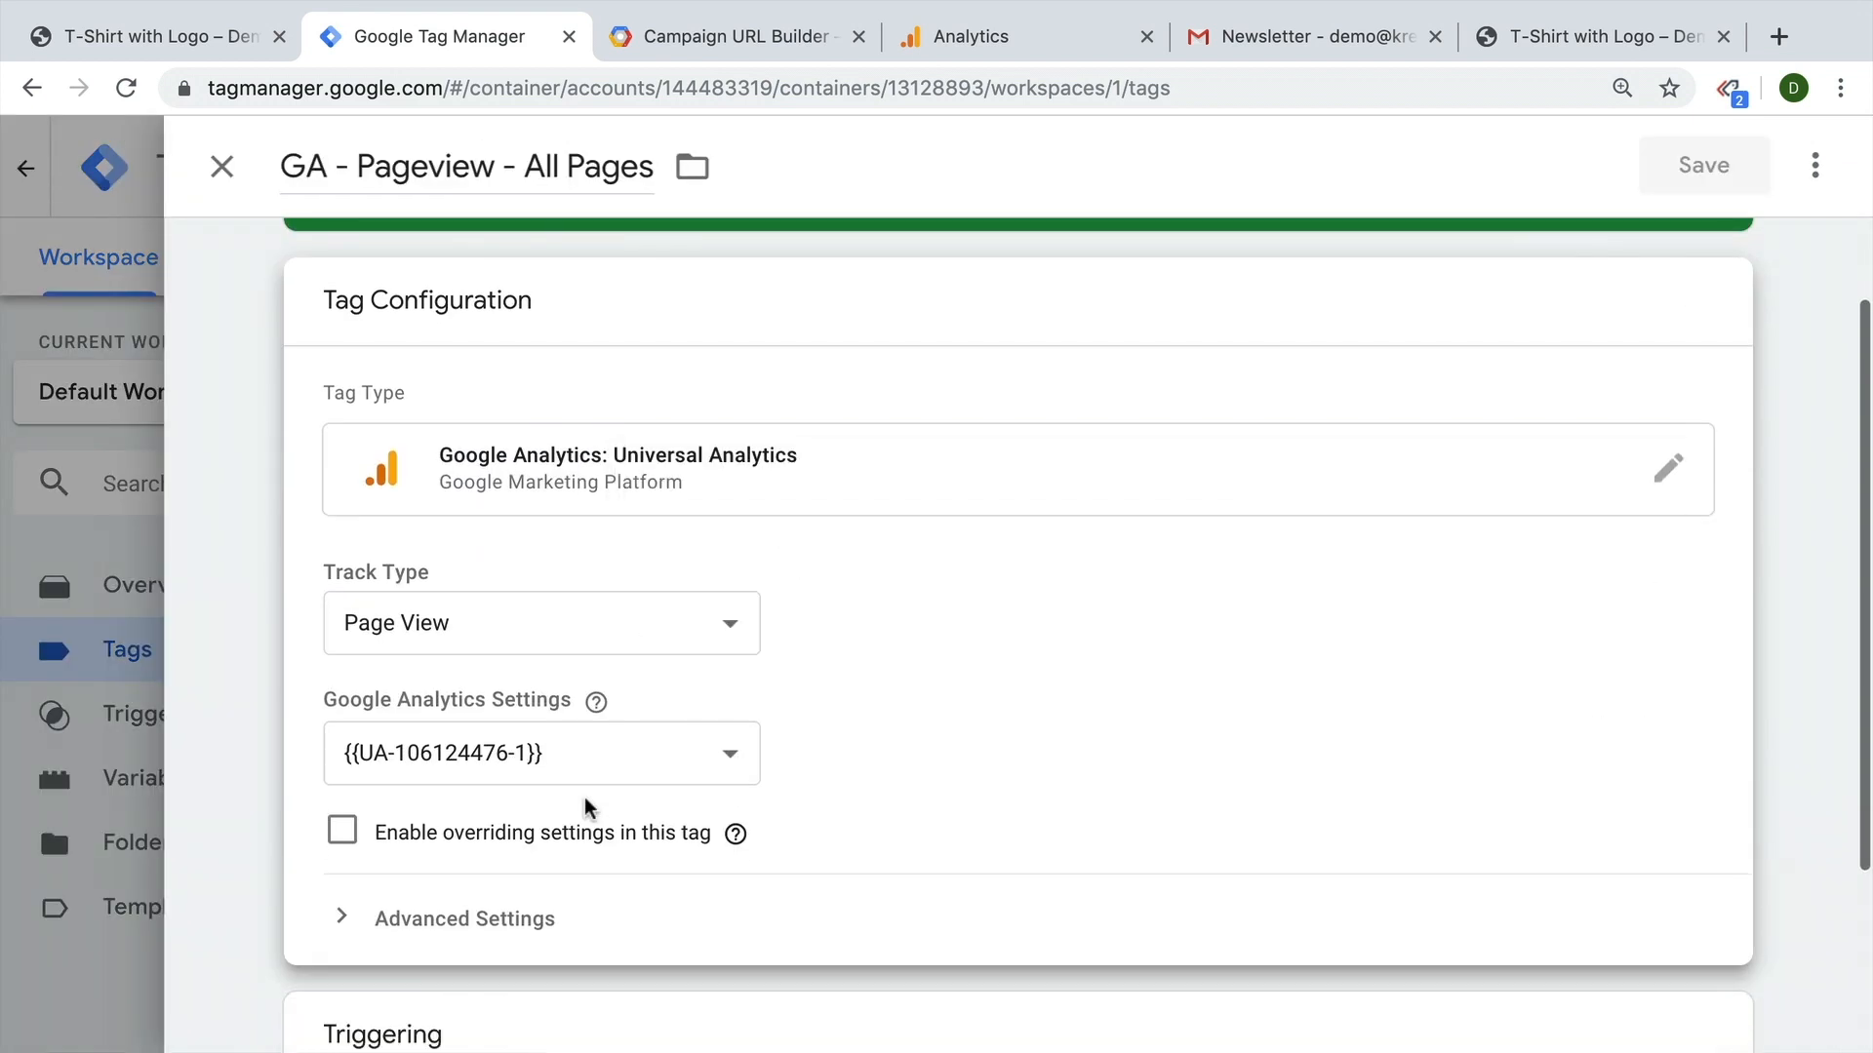
{"action": "left_click", "coordinate": [342, 832]}
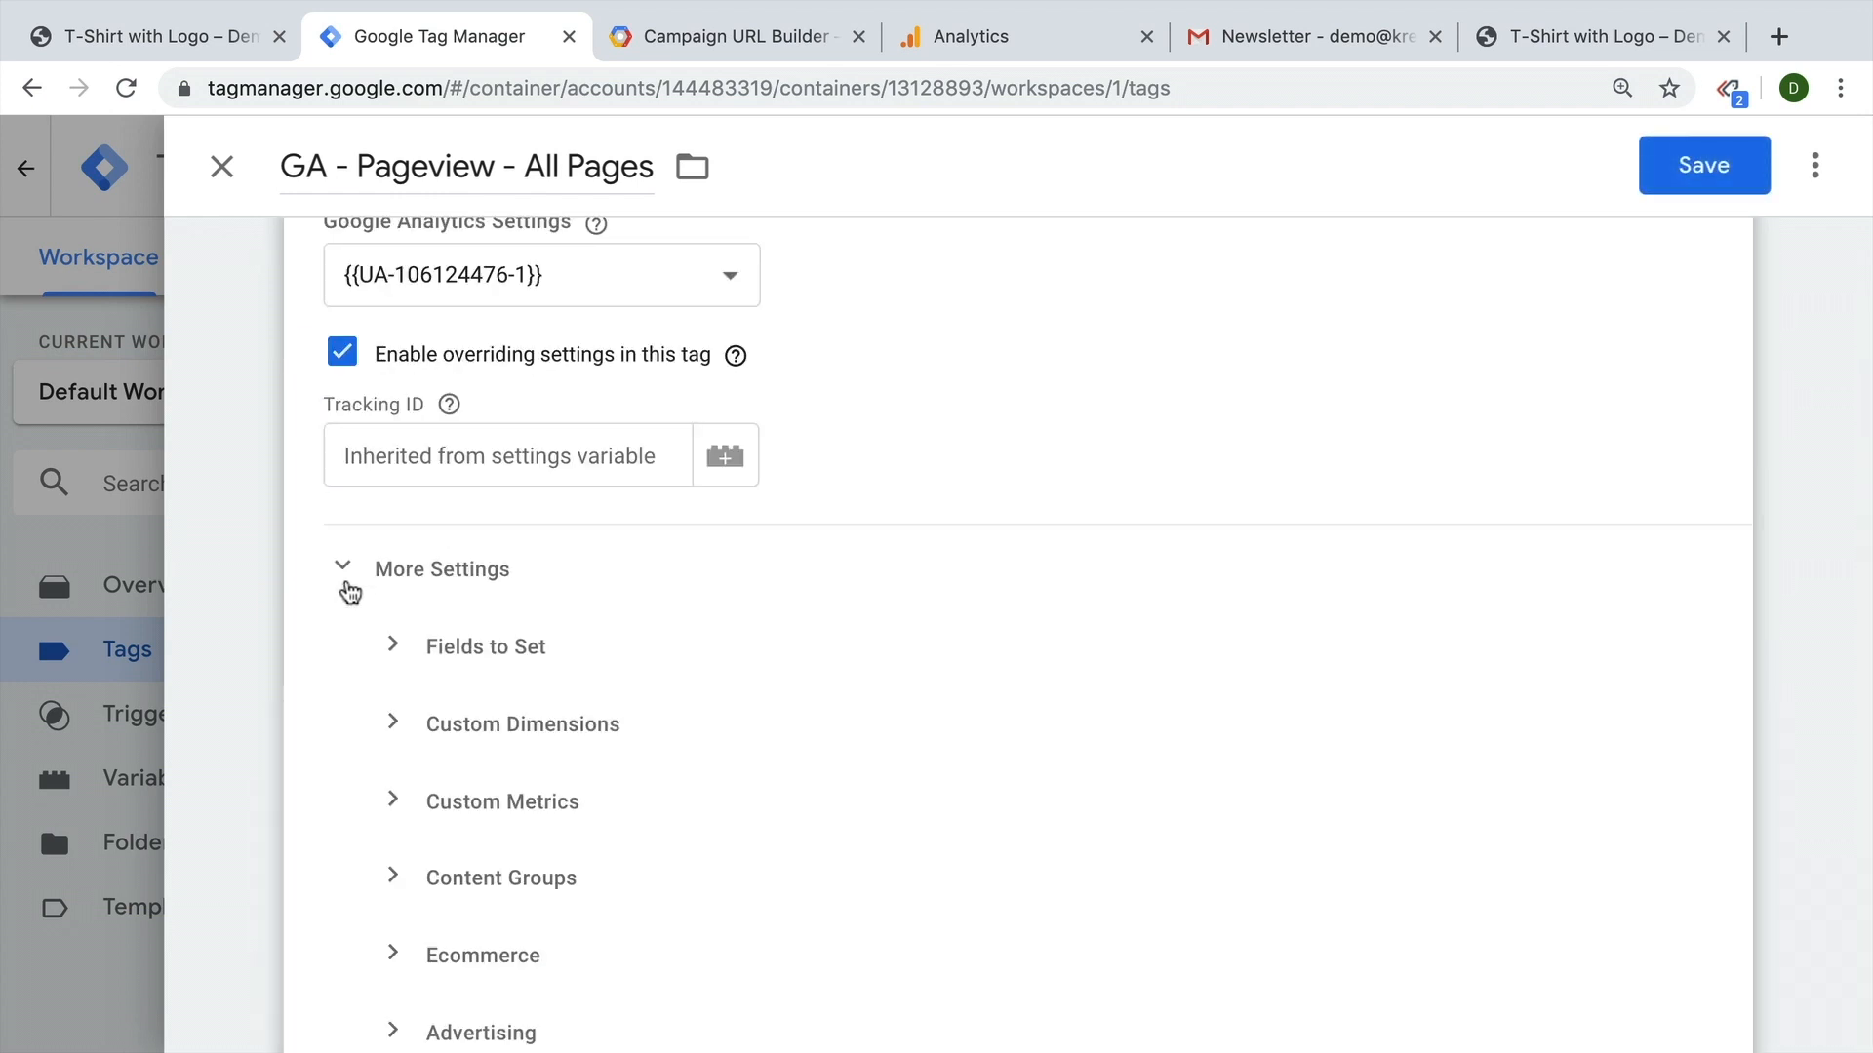
{"action": "left_click", "coordinate": [522, 724]}
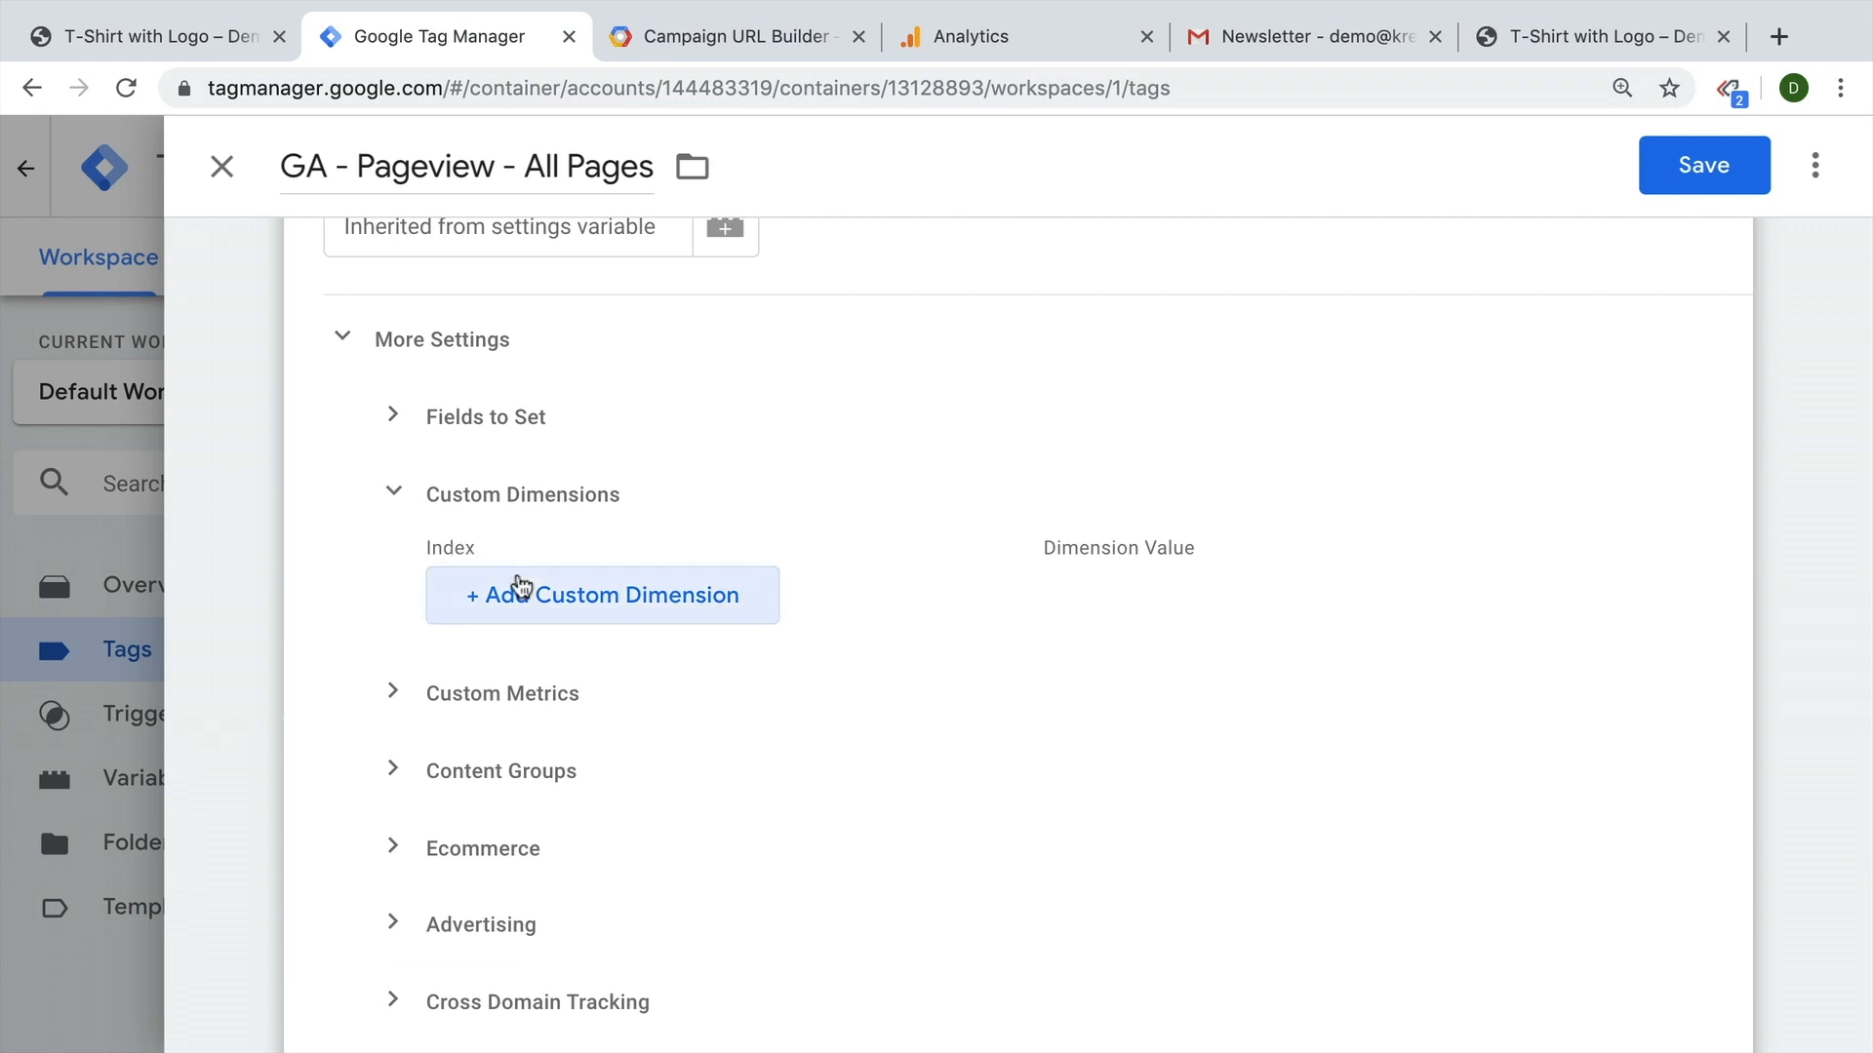
{"action": "left_click", "coordinate": [600, 595]}
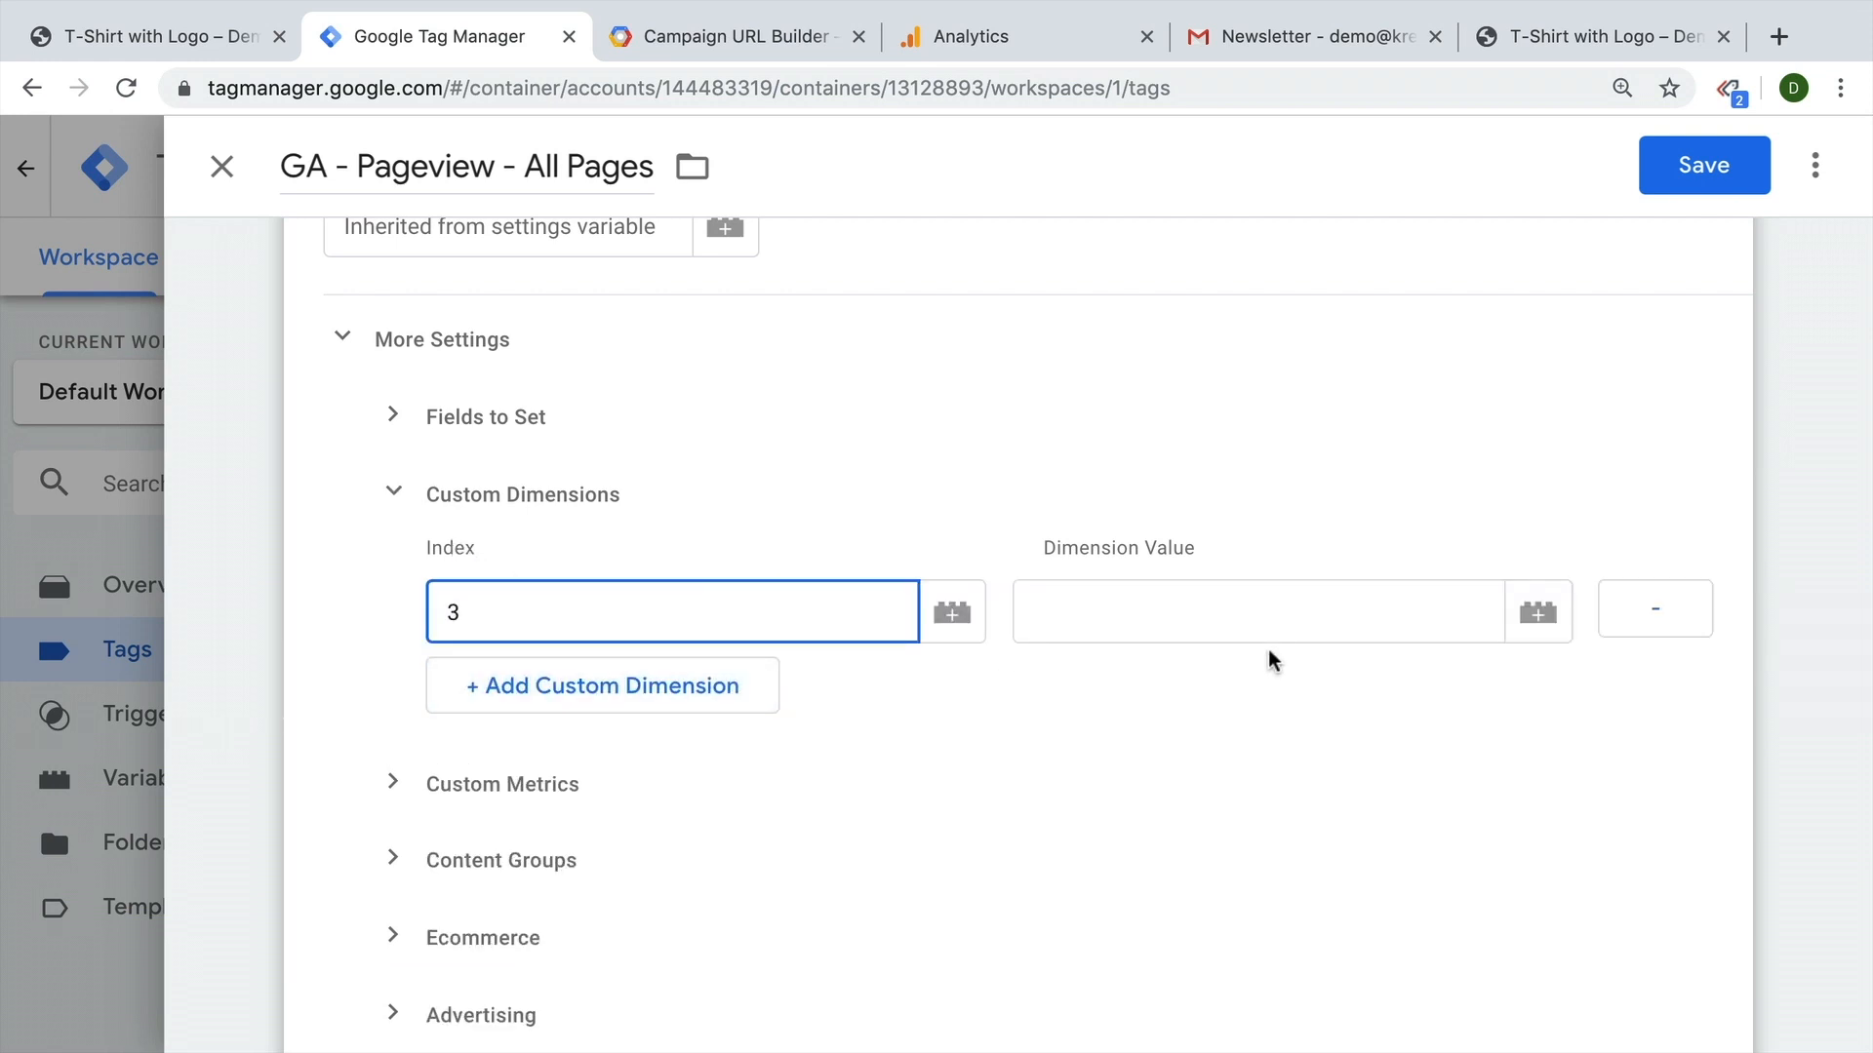
{"action": "left_click", "coordinate": [1538, 612]}
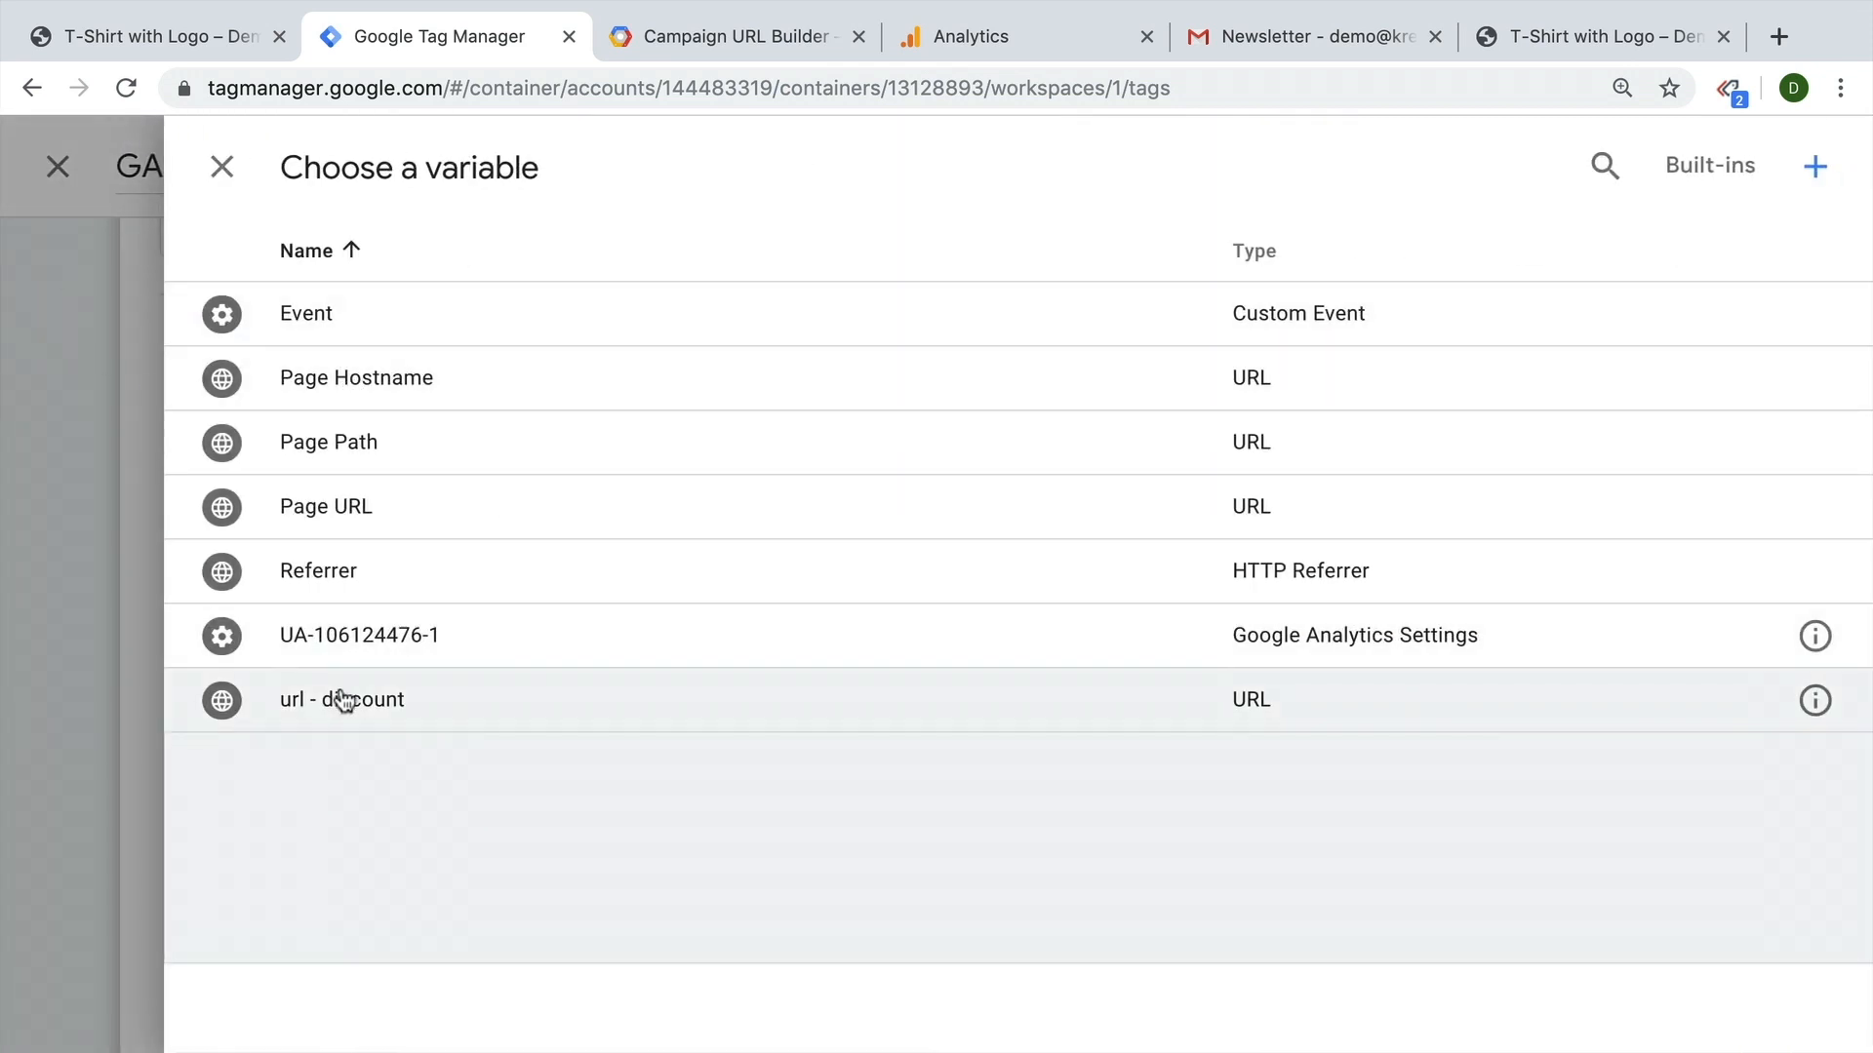
{"action": "left_click", "coordinate": [341, 701]}
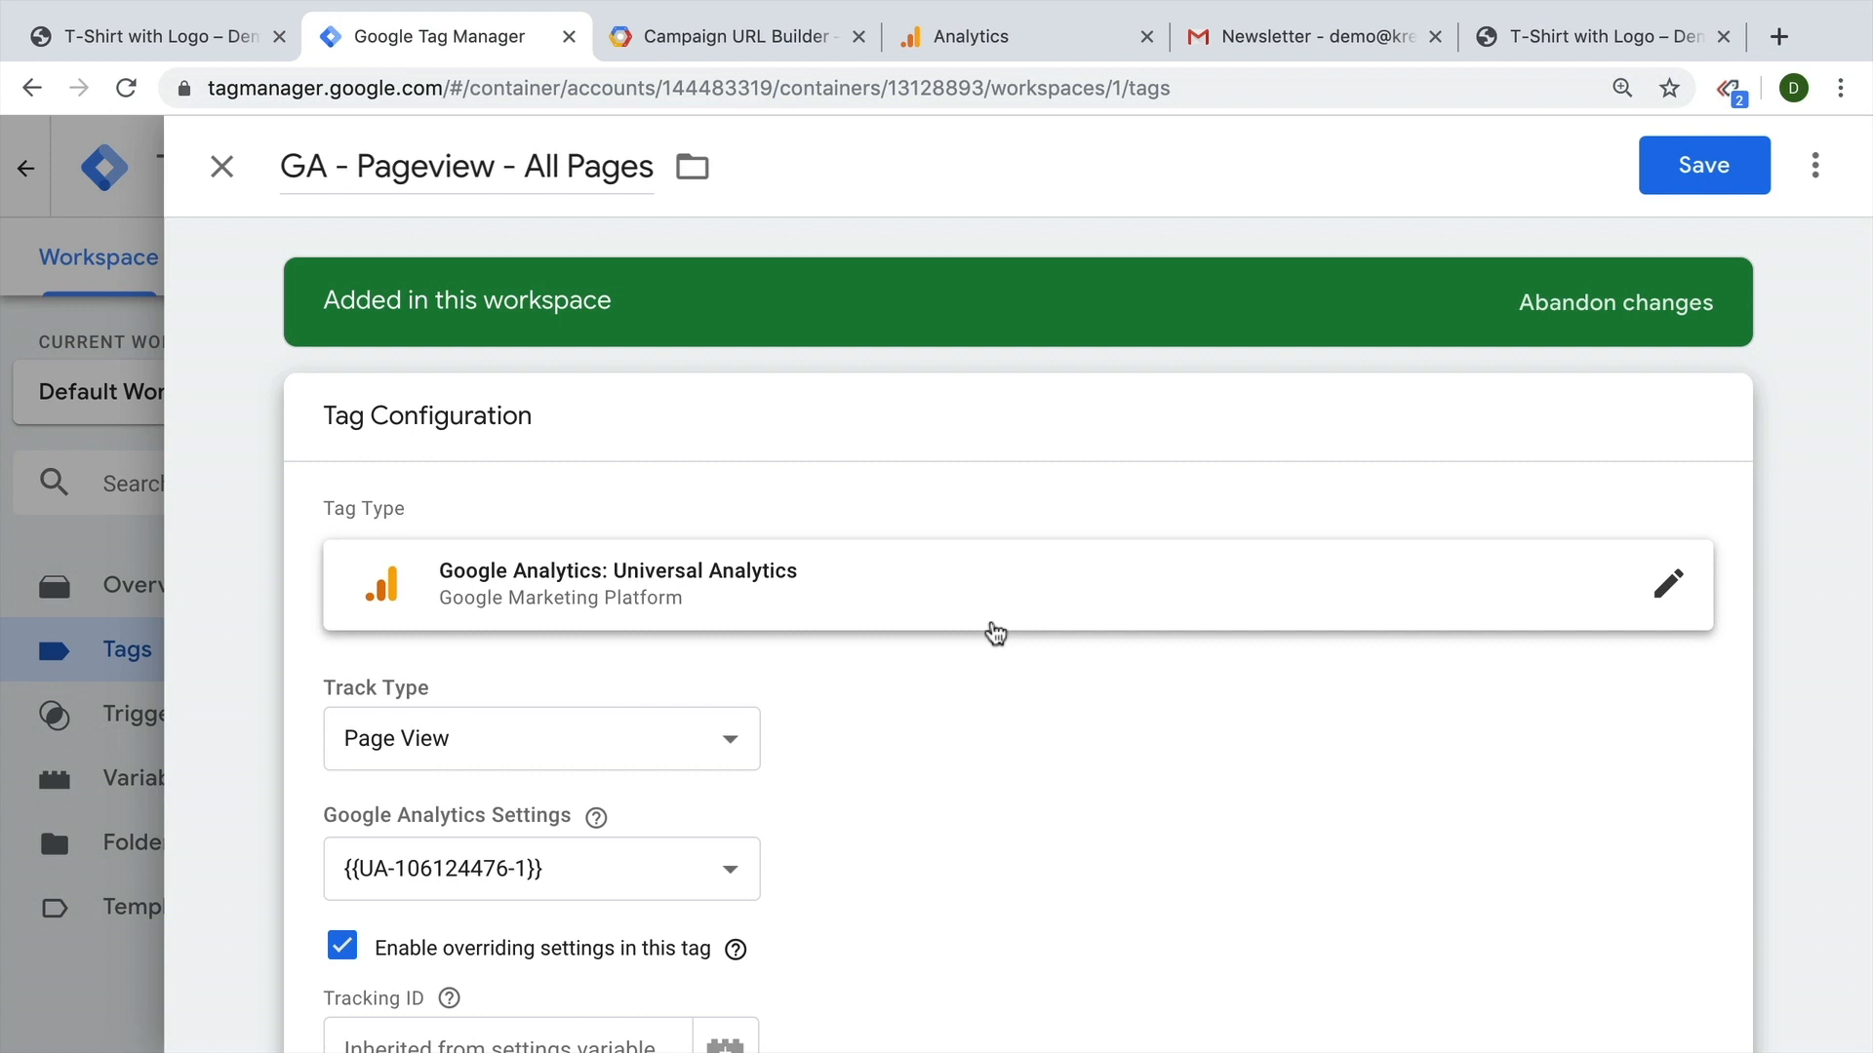
{"action": "scroll", "scroll_direction": "down", "scroll_amount": 3}
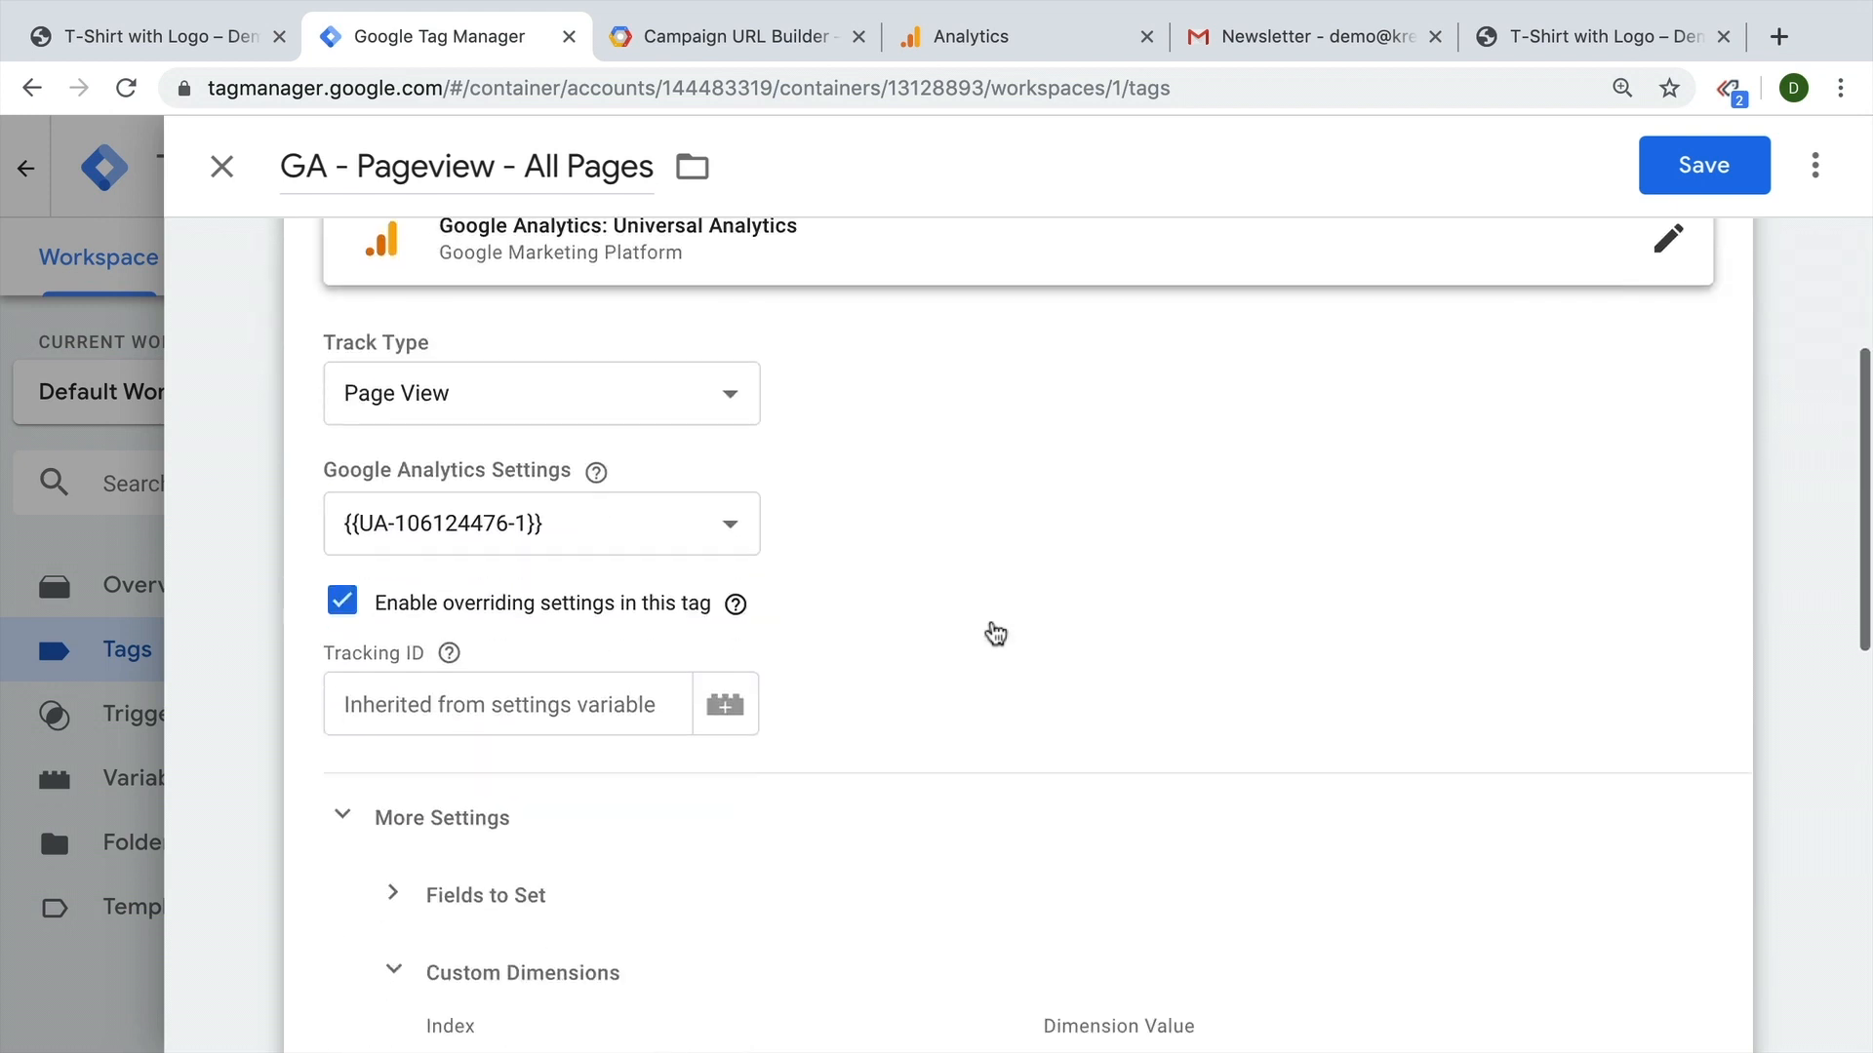
{"action": "scroll", "scroll_direction": "down", "scroll_amount": 3}
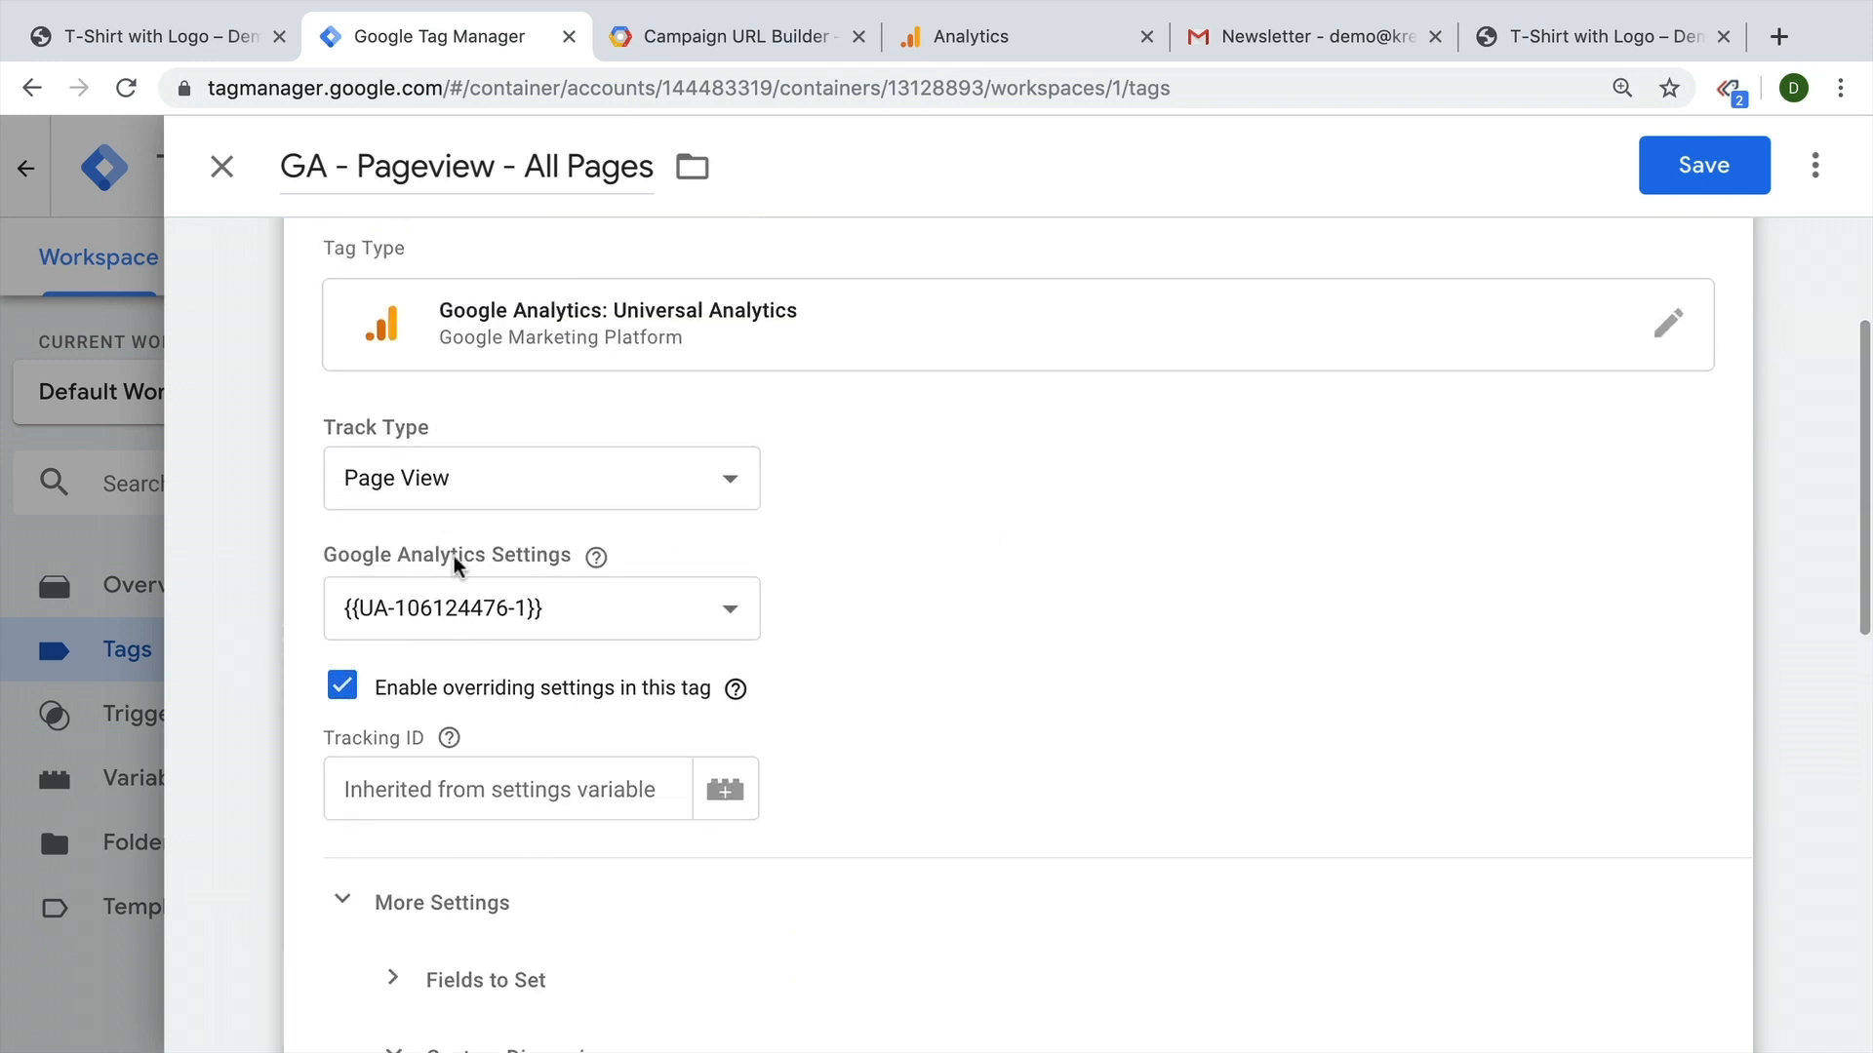
Close the pageview tag editor and discard its unsaved custom dimension edits.
{"action": "left_click", "coordinate": [342, 687]}
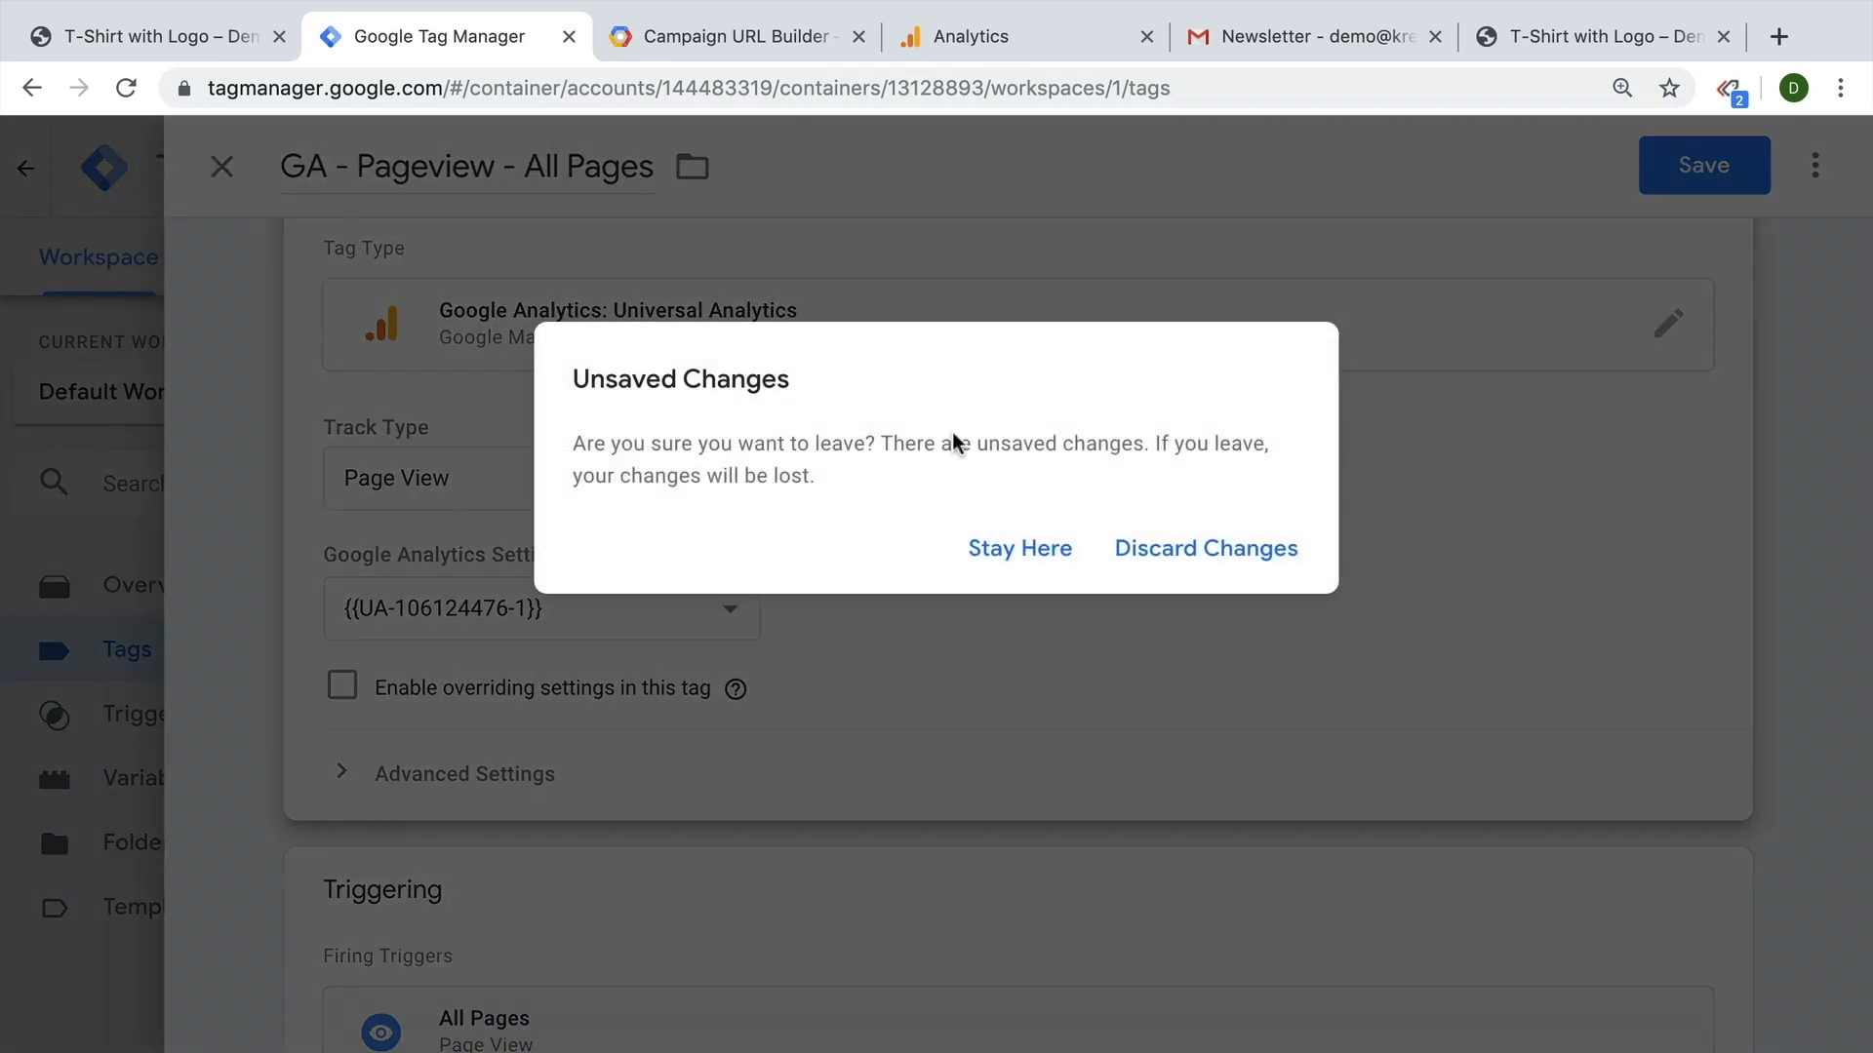
{"action": "left_click", "coordinate": [1204, 547]}
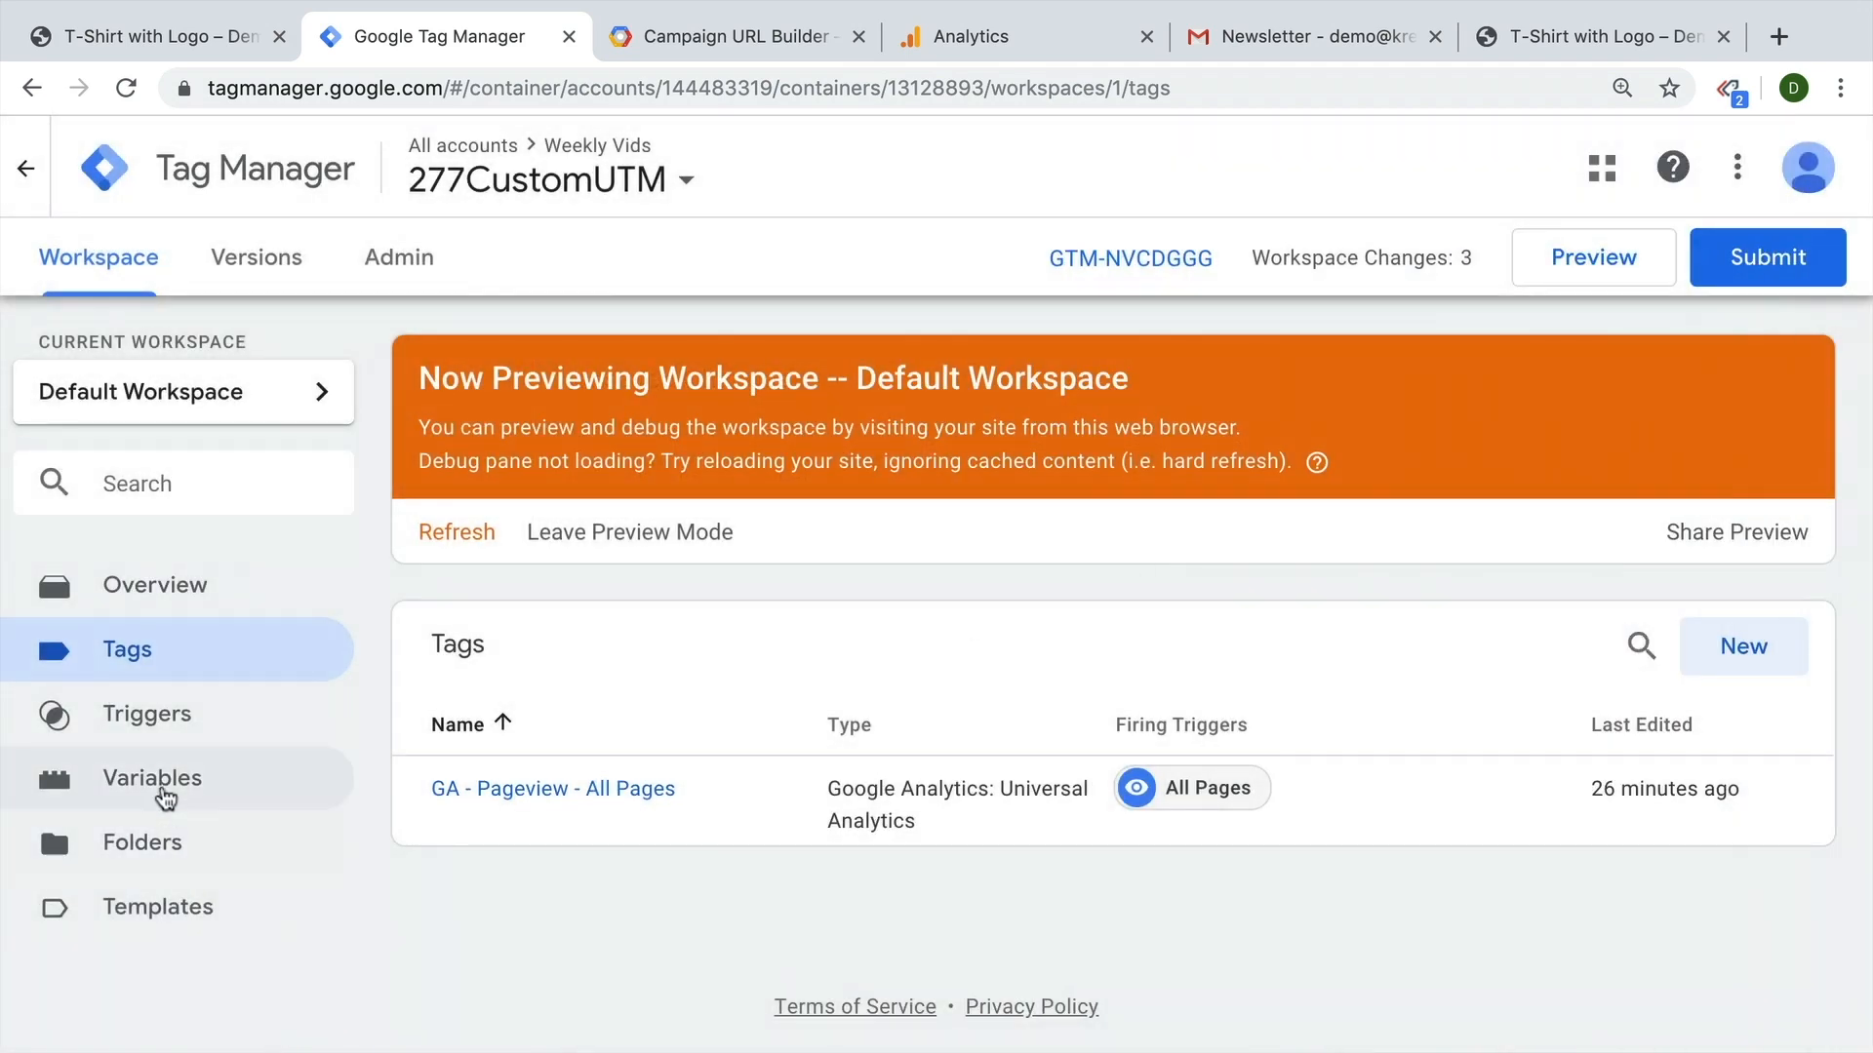
{"action": "left_click", "coordinate": [152, 777]}
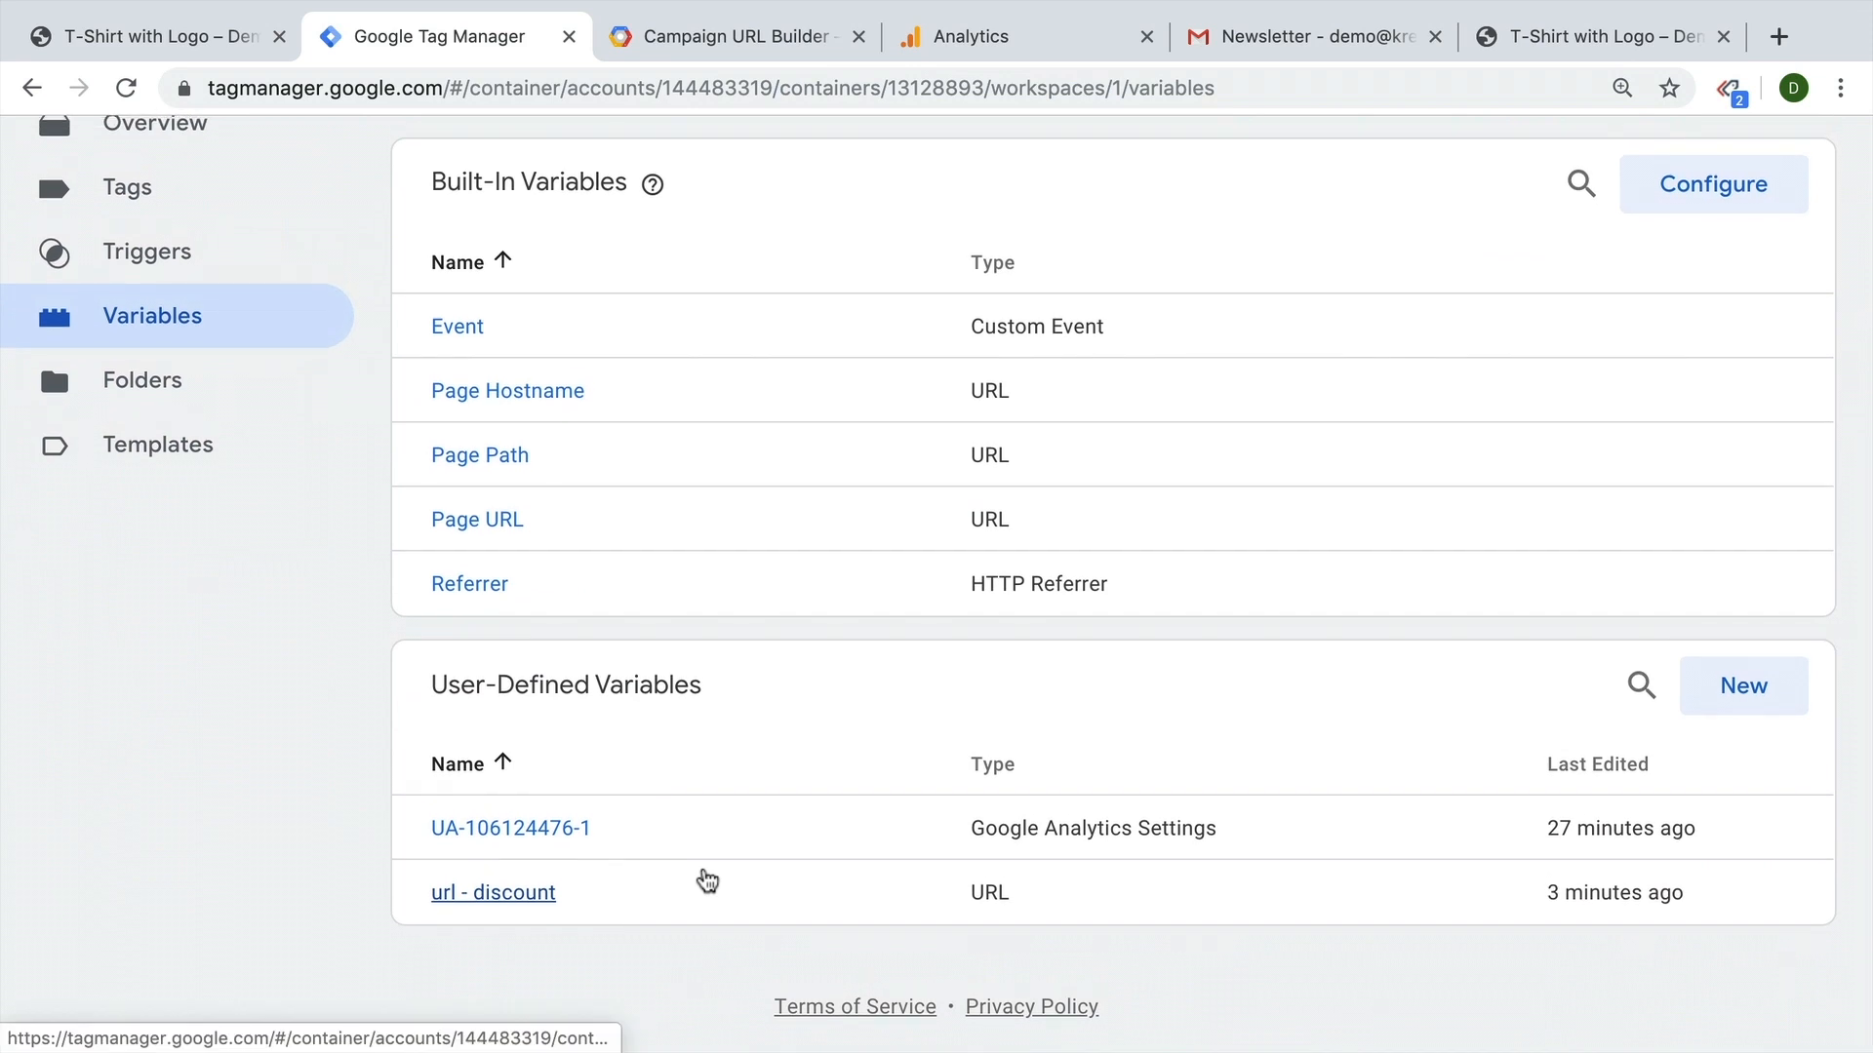
{"action": "mouse_move", "coordinate": [504, 898]}
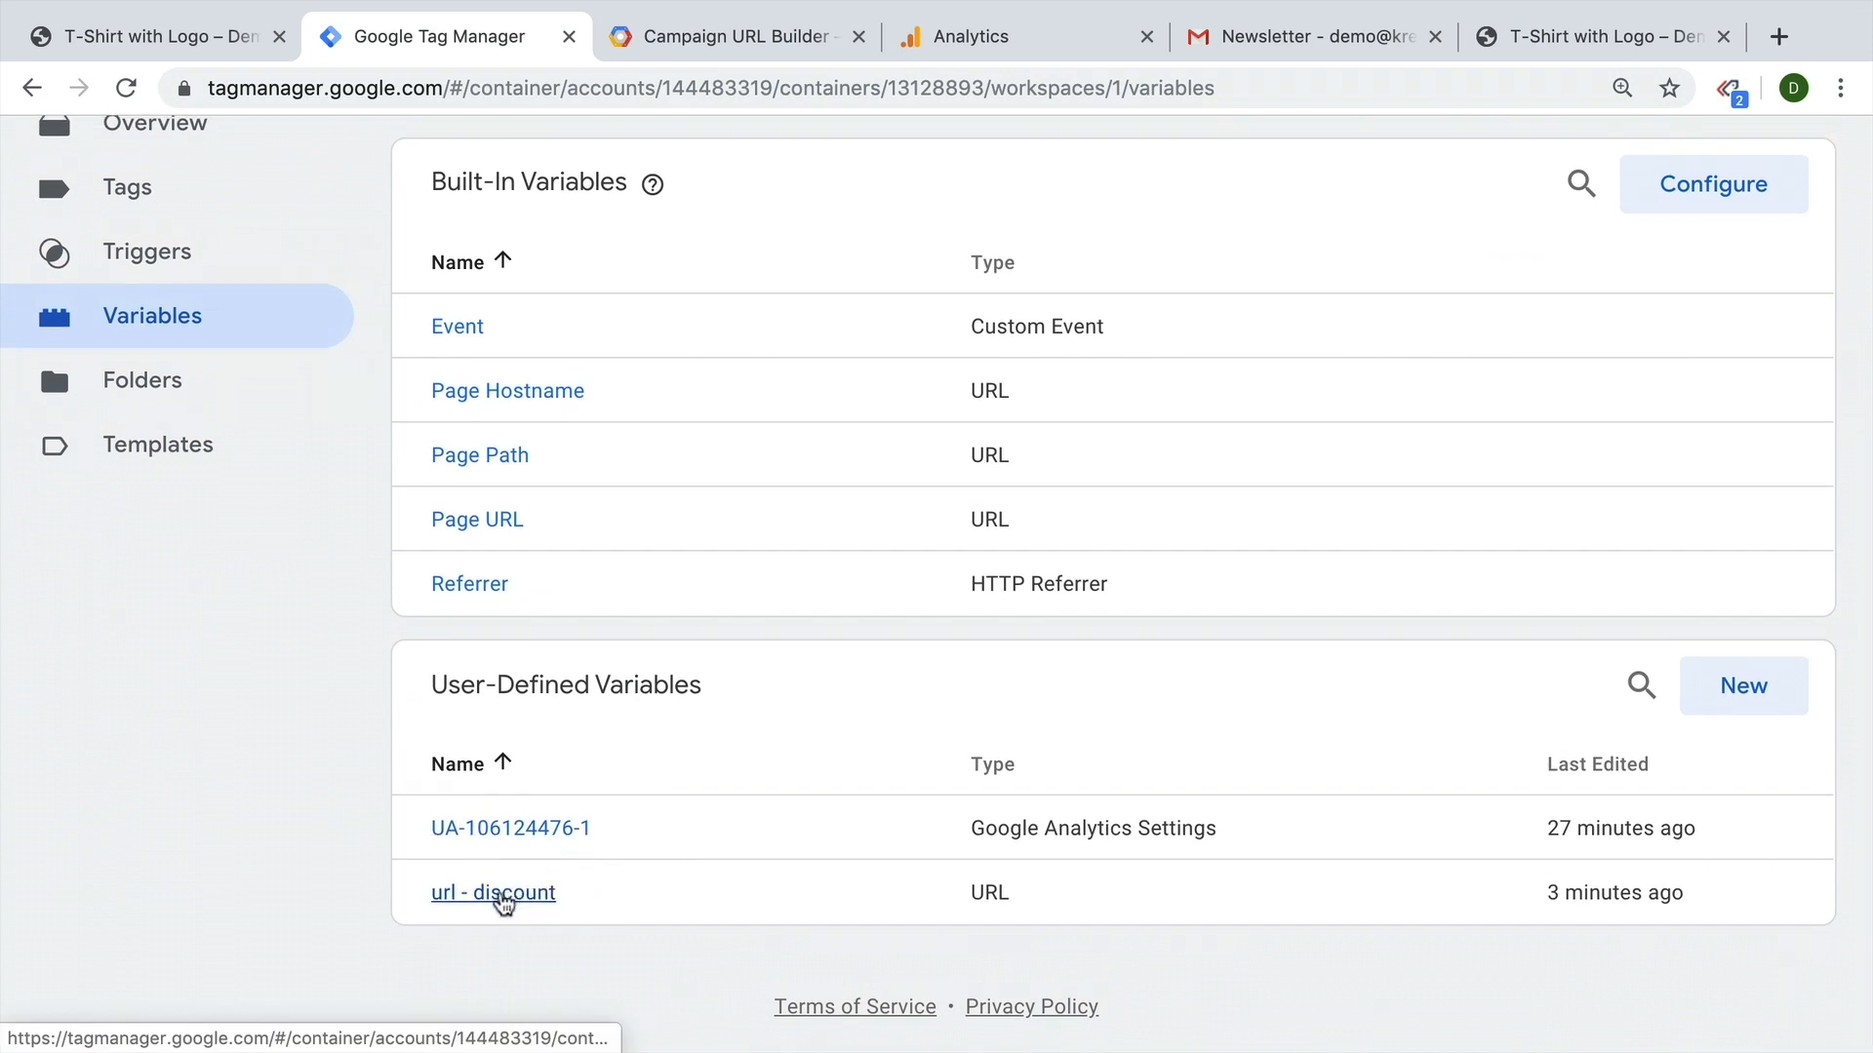
{"action": "left_click", "coordinate": [509, 828]}
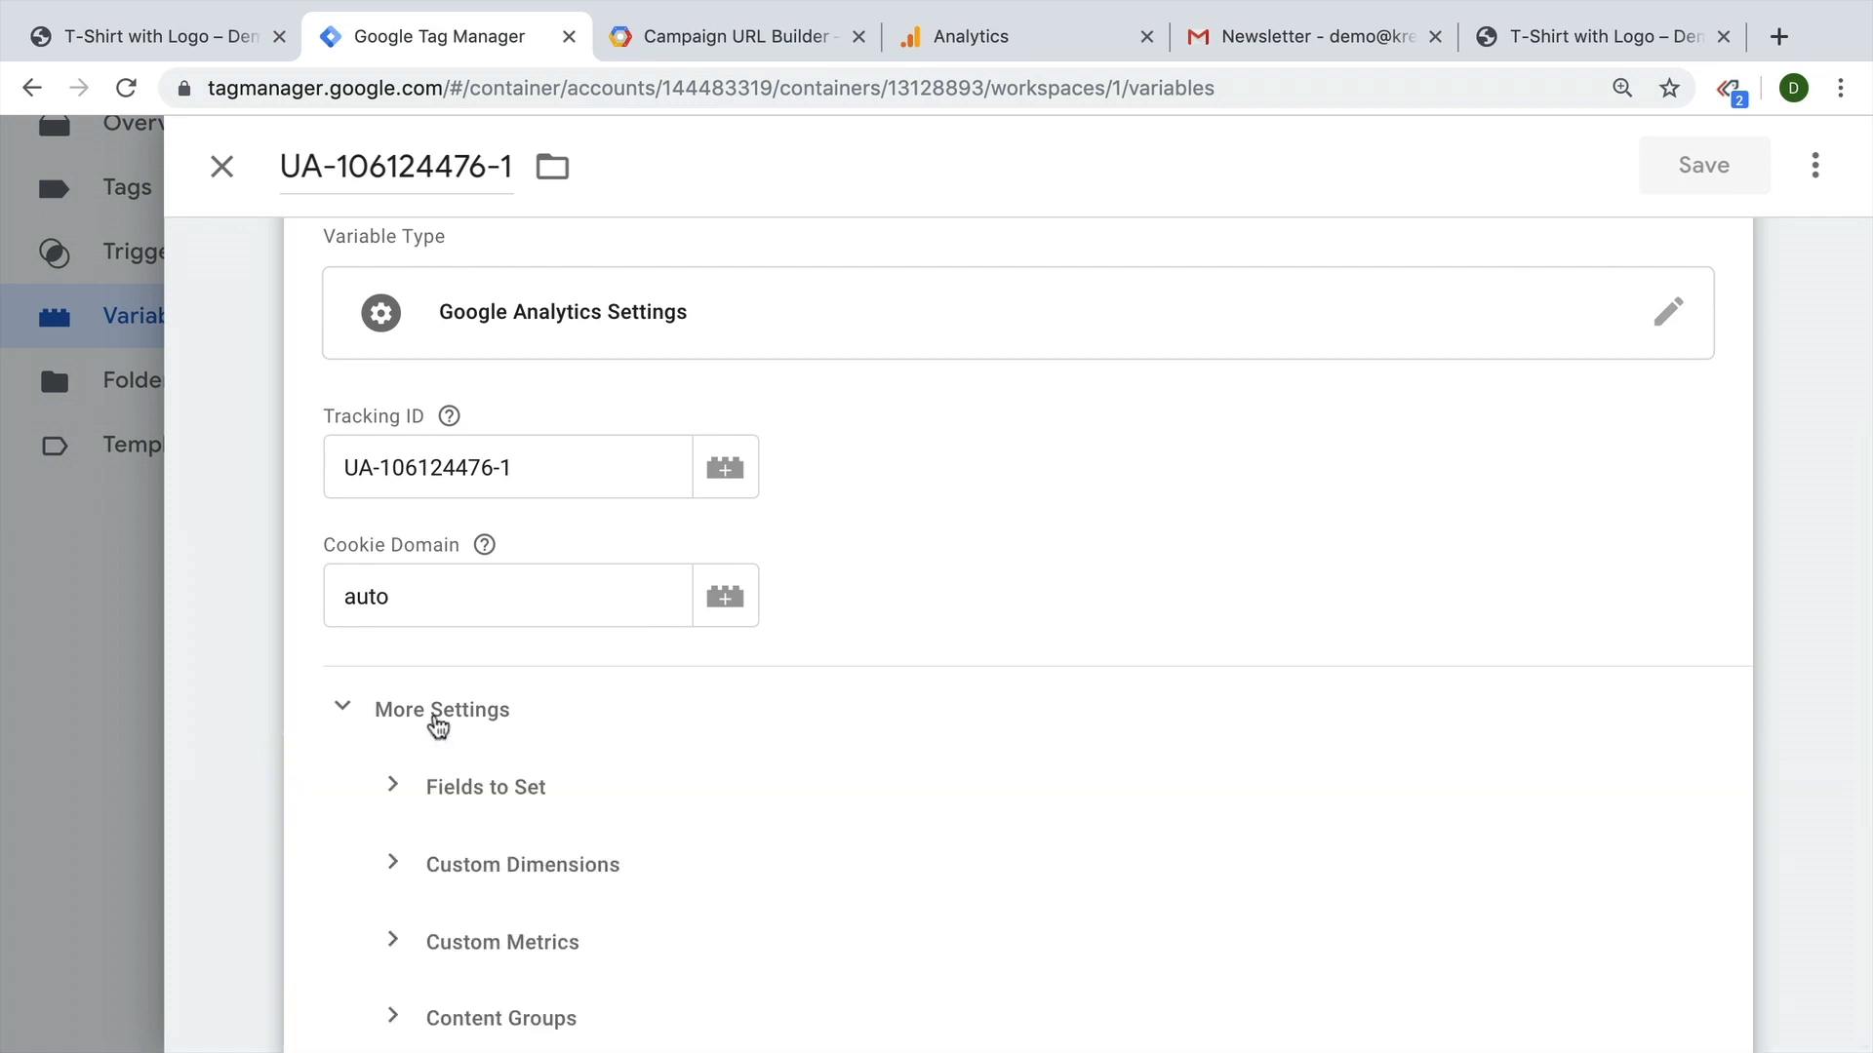
{"action": "left_click", "coordinate": [521, 865]}
{"action": "type", "text": "3"}
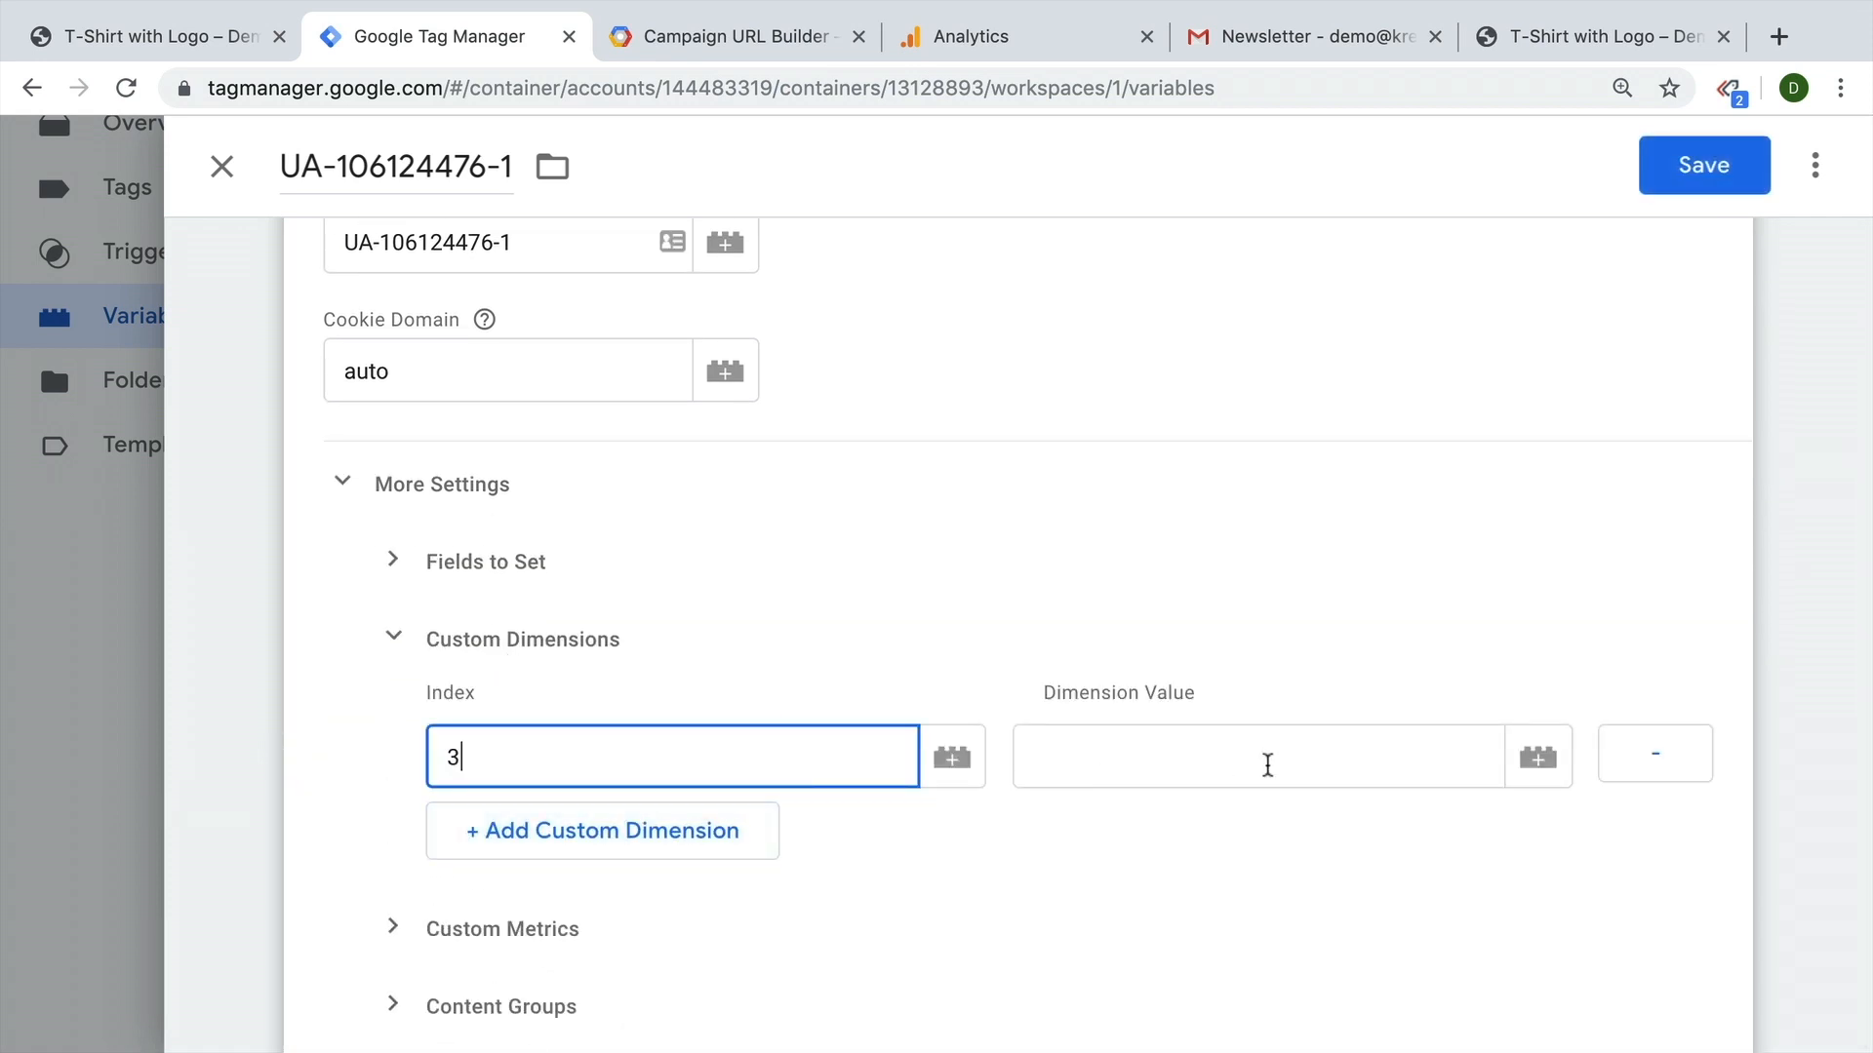
{"action": "left_click", "coordinate": [1537, 756]}
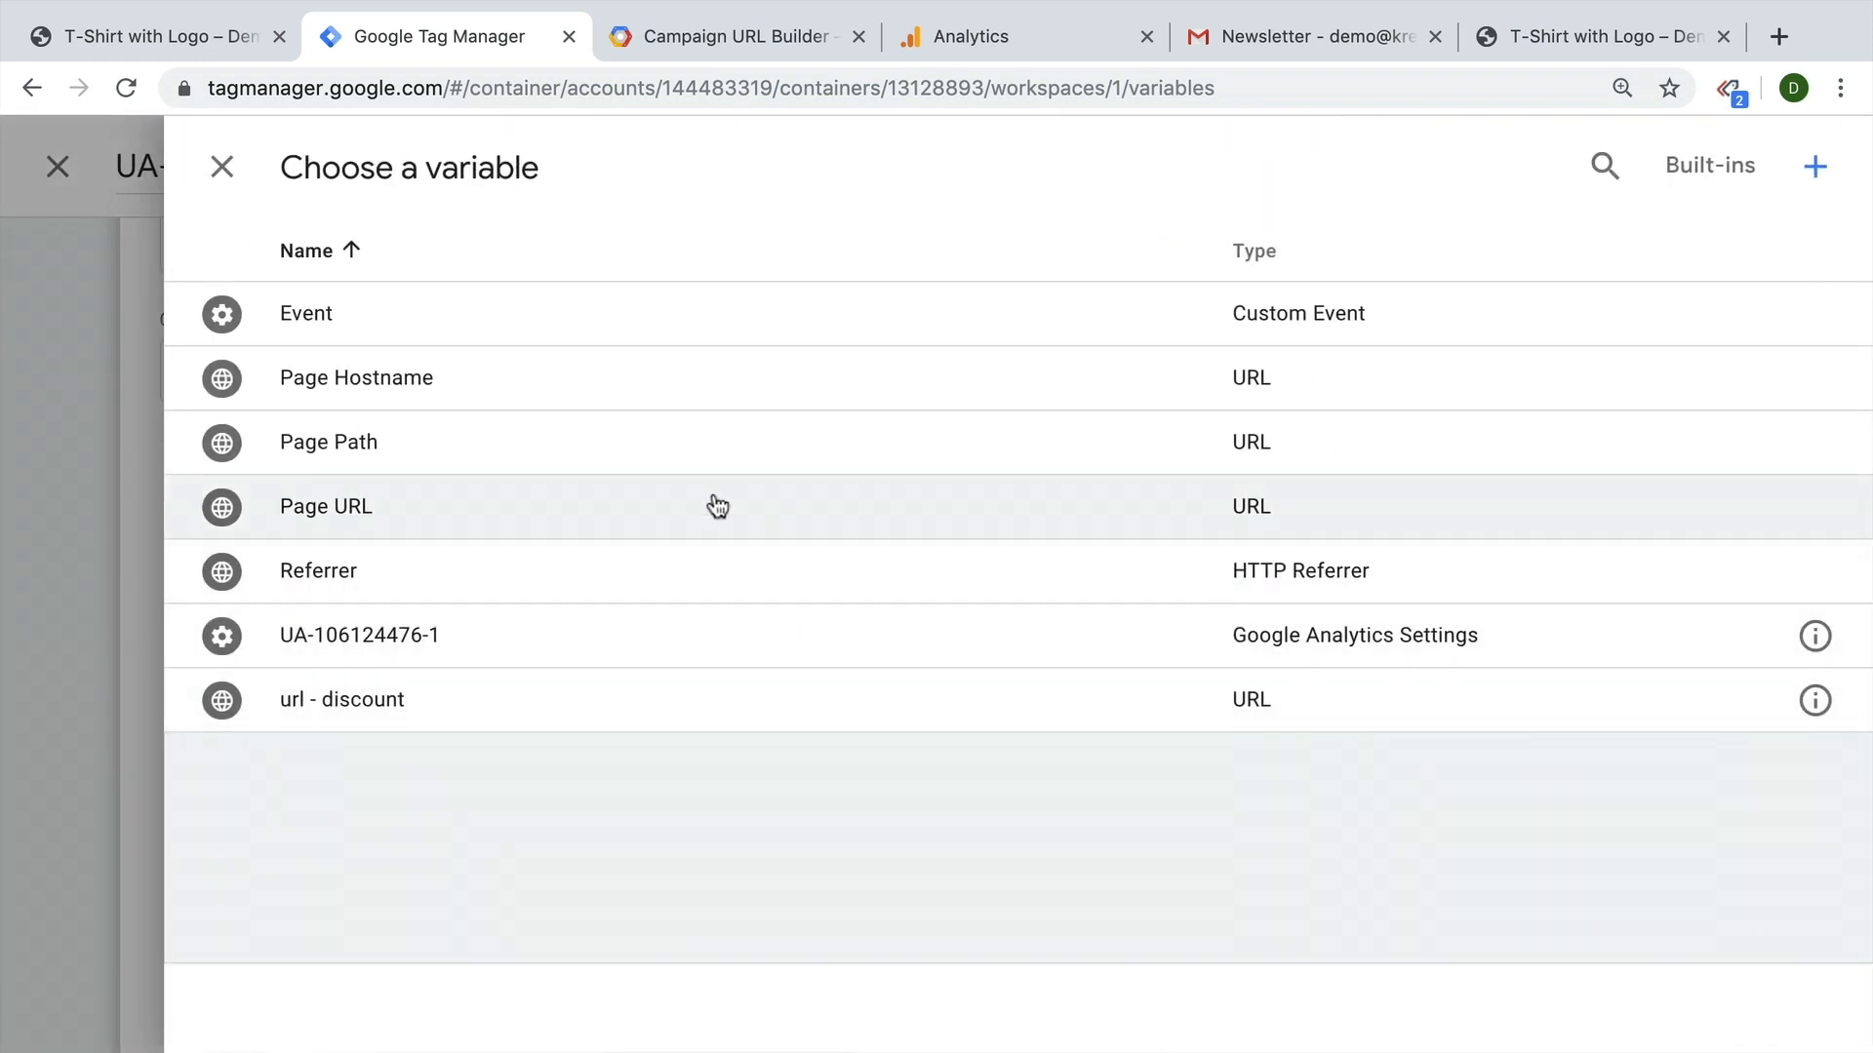
{"action": "mouse_move", "coordinate": [389, 706]}
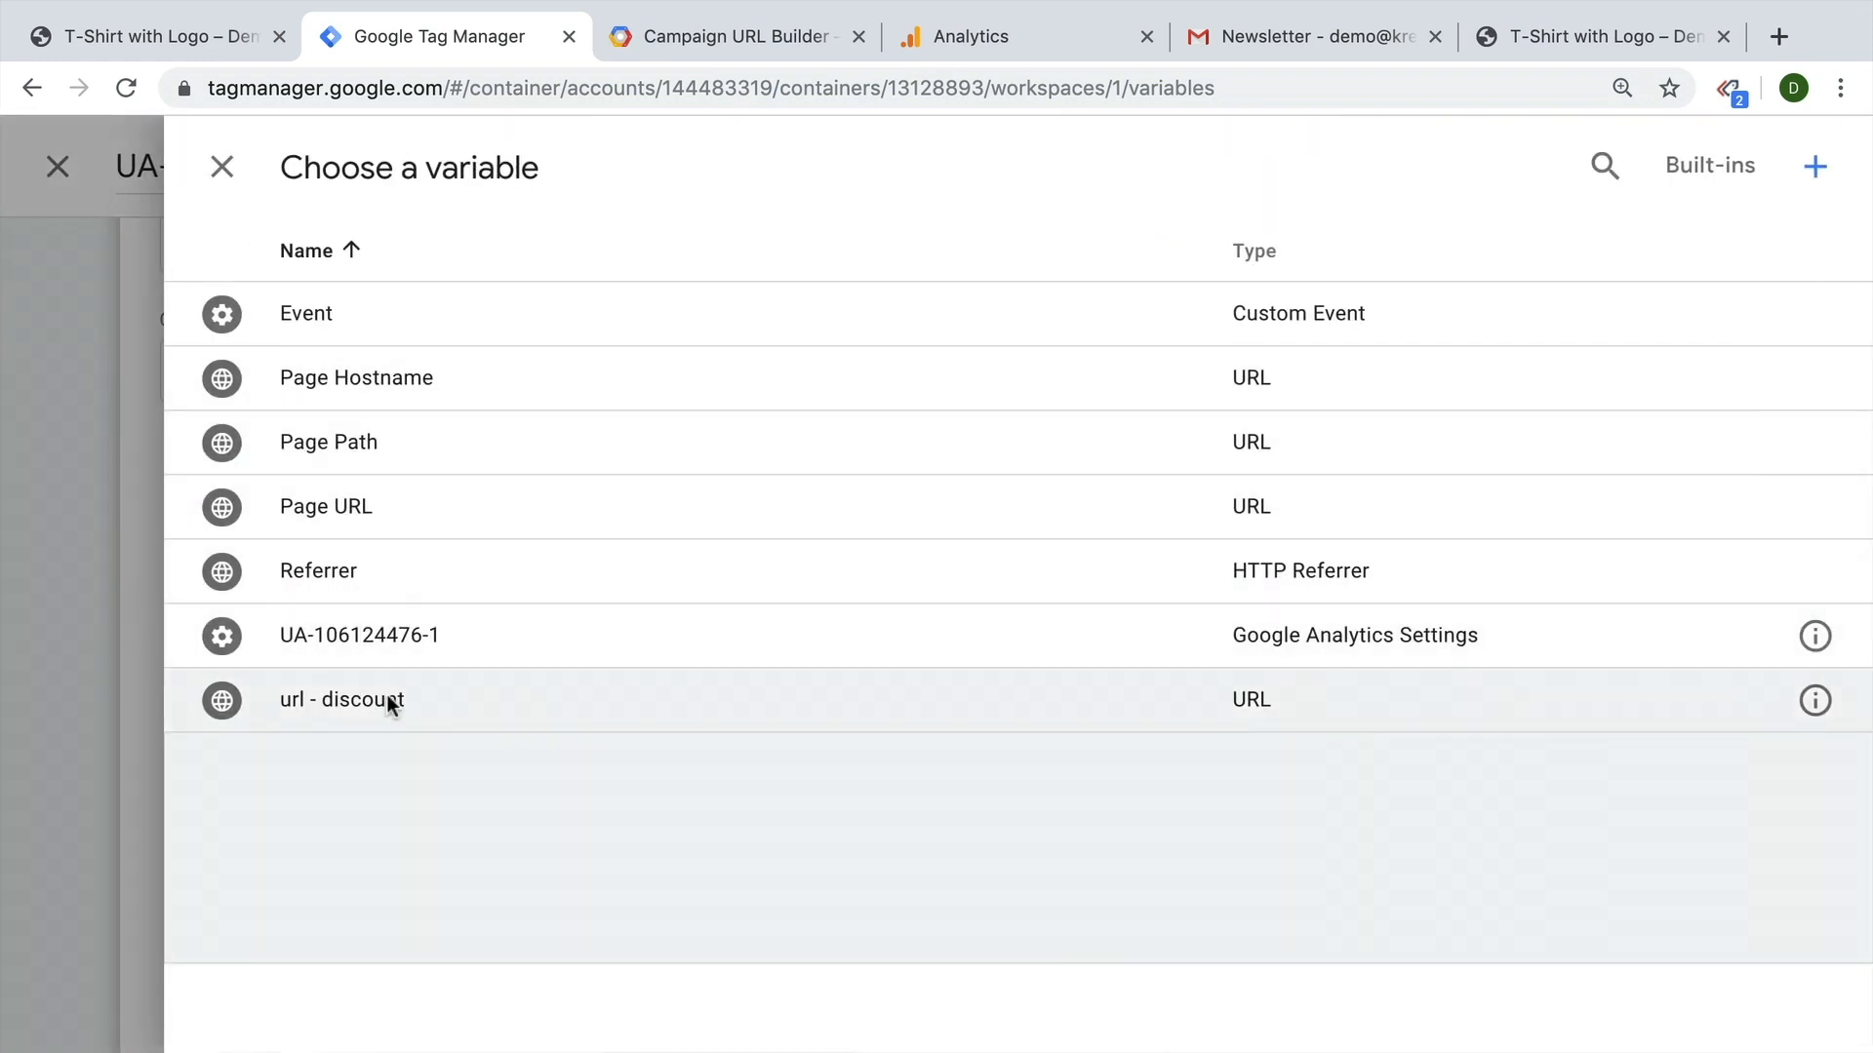
{"action": "left_click", "coordinate": [357, 634]}
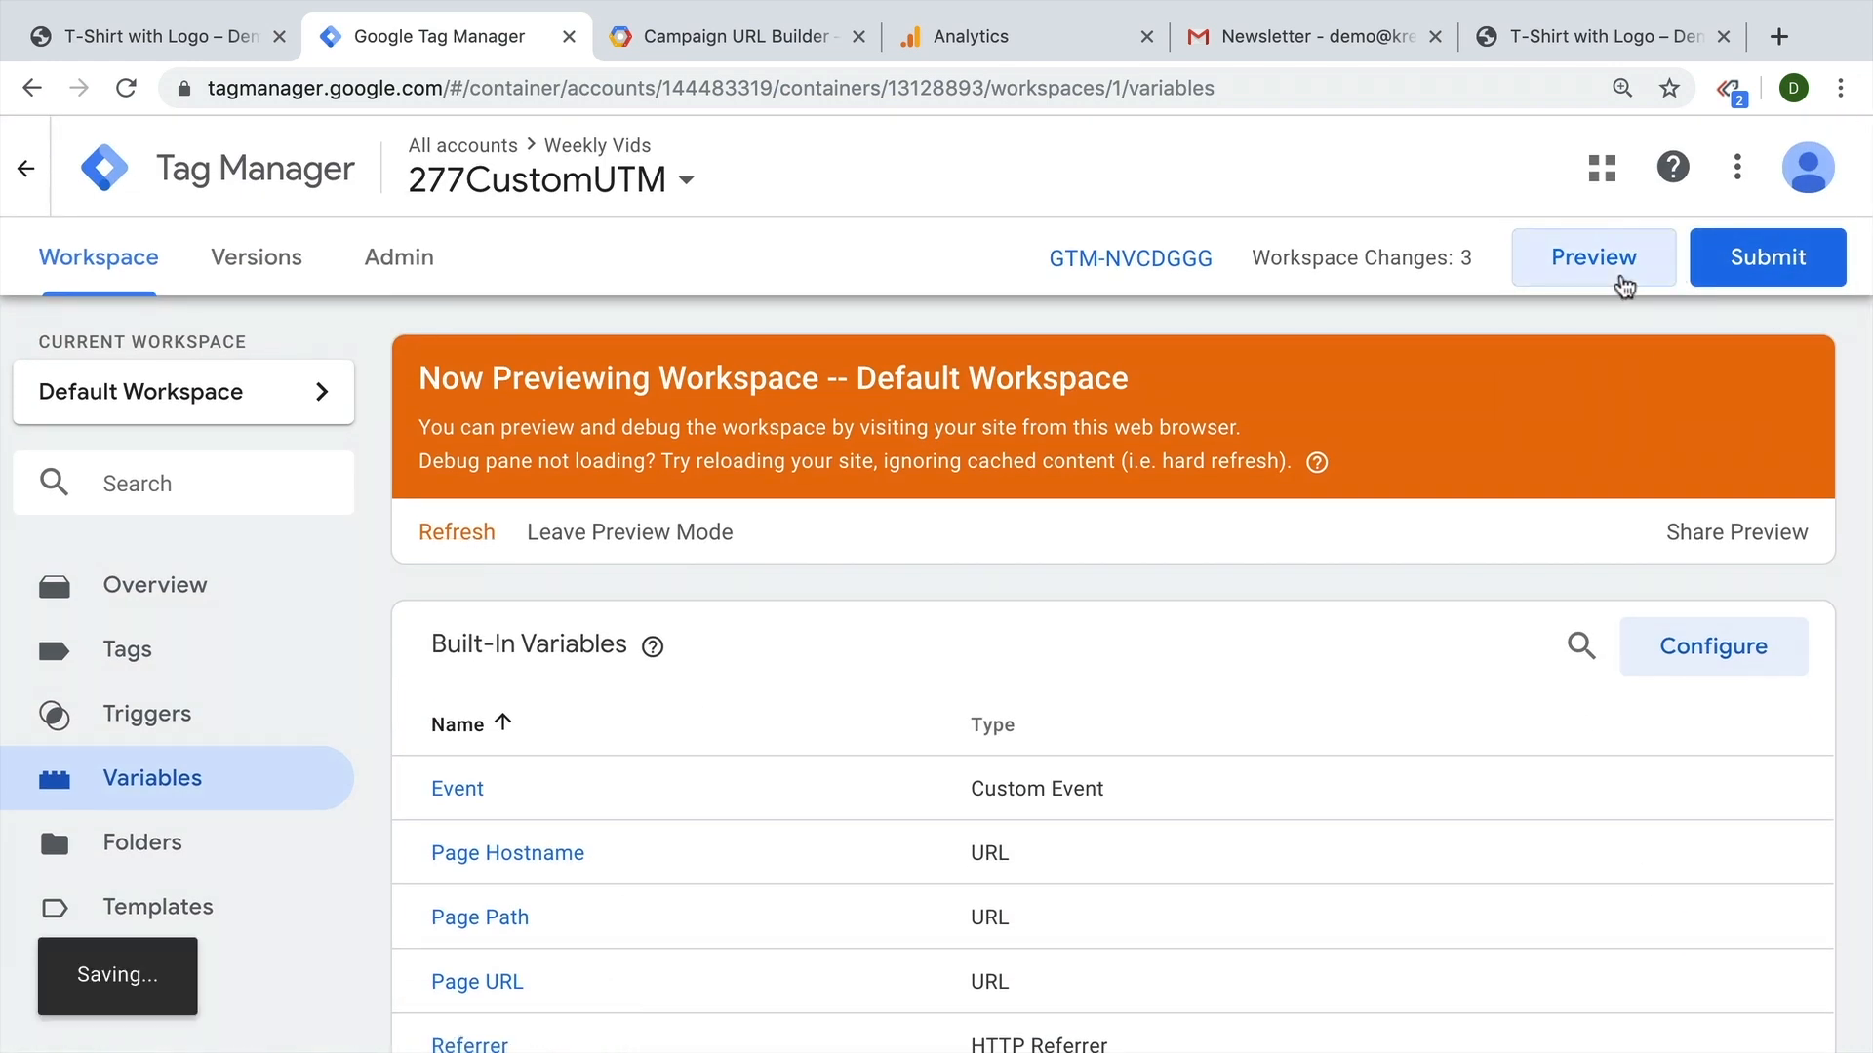
Refresh preview and check Tag Assistant's Google Analytics pageview request on the T-Shirt with Logo page.
{"action": "left_click", "coordinate": [150, 36]}
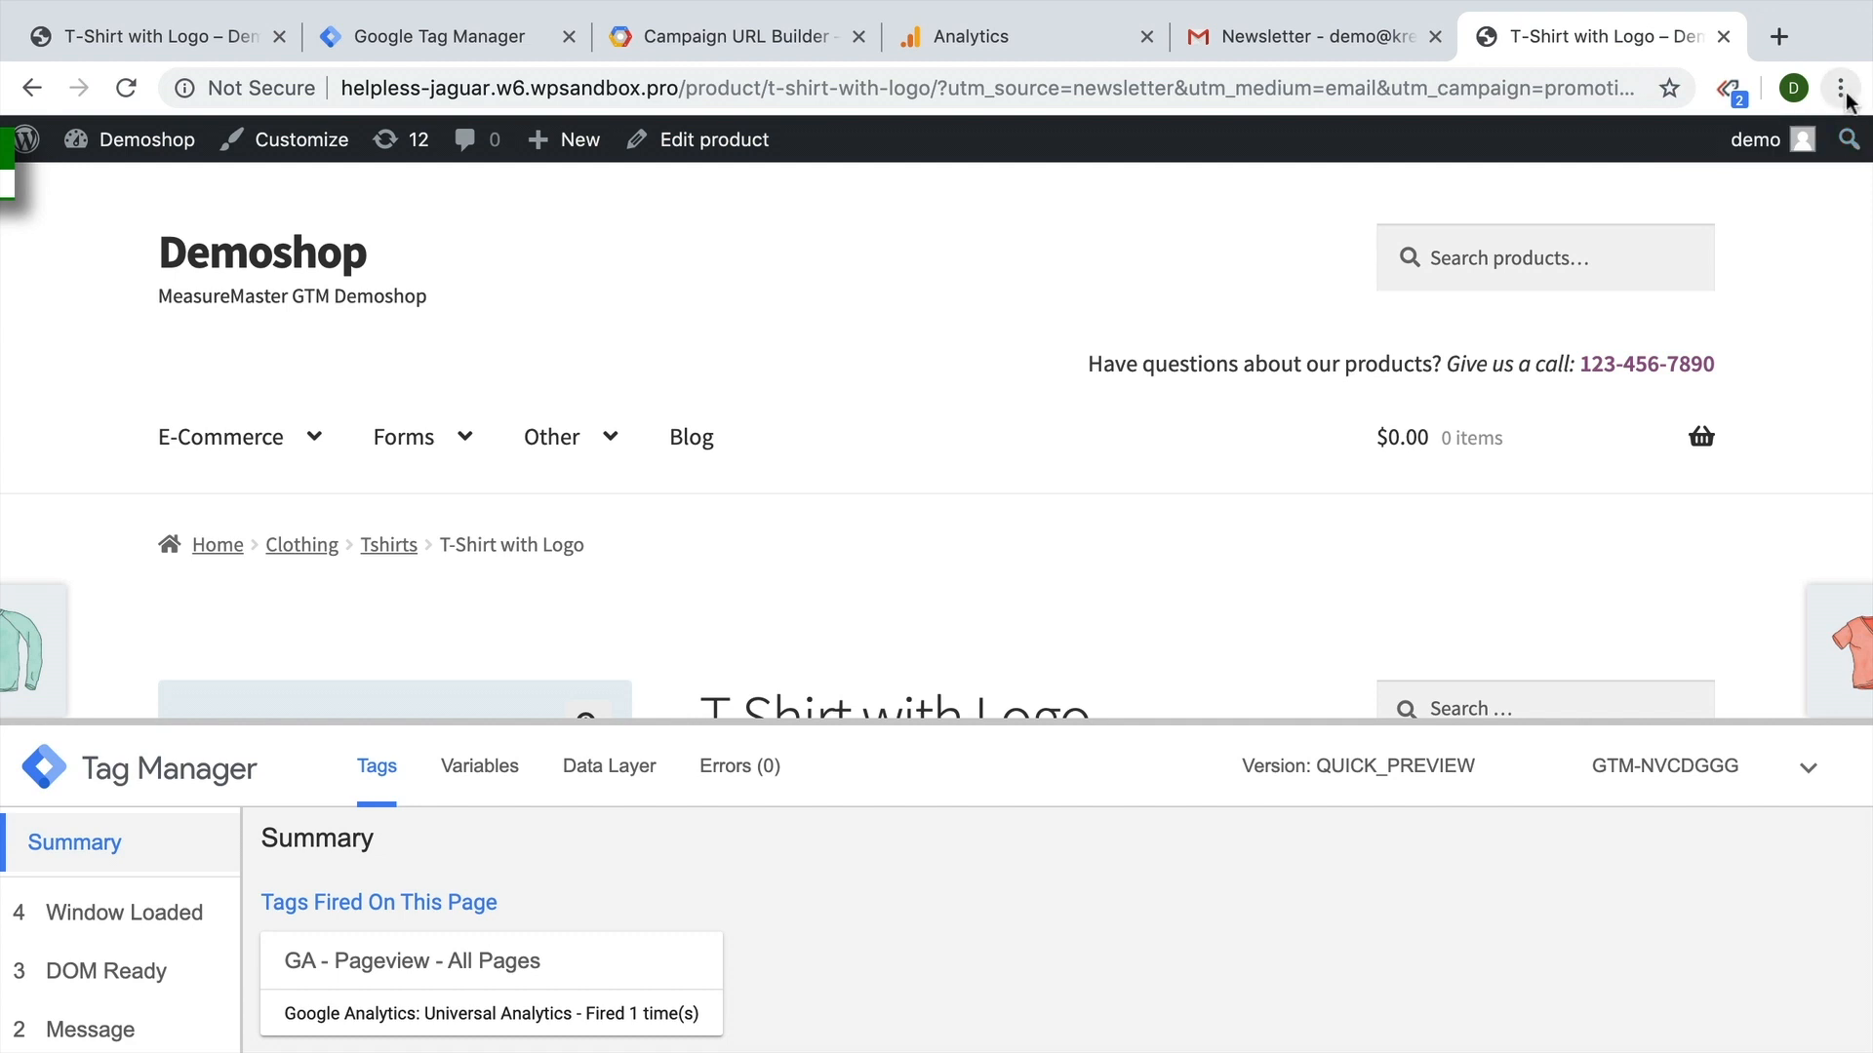
{"action": "left_click", "coordinate": [1728, 86]}
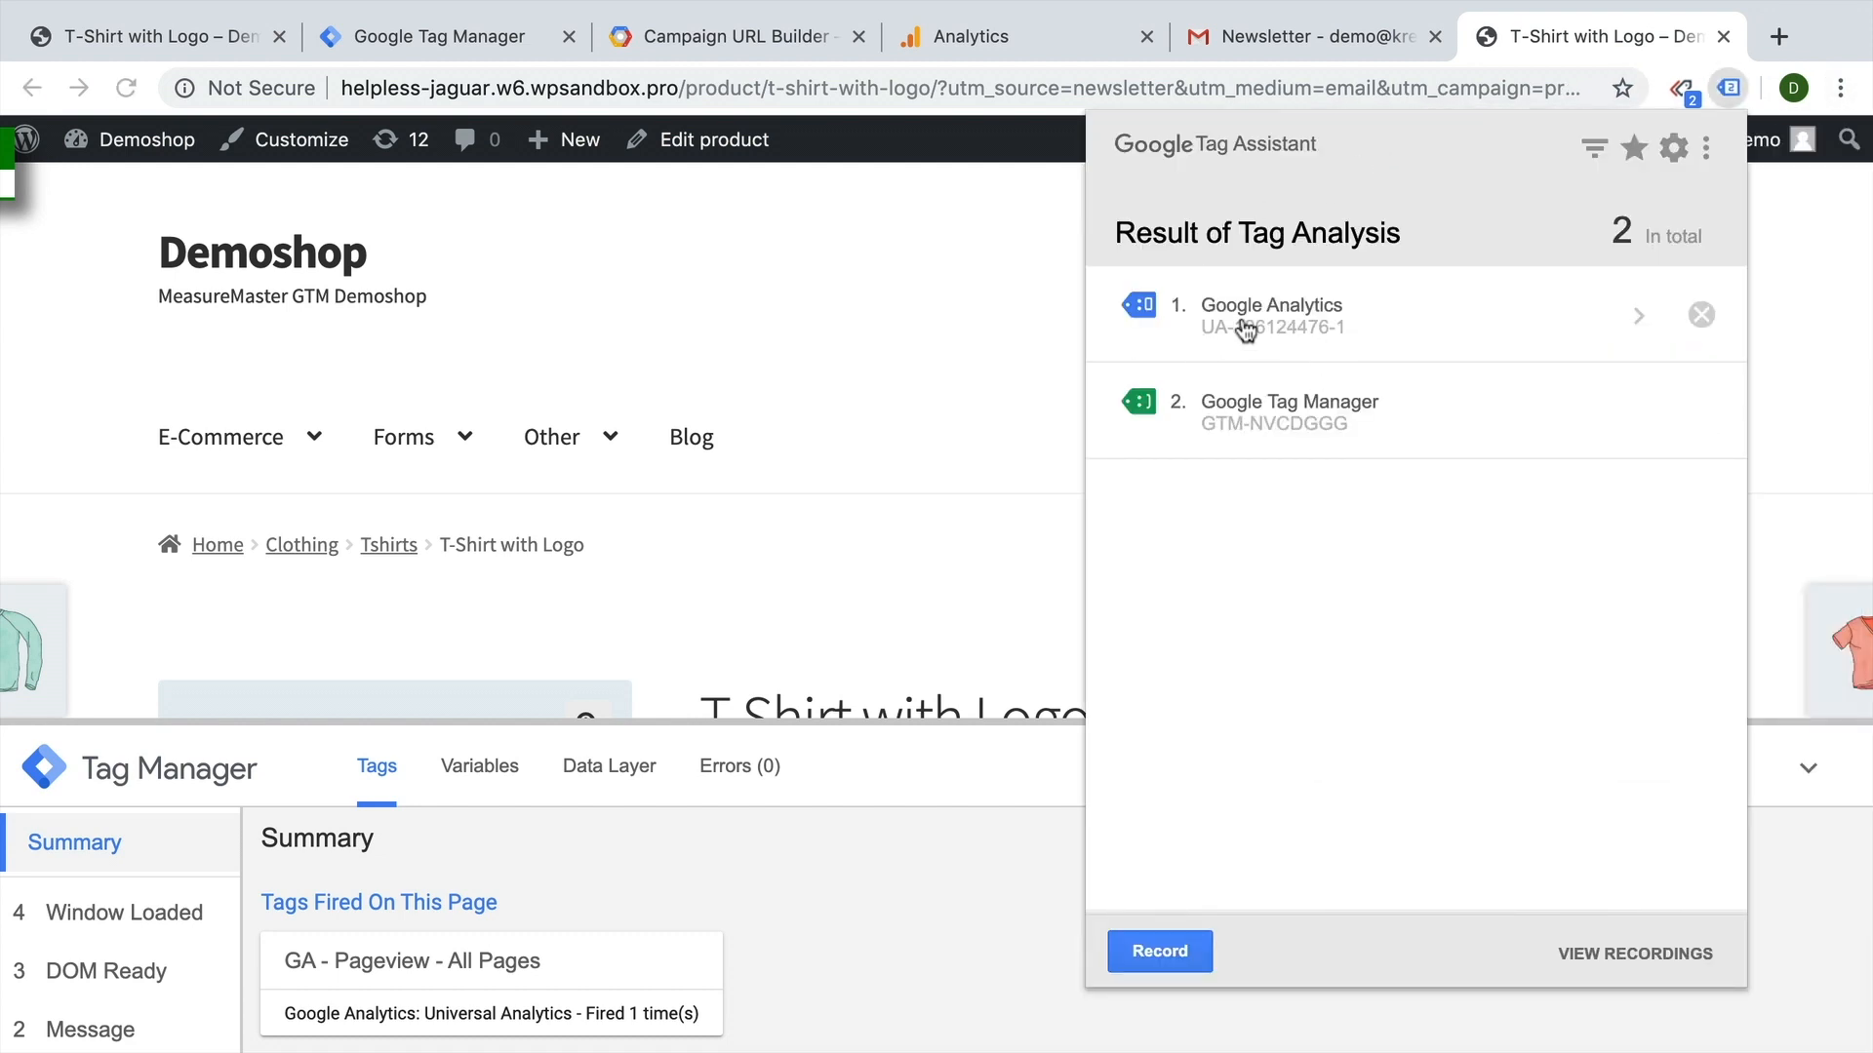
{"action": "left_click", "coordinate": [1271, 314]}
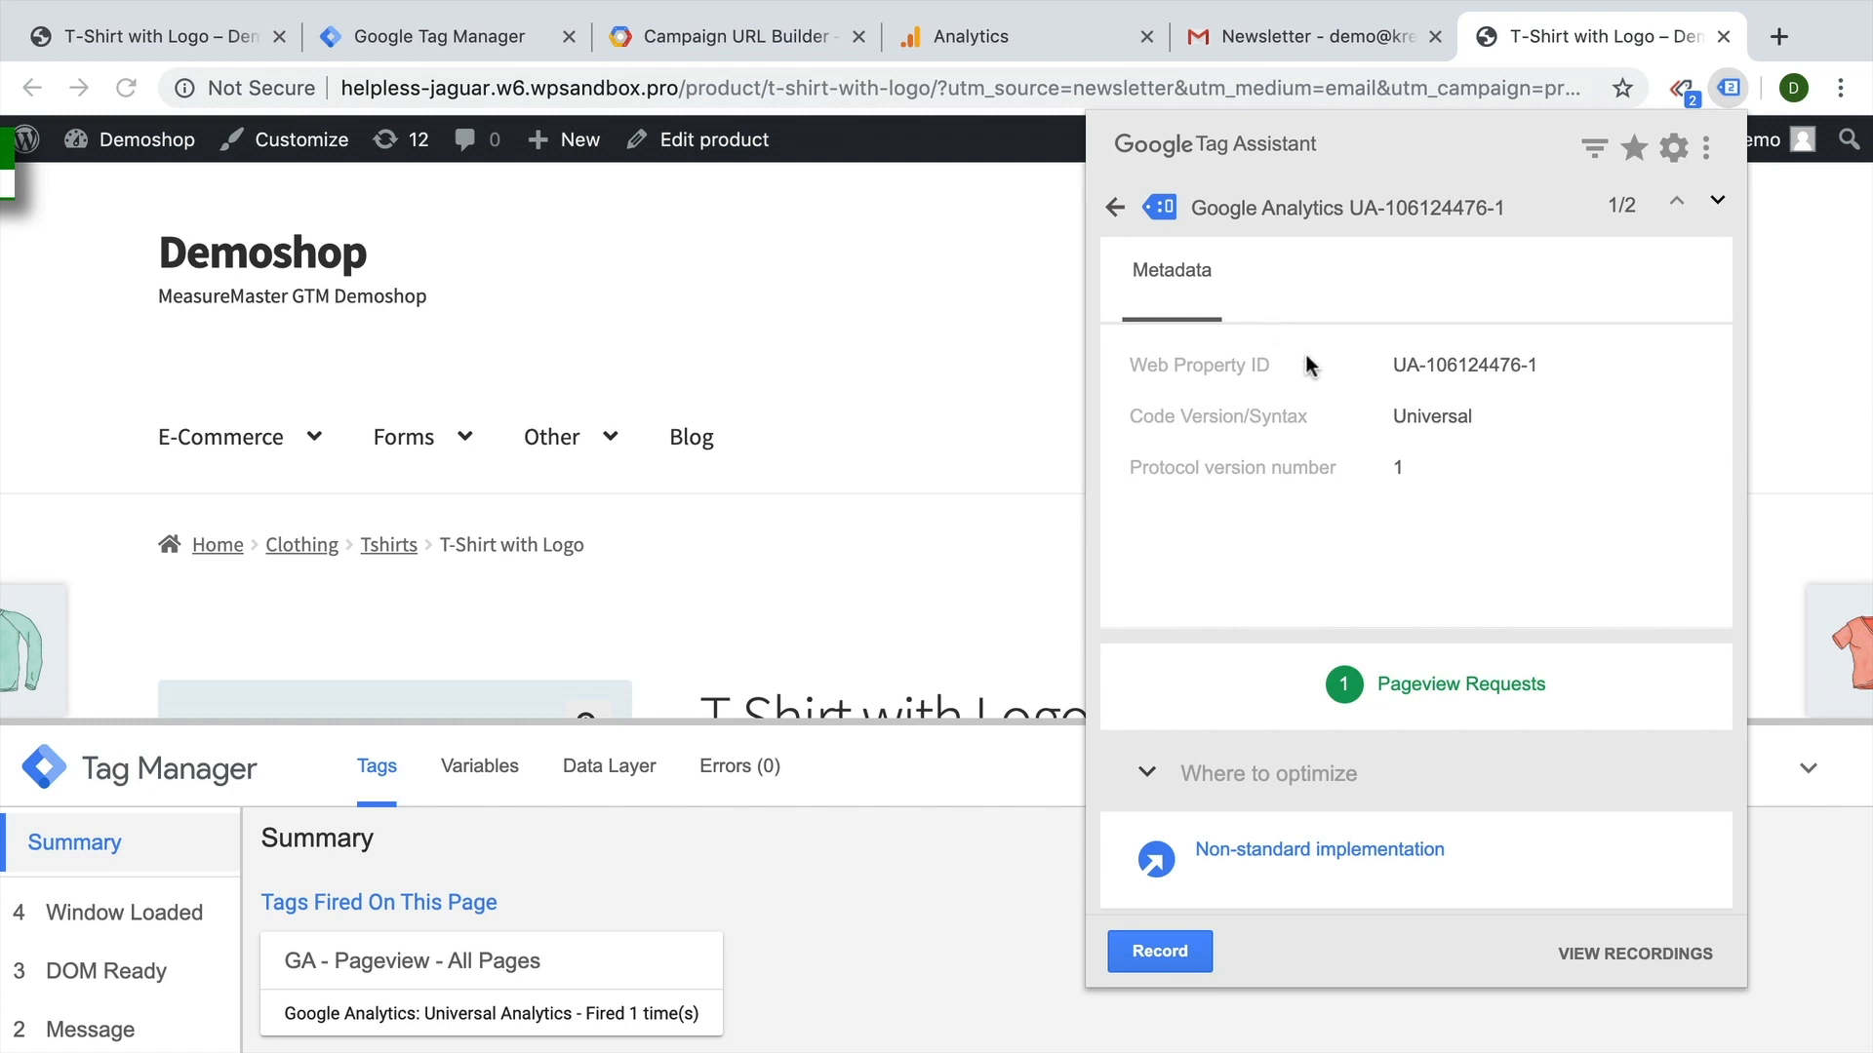
{"action": "left_click", "coordinate": [1460, 684]}
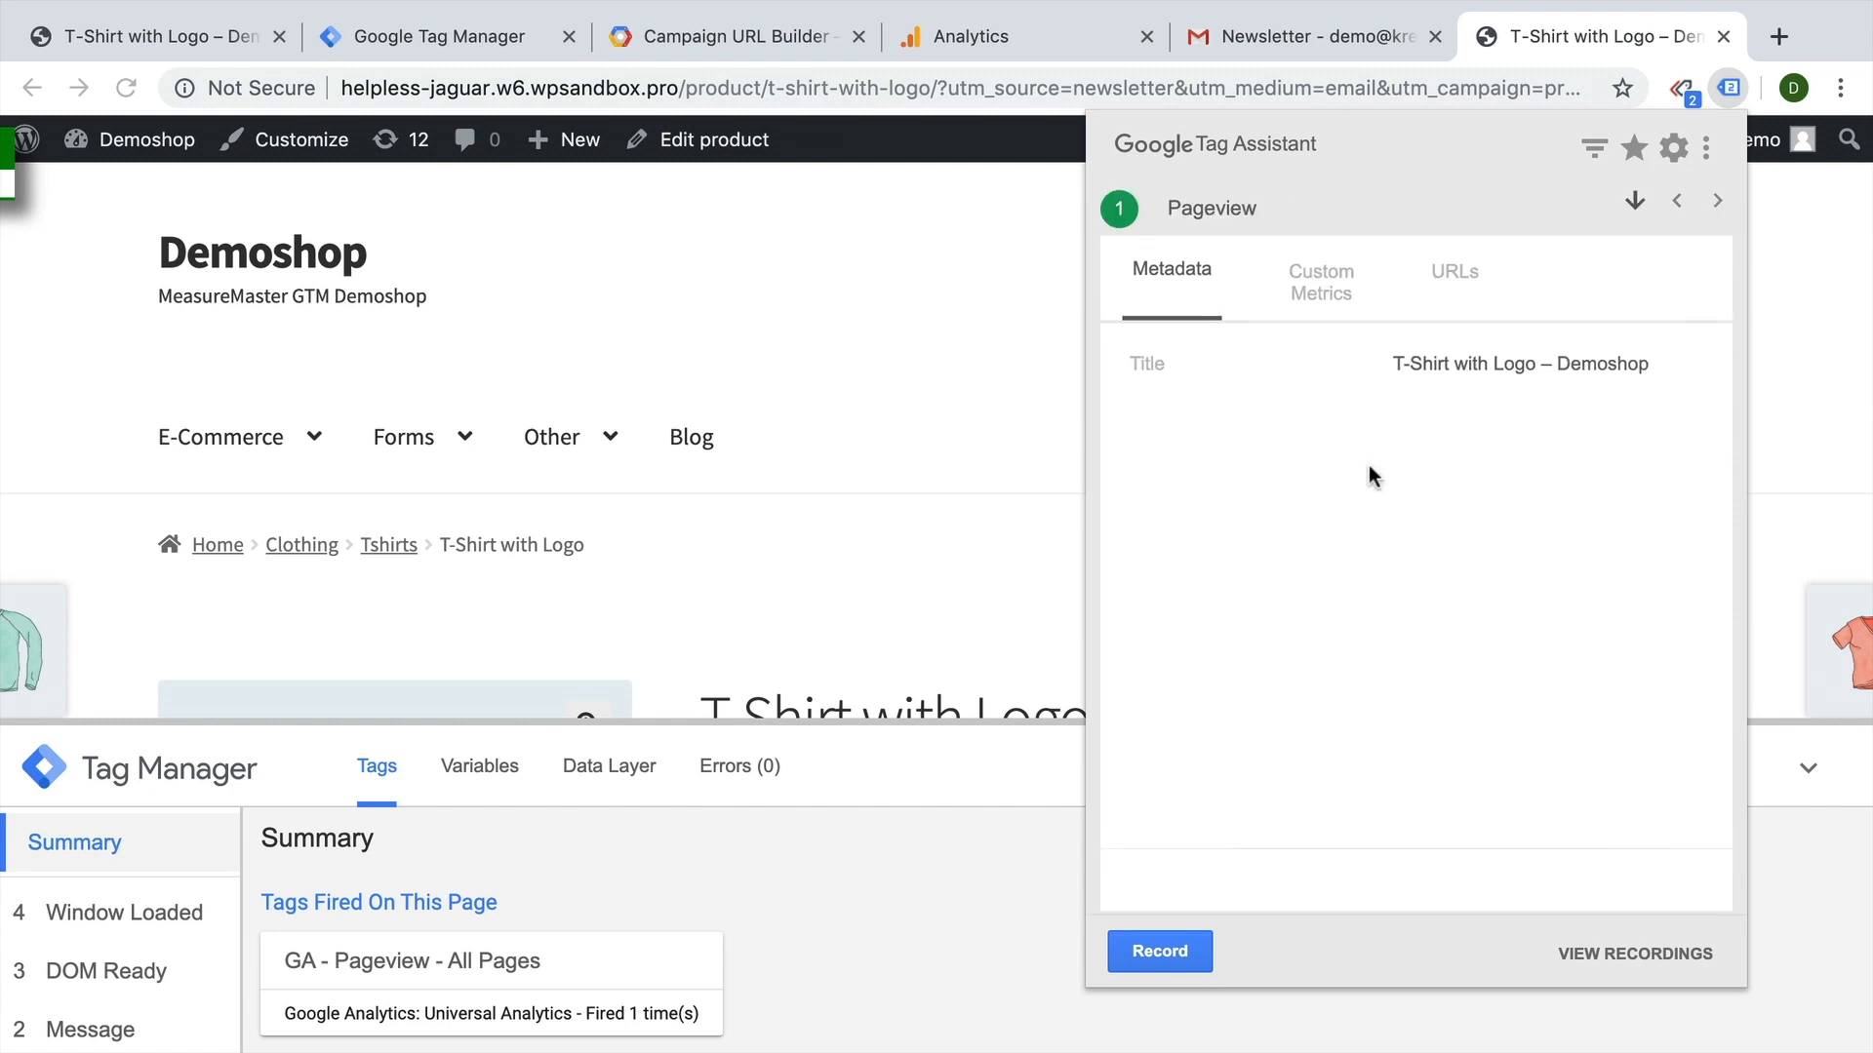
{"action": "left_click", "coordinate": [1321, 280]}
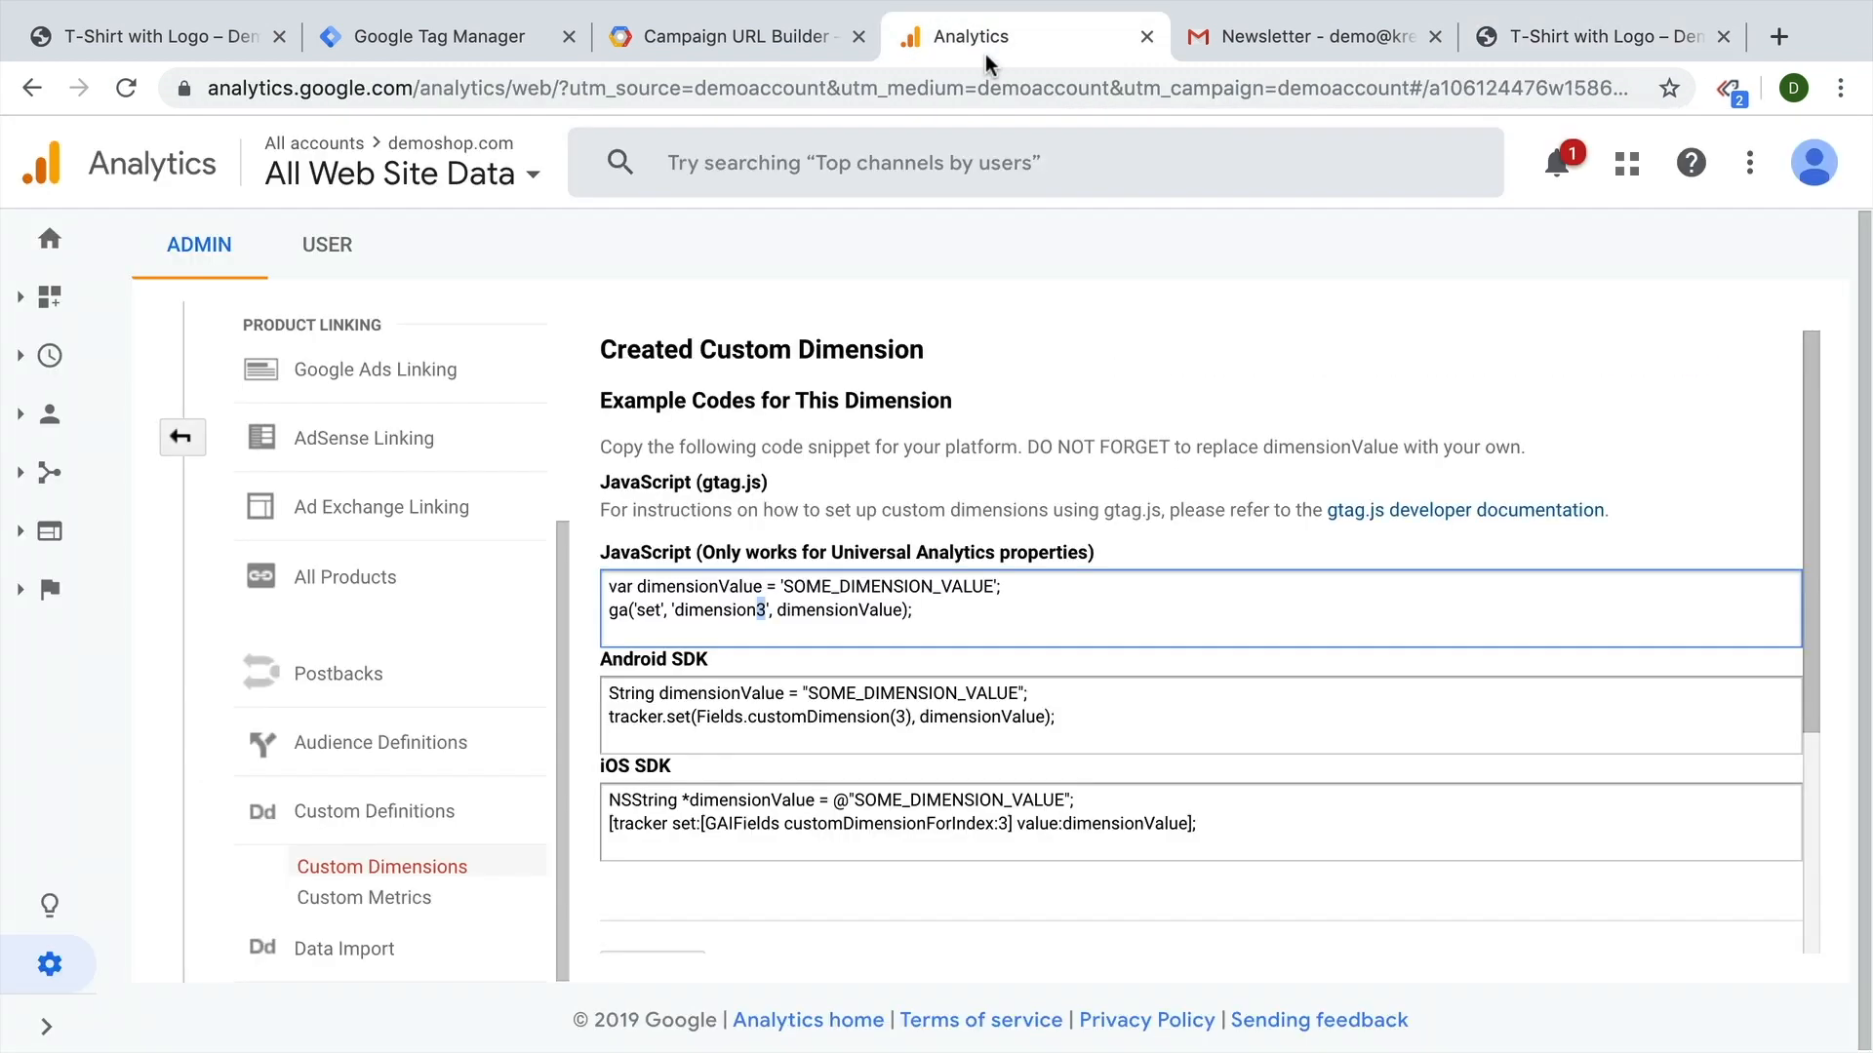
{"action": "mouse_move", "coordinate": [48, 413]}
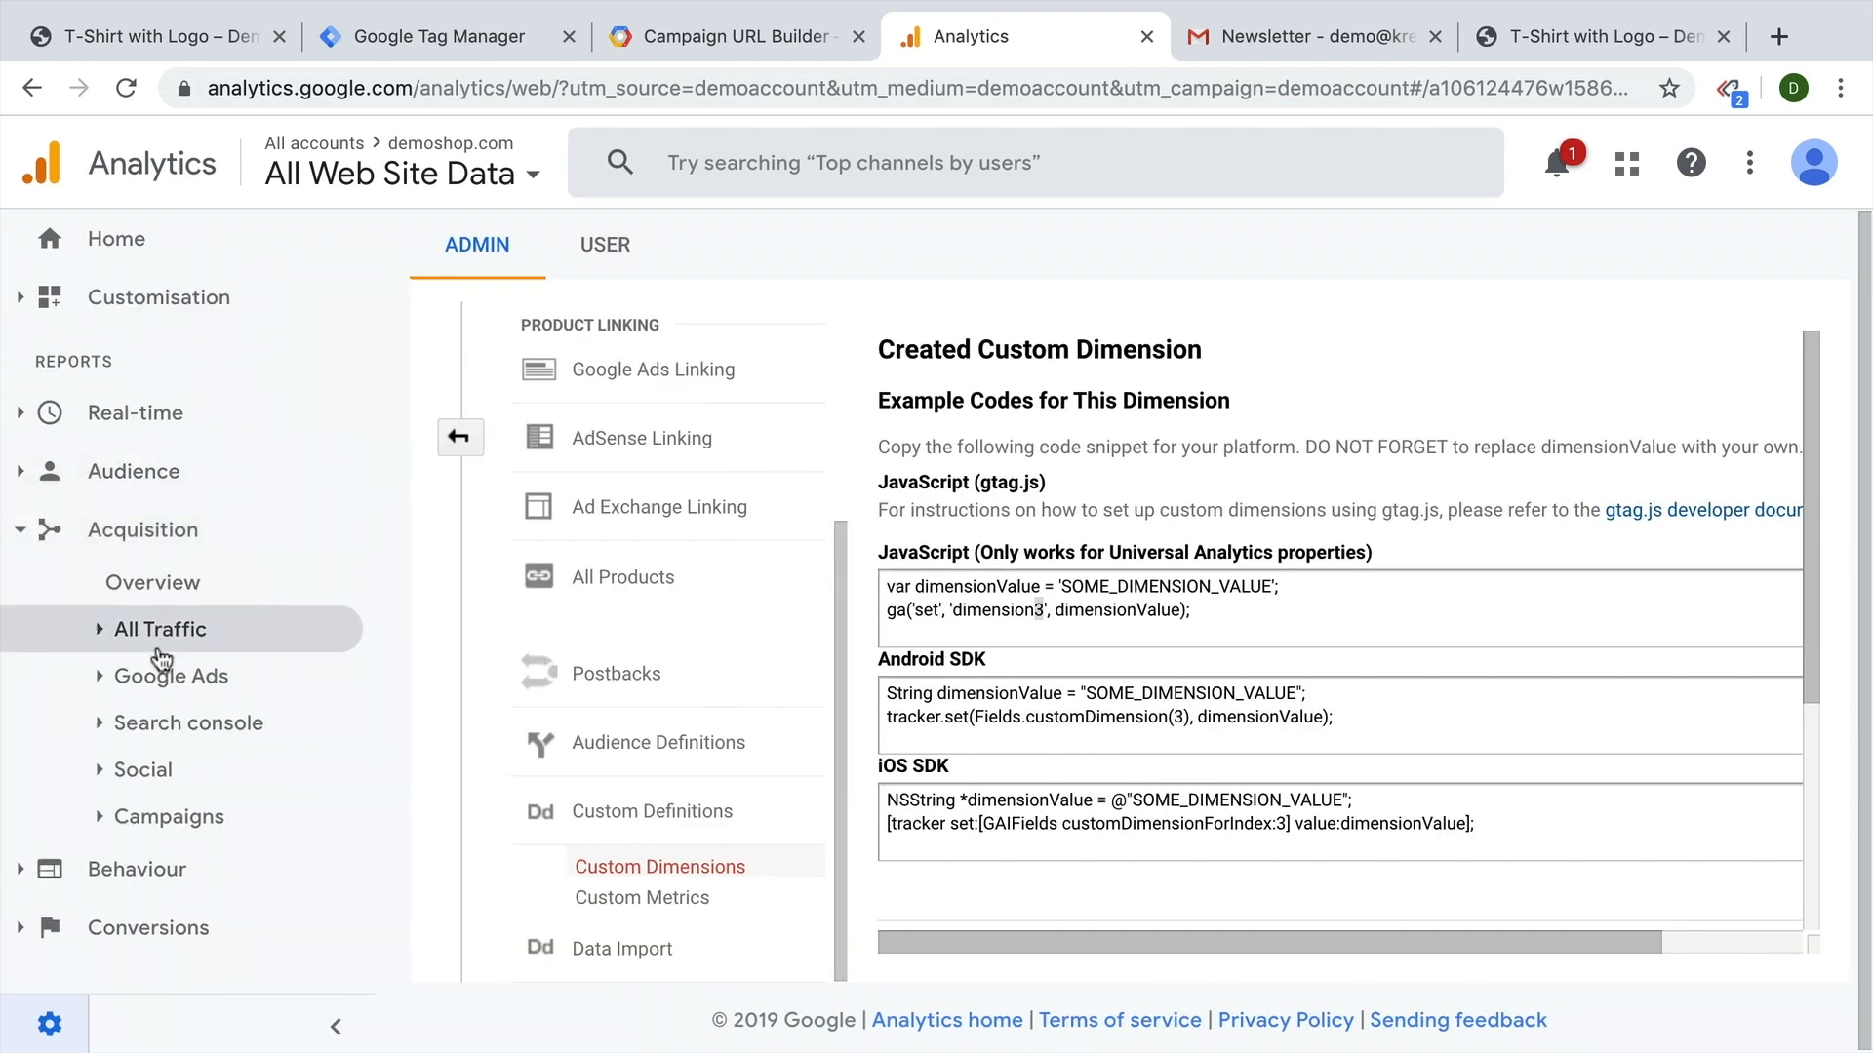
Open the All Traffic Source/Medium report and search 'discoun' as the secondary dimension.
{"action": "left_click", "coordinate": [158, 629]}
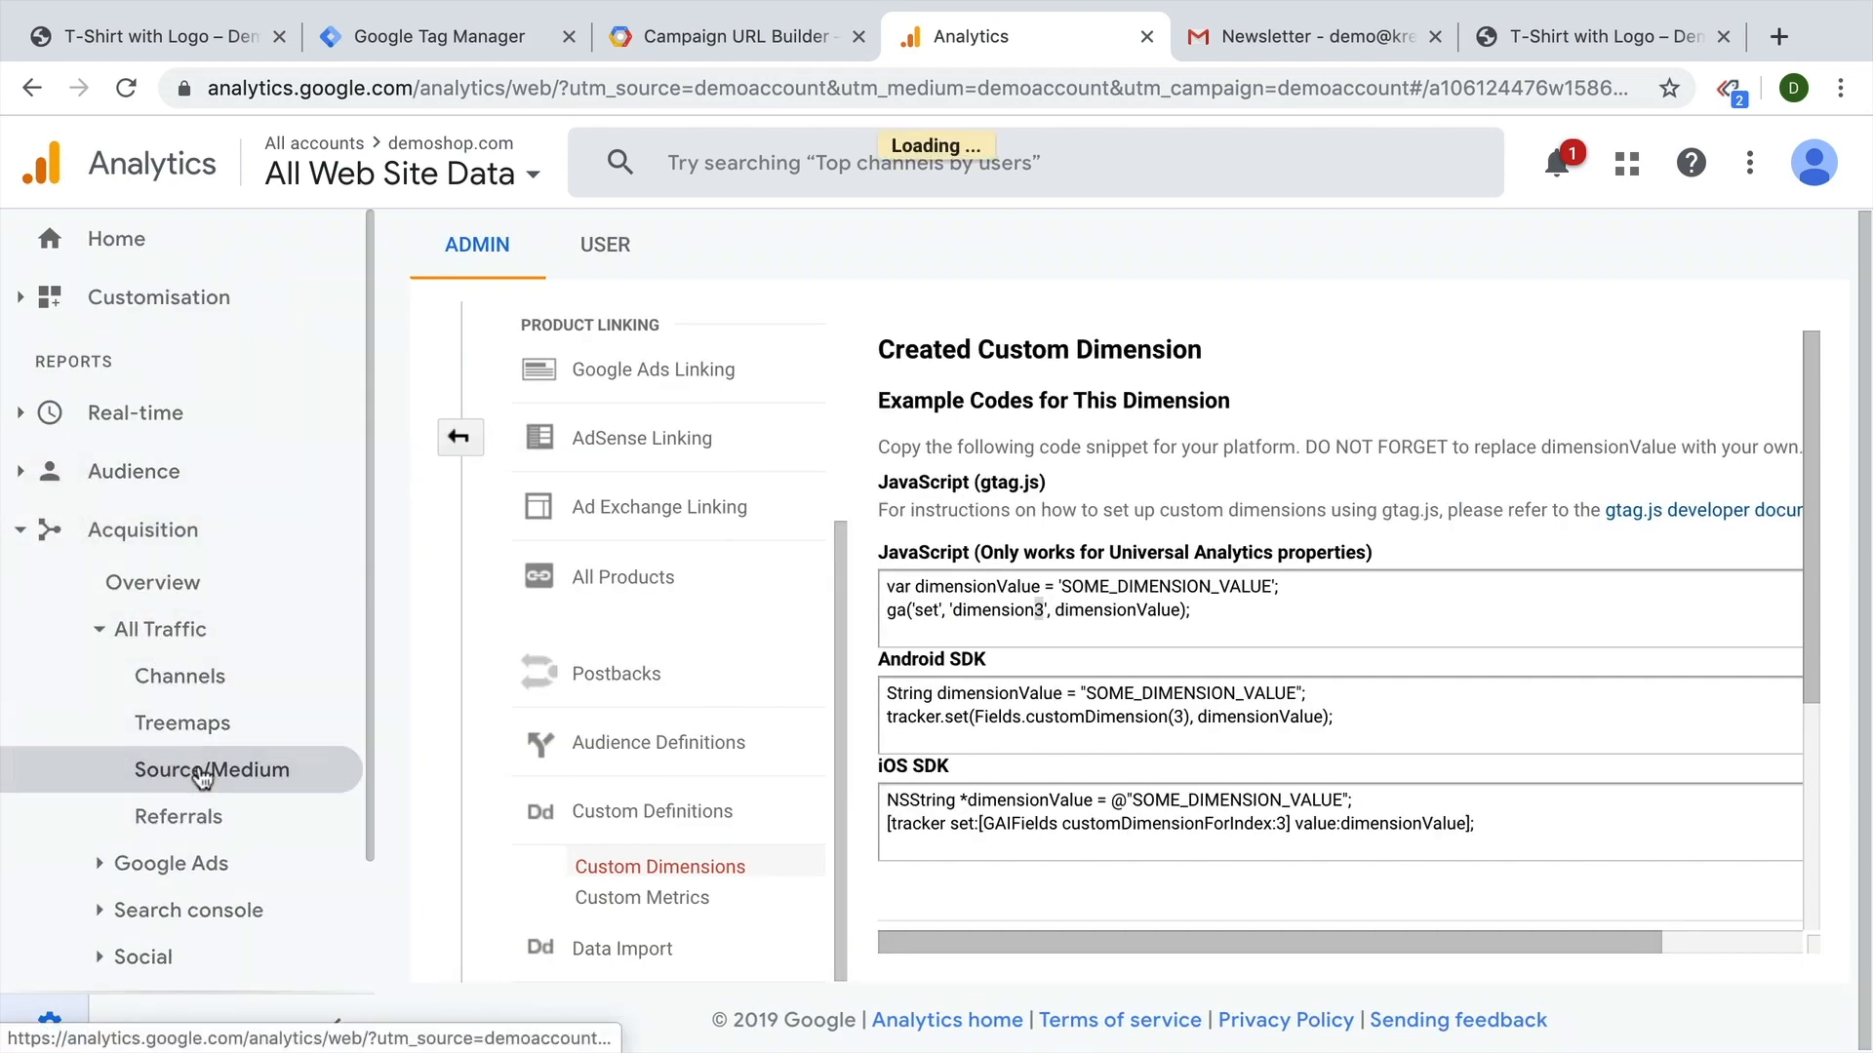
{"action": "left_click", "coordinate": [211, 769]}
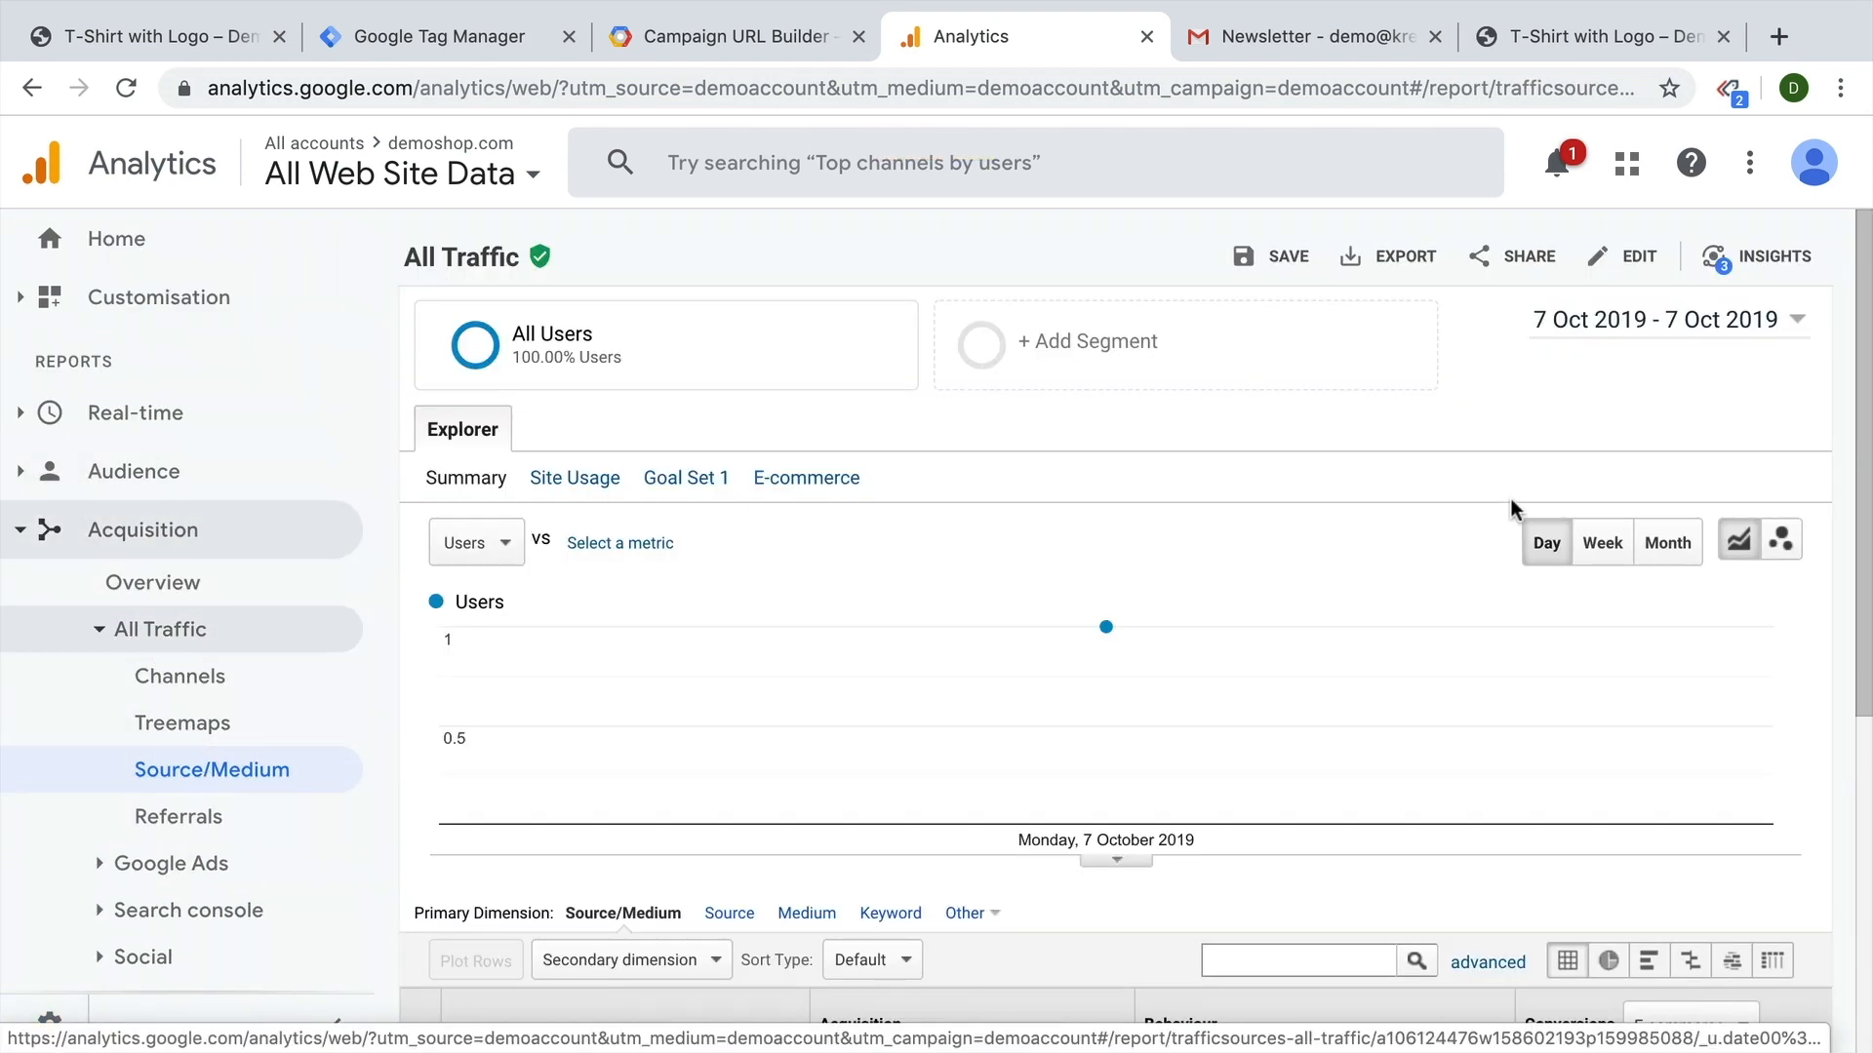
{"action": "scroll", "scroll_direction": "down", "scroll_amount": 3}
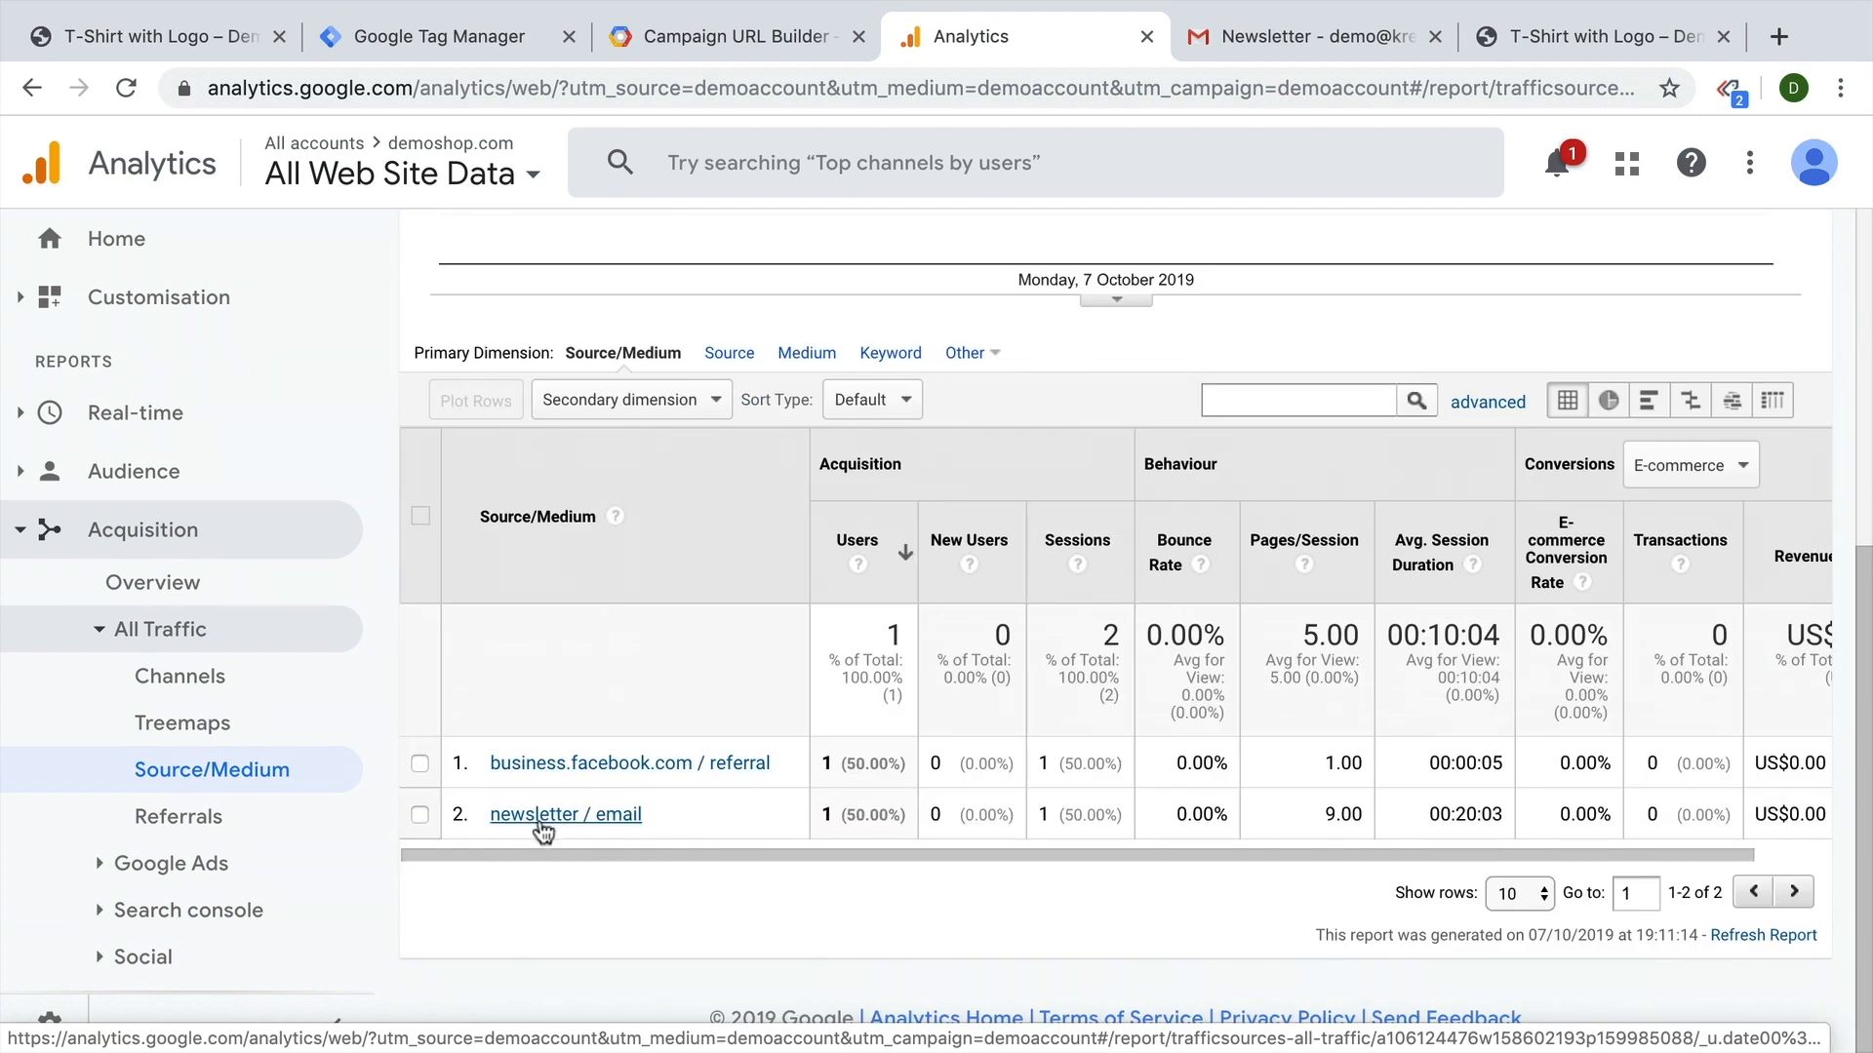
{"action": "left_click", "coordinate": [565, 814]}
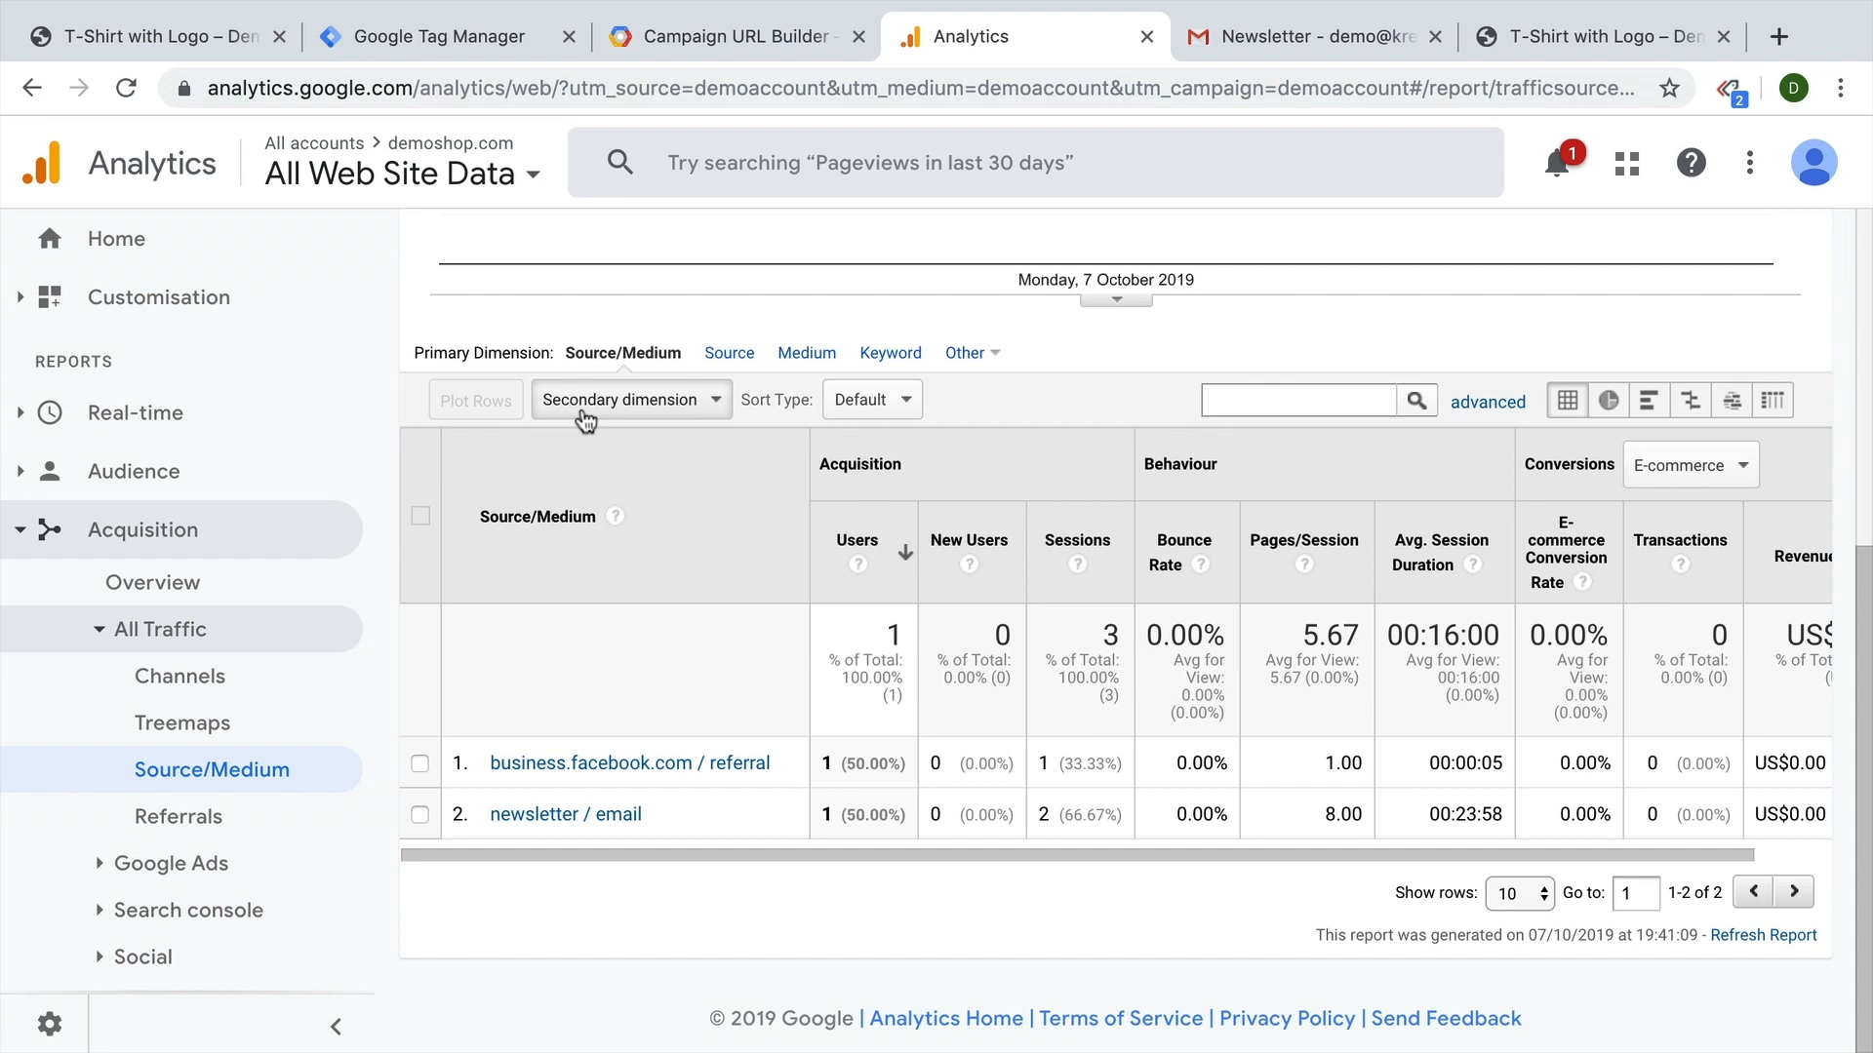
{"action": "left_click", "coordinate": [629, 399]}
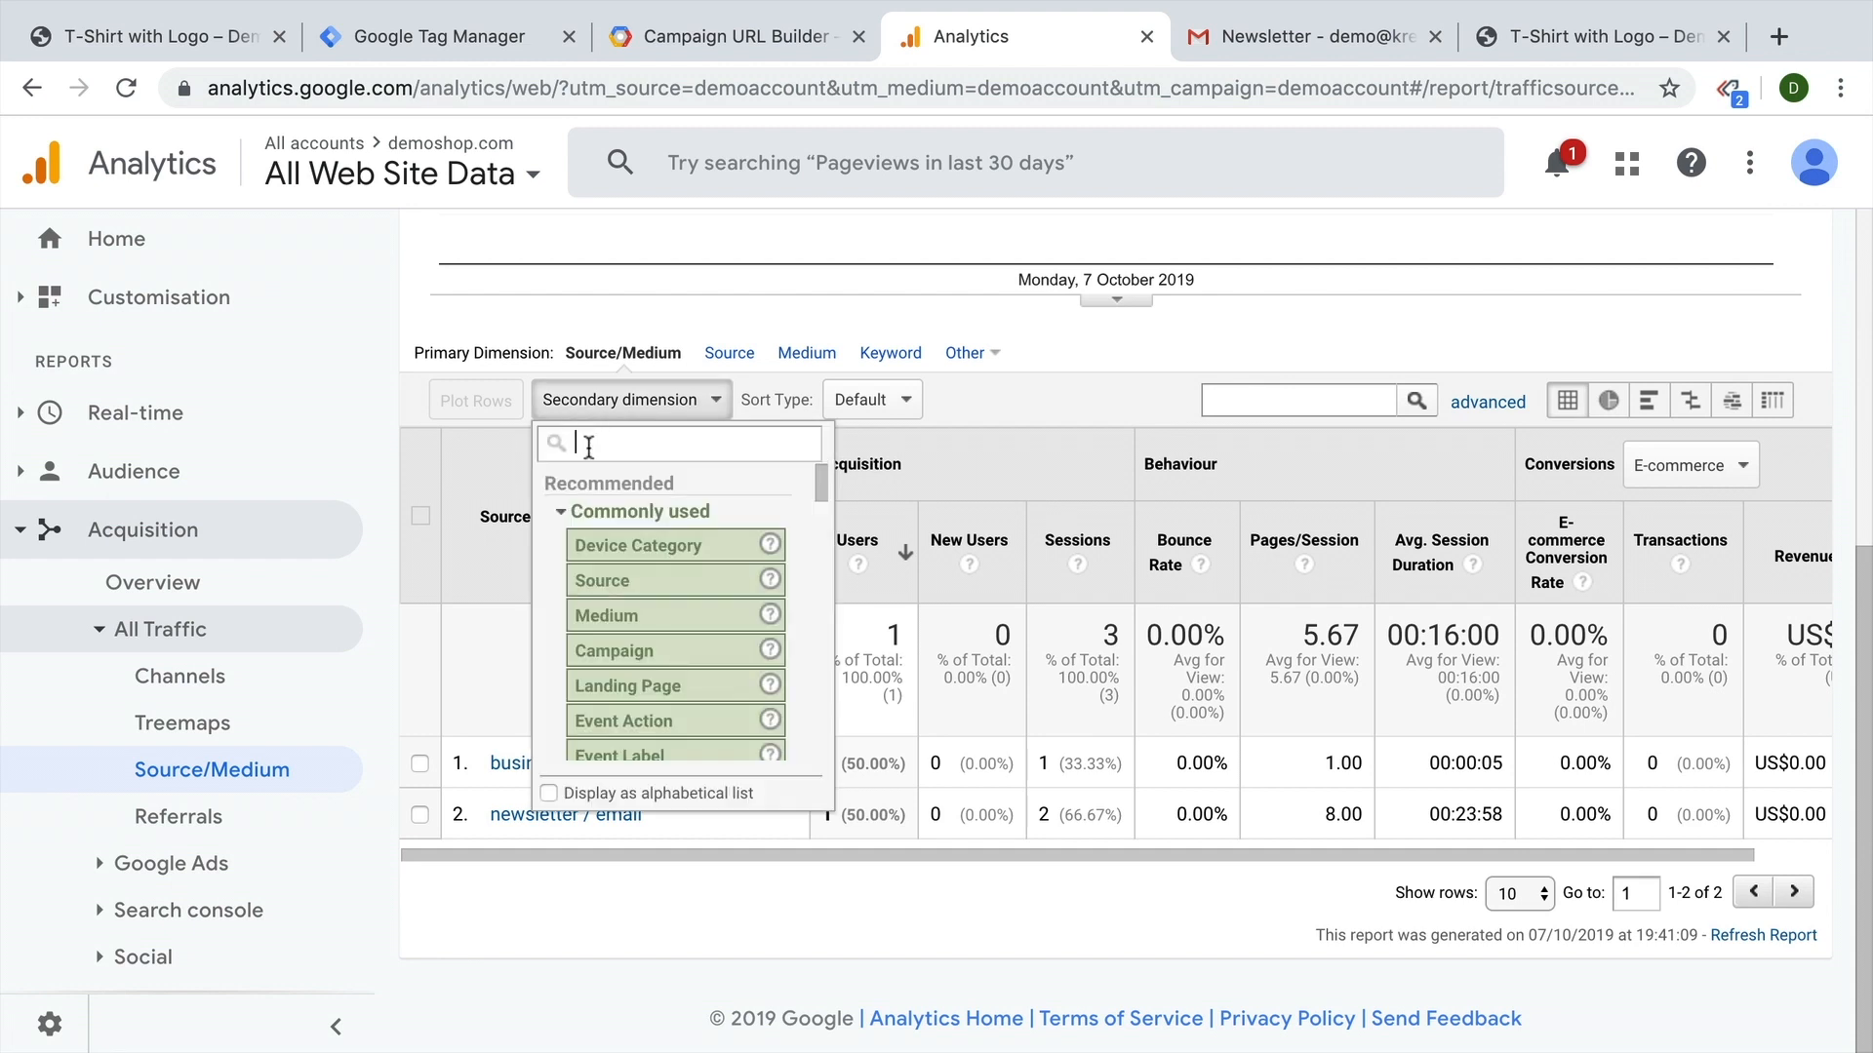
{"action": "type", "text": "discoun"}
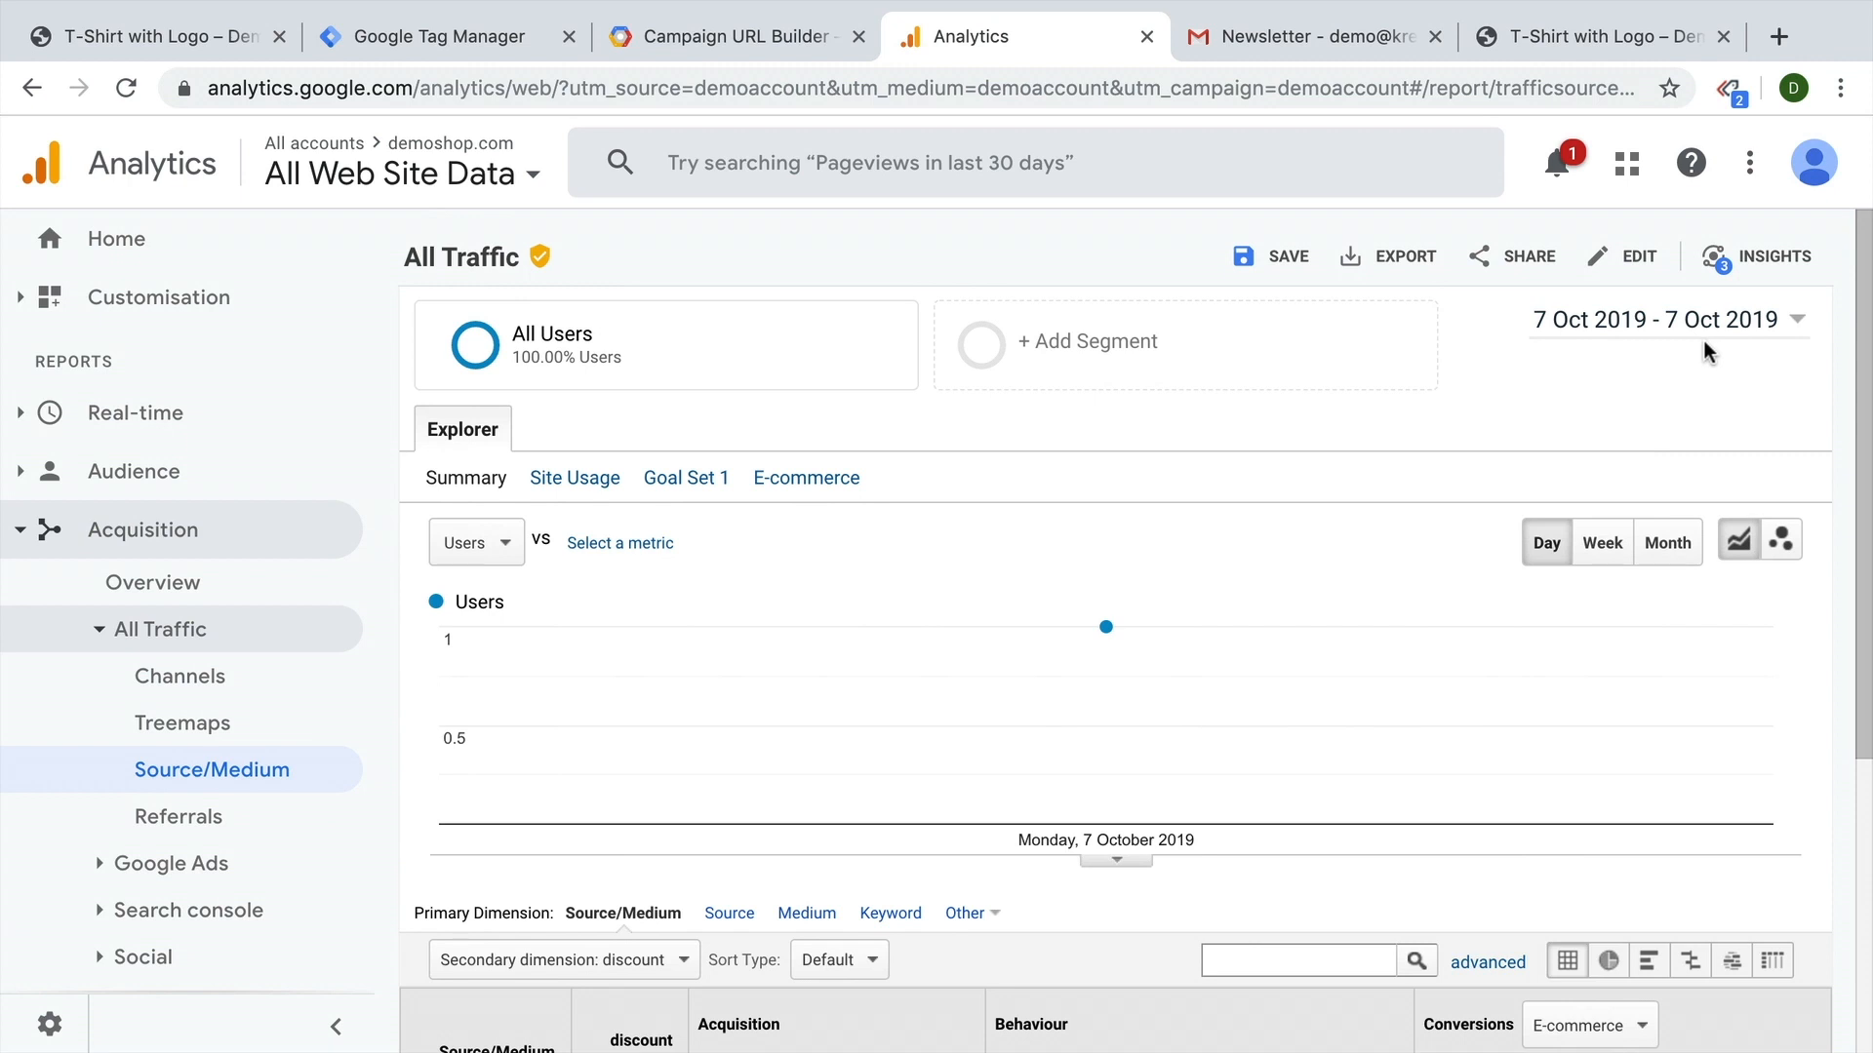
Review the 'There is no data for this view' discount breakdown, then return to Tag Manager.
{"action": "scroll", "scroll_direction": "down", "scroll_amount": 3}
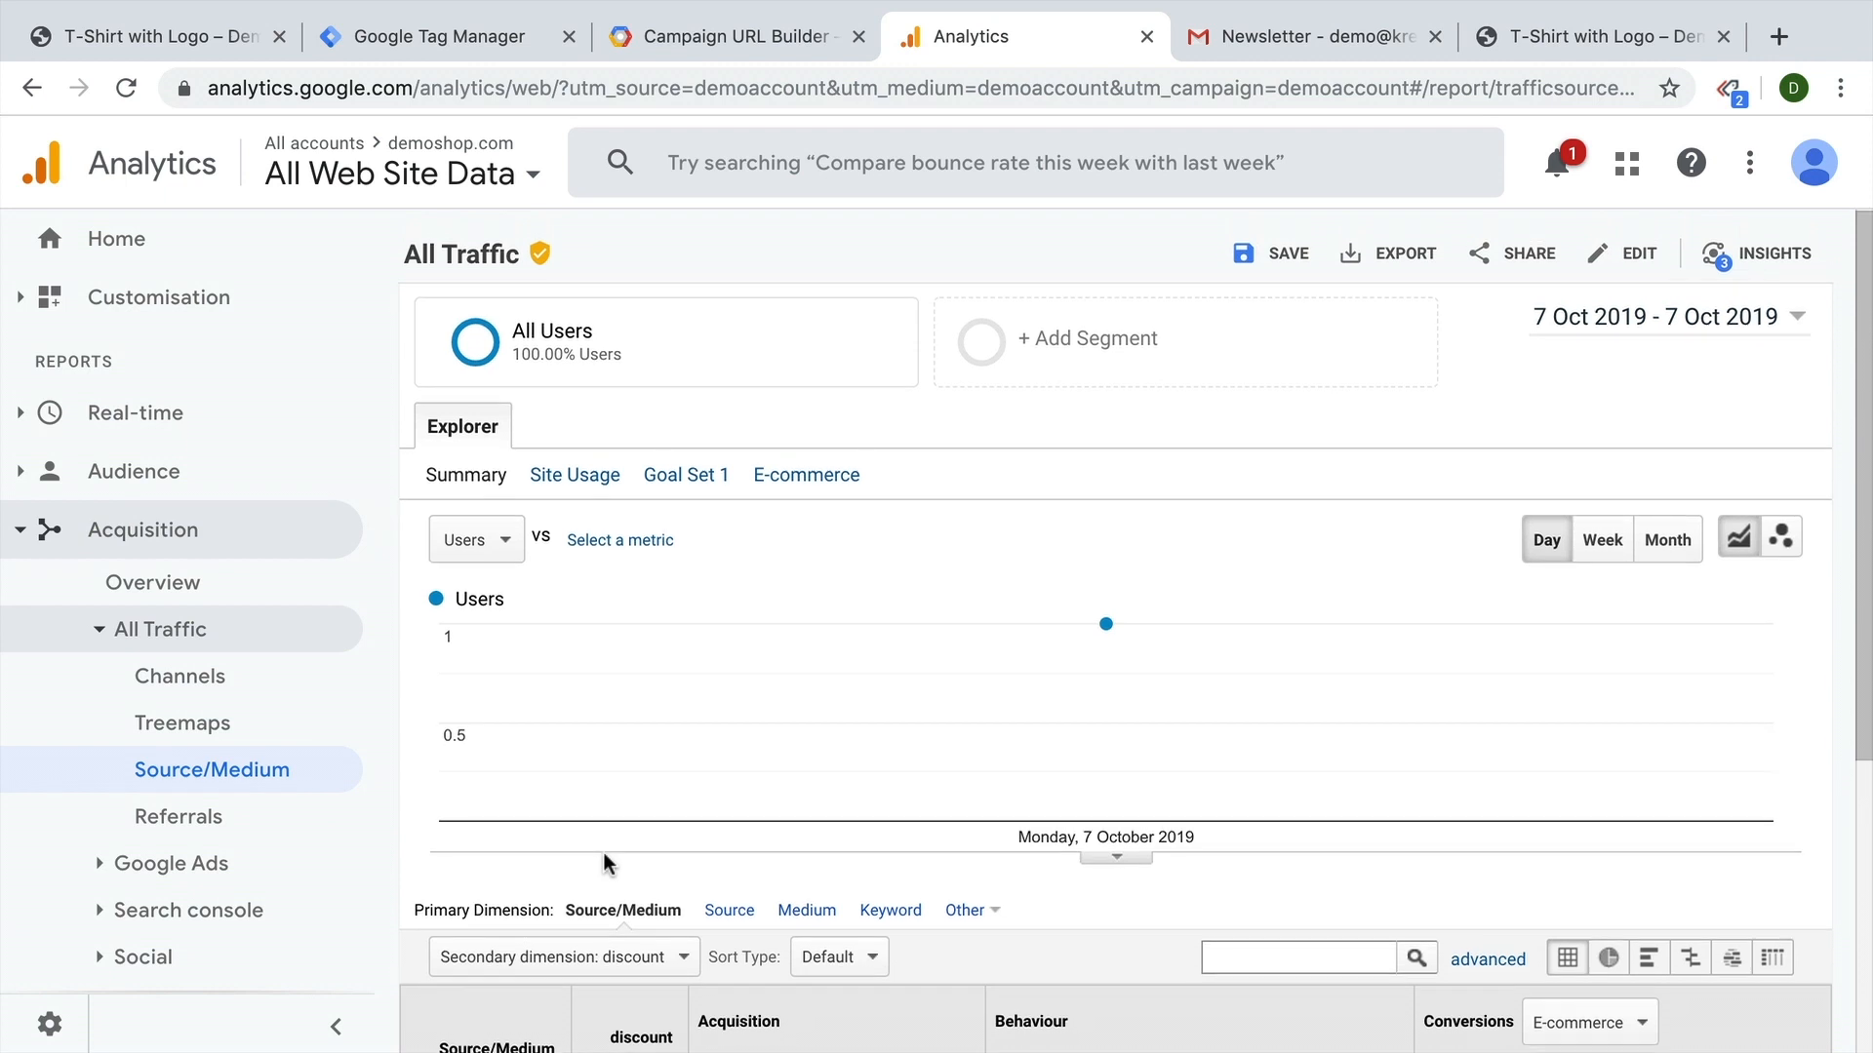
{"action": "scroll", "scroll_direction": "down", "scroll_amount": 3}
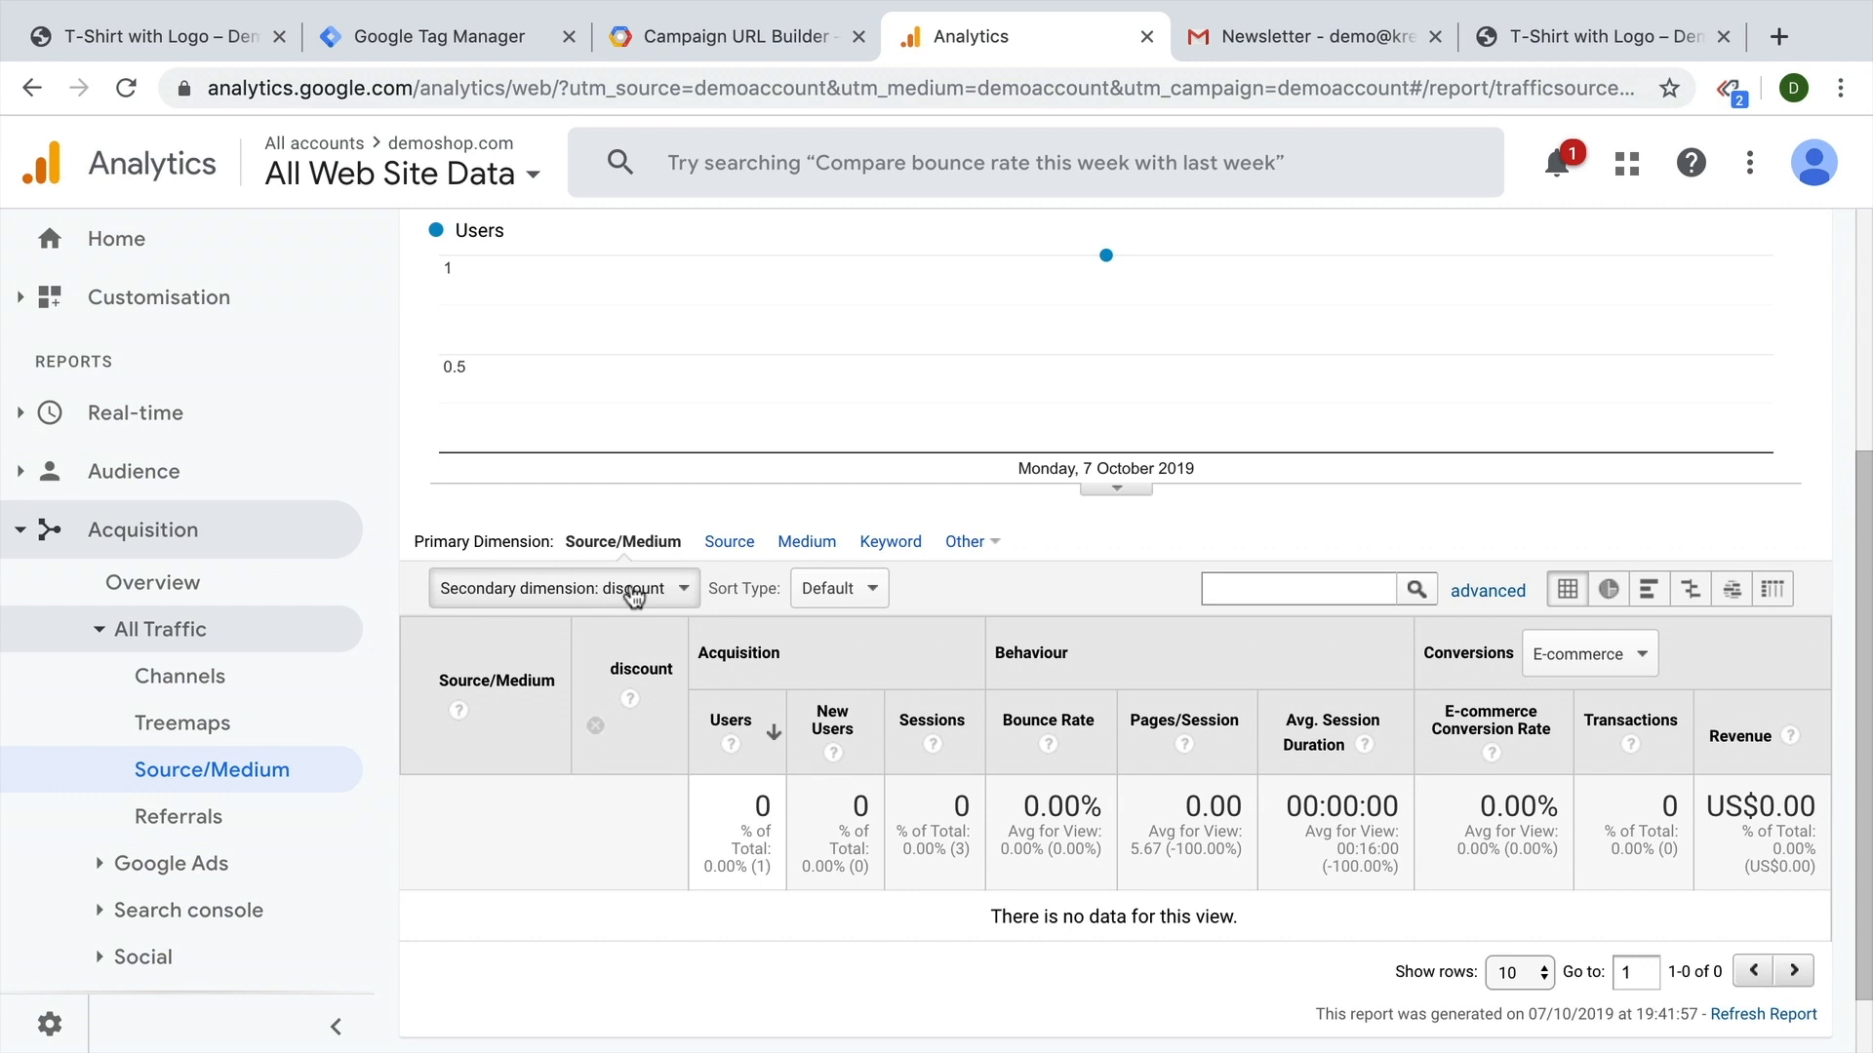
{"action": "mouse_move", "coordinate": [569, 824]}
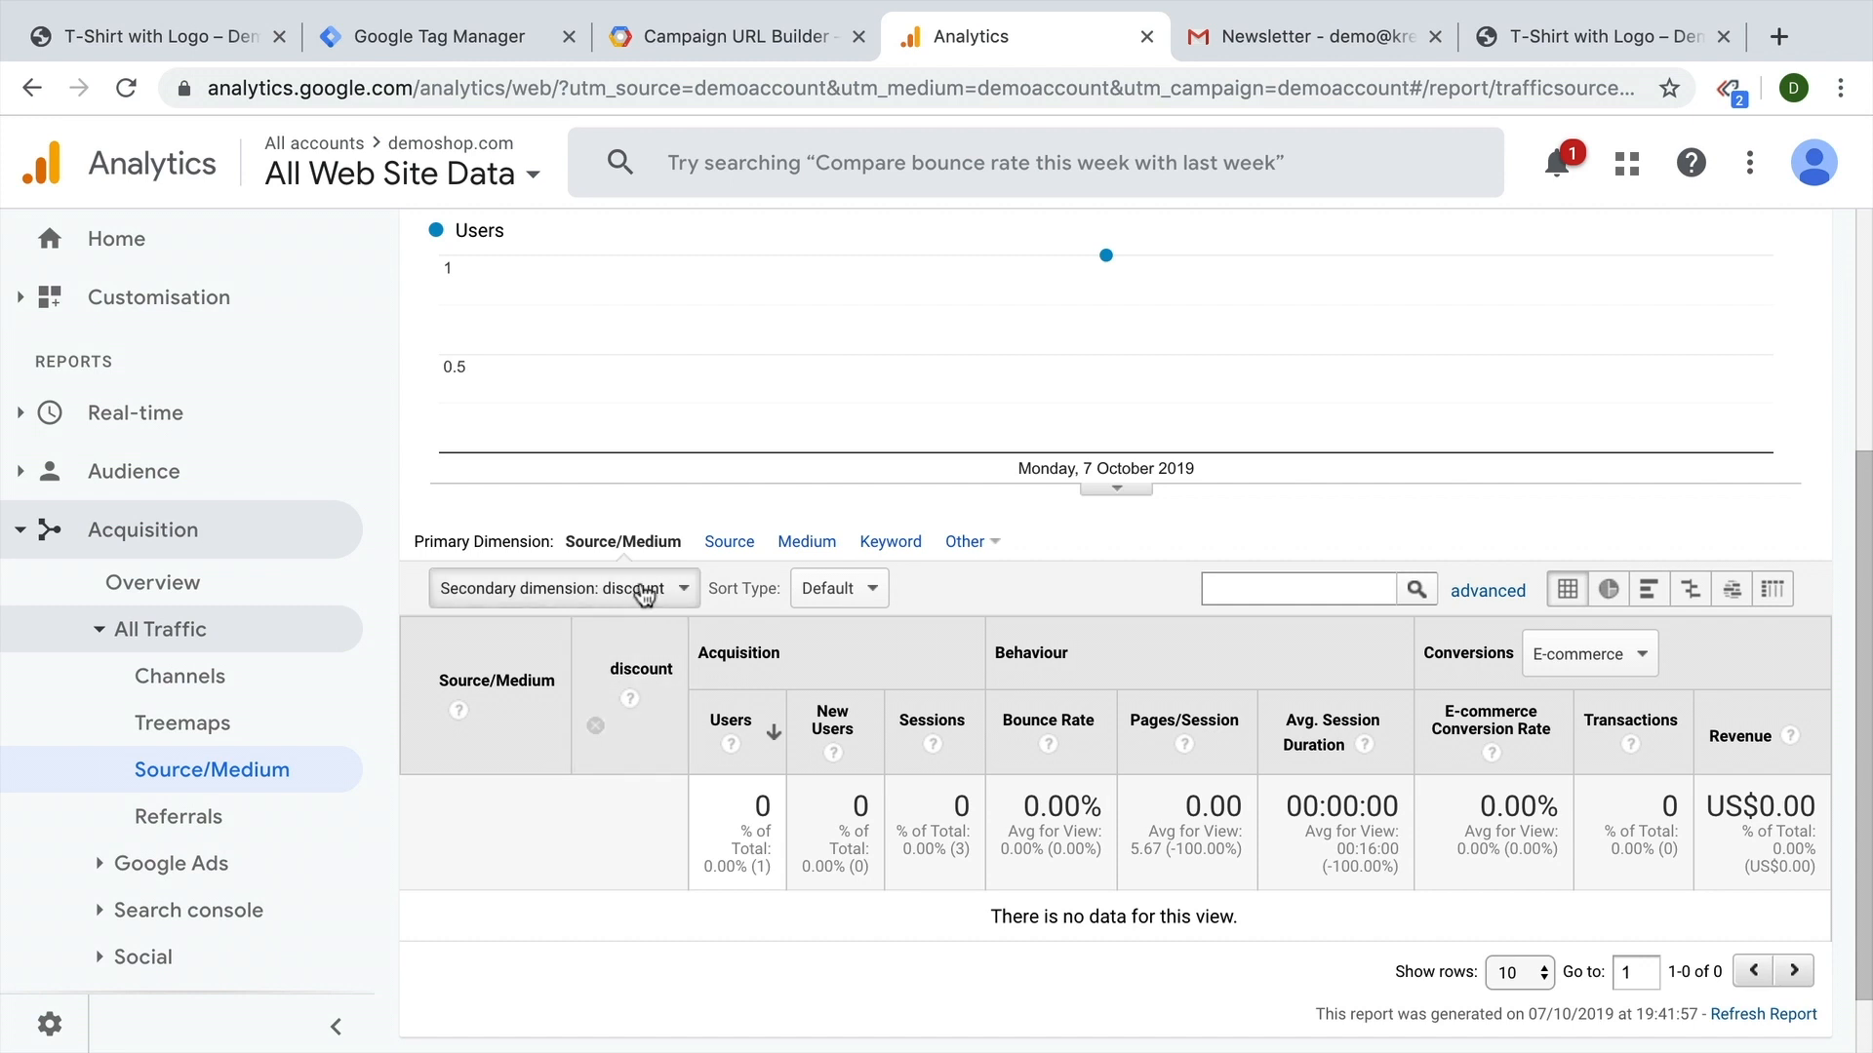
{"action": "left_click", "coordinate": [562, 587]}
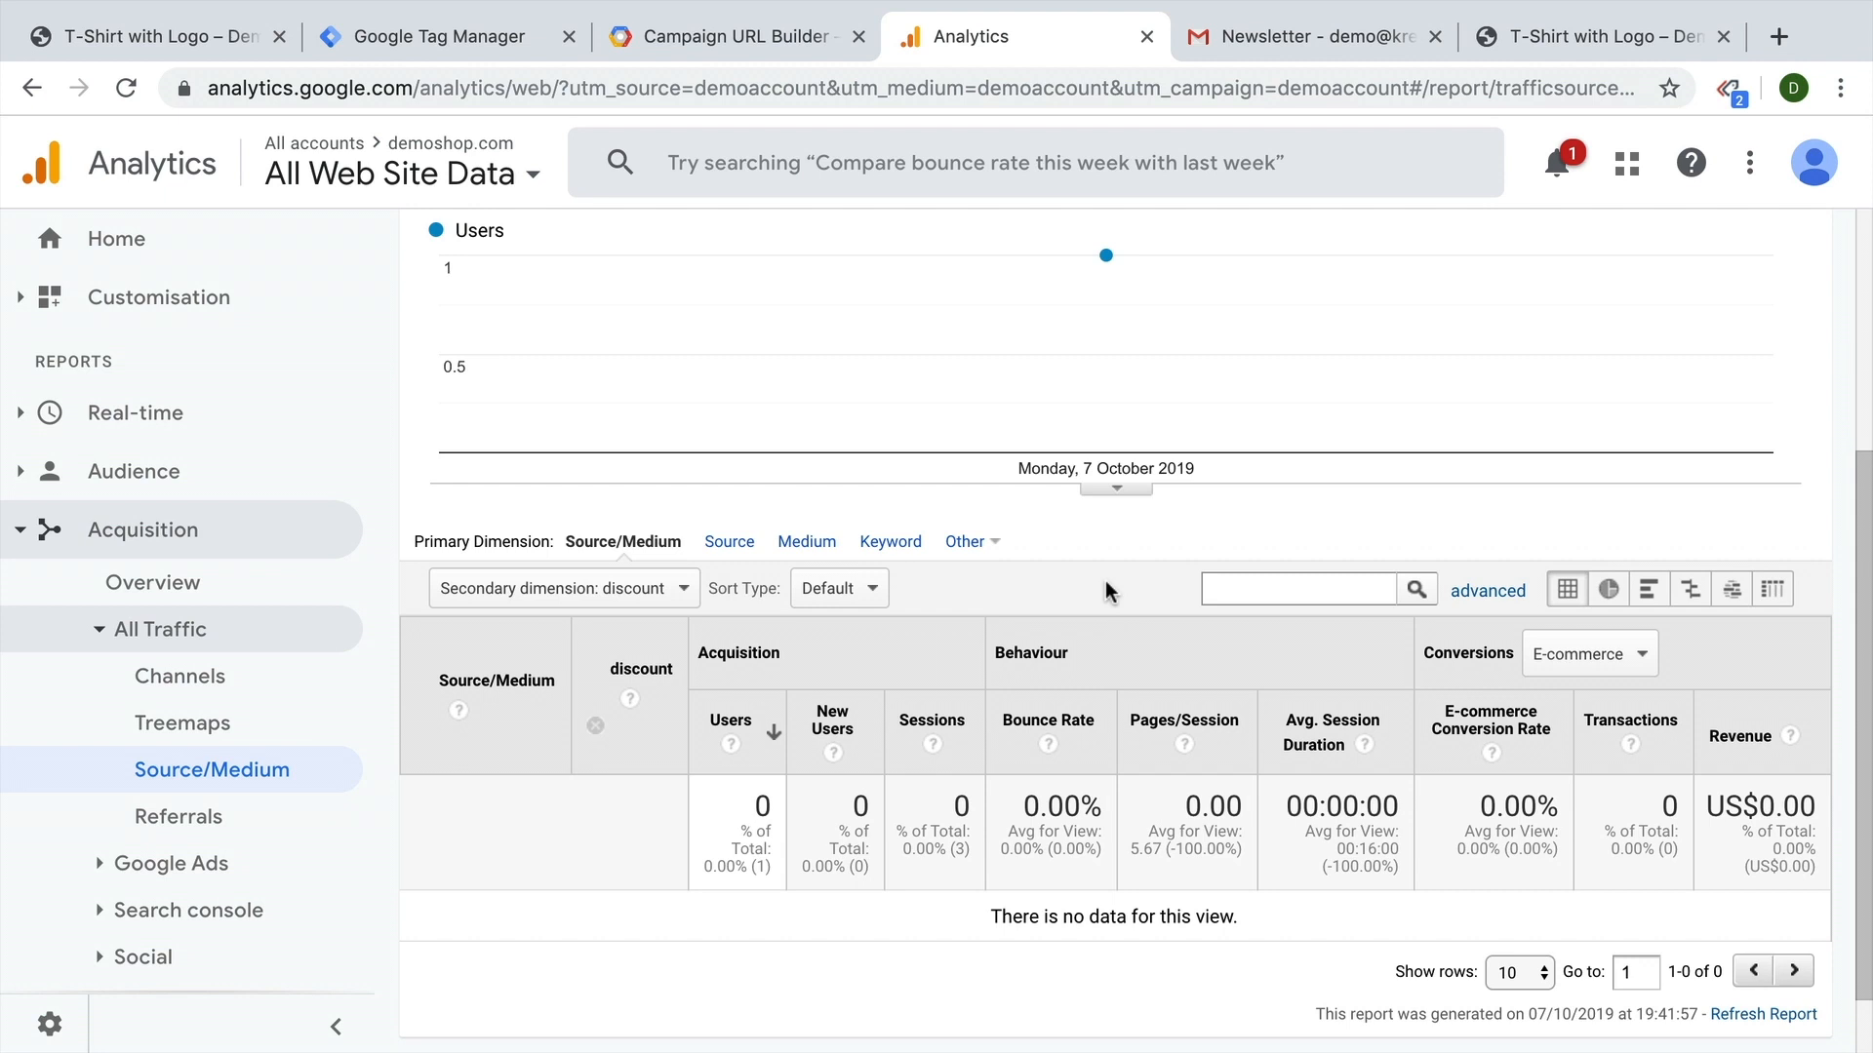
{"action": "left_click", "coordinate": [430, 36]}
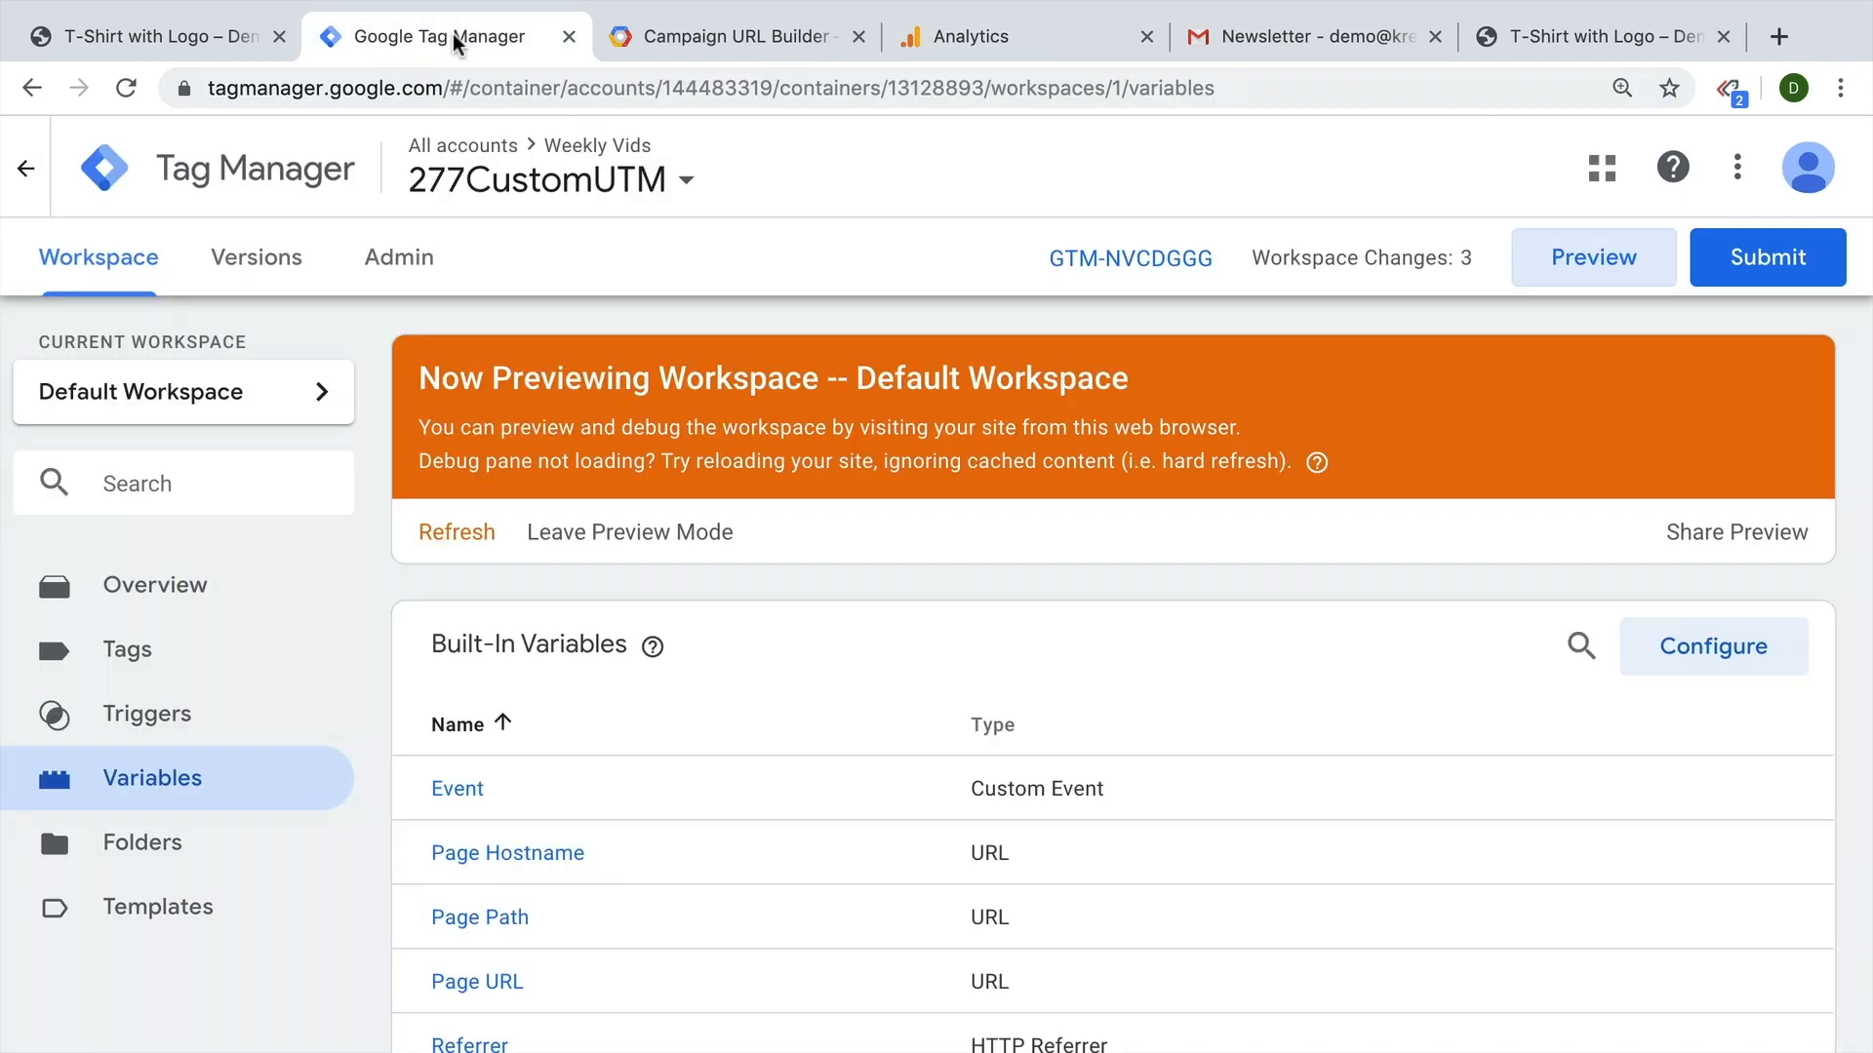
{"action": "mouse_move", "coordinate": [1741, 100]}
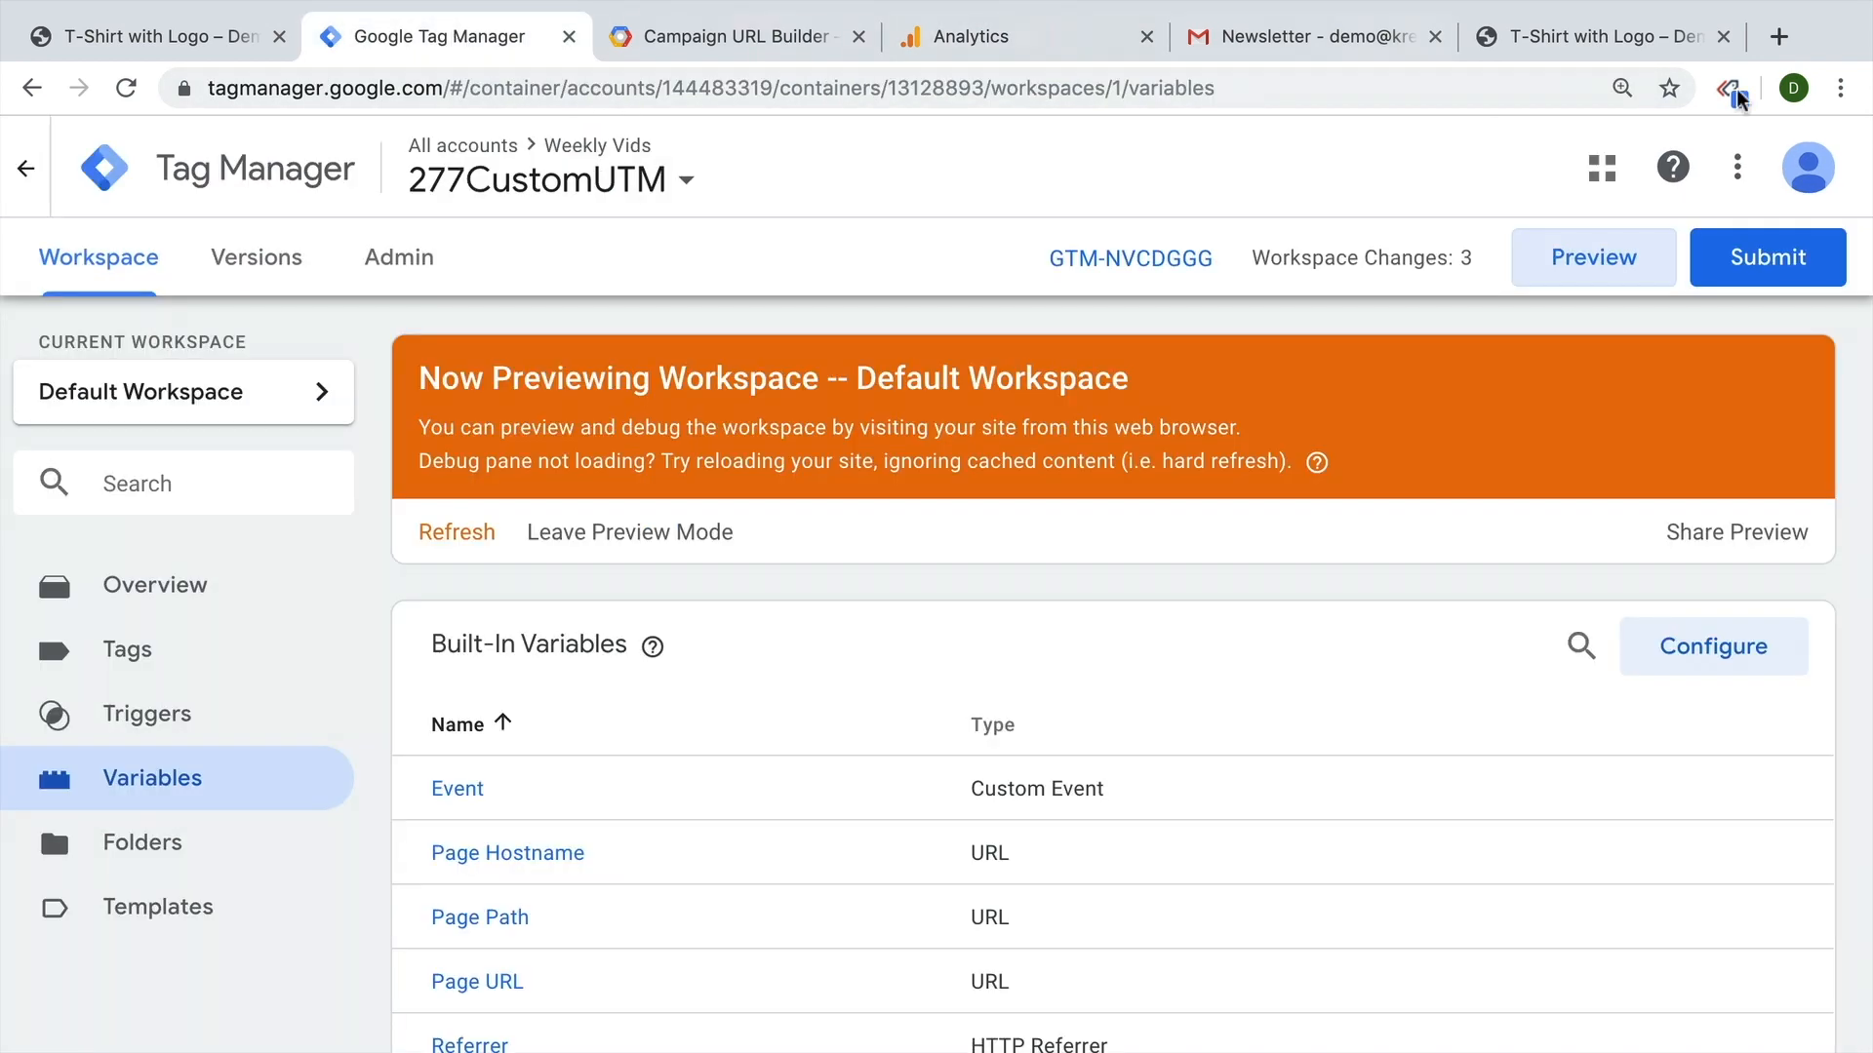
Submit and publish the workspace as version 'Added Discount Dimension to…'.
{"action": "left_click", "coordinate": [1766, 256]}
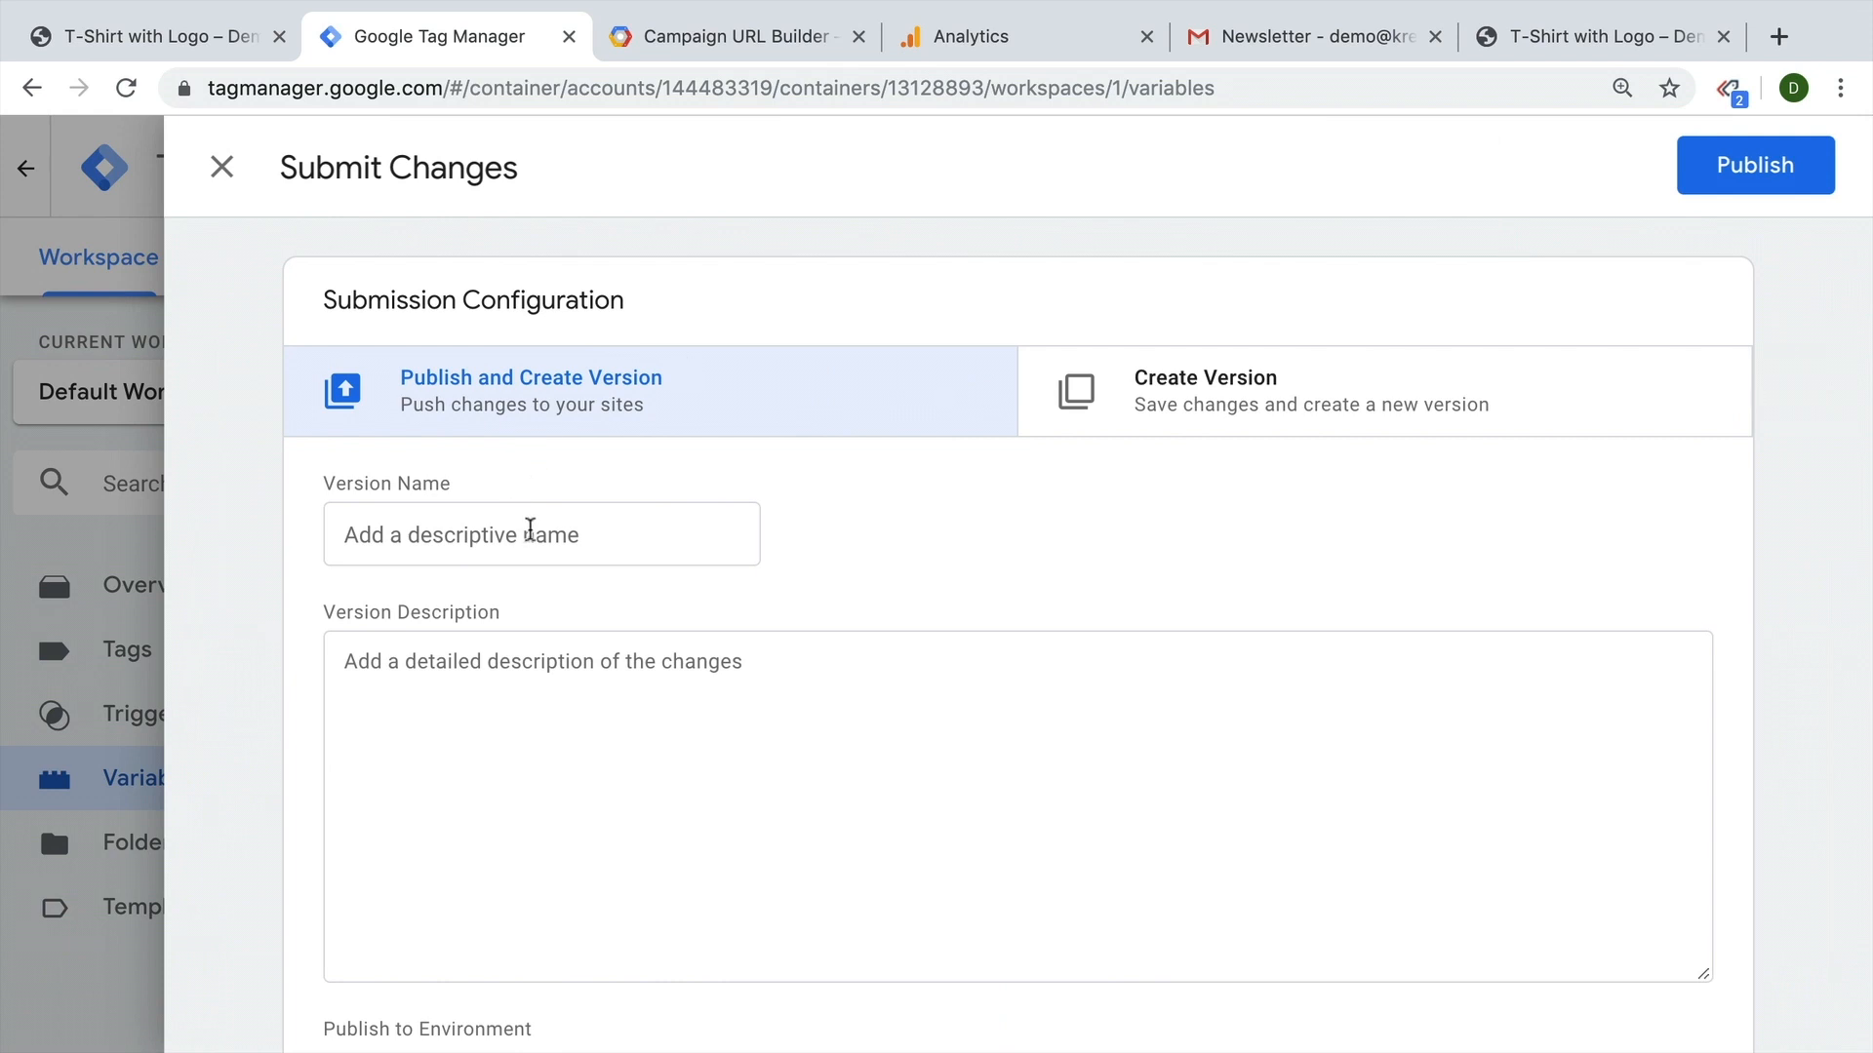
{"action": "left_click", "coordinate": [540, 534]}
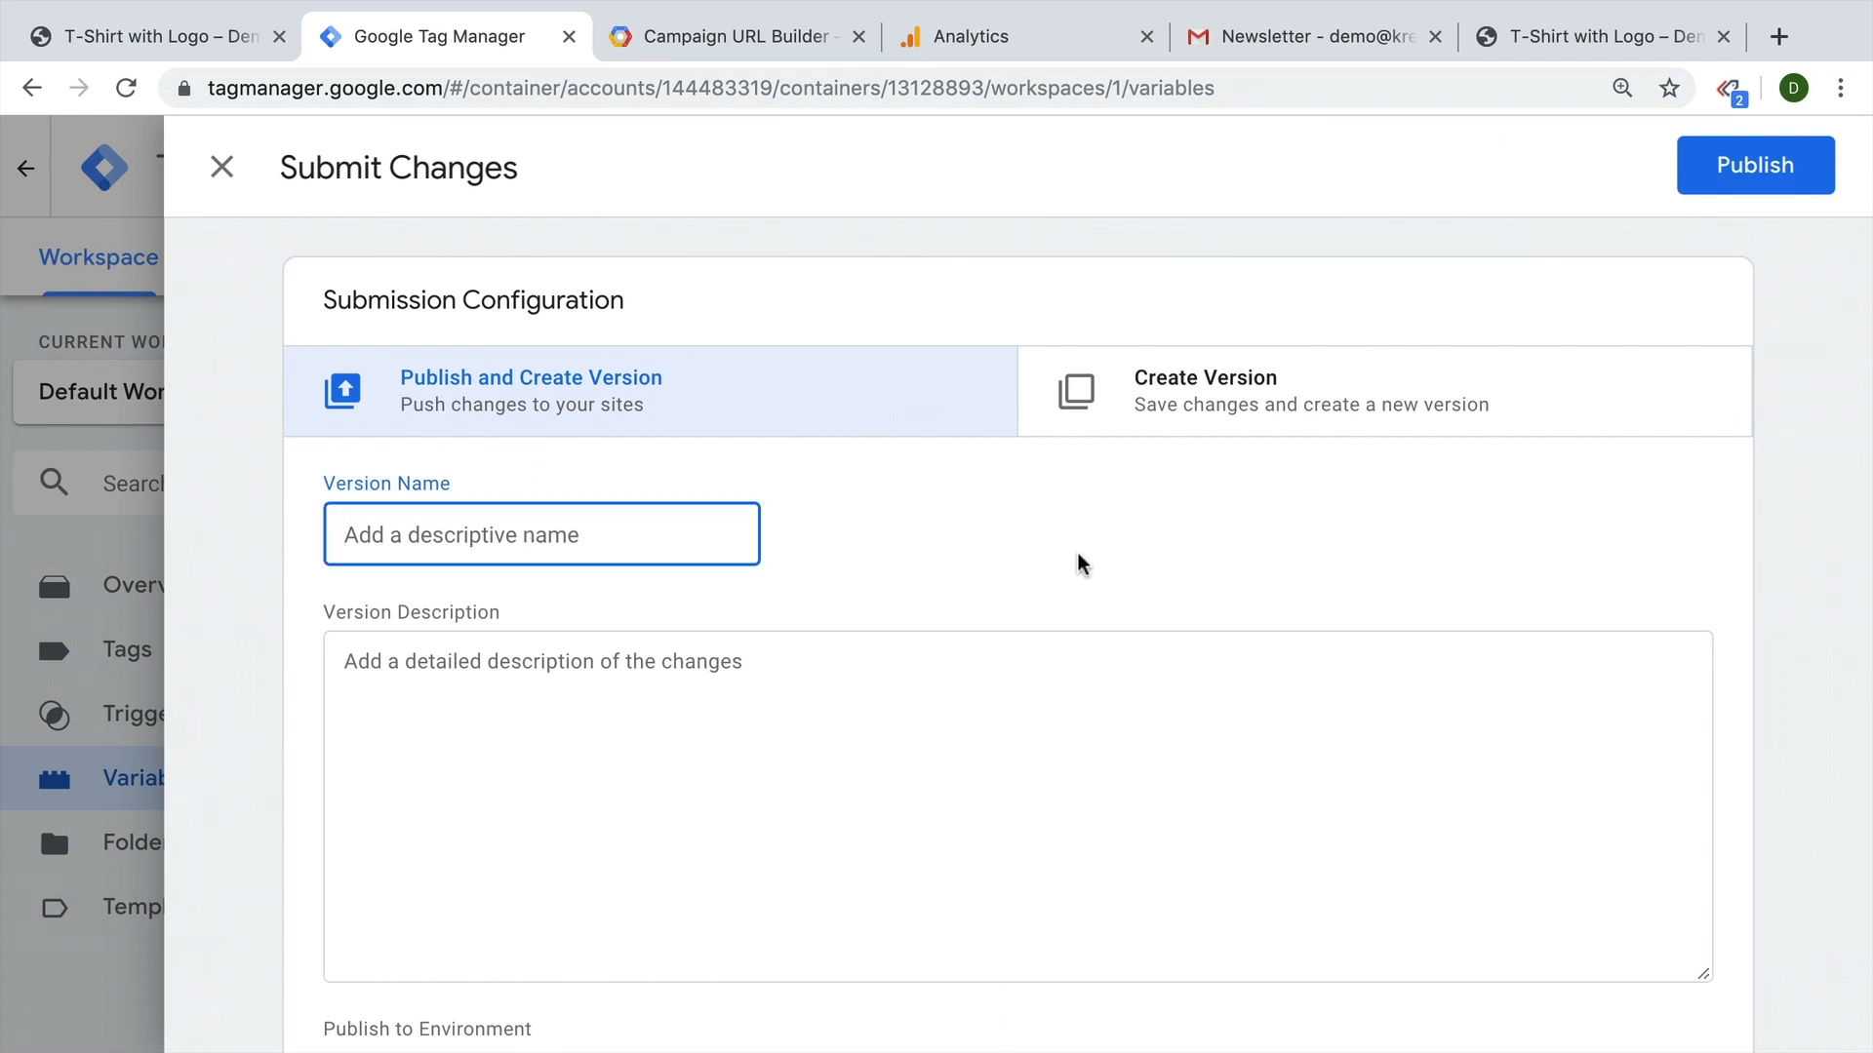
{"action": "type", "text": "Added"}
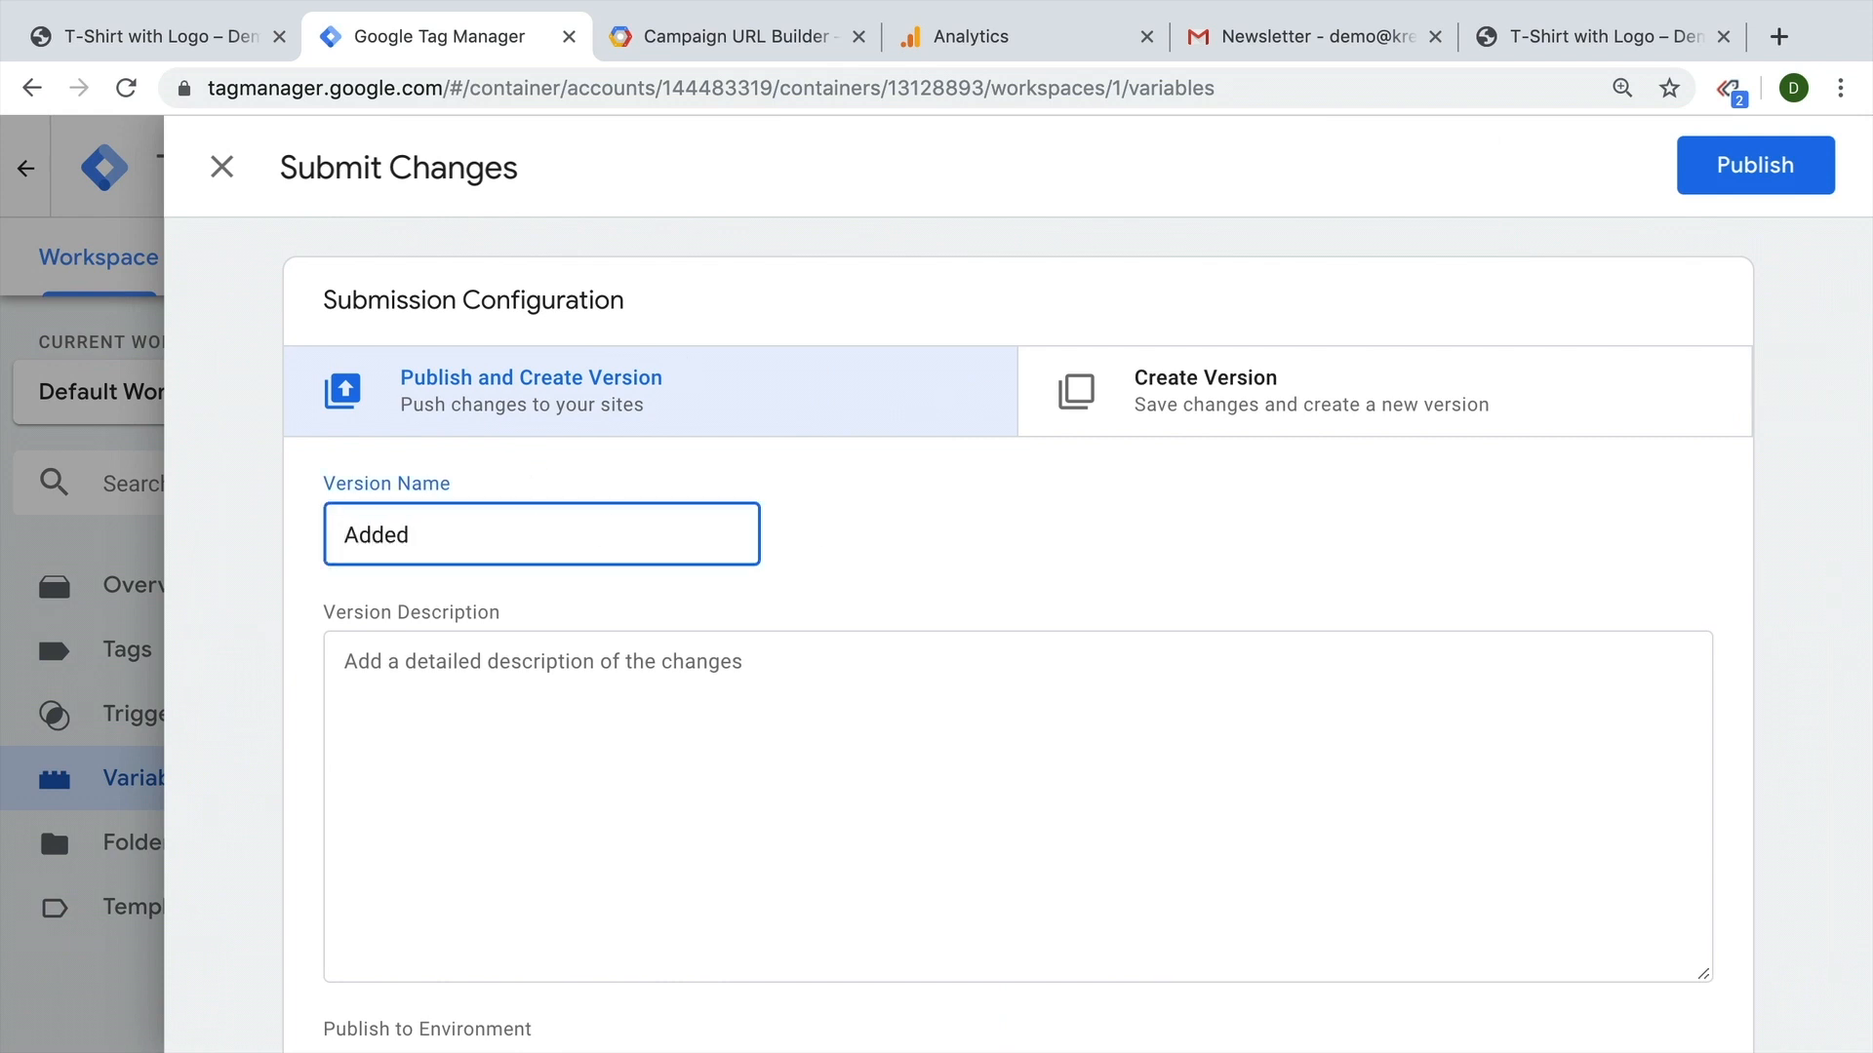
{"action": "type", "text": "Discount Dimension to"}
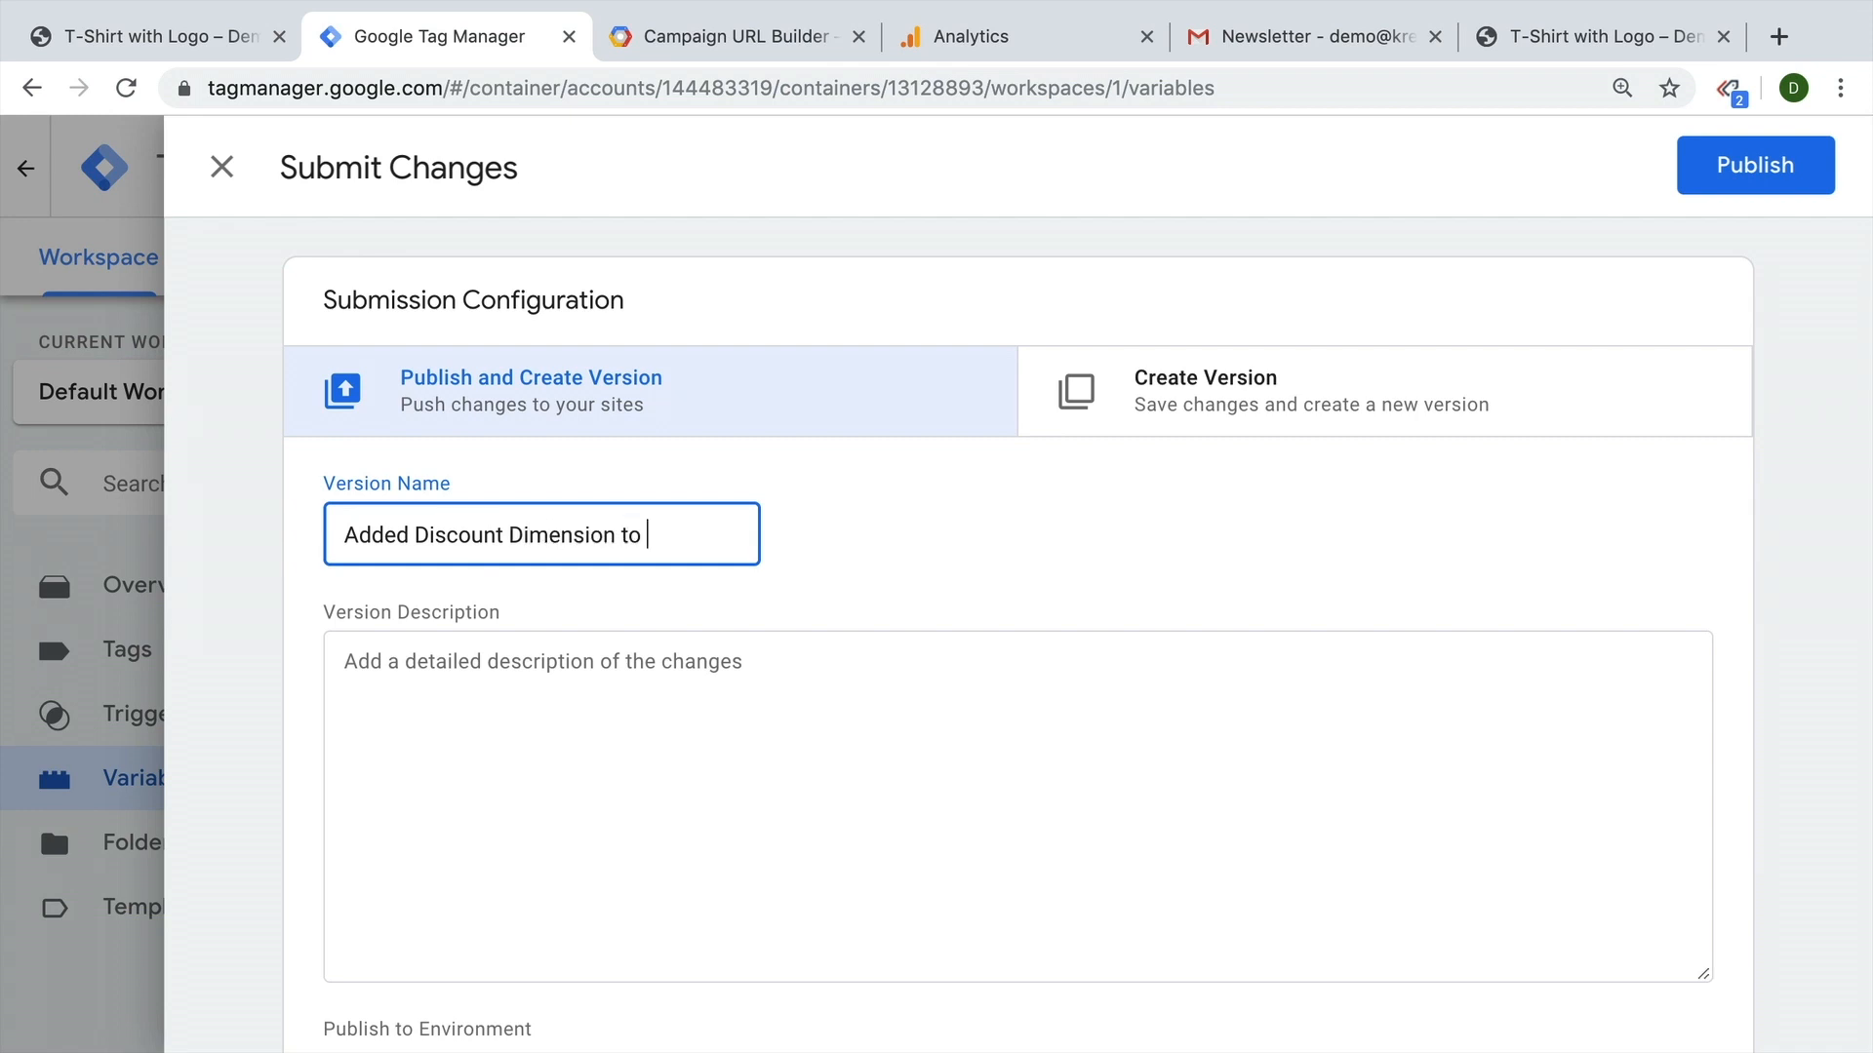
{"action": "left_click", "coordinate": [1755, 165]}
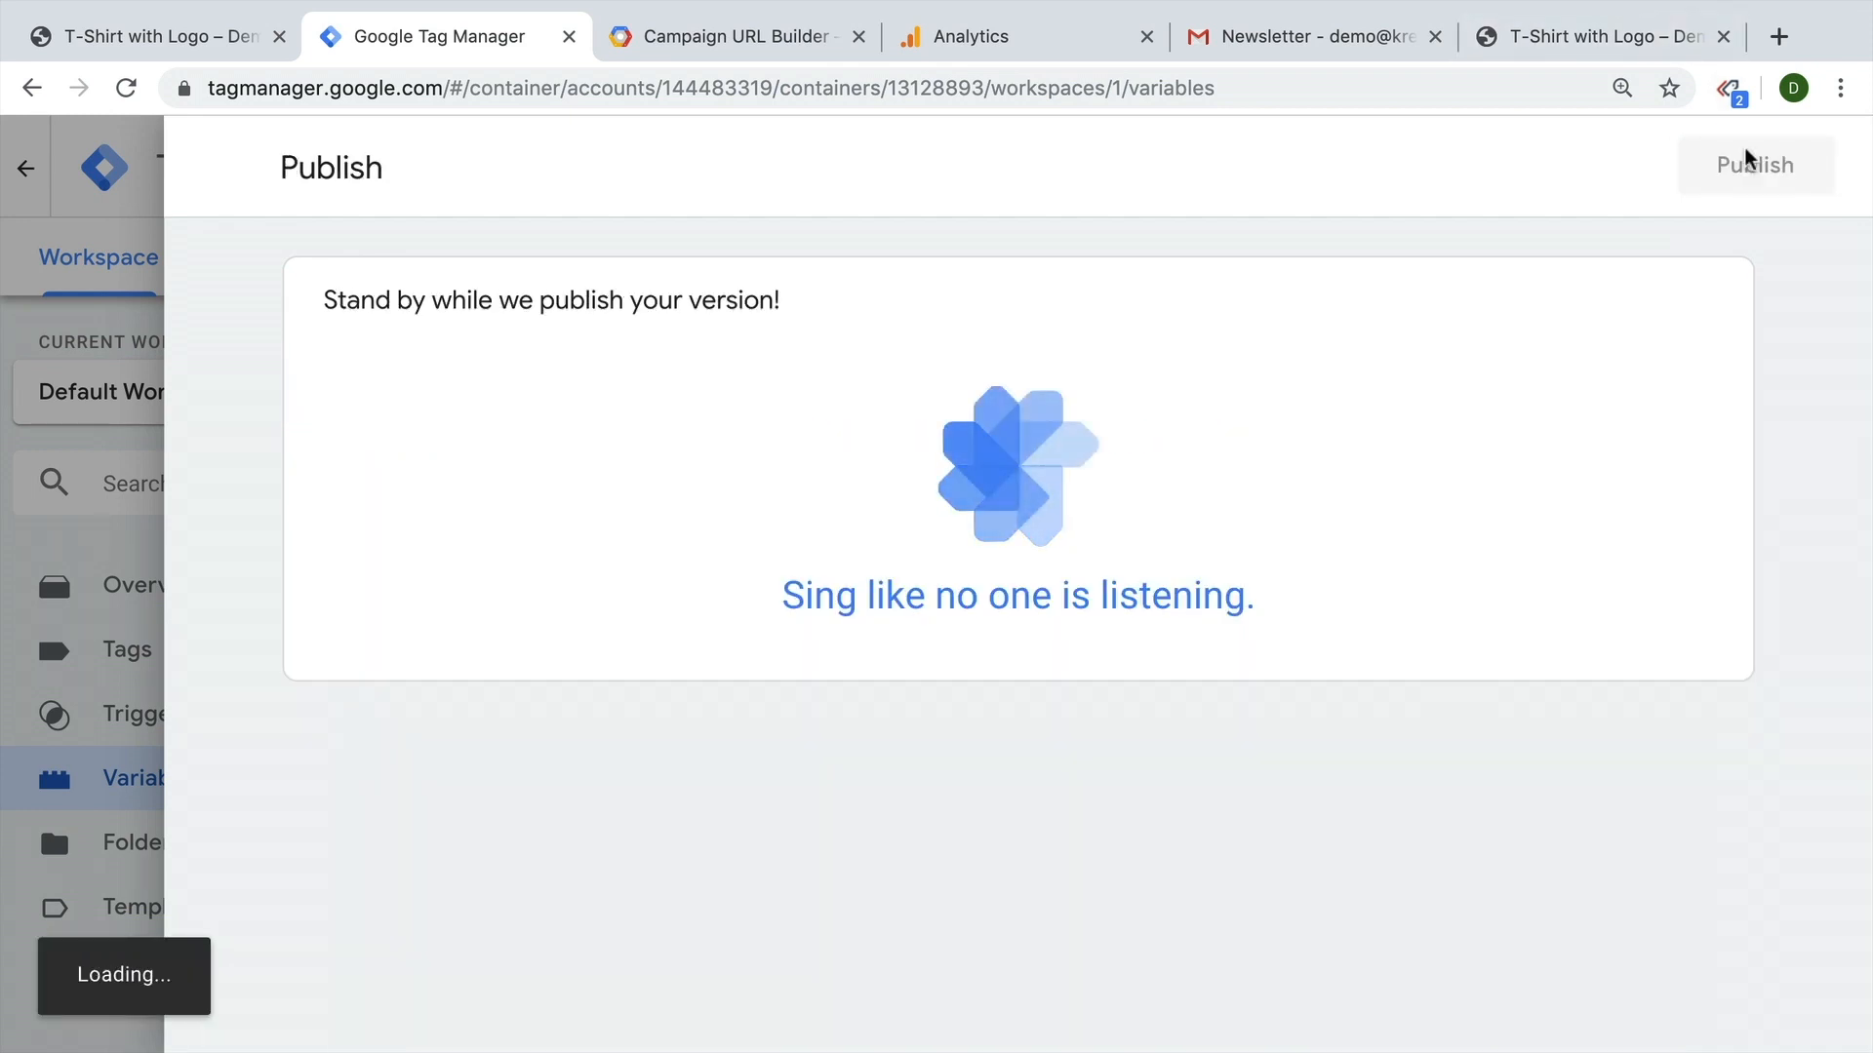